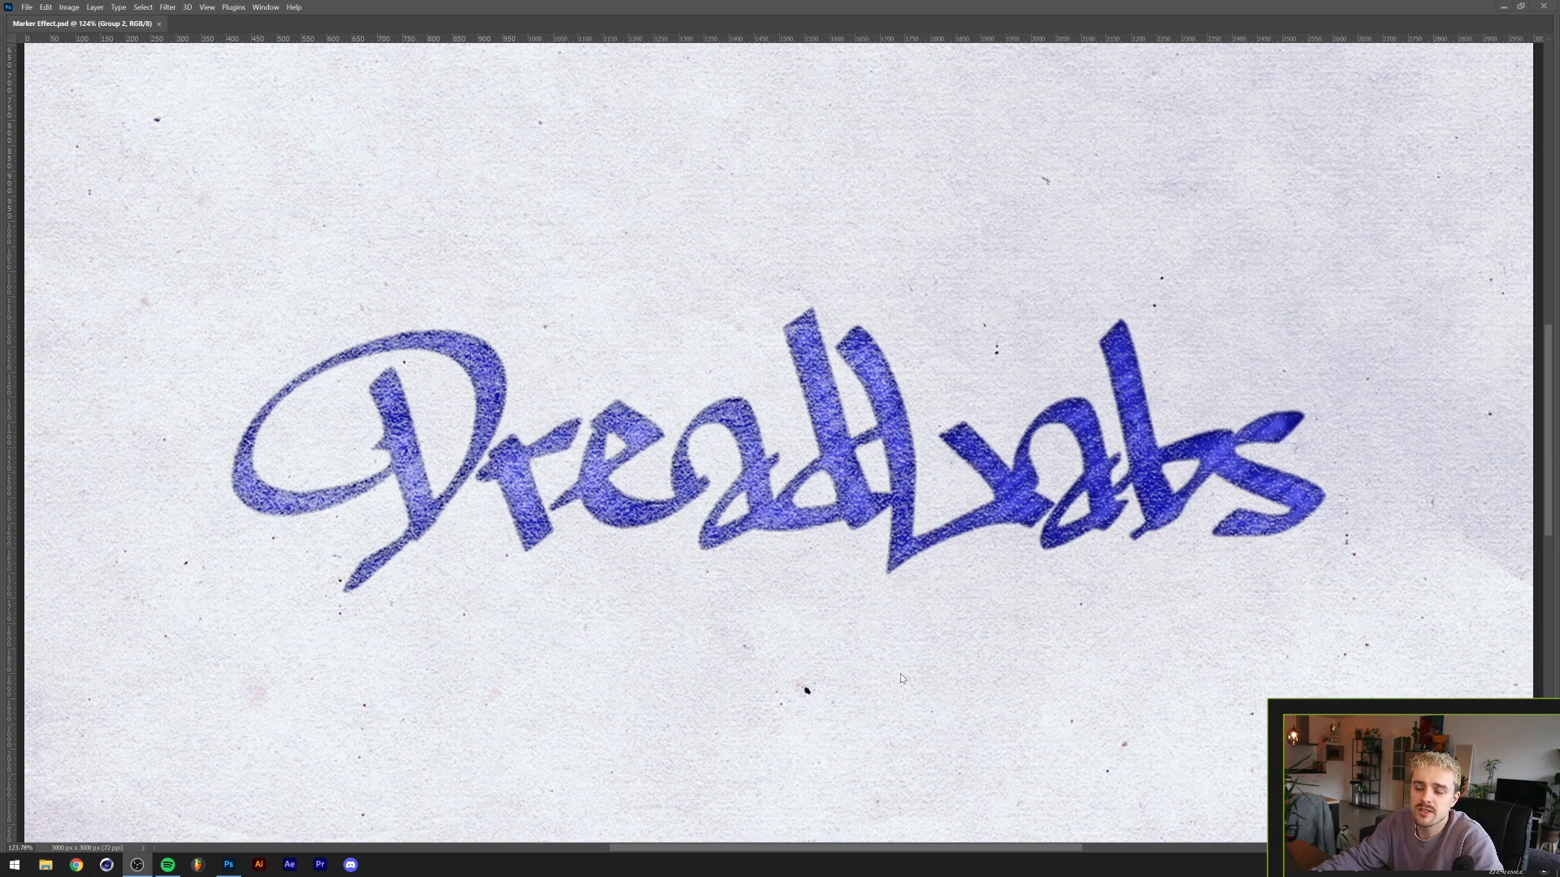
pyautogui.moveTo(894, 666)
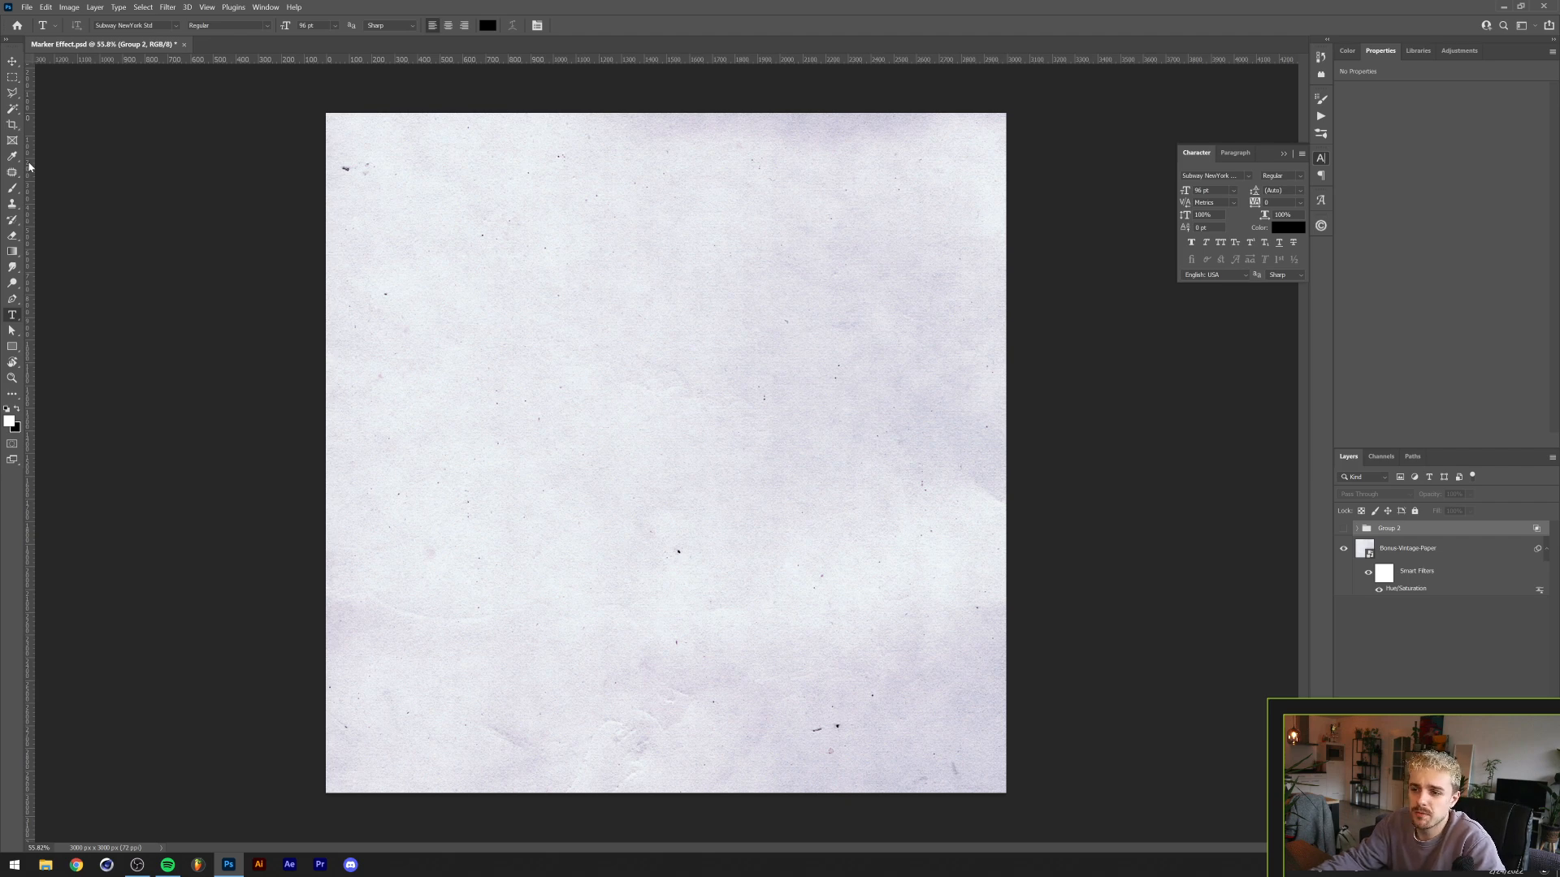
pyautogui.moveTo(1266, 493)
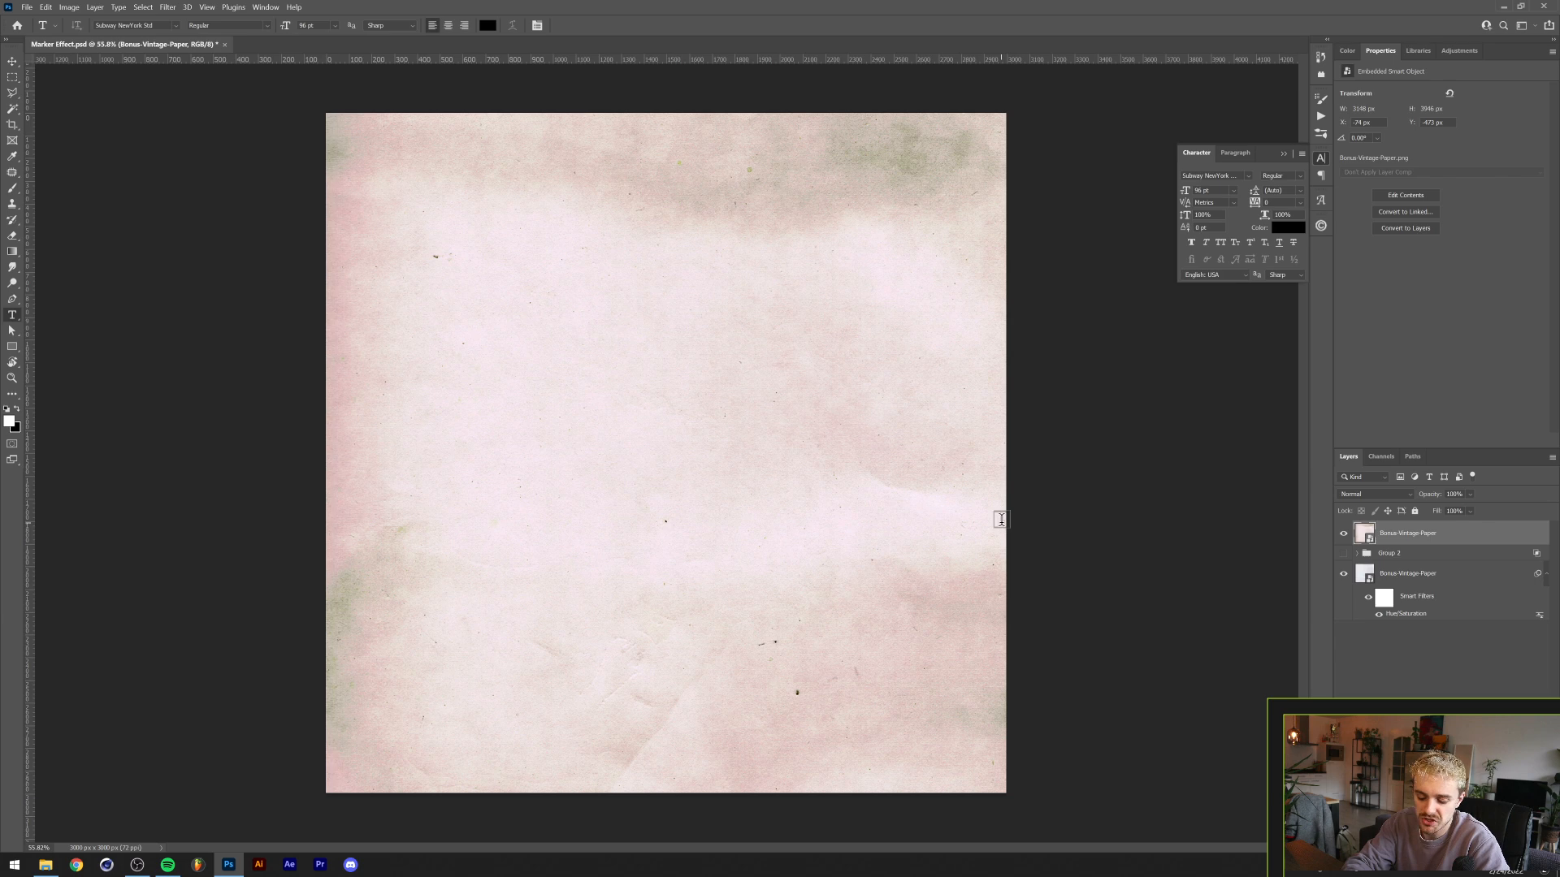
pyautogui.moveTo(1007, 529)
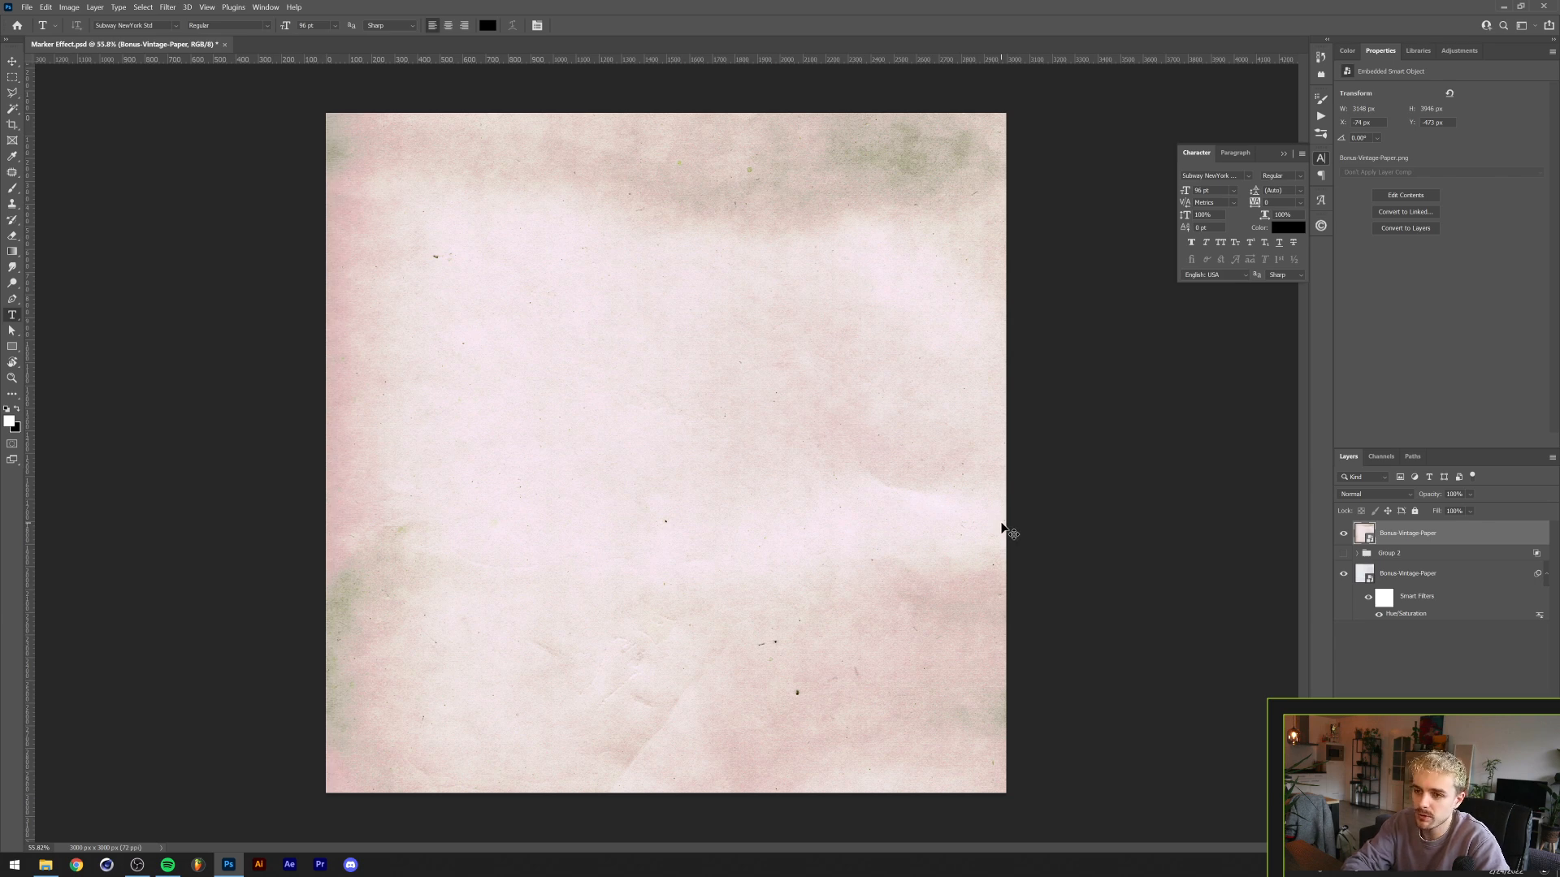
# Apply Hue/Saturation with Hue -160 and Saturation -56 to the paper copy
pyautogui.doubleClick(1403, 612)
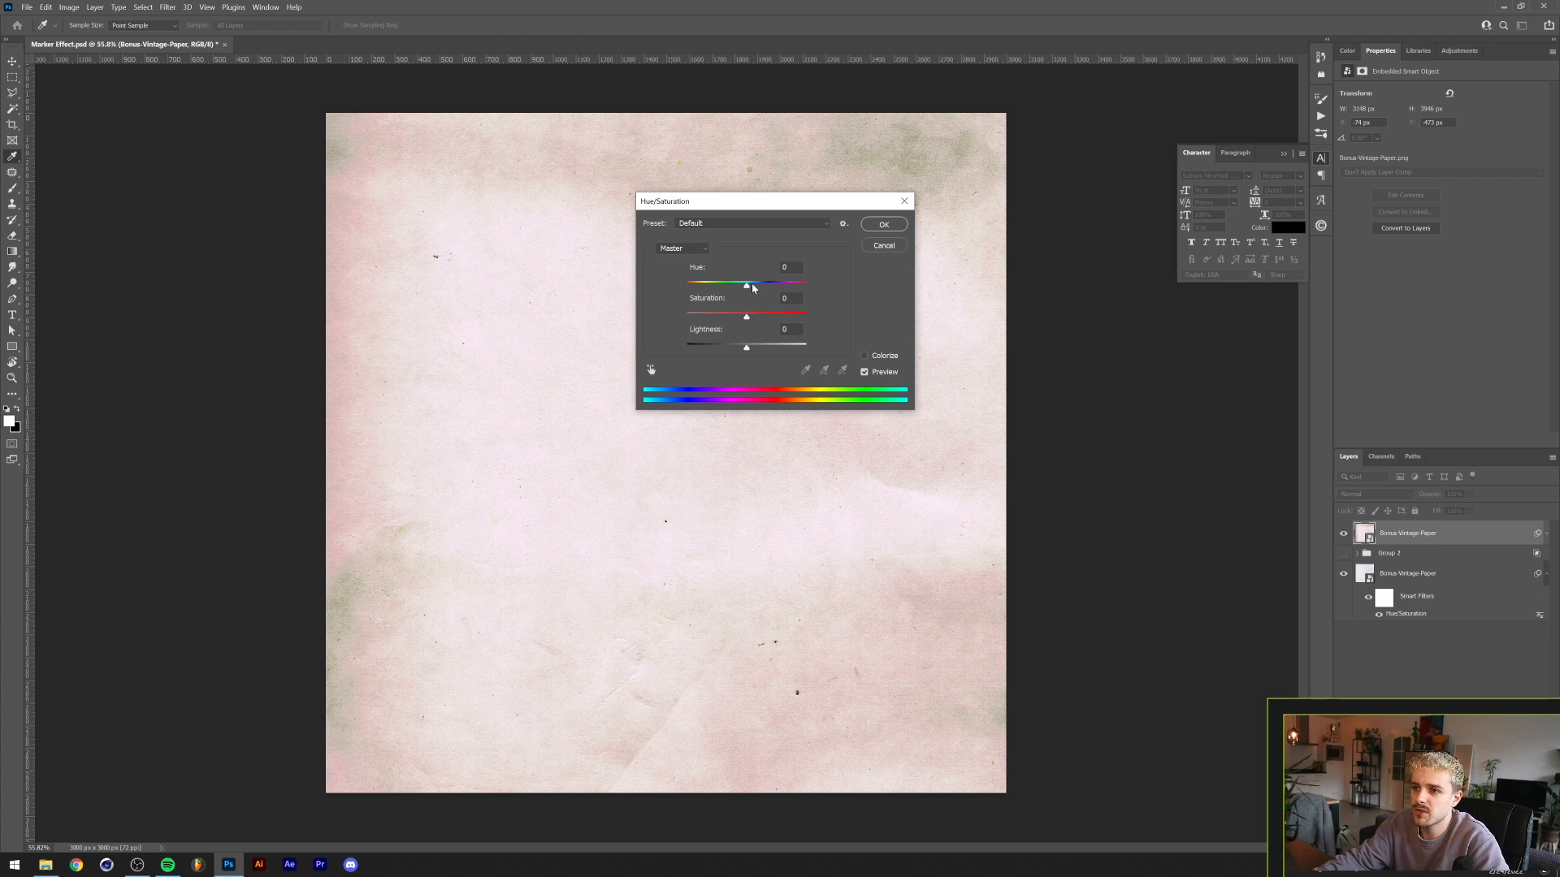
pyautogui.moveTo(745, 283); pyautogui.dragTo(749, 282)
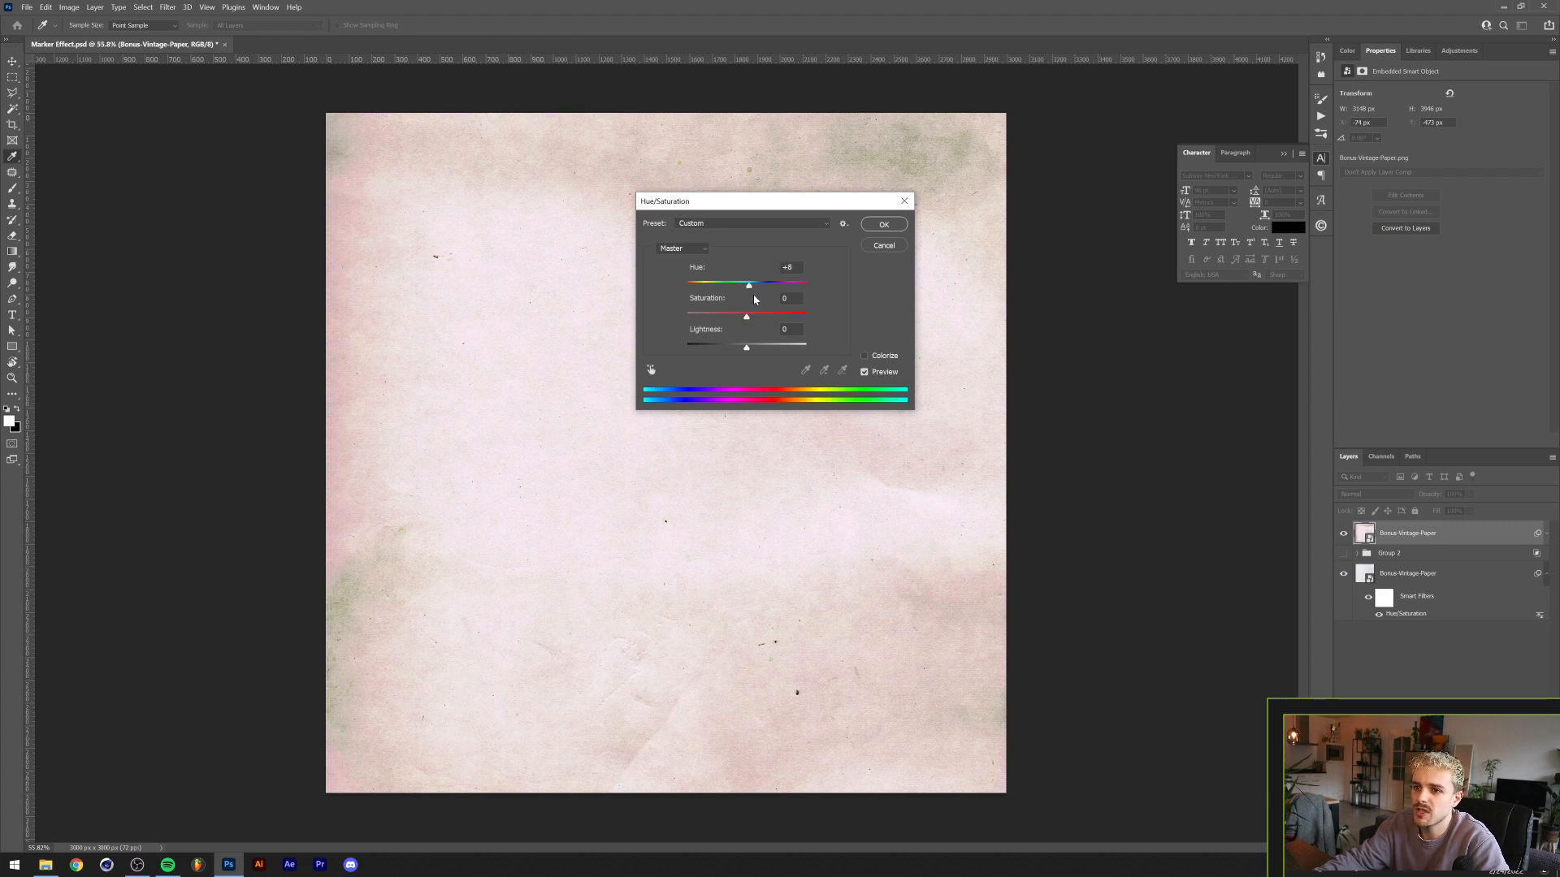
pyautogui.moveTo(749, 283); pyautogui.dragTo(787, 283)
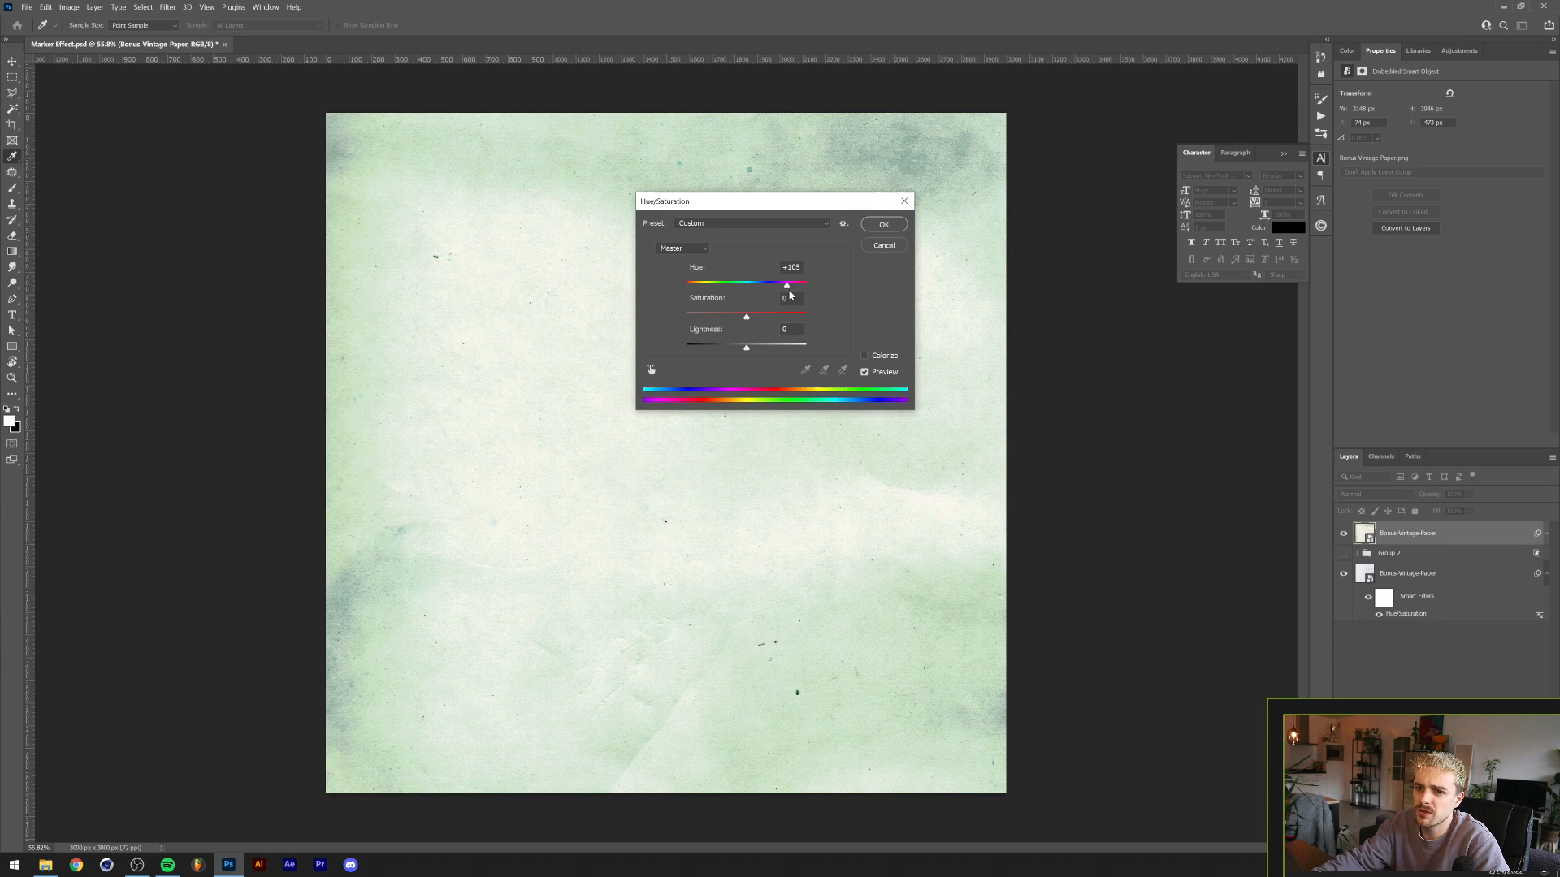
pyautogui.moveTo(786, 285); pyautogui.dragTo(776, 285)
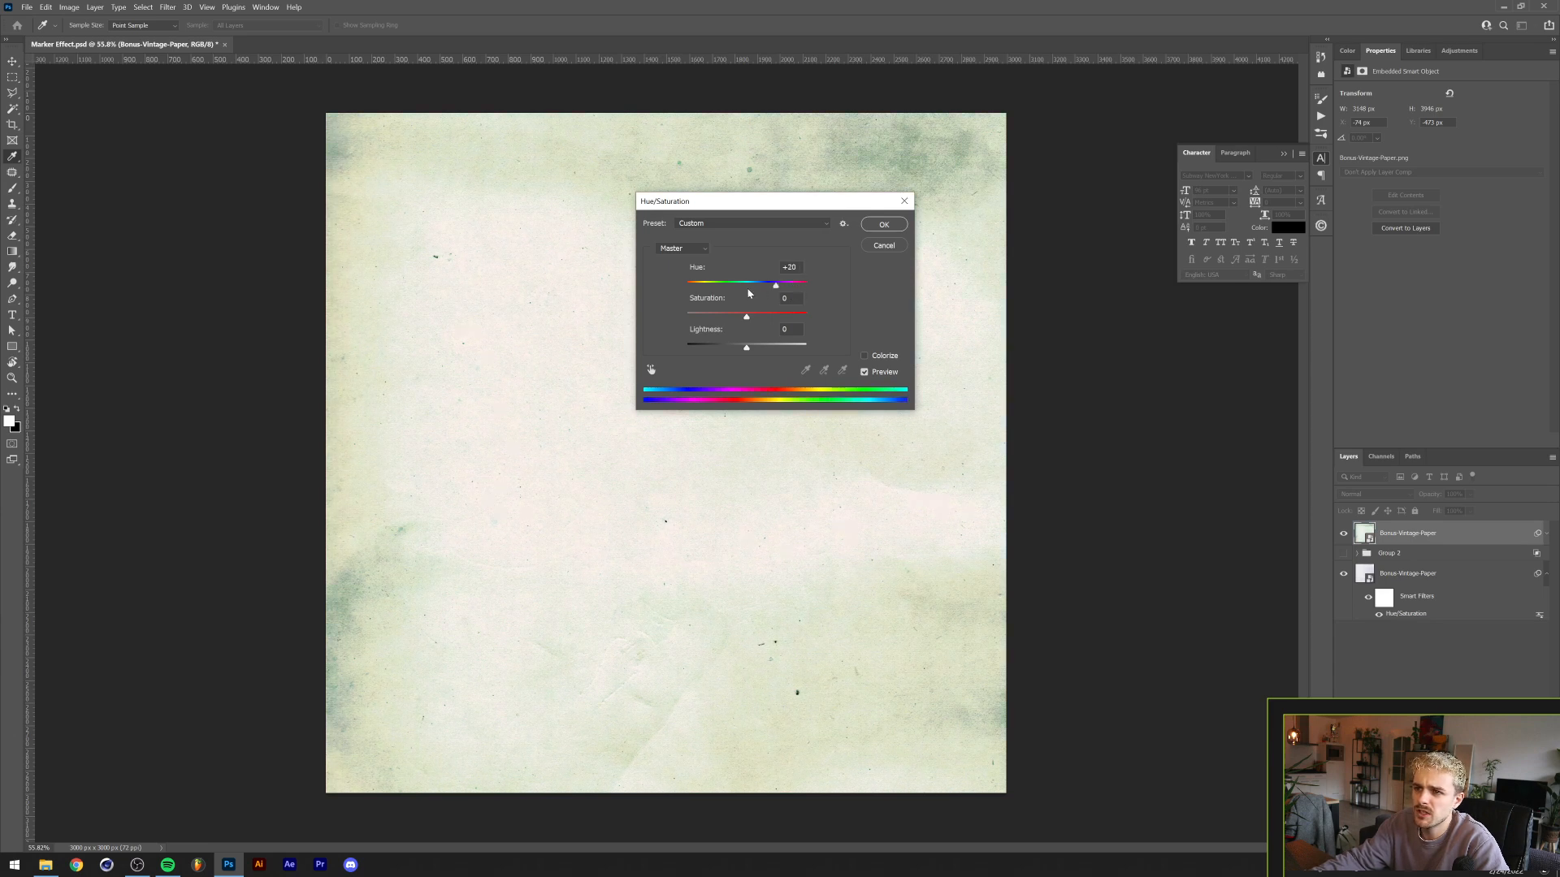
pyautogui.moveTo(776, 284); pyautogui.dragTo(692, 284)
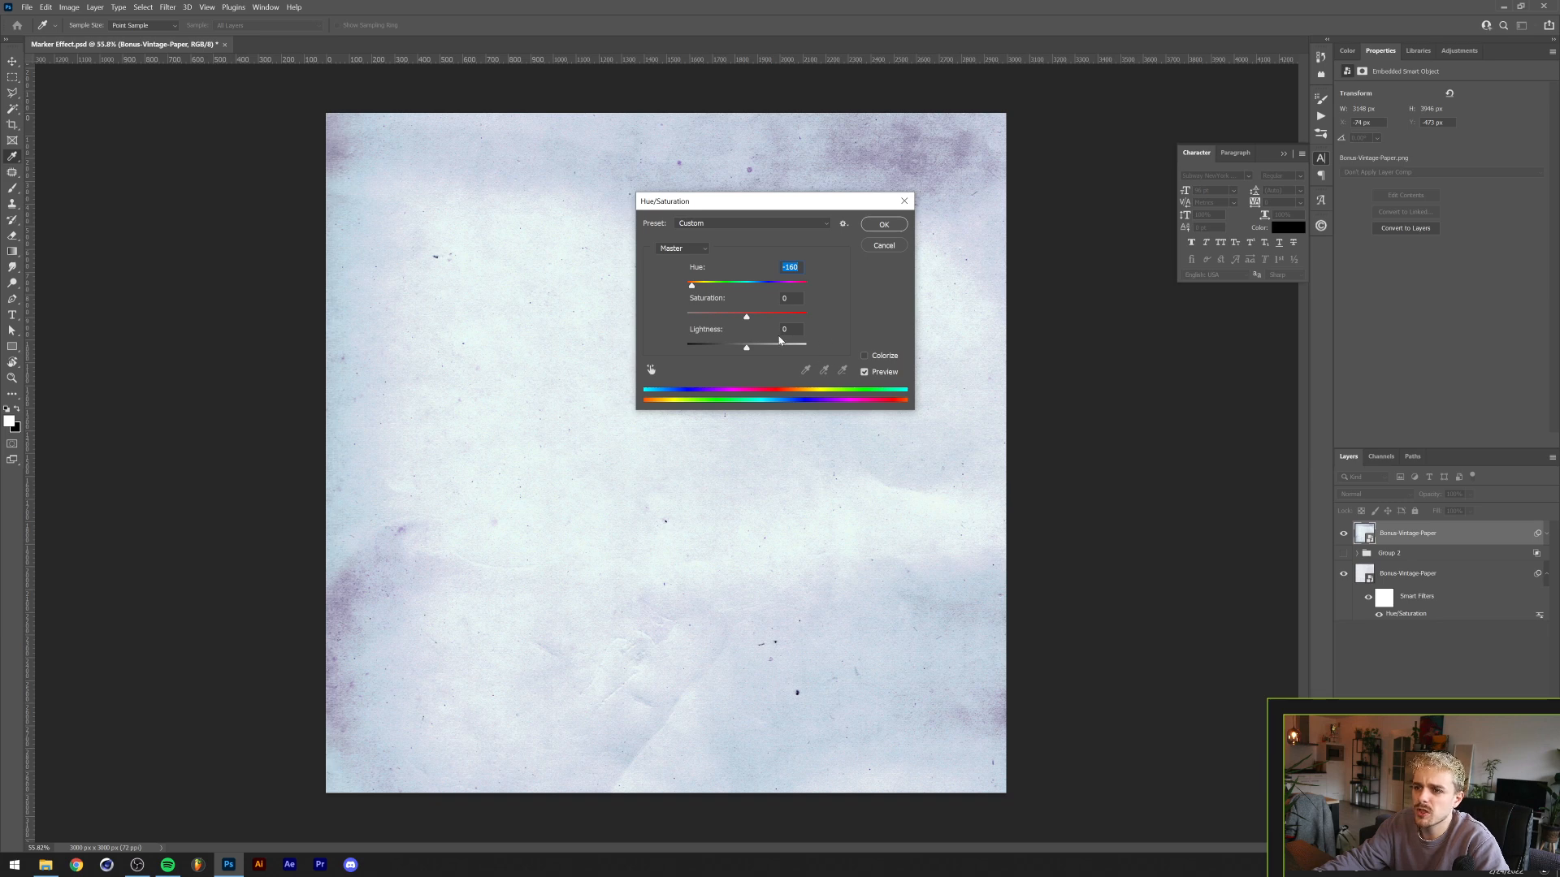
pyautogui.moveTo(745, 312); pyautogui.dragTo(723, 312)
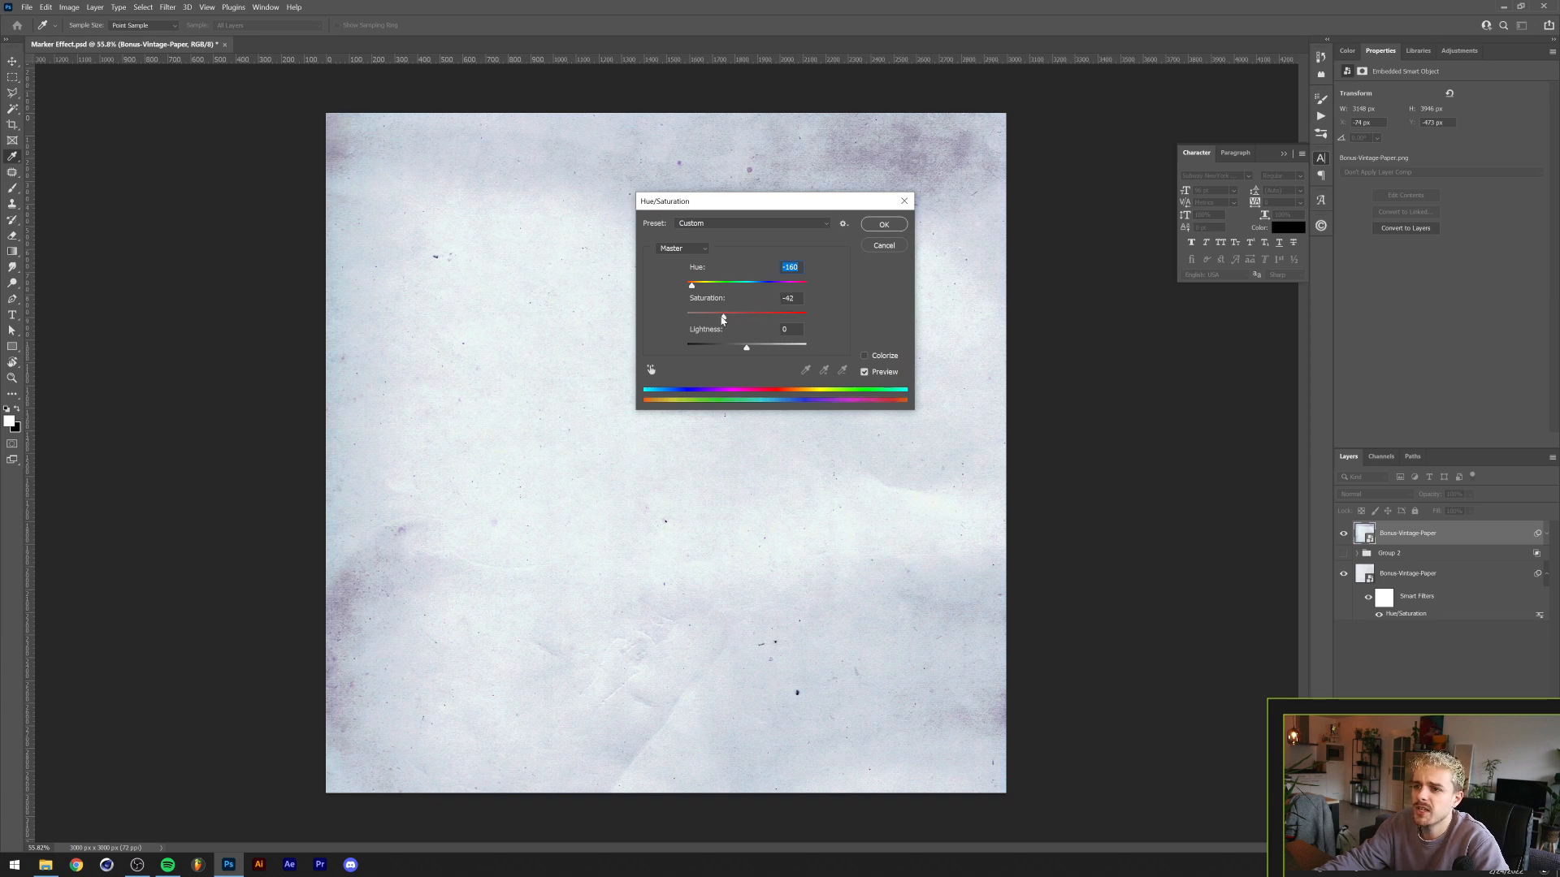
pyautogui.moveTo(723, 311); pyautogui.dragTo(713, 311)
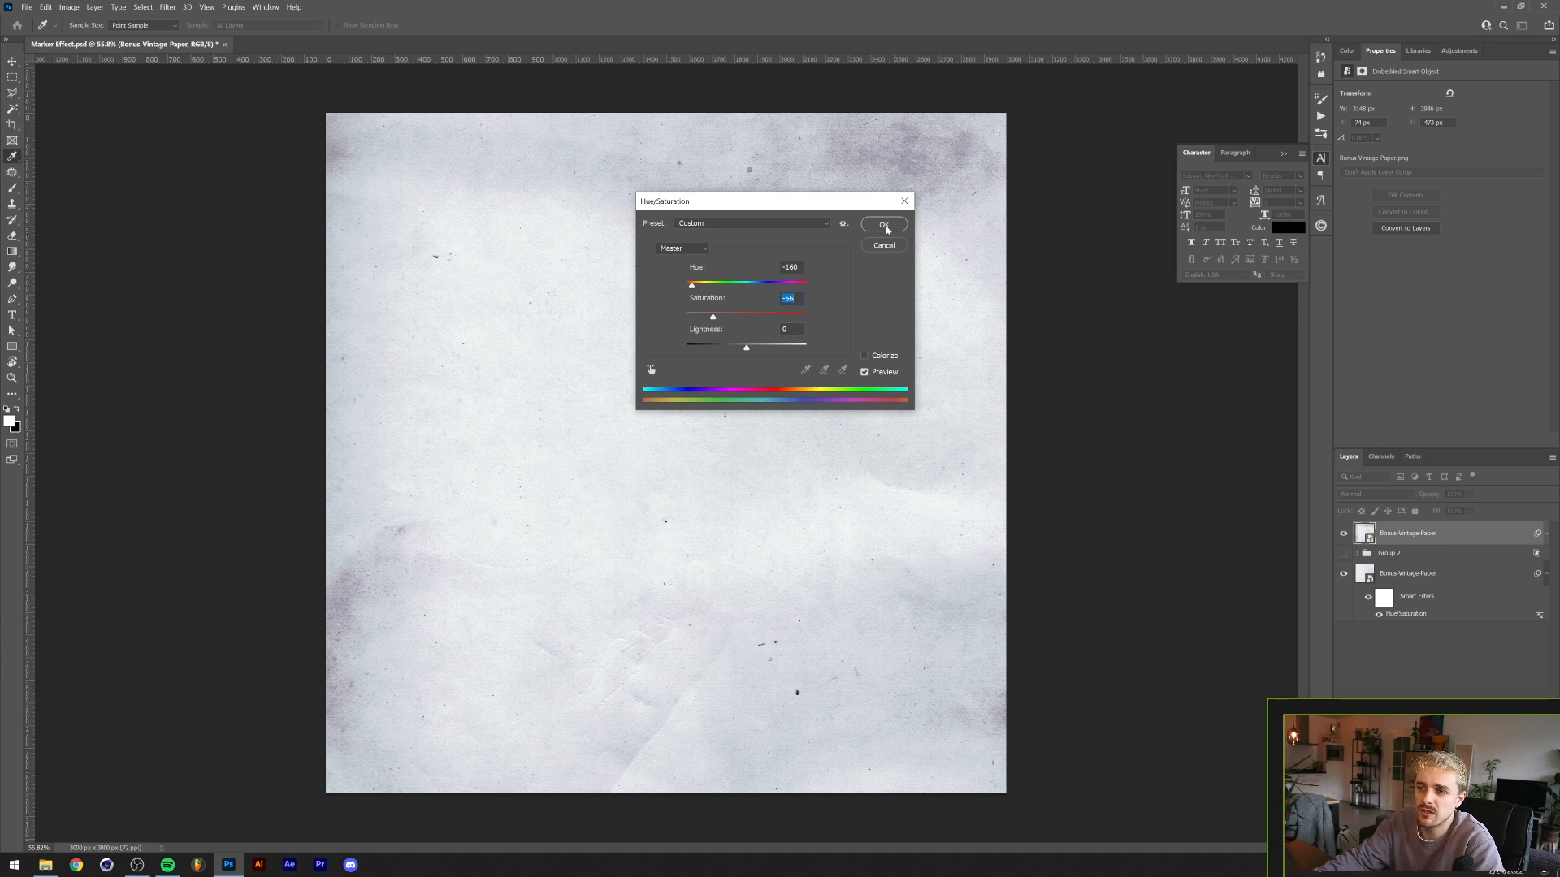
pyautogui.click(882, 225)
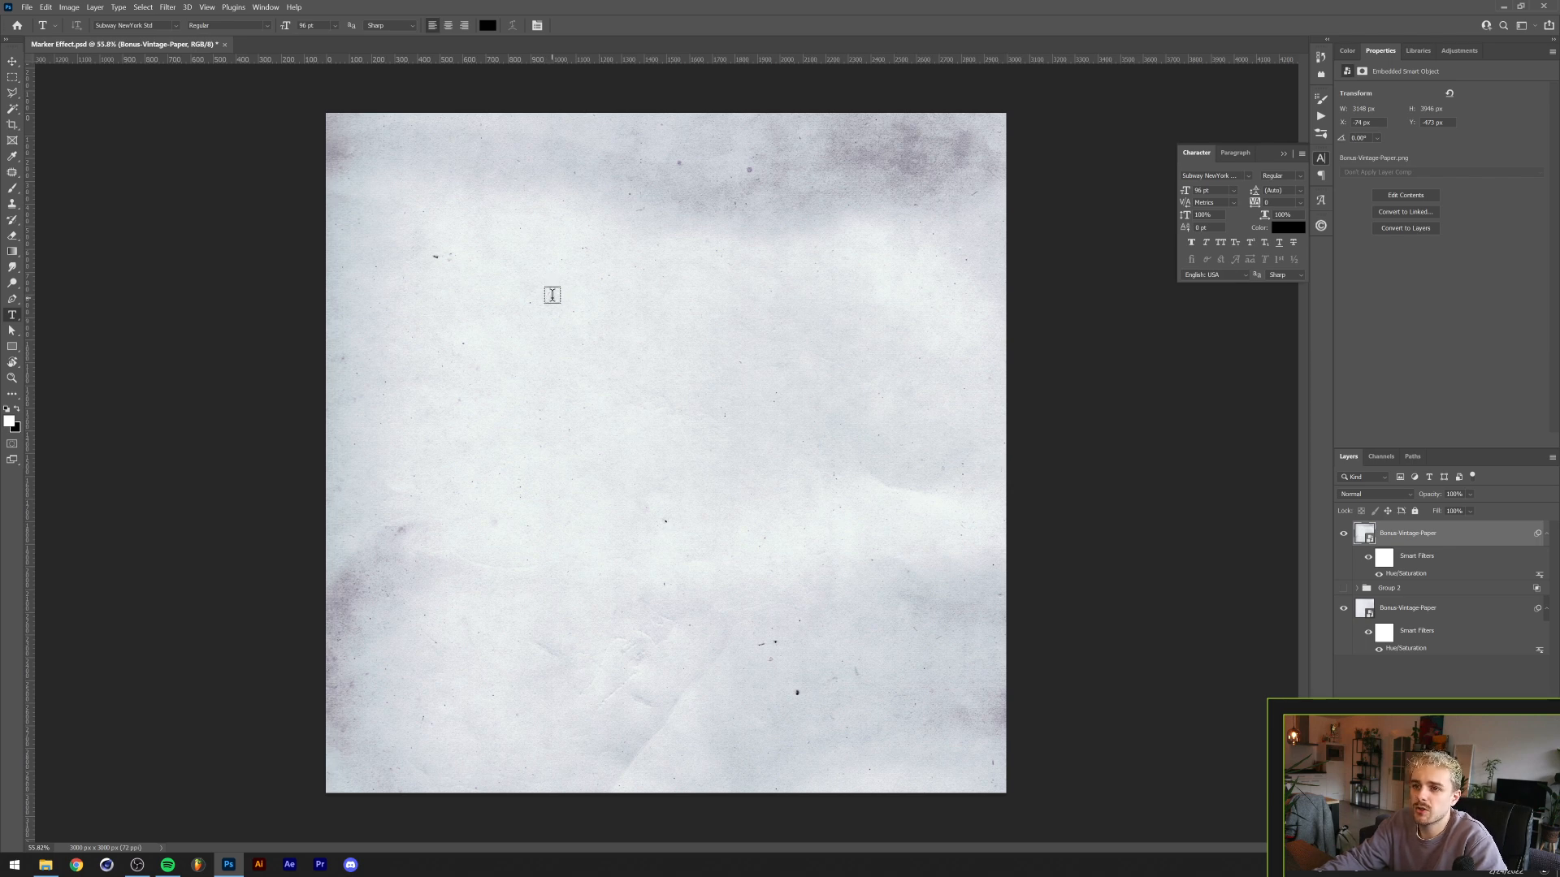
pyautogui.moveTo(585, 383)
pyautogui.write('Dreadlabs')
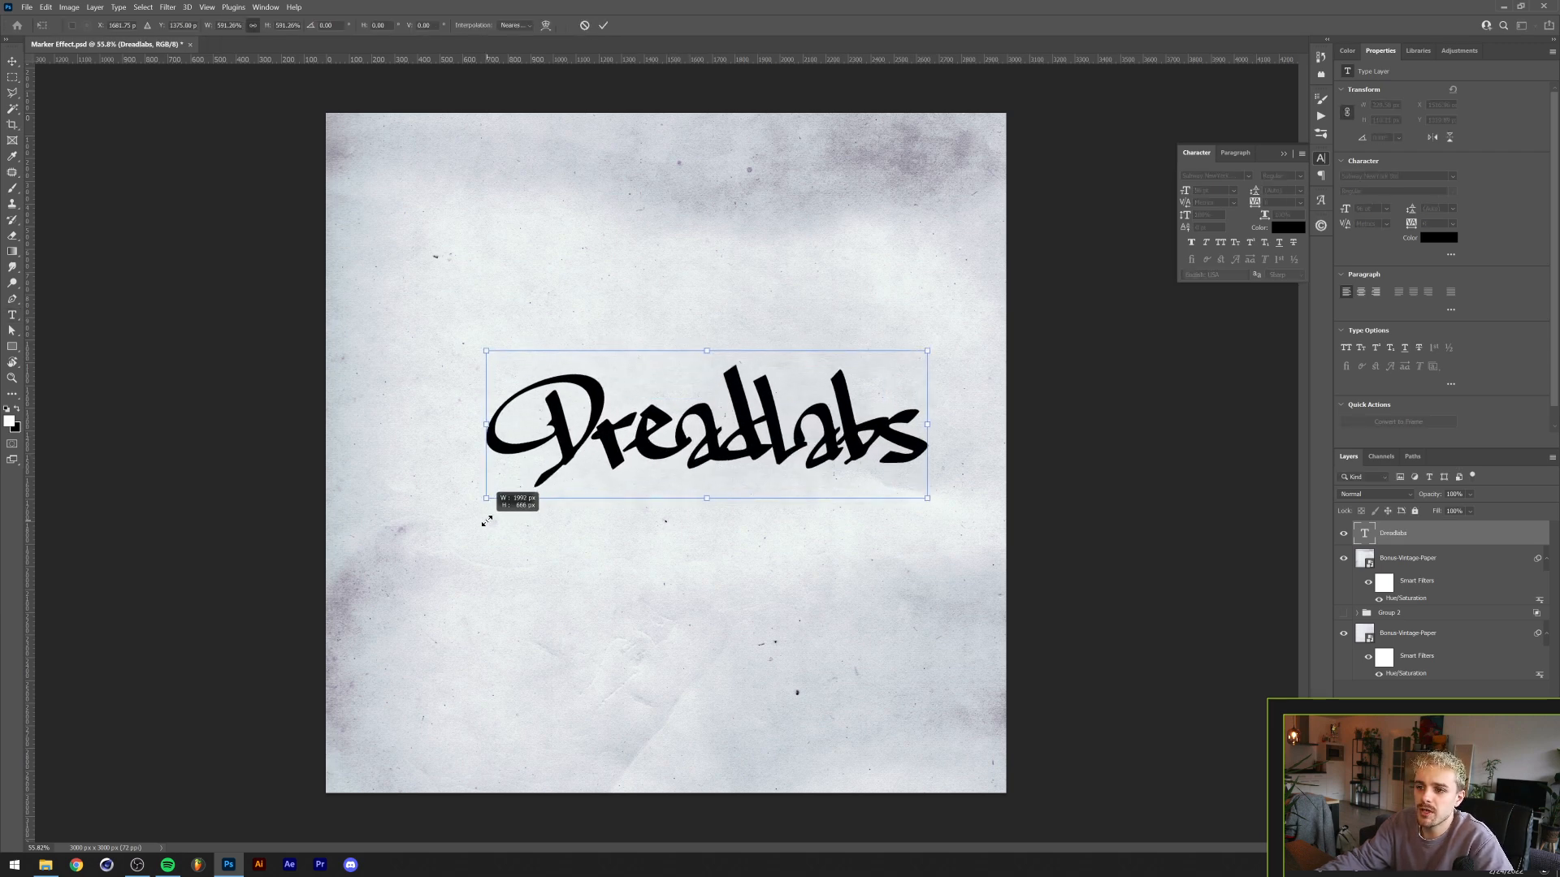
# Commit the enlarged DreadLabs text and set its font to Subway NewYork Std
pyautogui.click(603, 25)
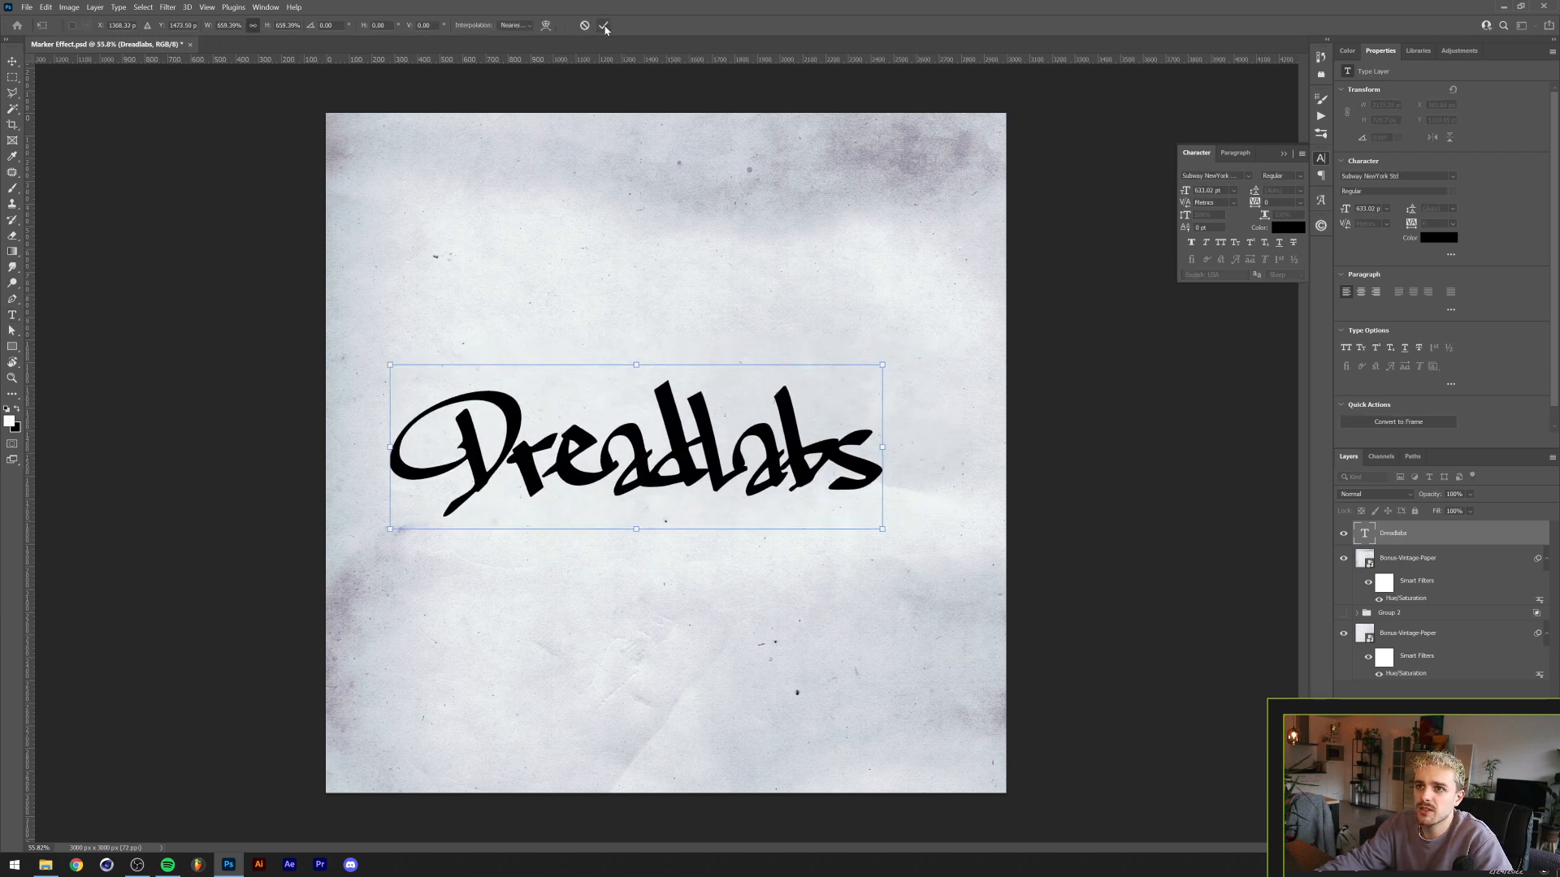
pyautogui.click(603, 25)
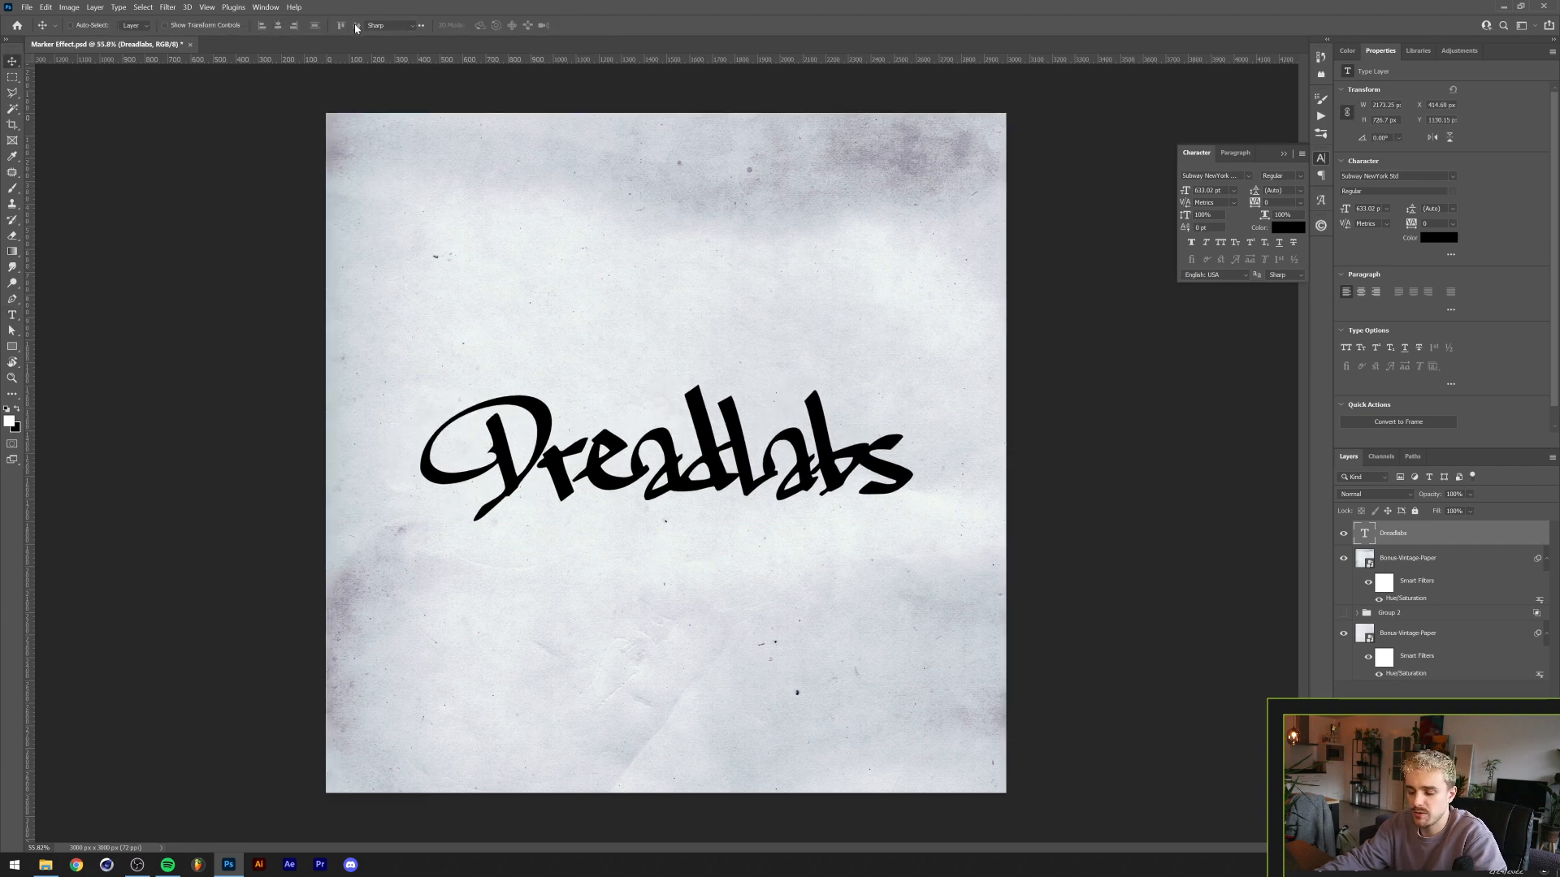
pyautogui.click(137, 25)
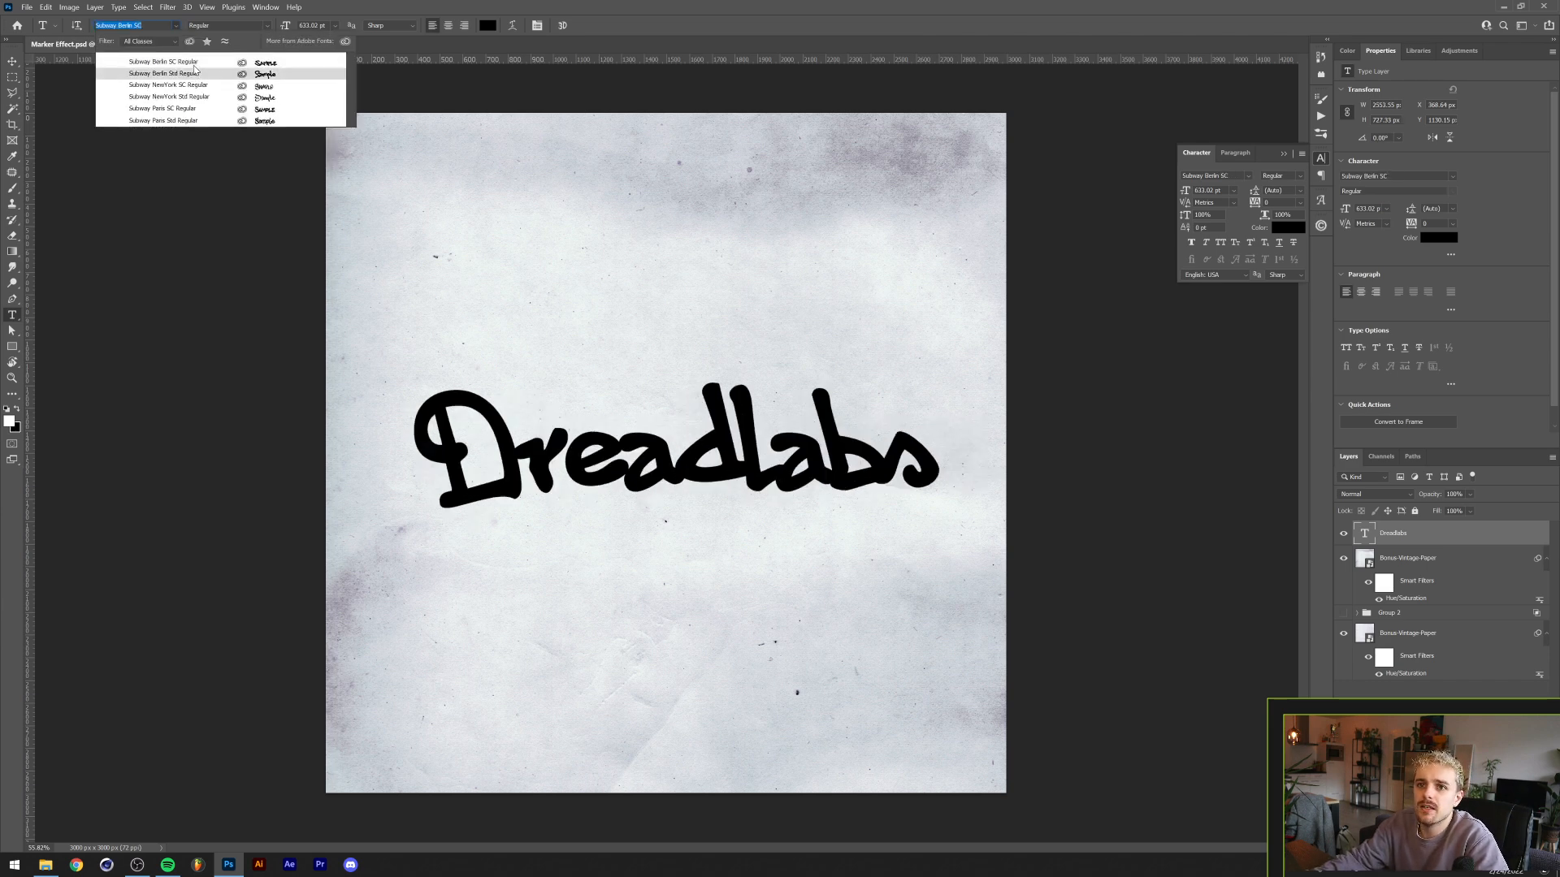
pyautogui.click(167, 84)
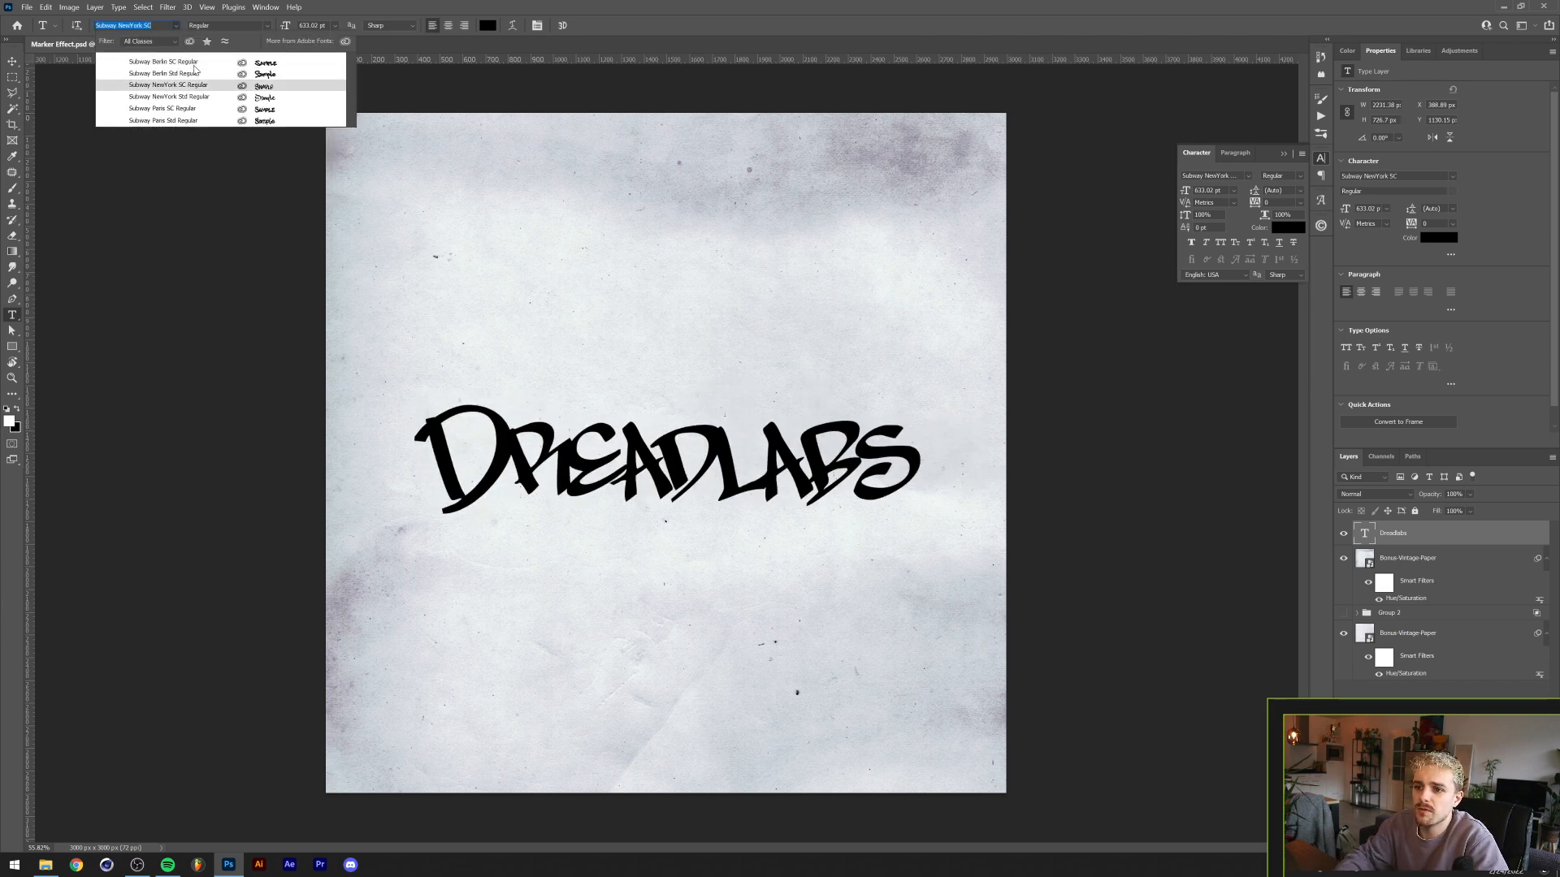
pyautogui.click(169, 97)
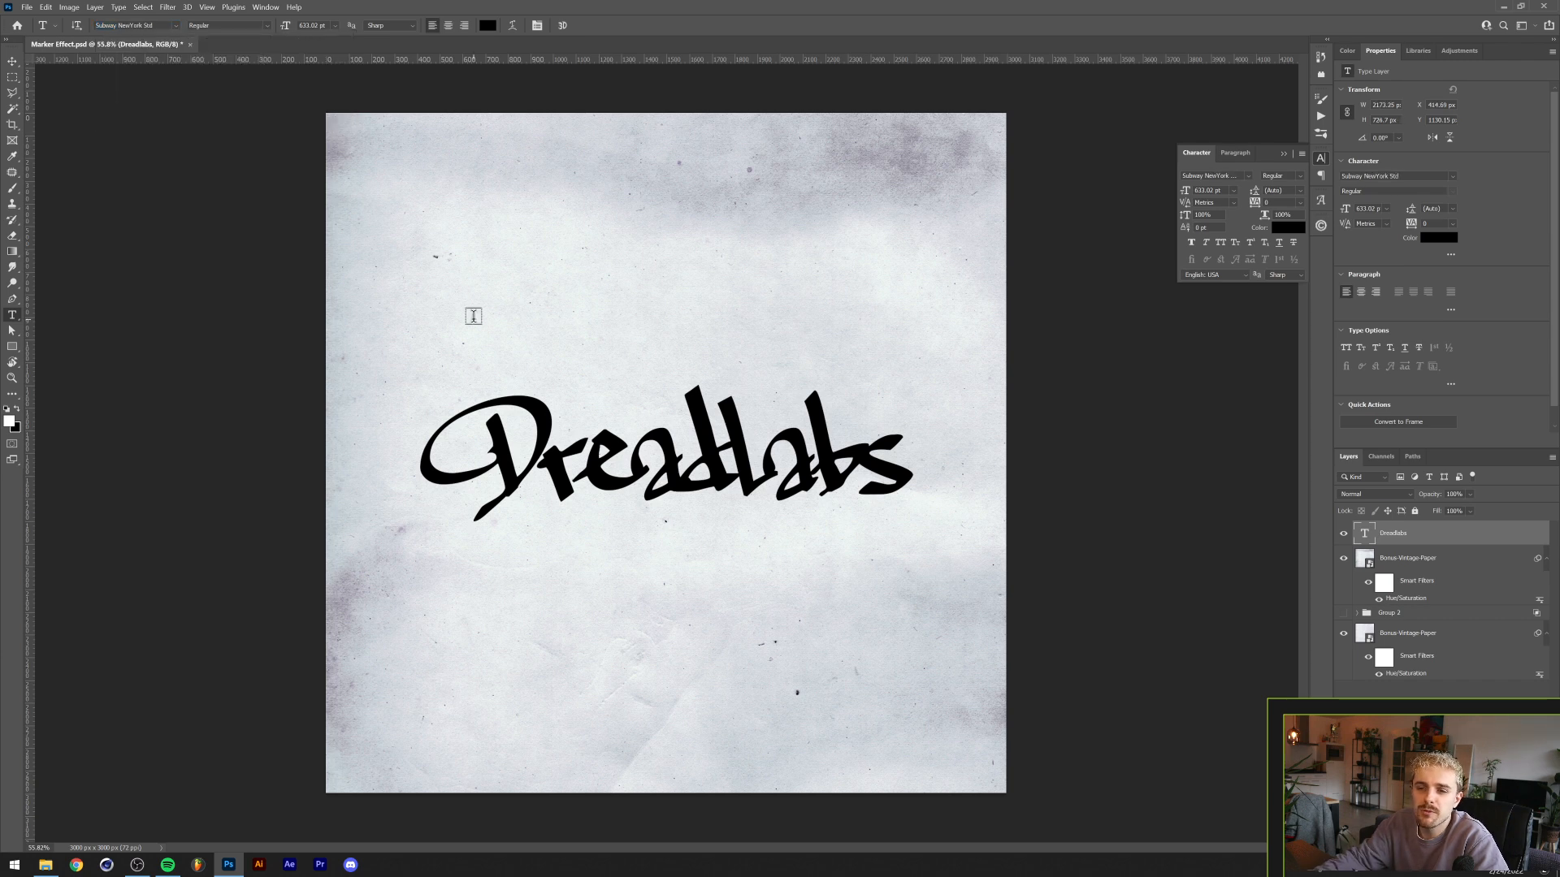
pyautogui.moveTo(549, 337)
pyautogui.write('L')
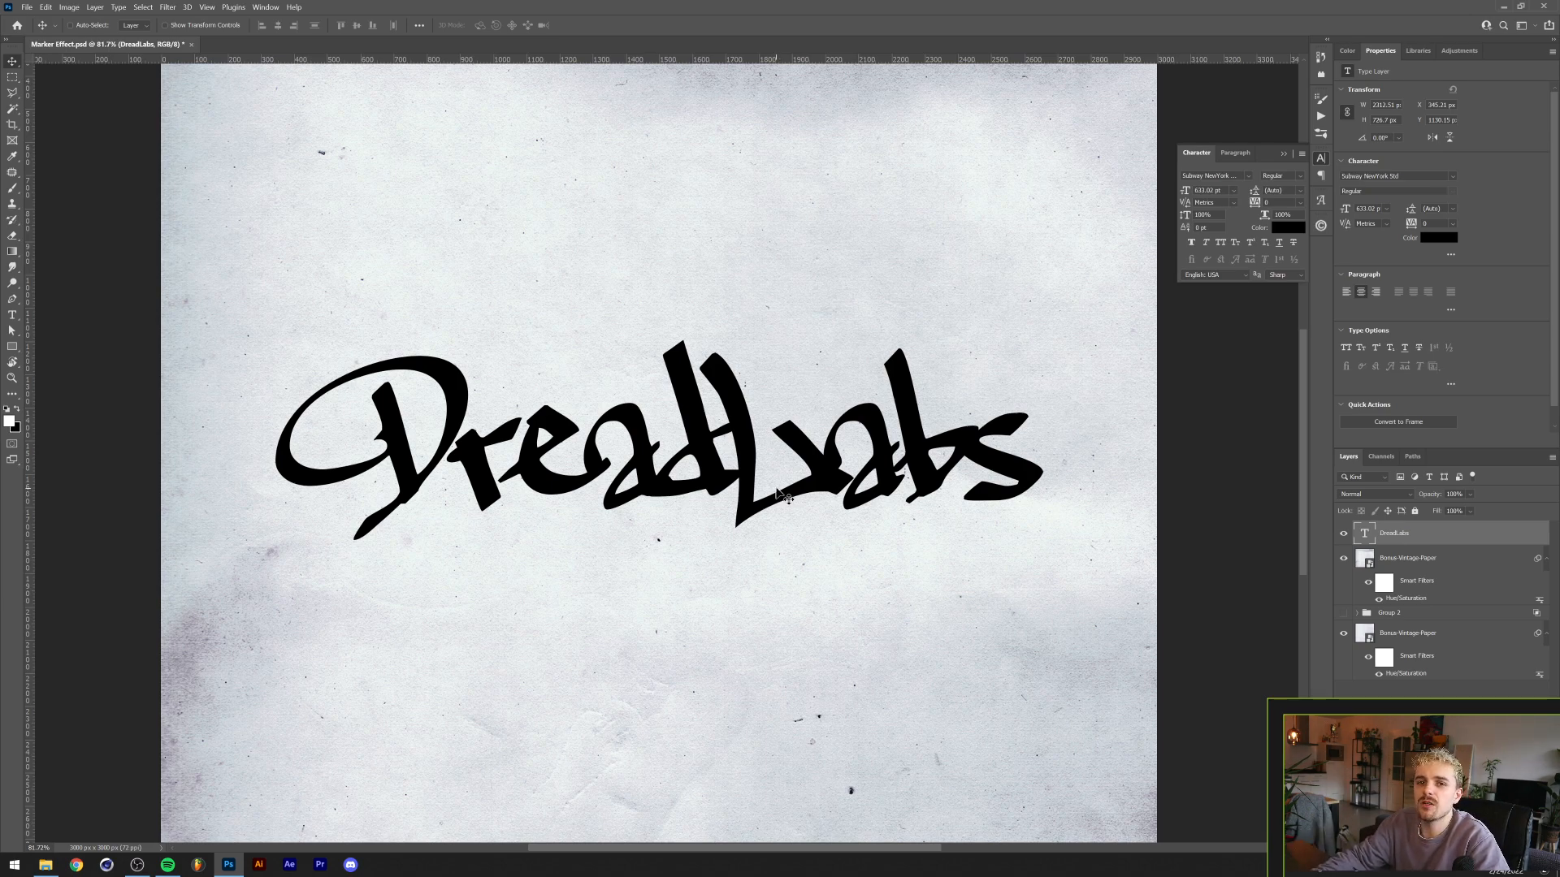
pyautogui.moveTo(758, 530)
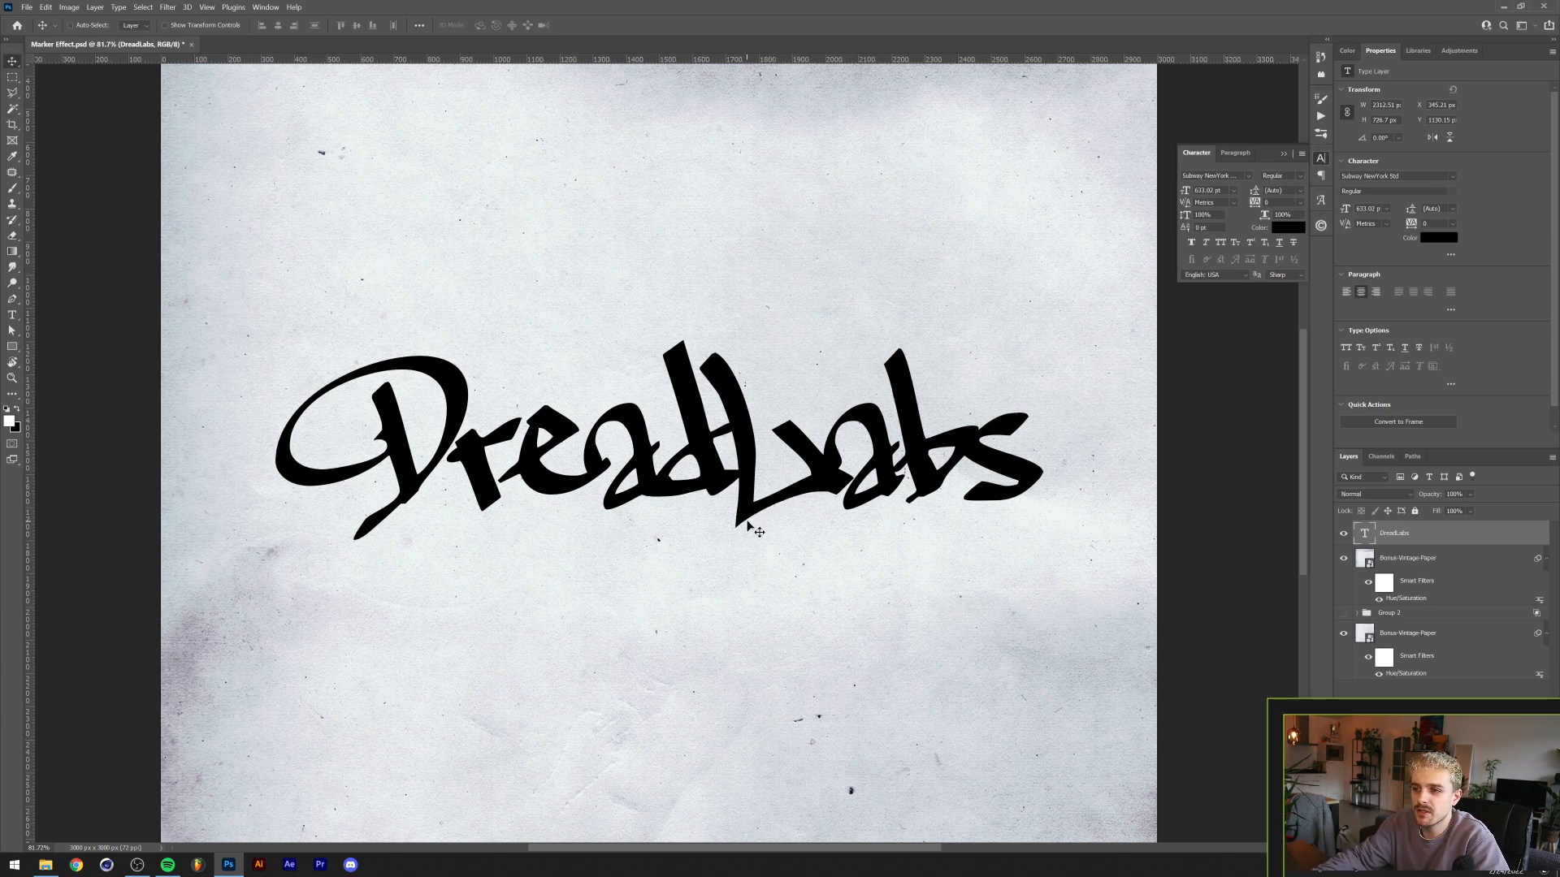
pyautogui.moveTo(1267, 239)
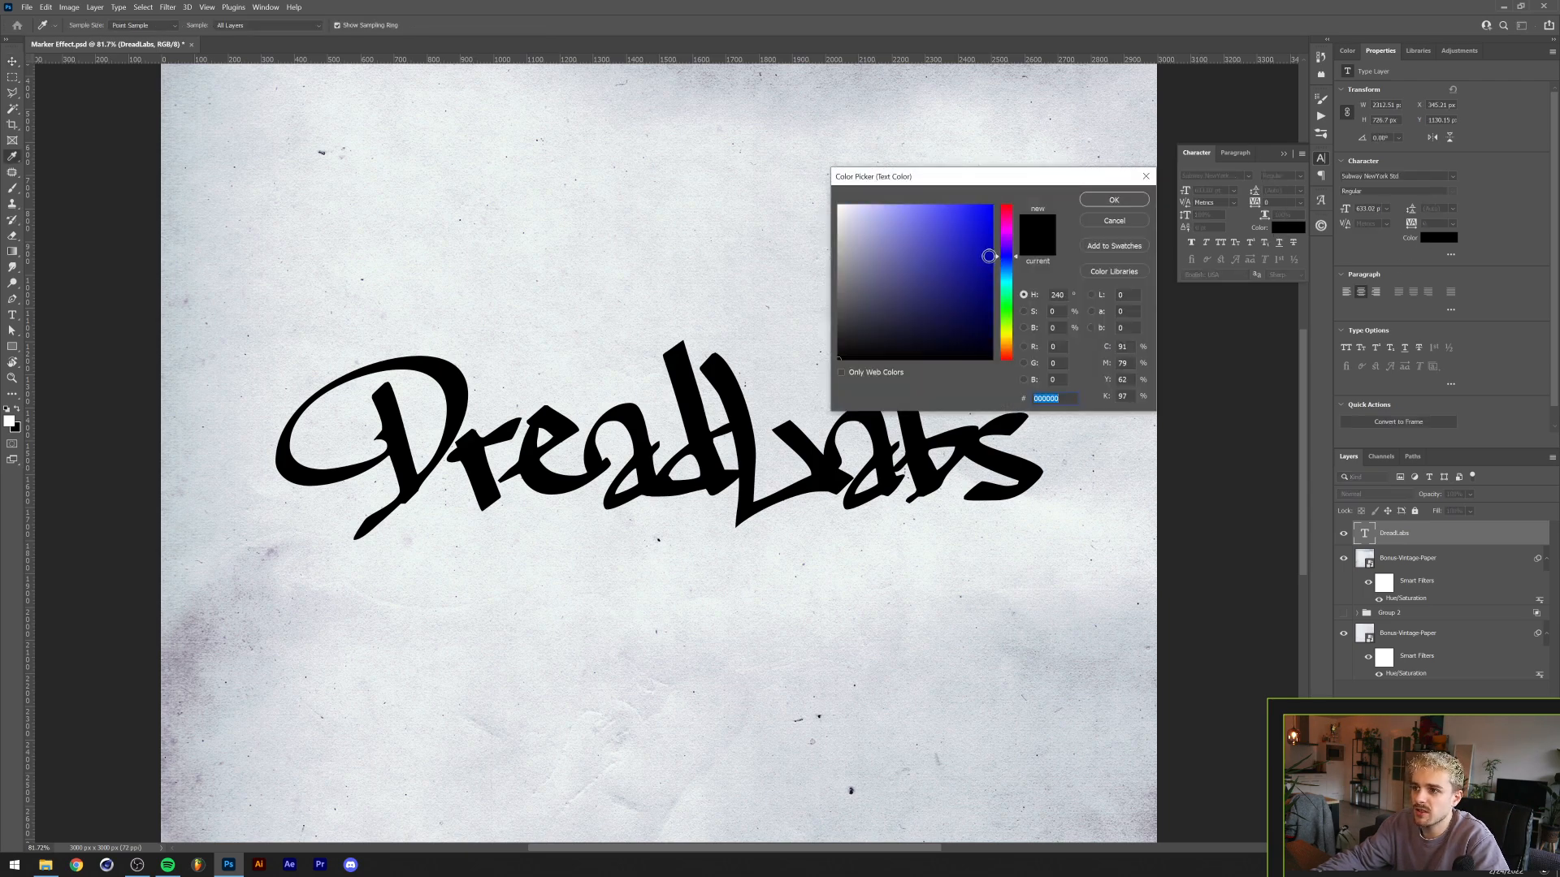
pyautogui.click(1113, 199)
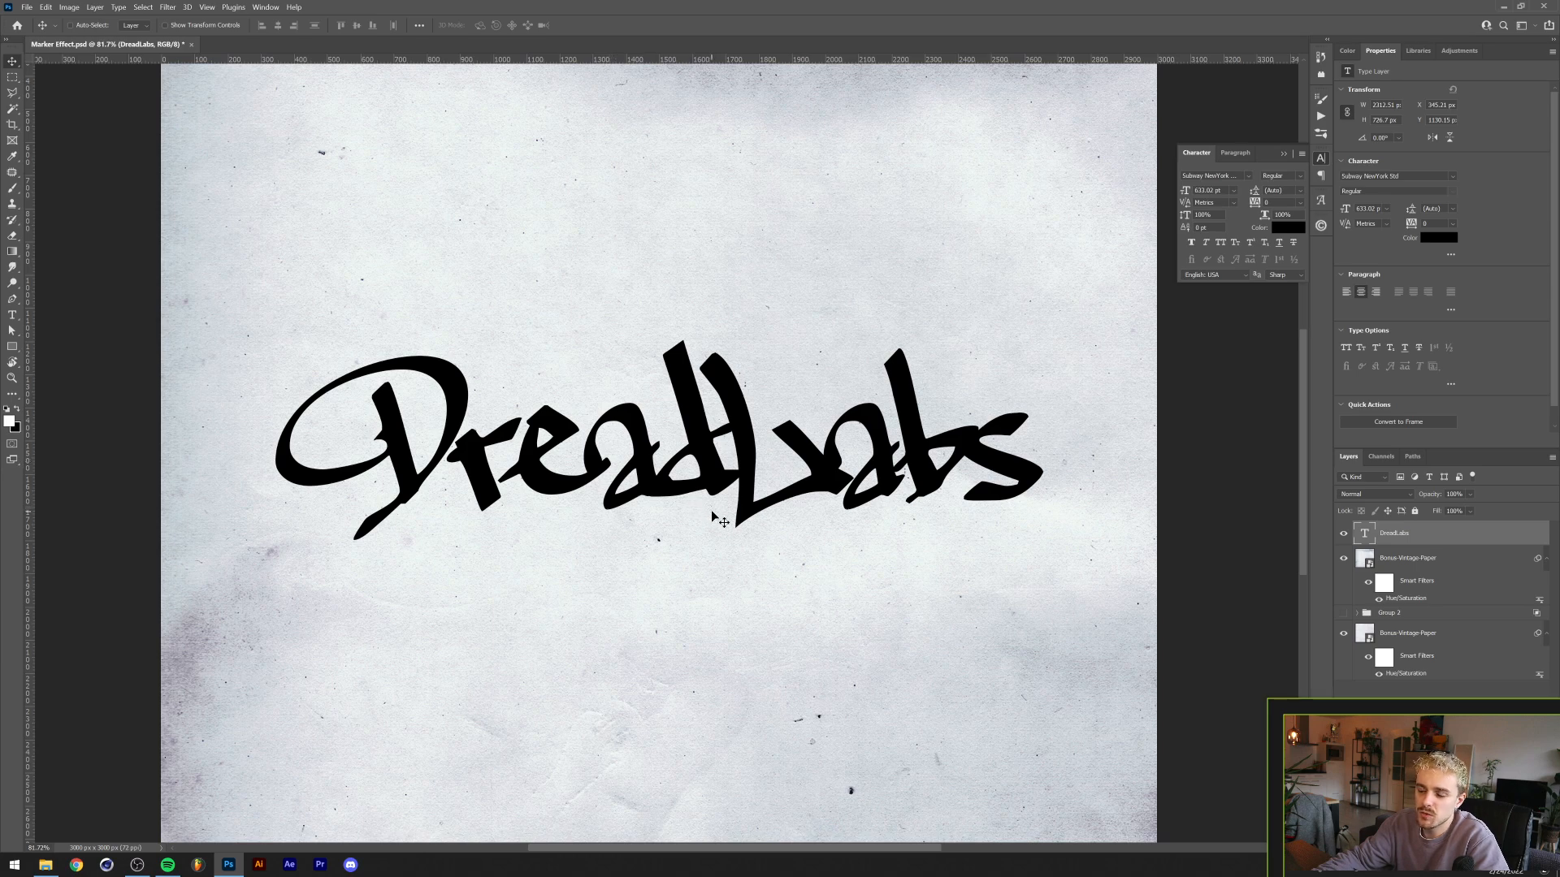
# Duplicate the Bonus-Vintage-Paper layer into a new document named Displacement
pyautogui.click(1406, 558)
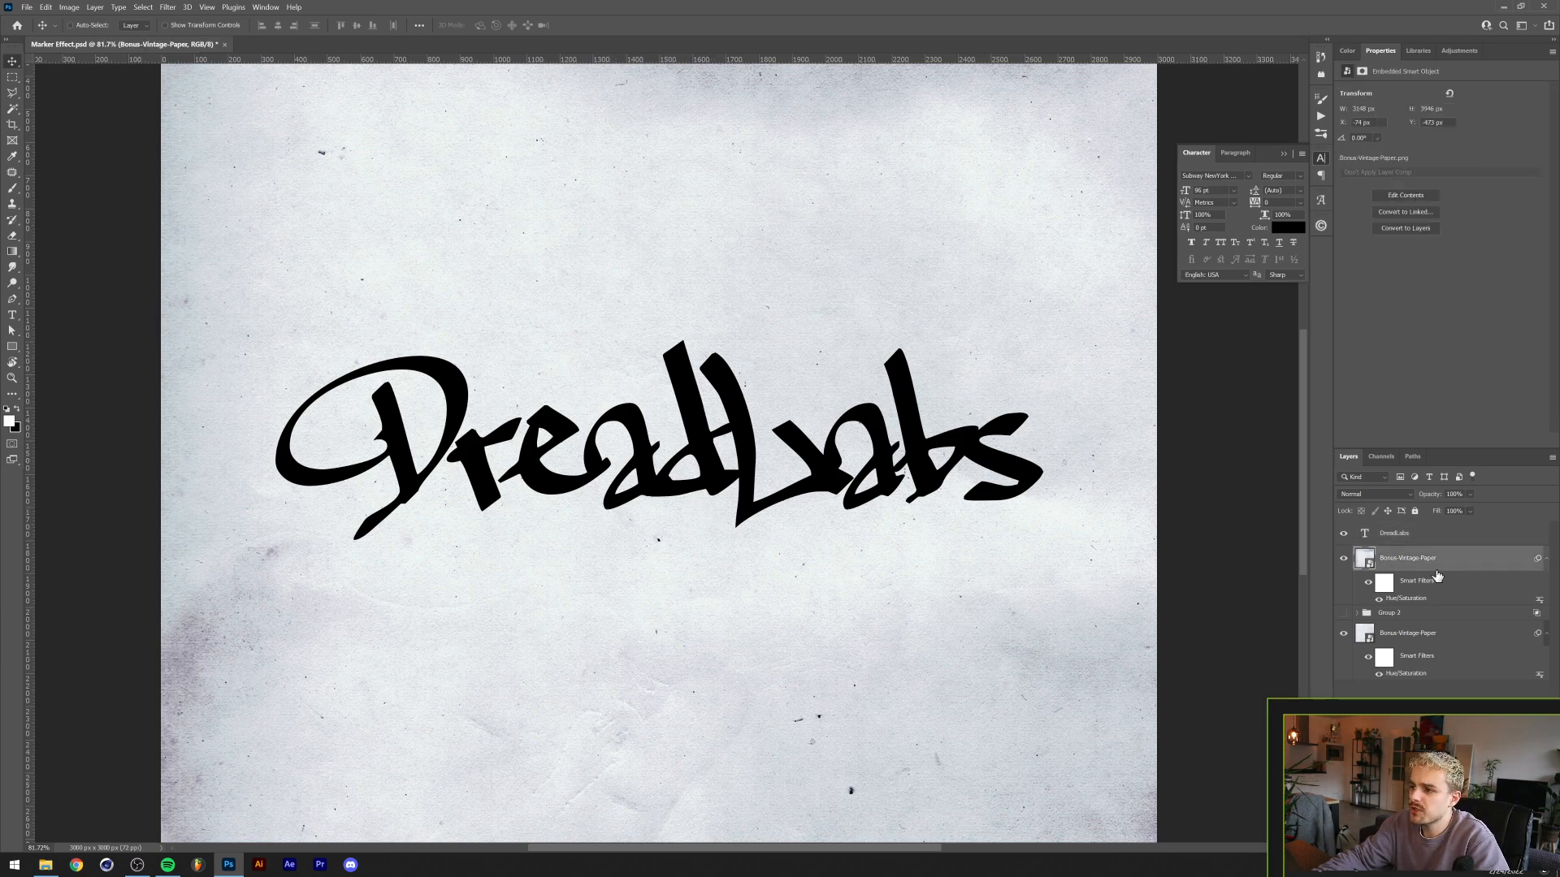
pyautogui.rightClick(1432, 557)
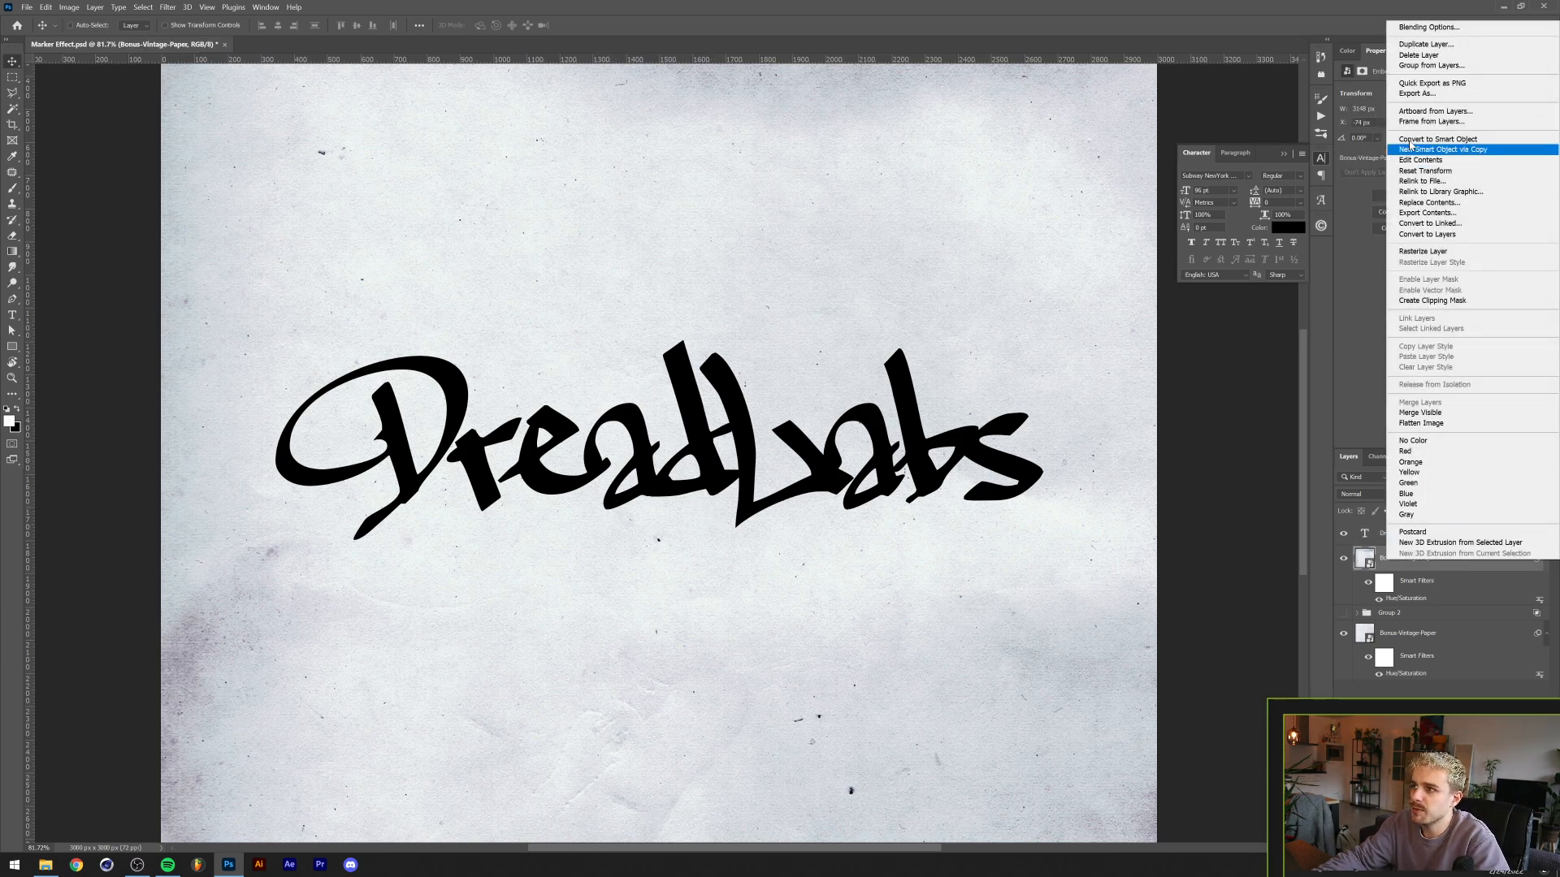
pyautogui.click(1427, 43)
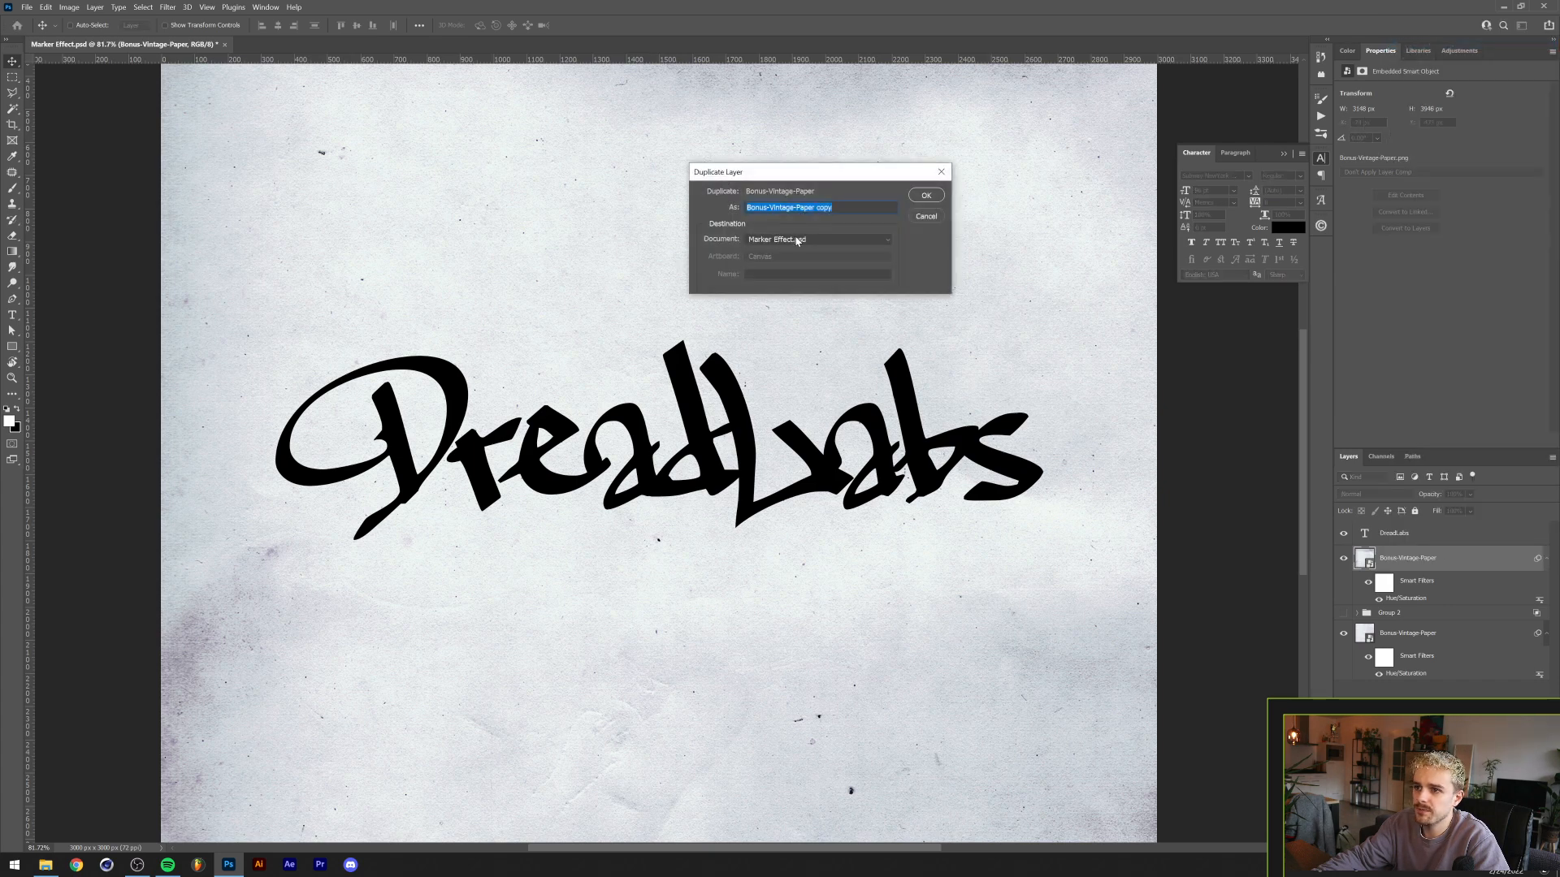
pyautogui.click(816, 239)
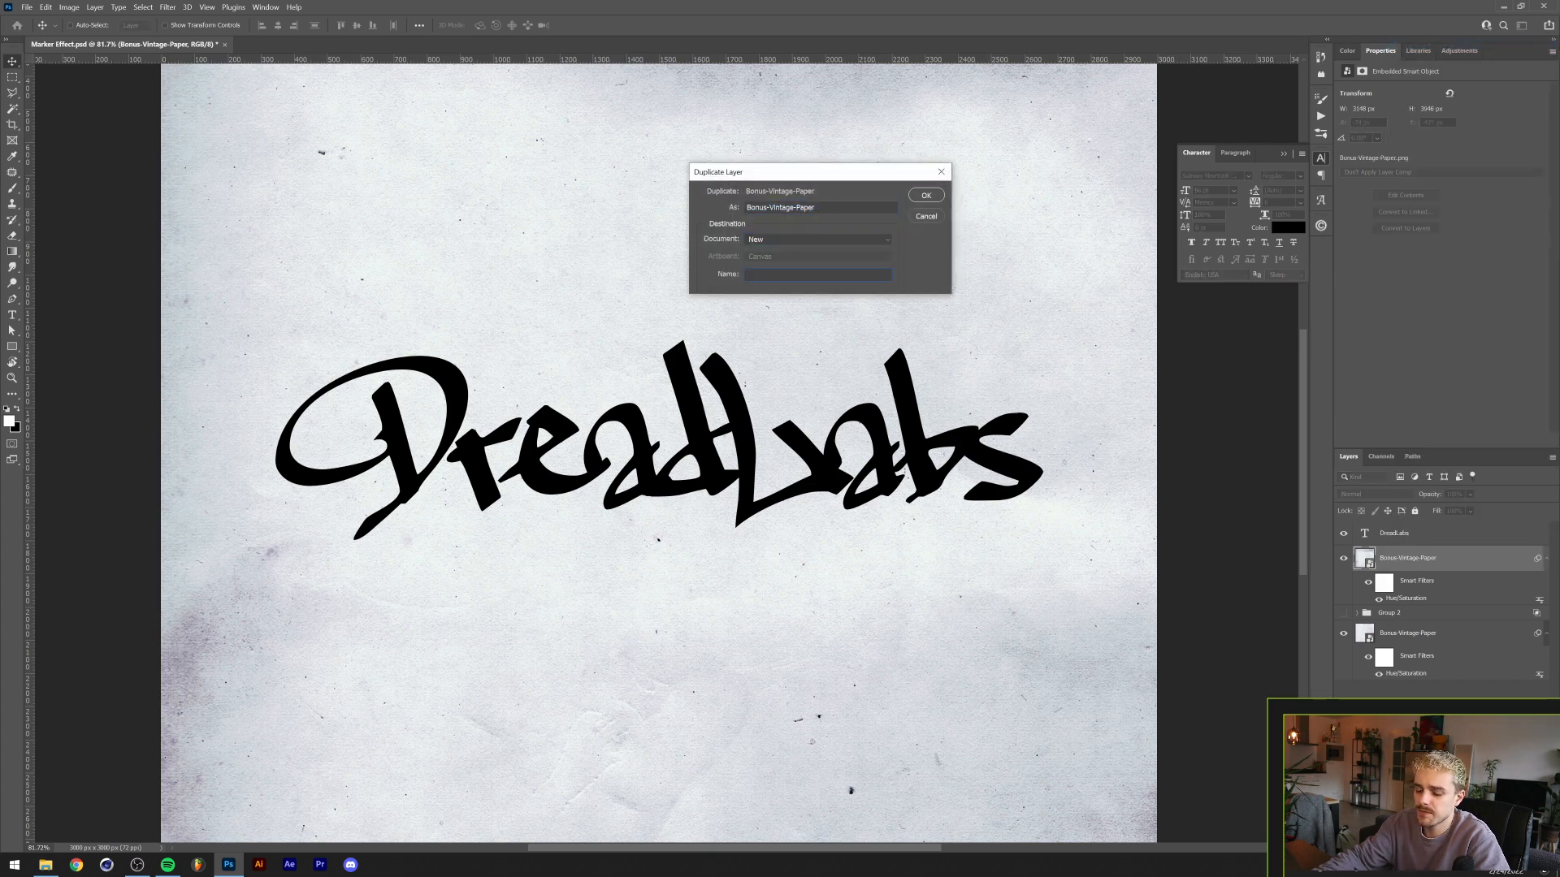
pyautogui.write('Displacem')
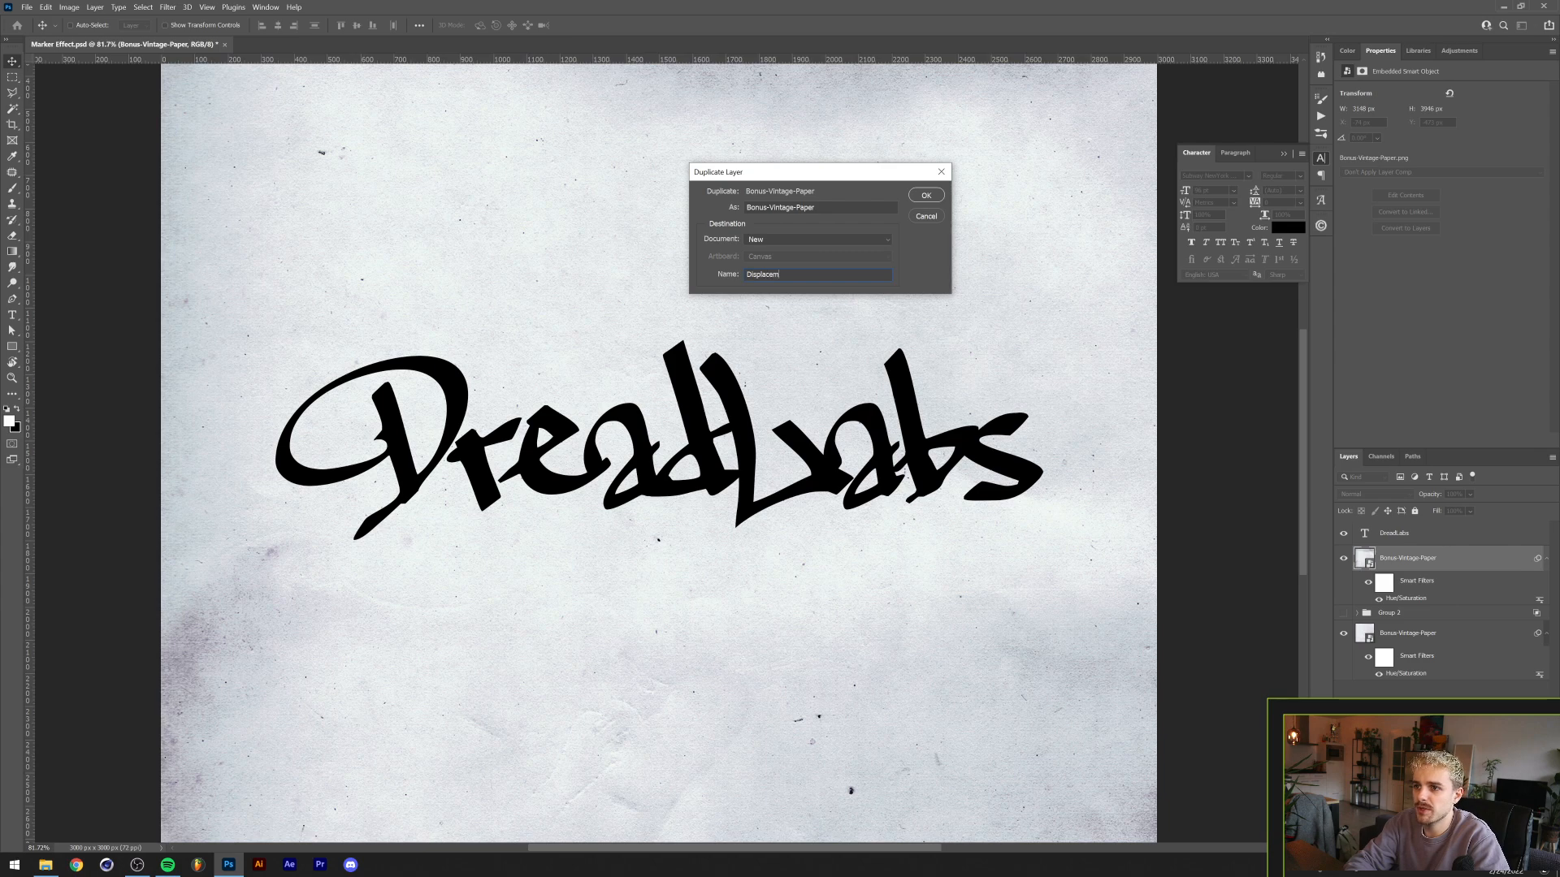
pyautogui.click(924, 195)
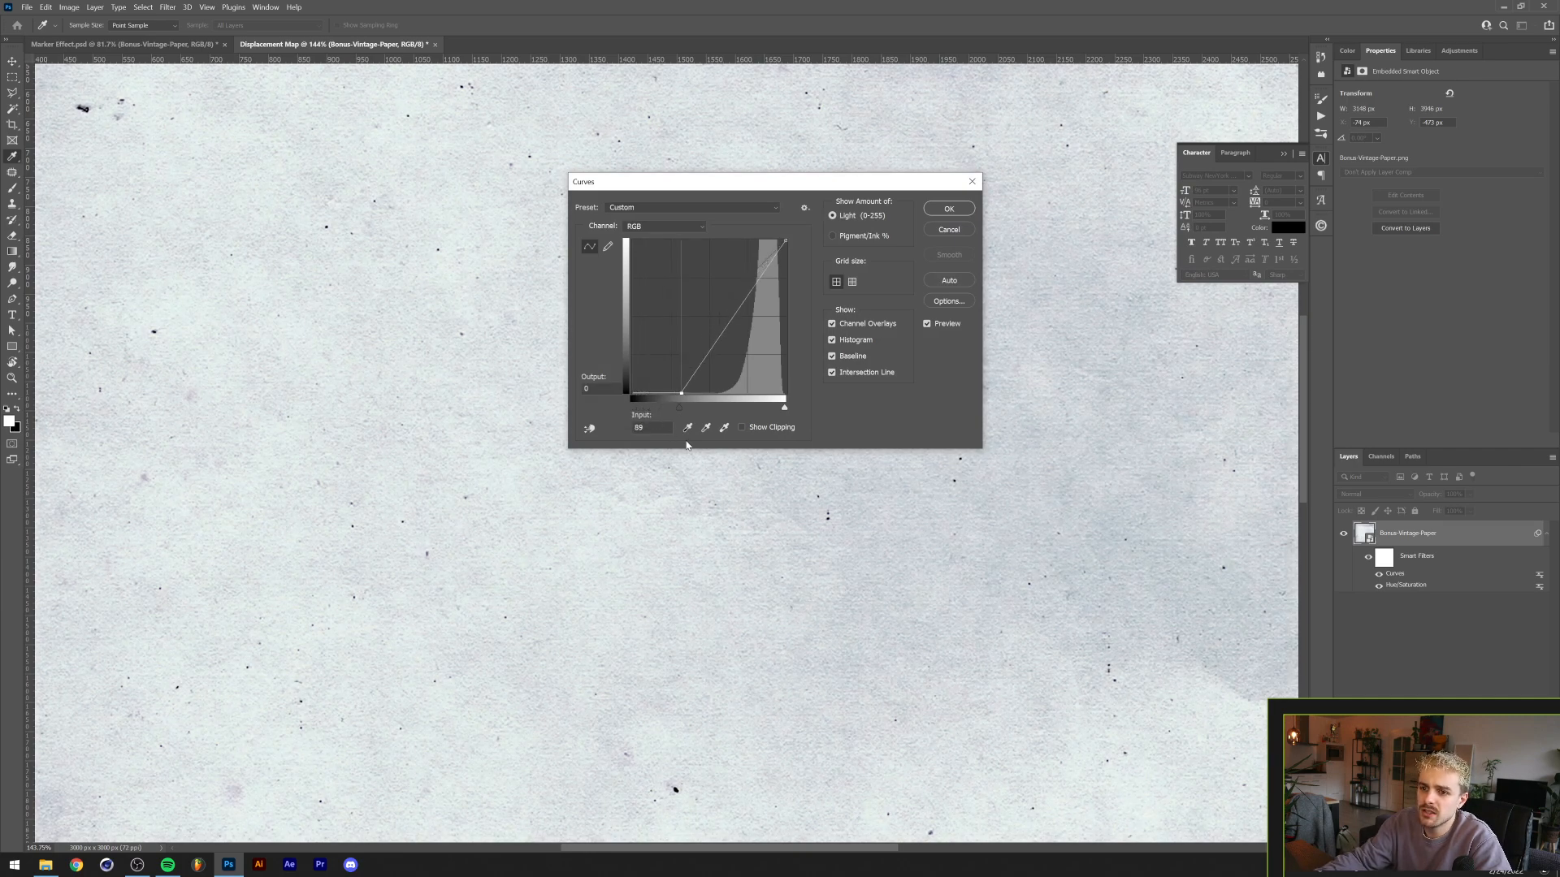
# Steepen the Curves on the paper smart object to raise its contrast
pyautogui.moveTo(681, 396); pyautogui.dragTo(714, 406)
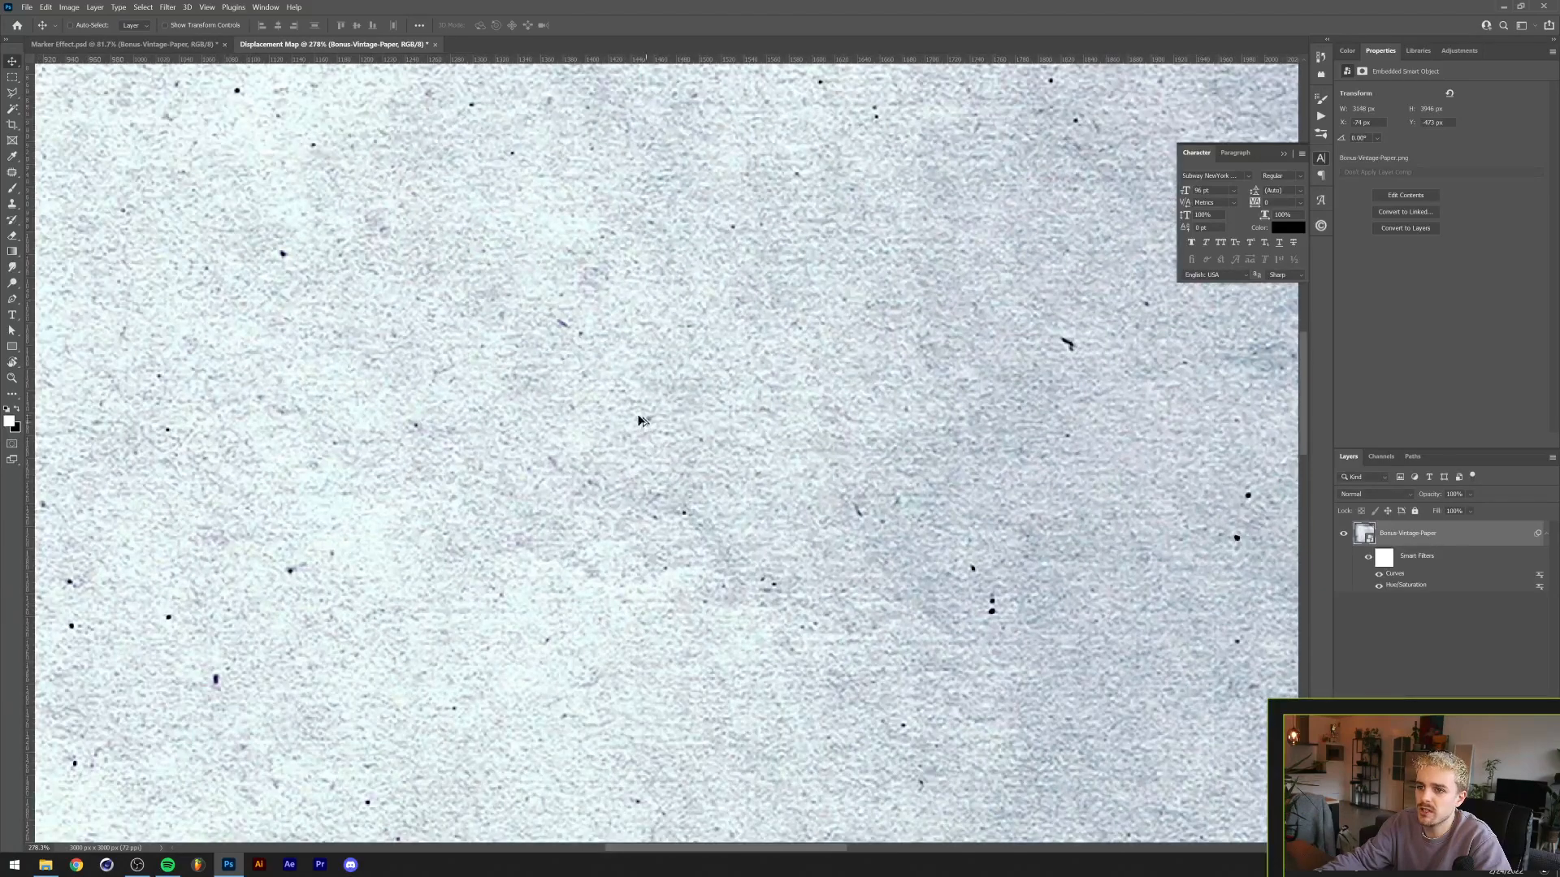
# Apply a small Gaussian Blur to the paper and save it as Displacement Map PSD
pyautogui.click(168, 8)
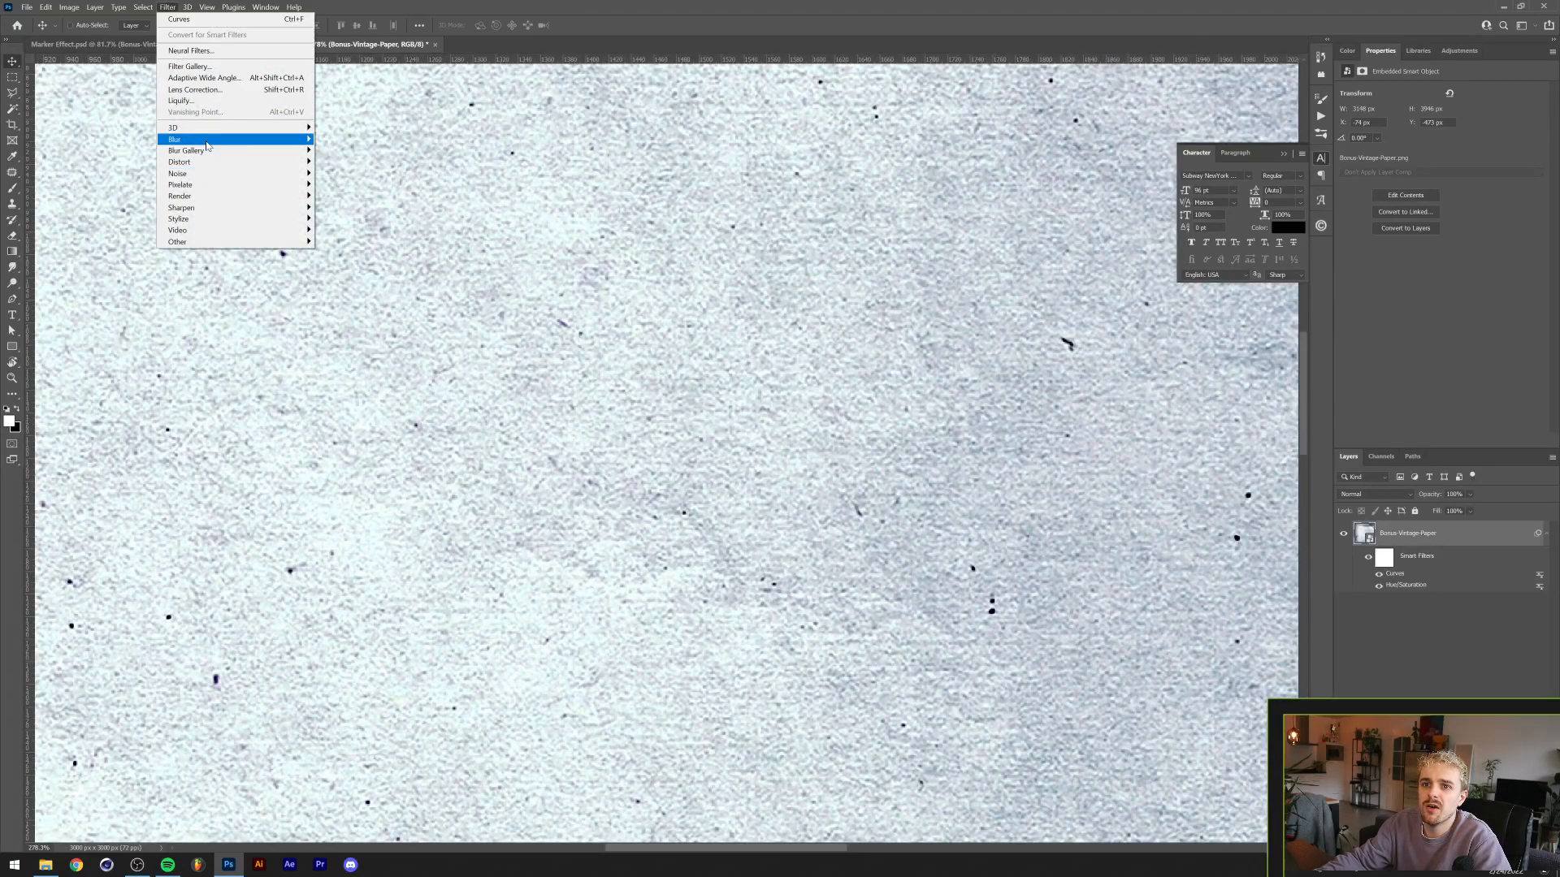
pyautogui.moveTo(174, 139)
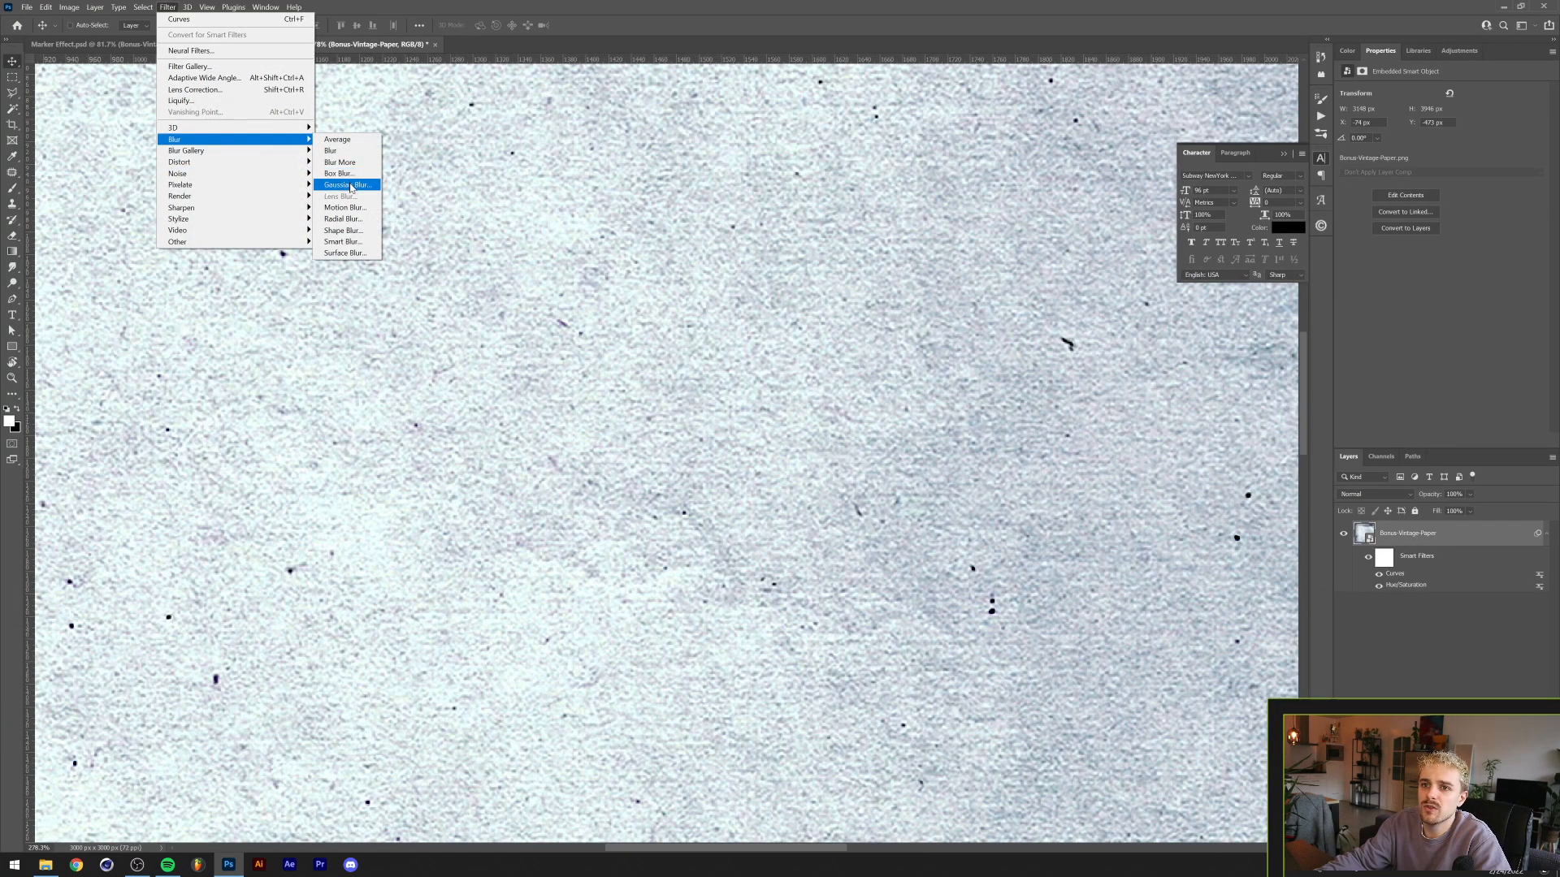
pyautogui.click(345, 184)
pyautogui.write('Displa')
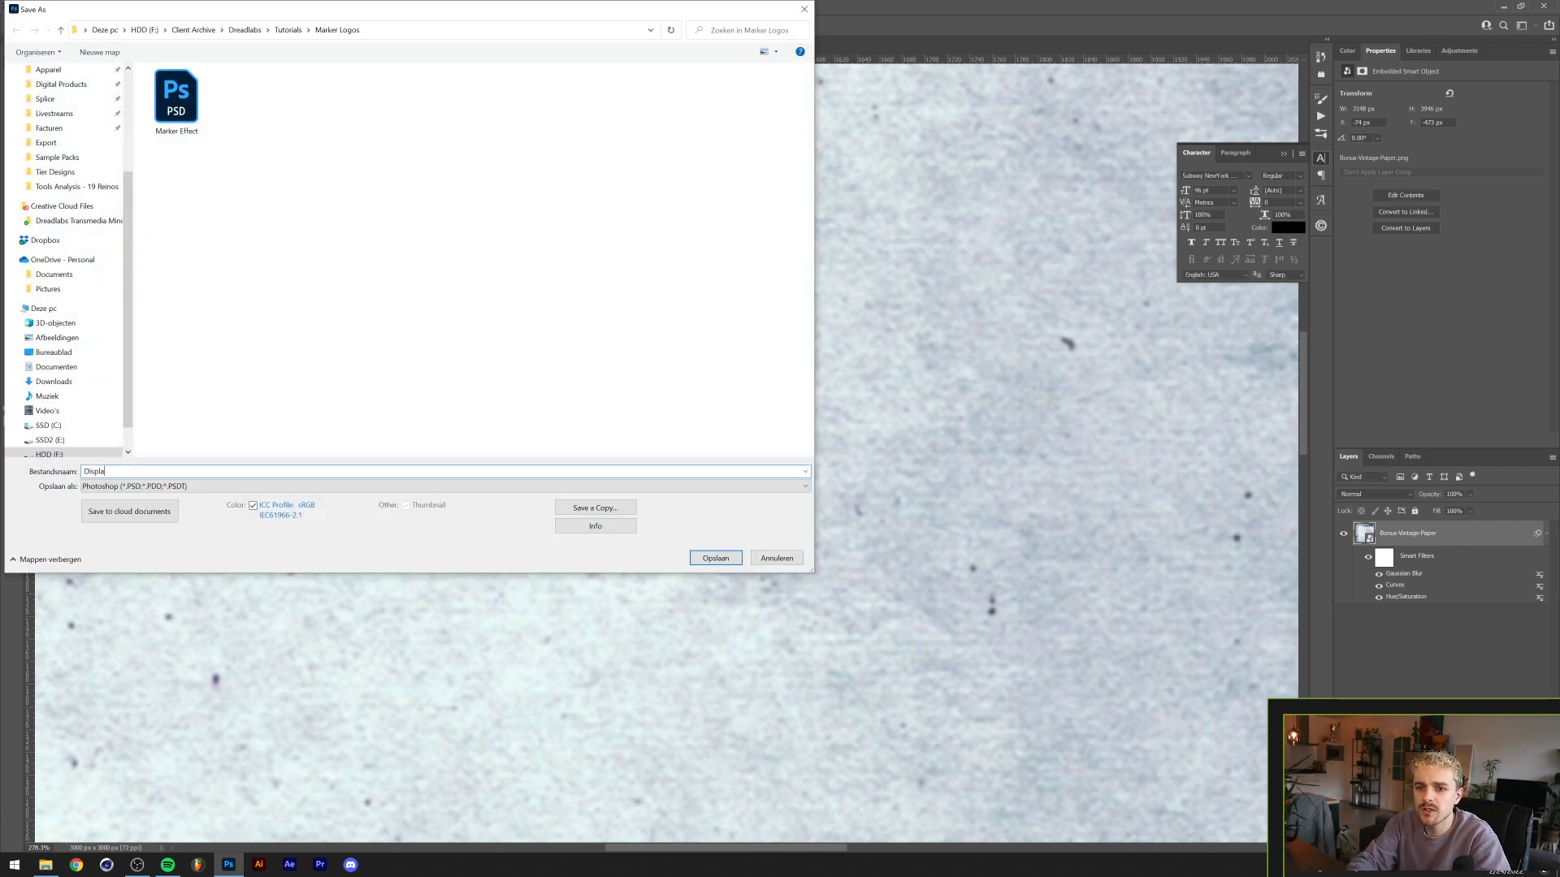
pyautogui.click(714, 558)
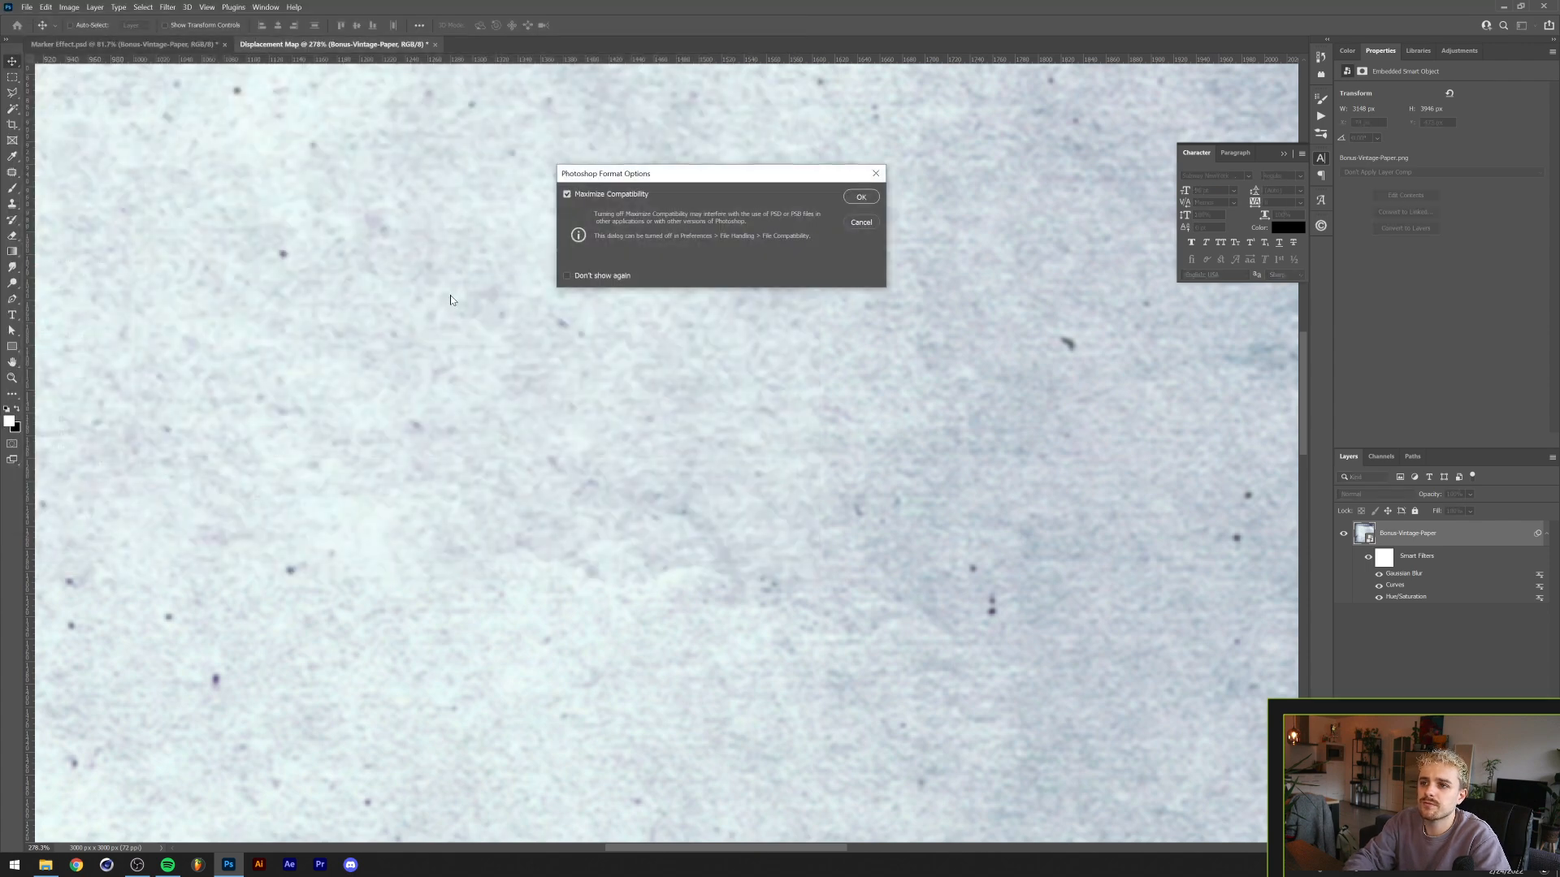
pyautogui.click(860, 197)
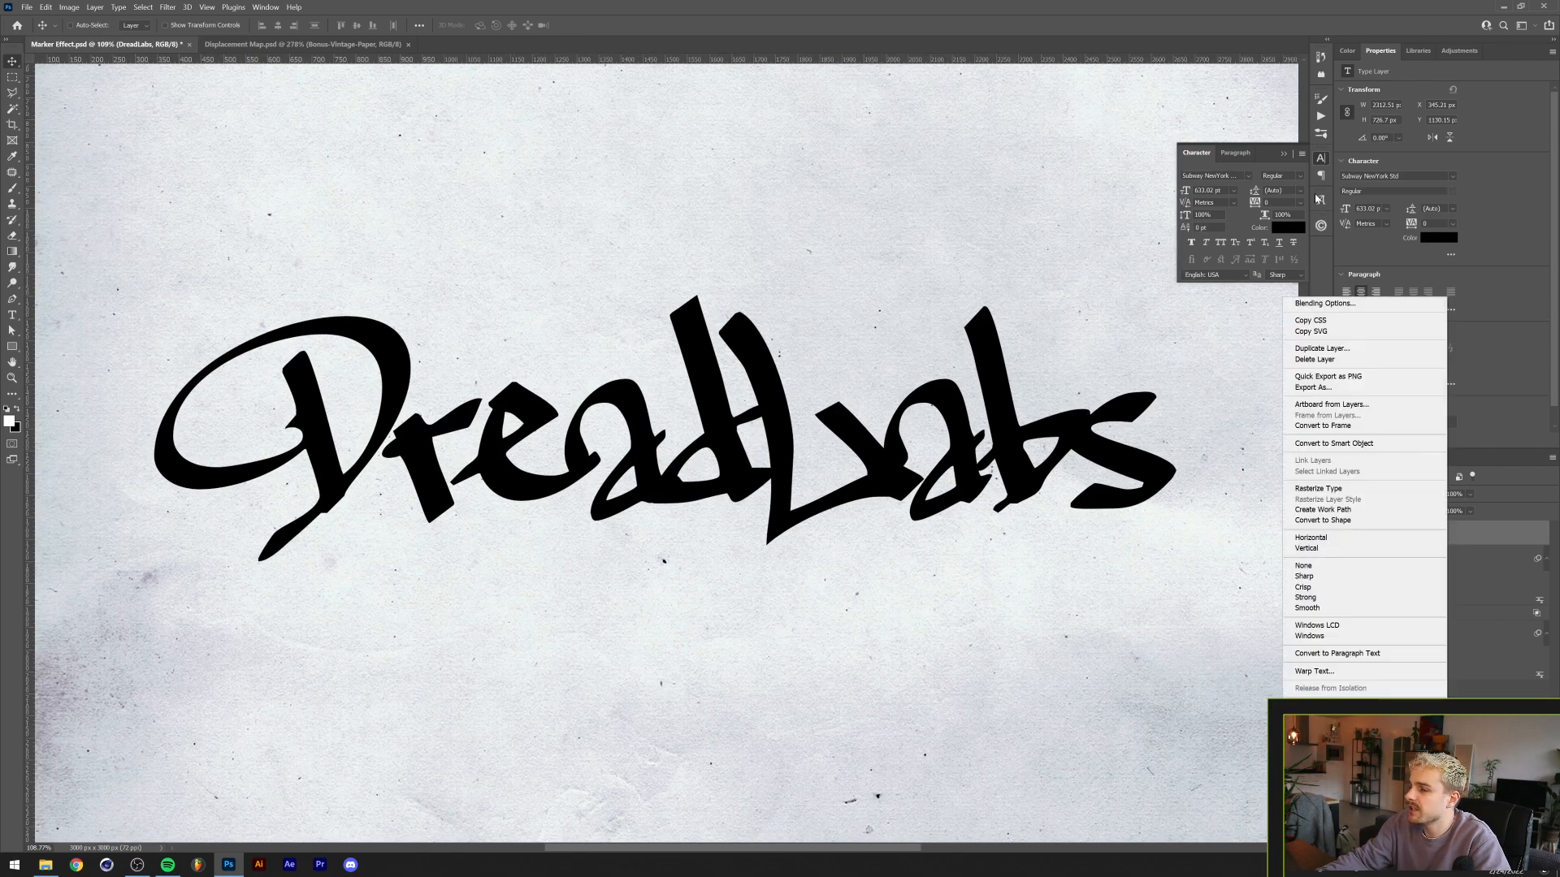
pyautogui.moveTo(1333, 442)
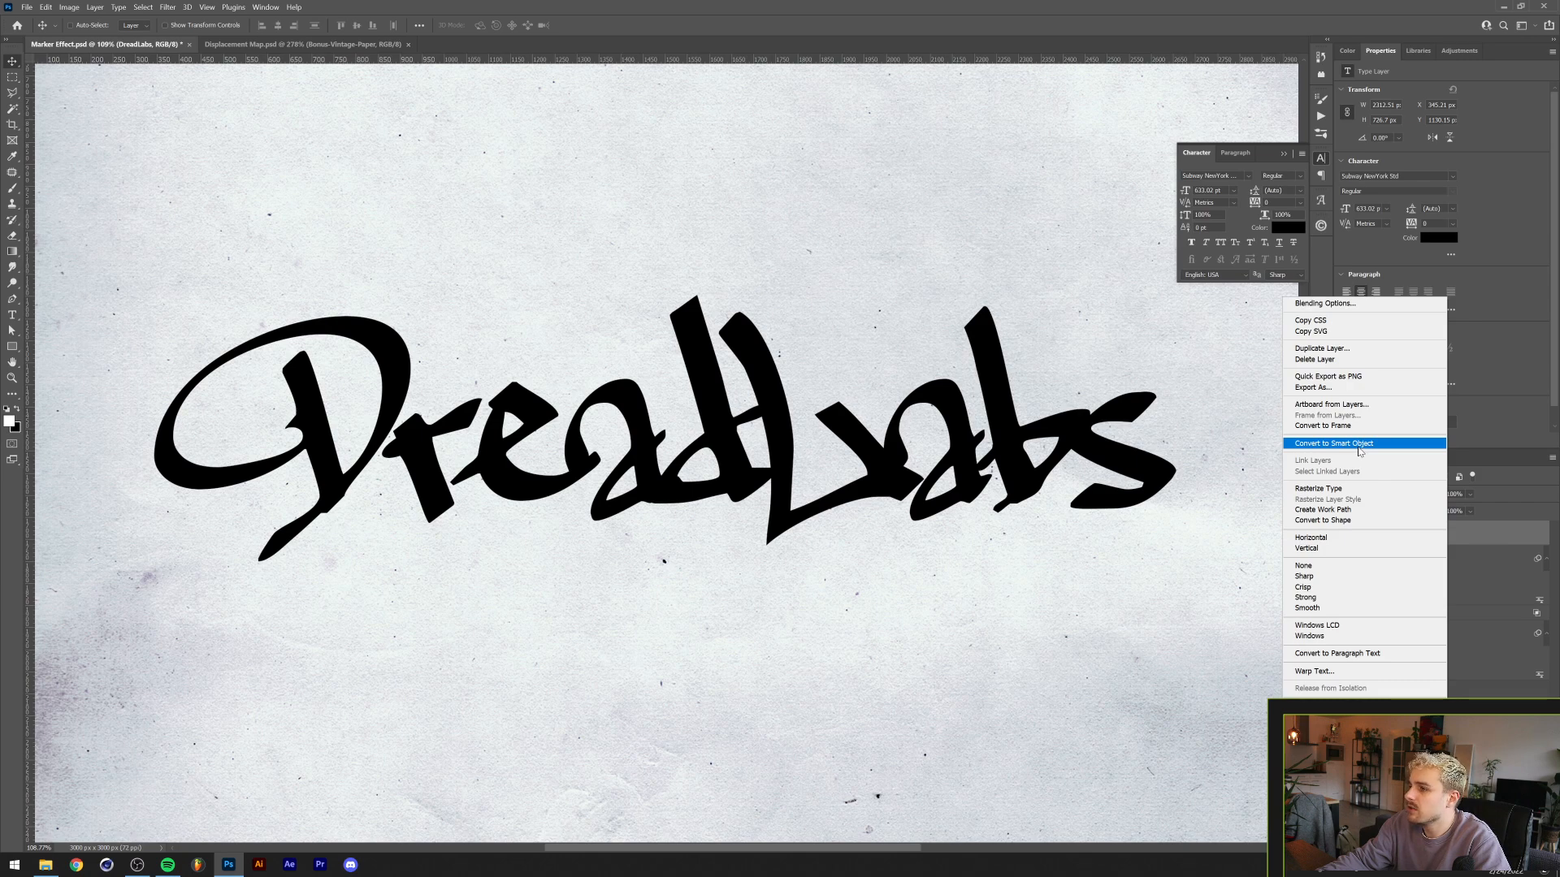
# Convert the DreadLabs text to a smart object and Displace it at scale 10/10
pyautogui.click(1333, 443)
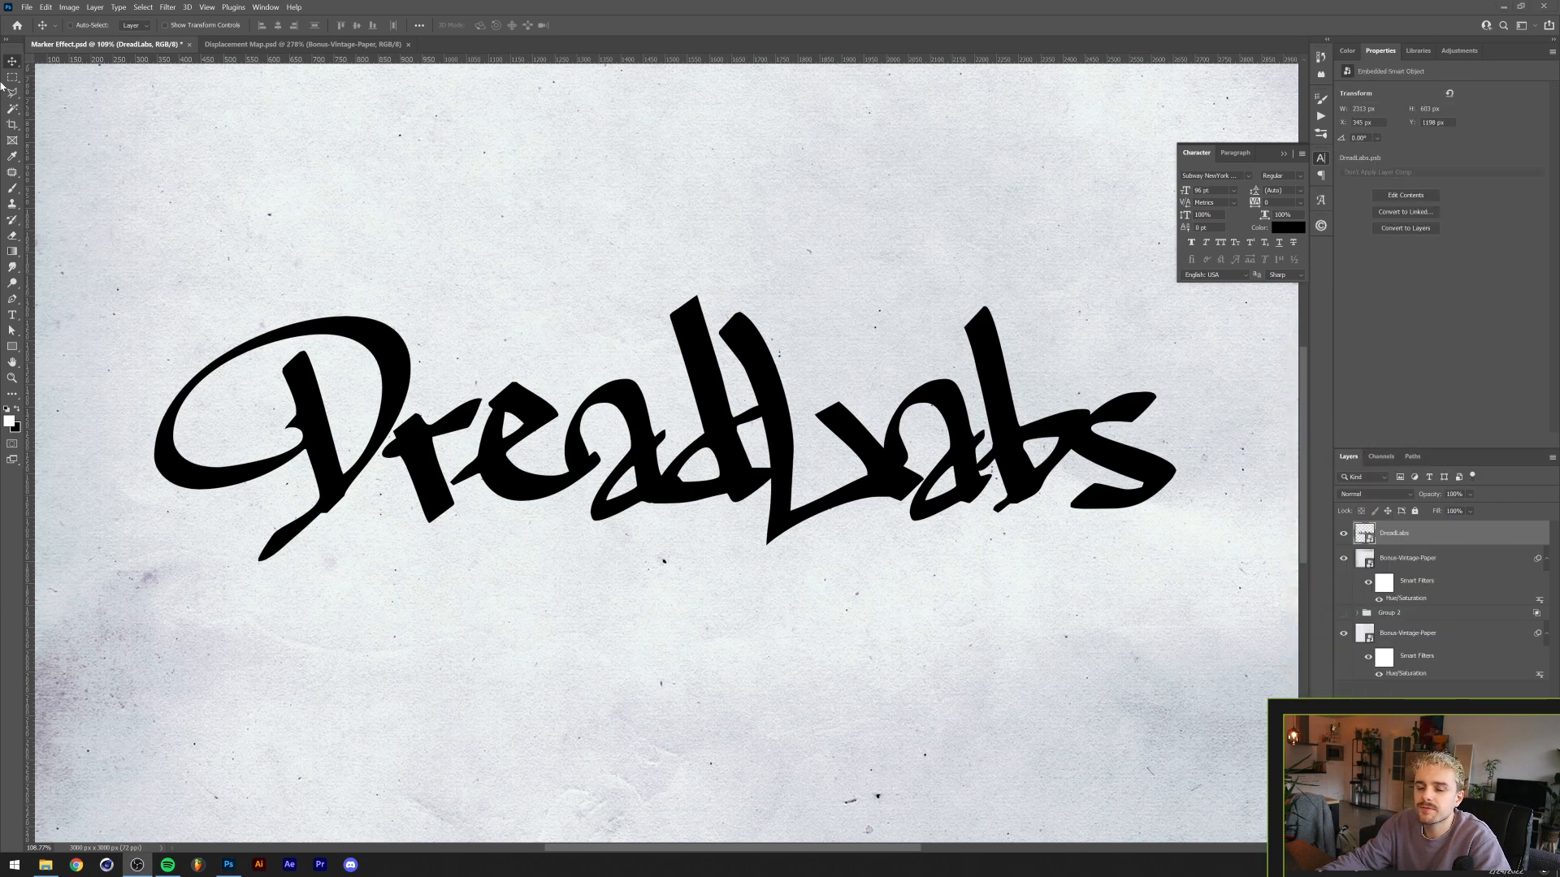
pyautogui.click(167, 7)
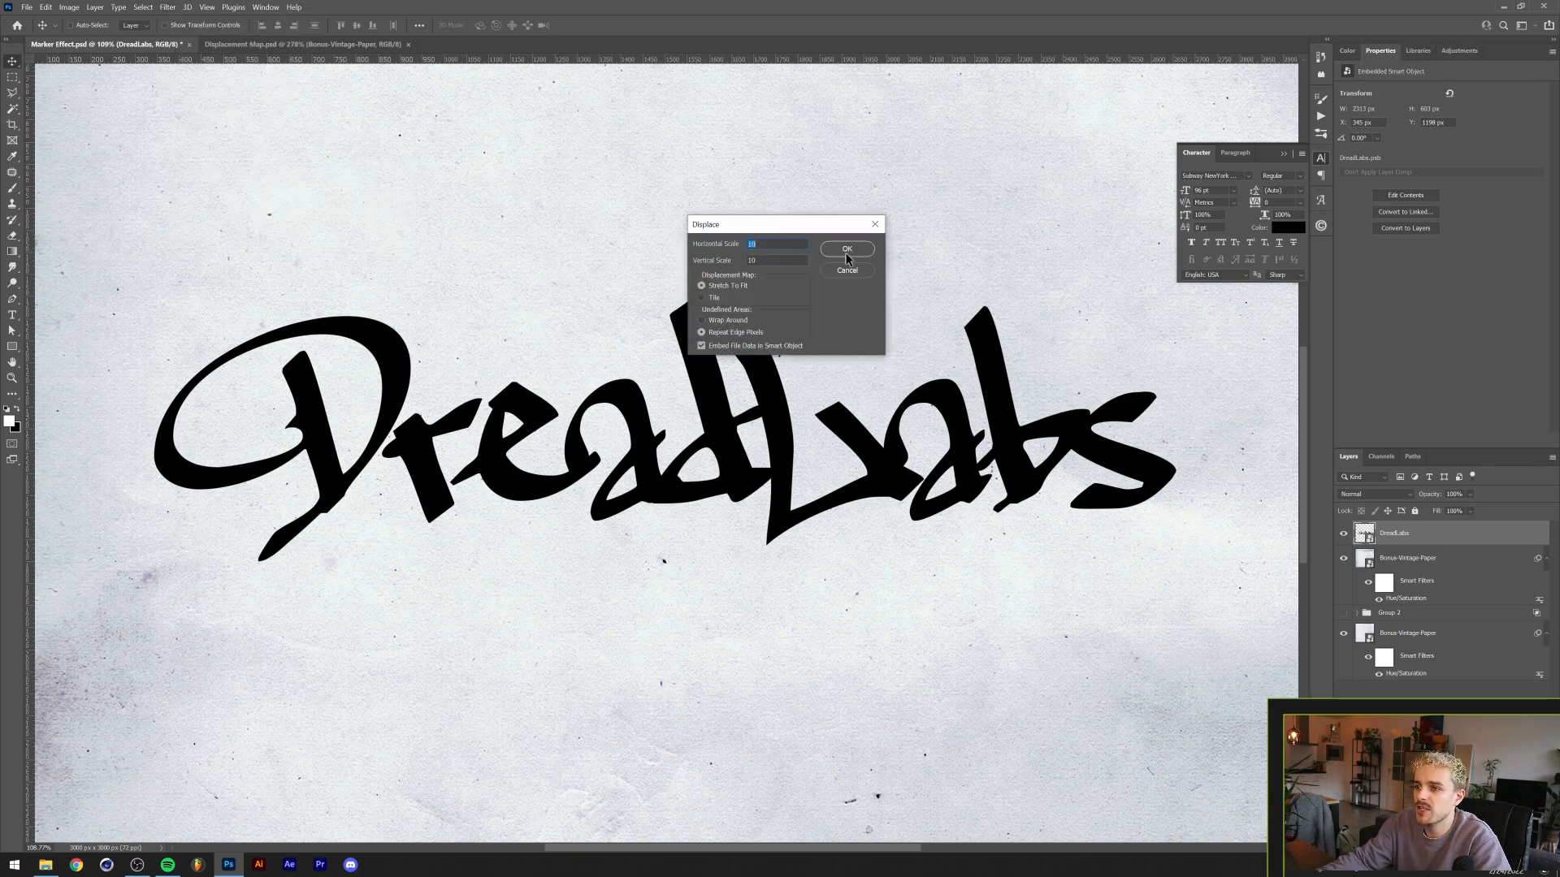
pyautogui.click(847, 248)
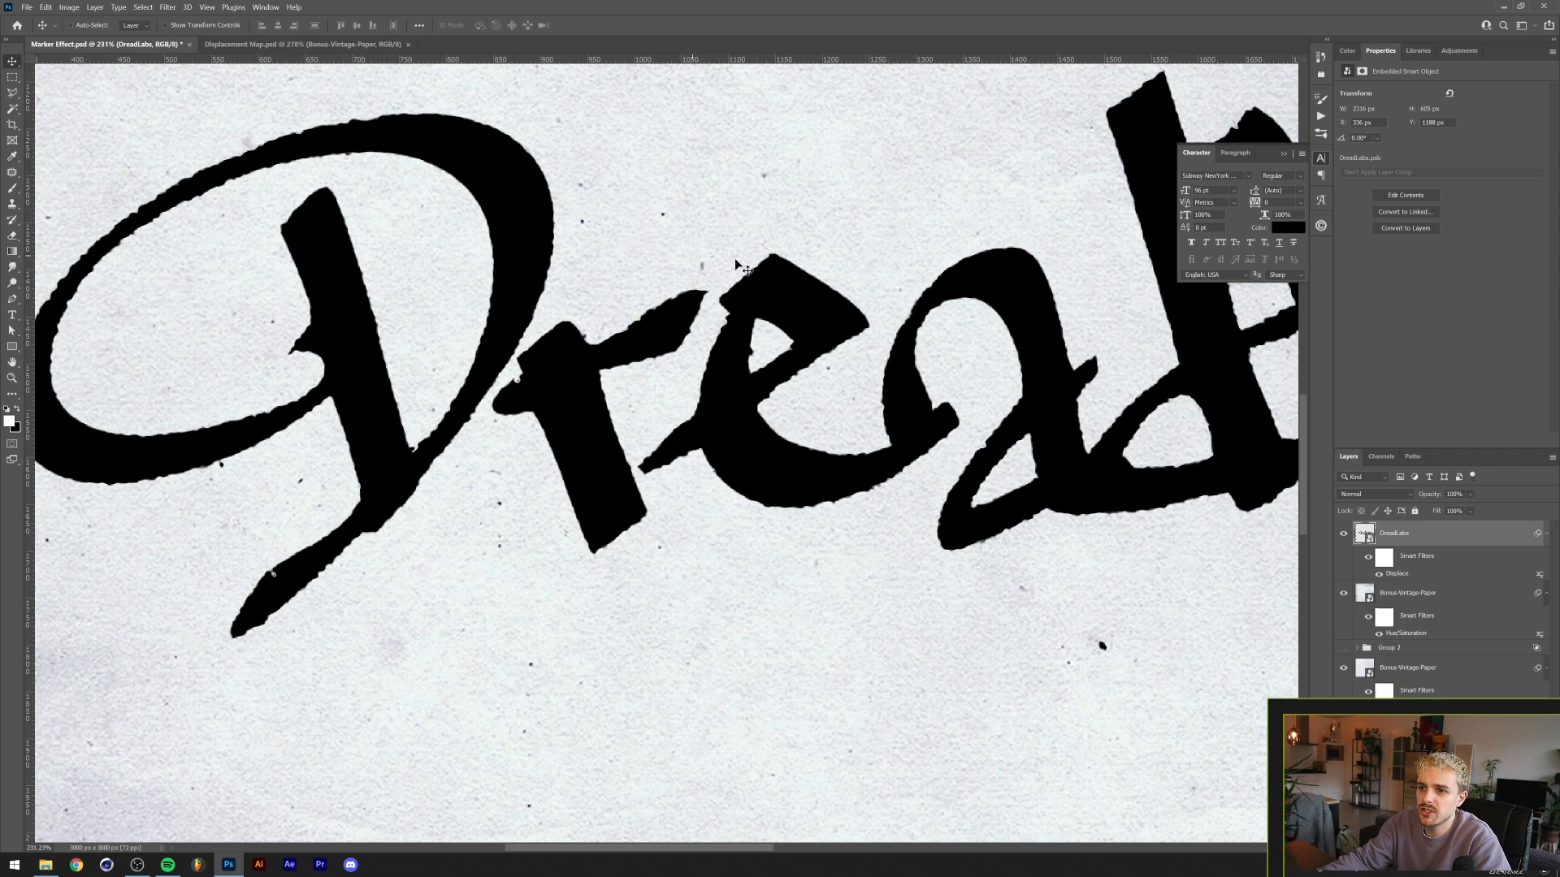
# Apply a 3-pixel Box Blur to the displaced DreadLabs lettering
pyautogui.scroll(-3)
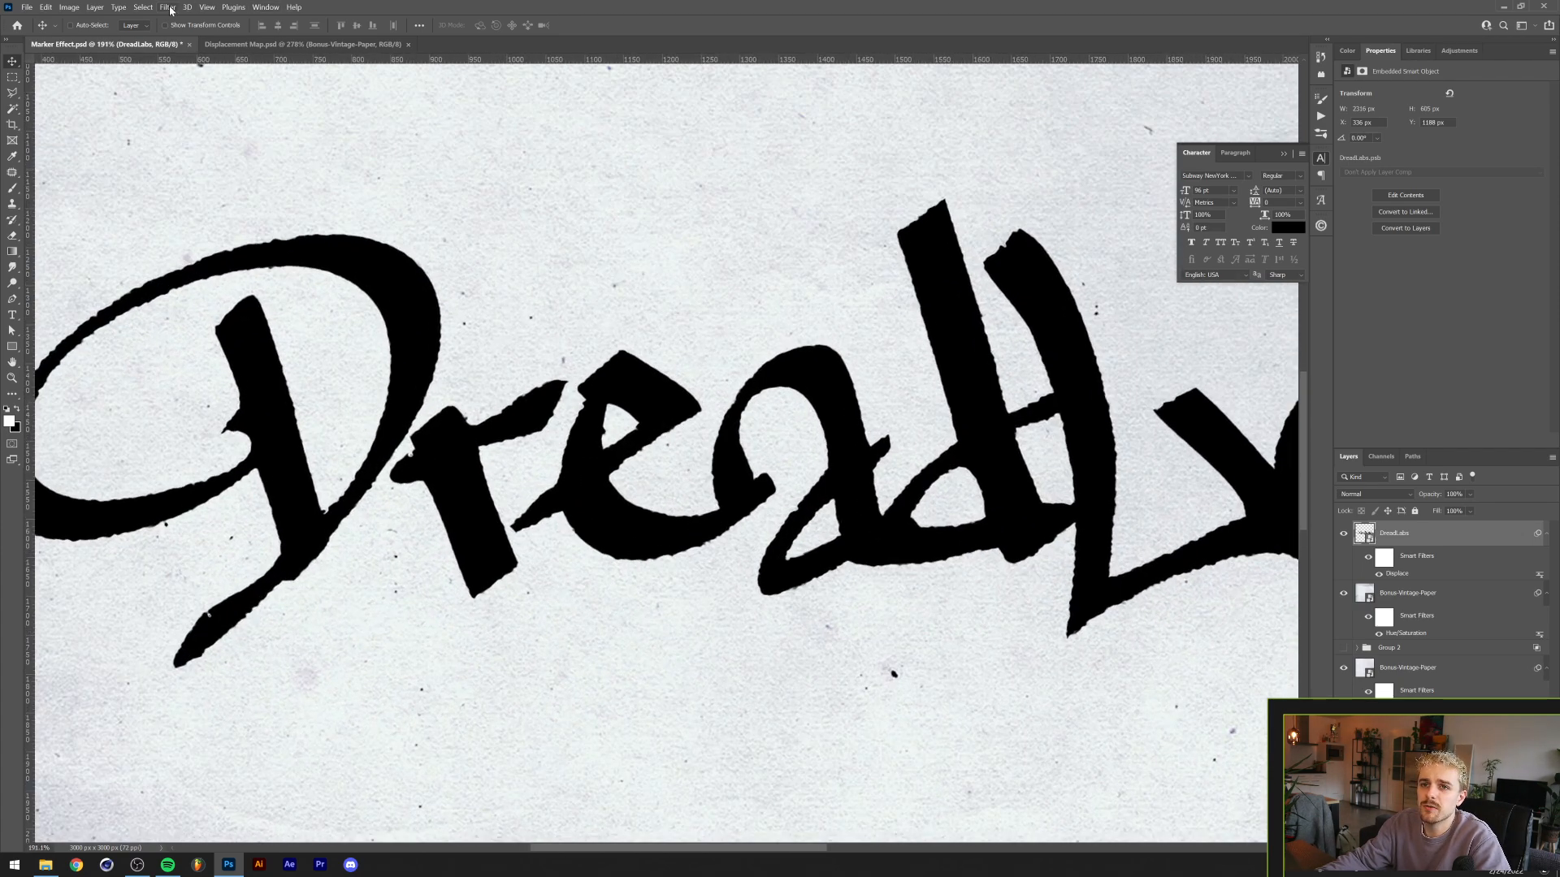
pyautogui.click(168, 8)
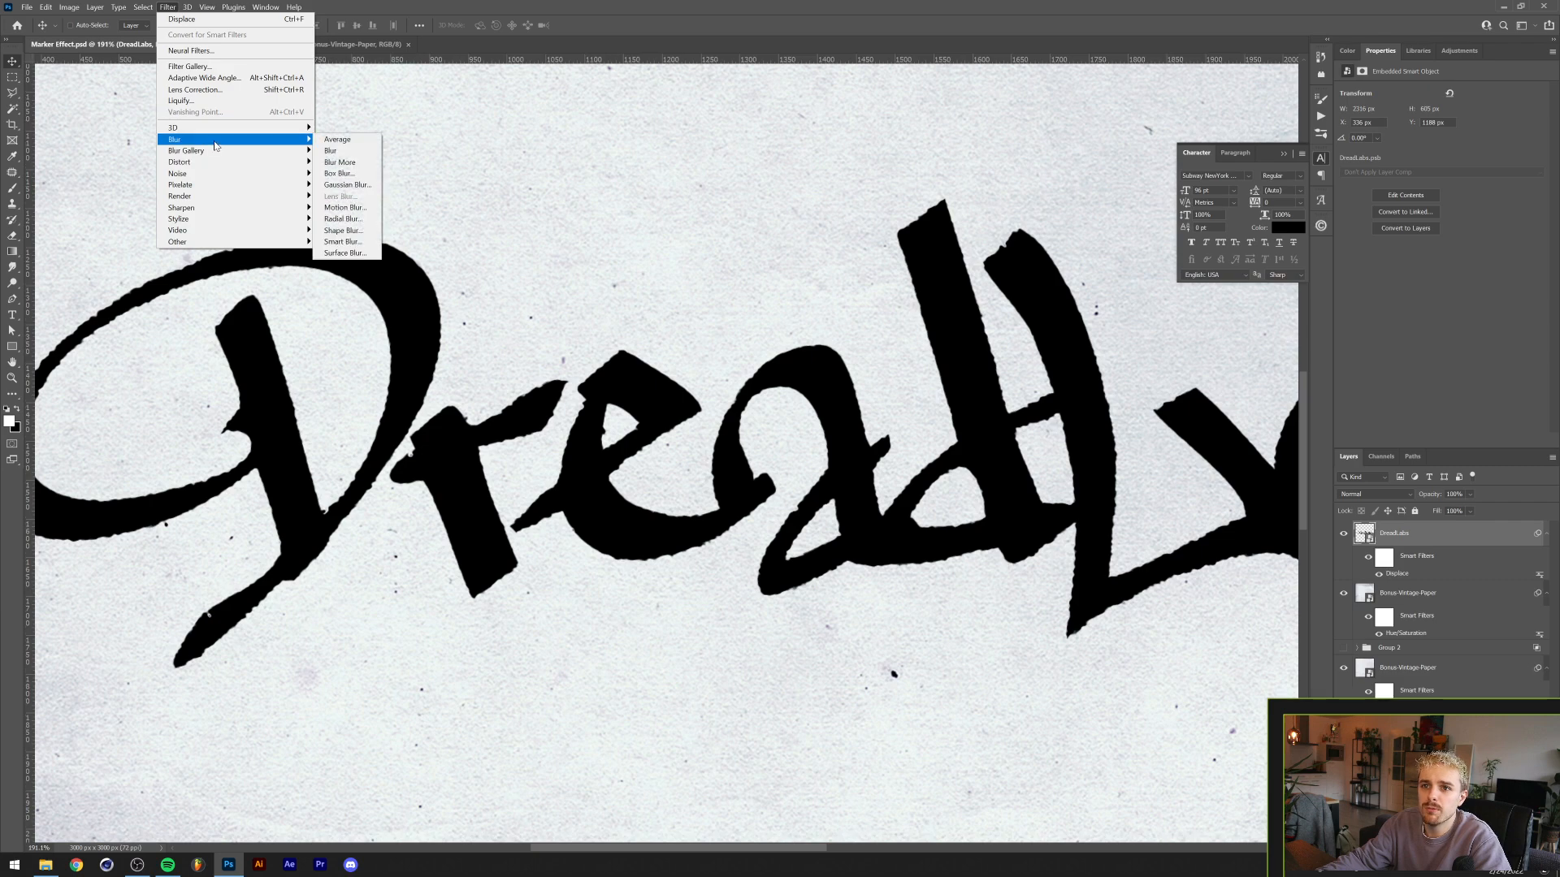
pyautogui.click(341, 173)
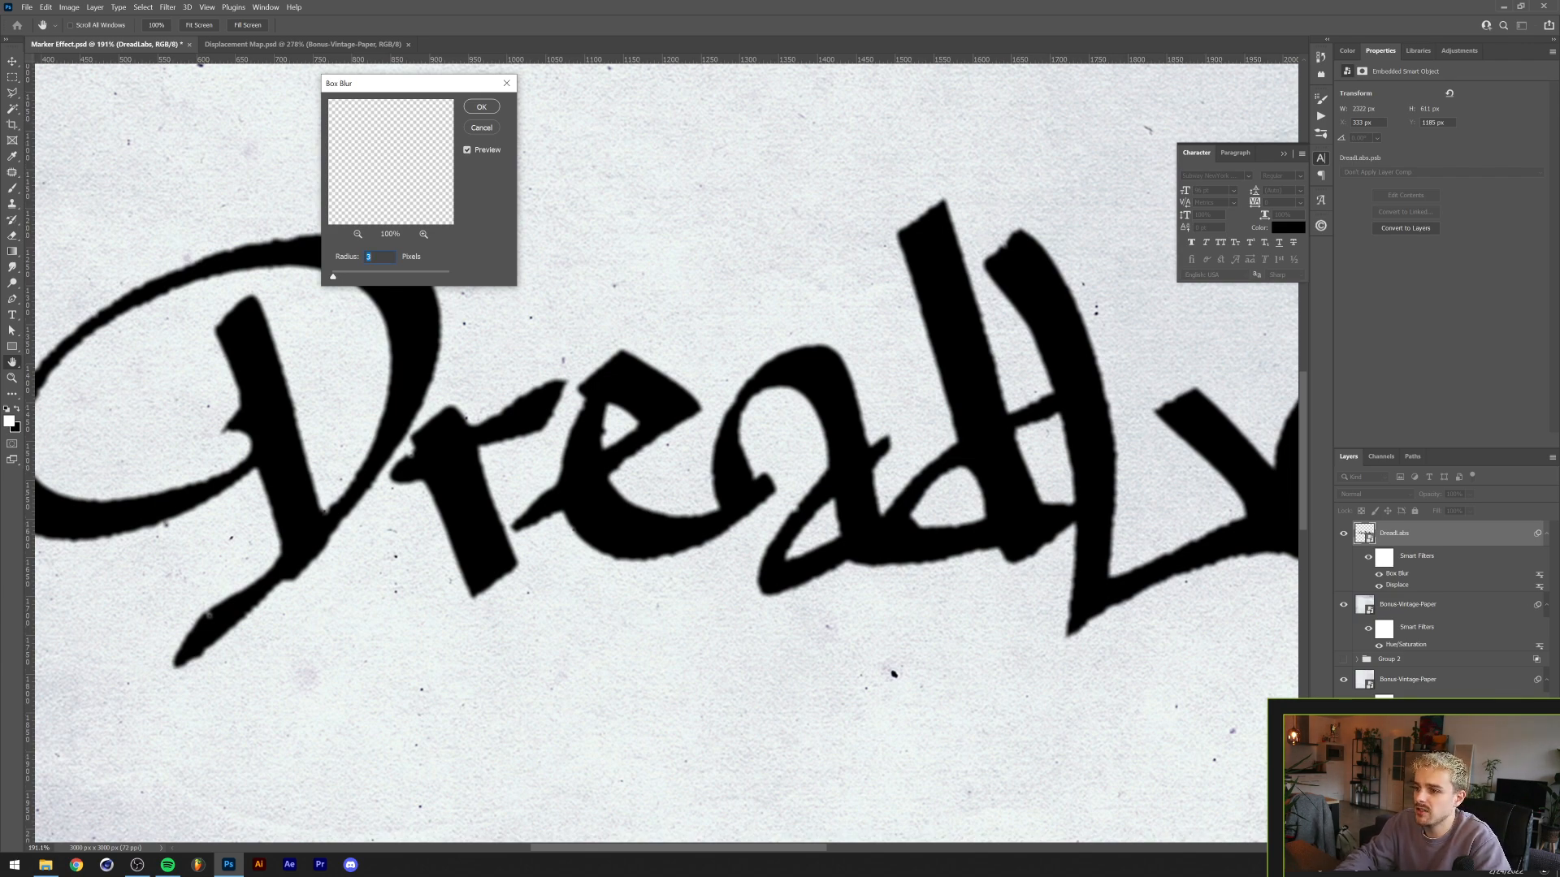
pyautogui.click(480, 107)
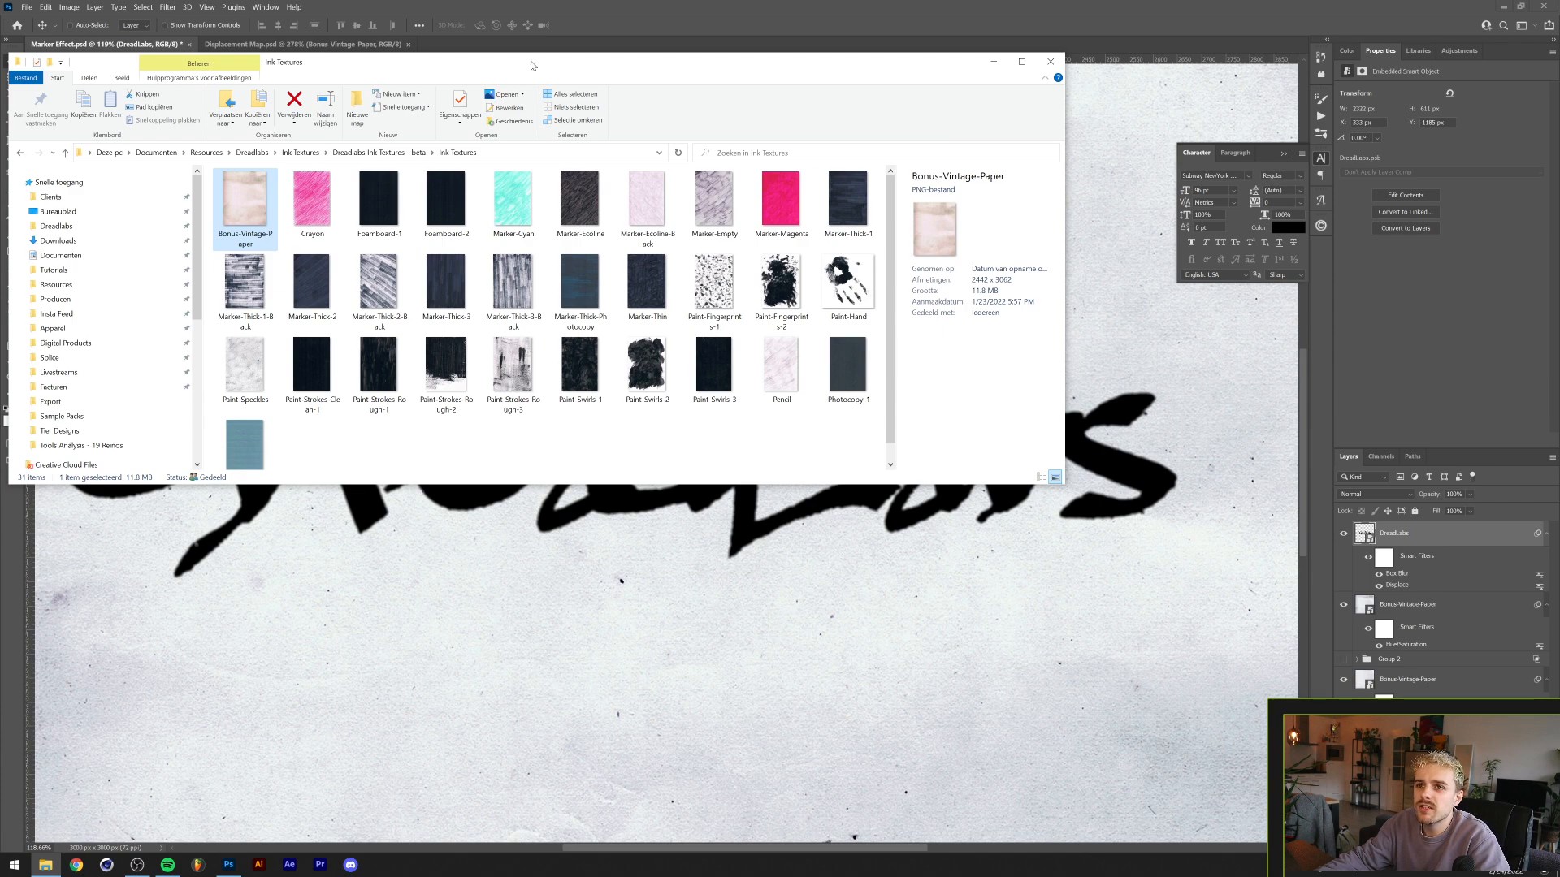
pyautogui.moveTo(537, 248)
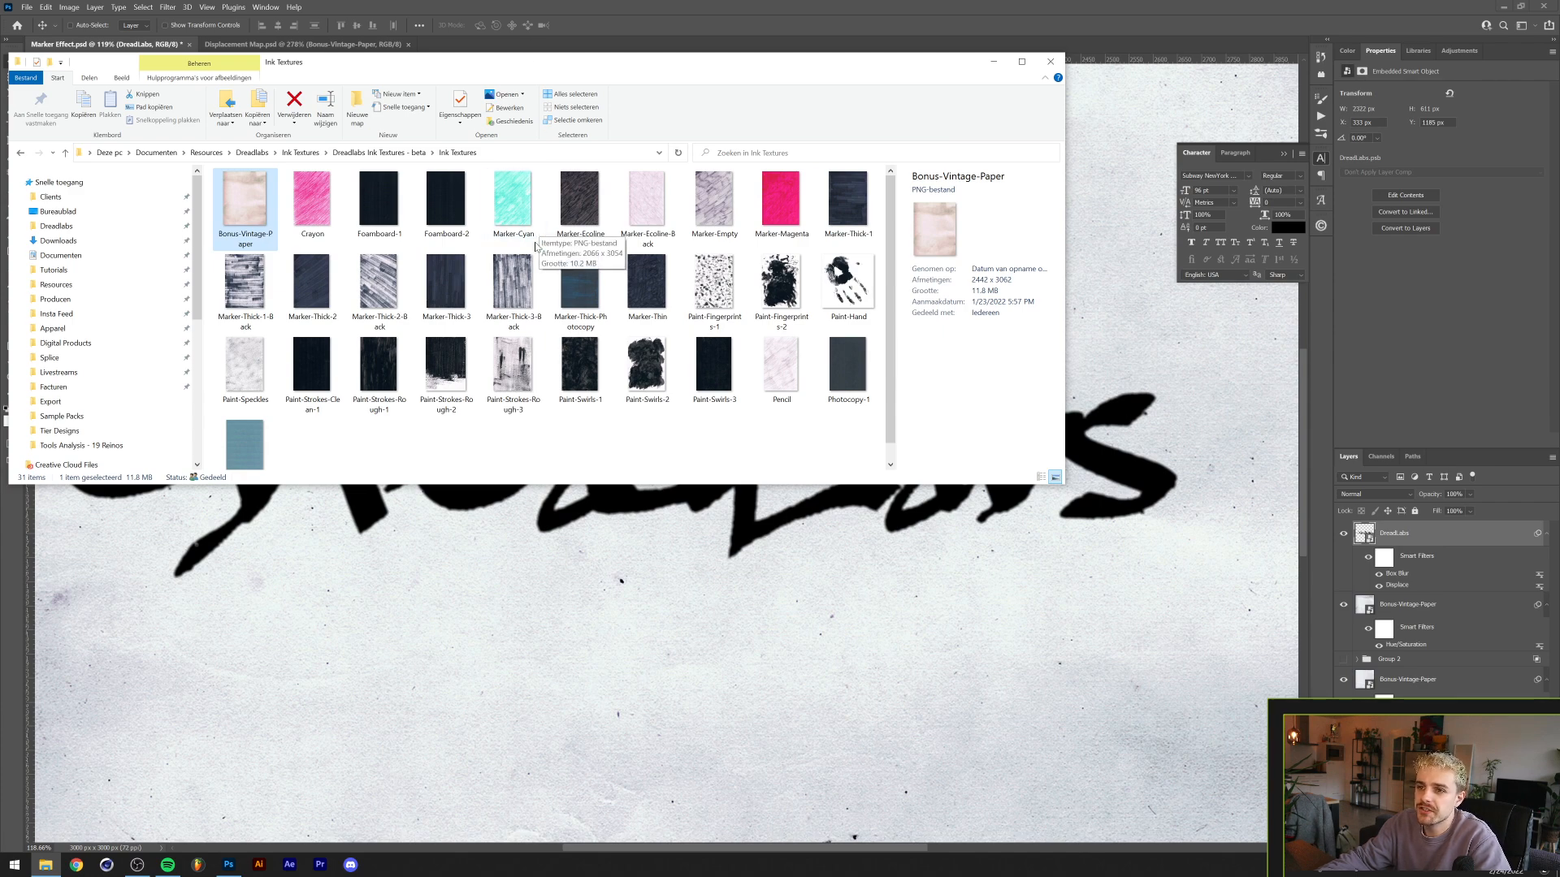
pyautogui.moveTo(513, 288)
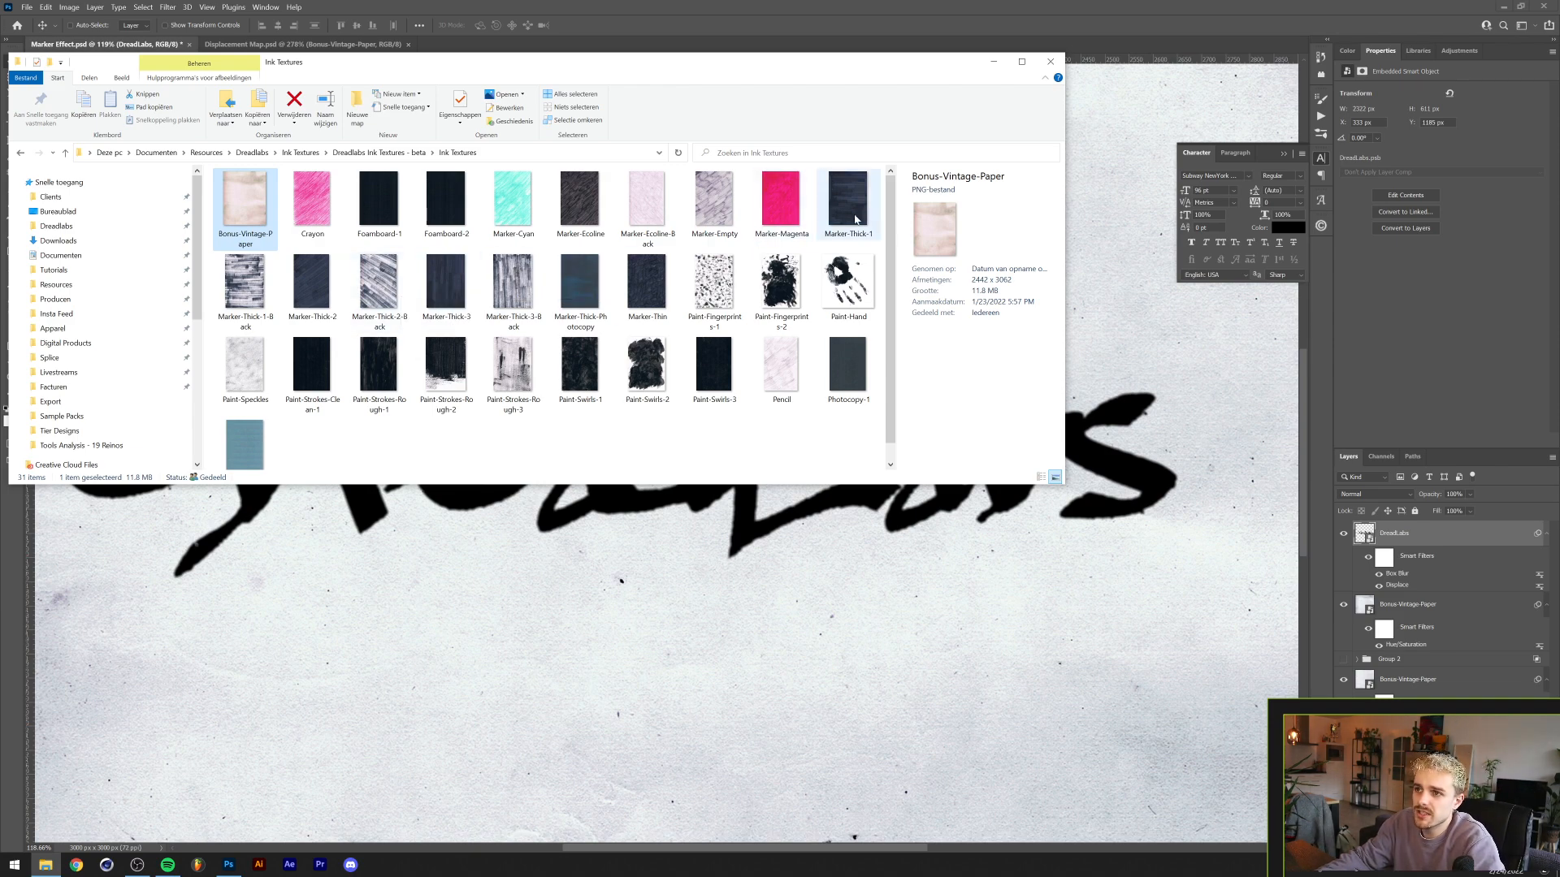
# Preview Marker-Thick-1 from the Ink Textures folder in Photos, then close it
pyautogui.click(847, 199)
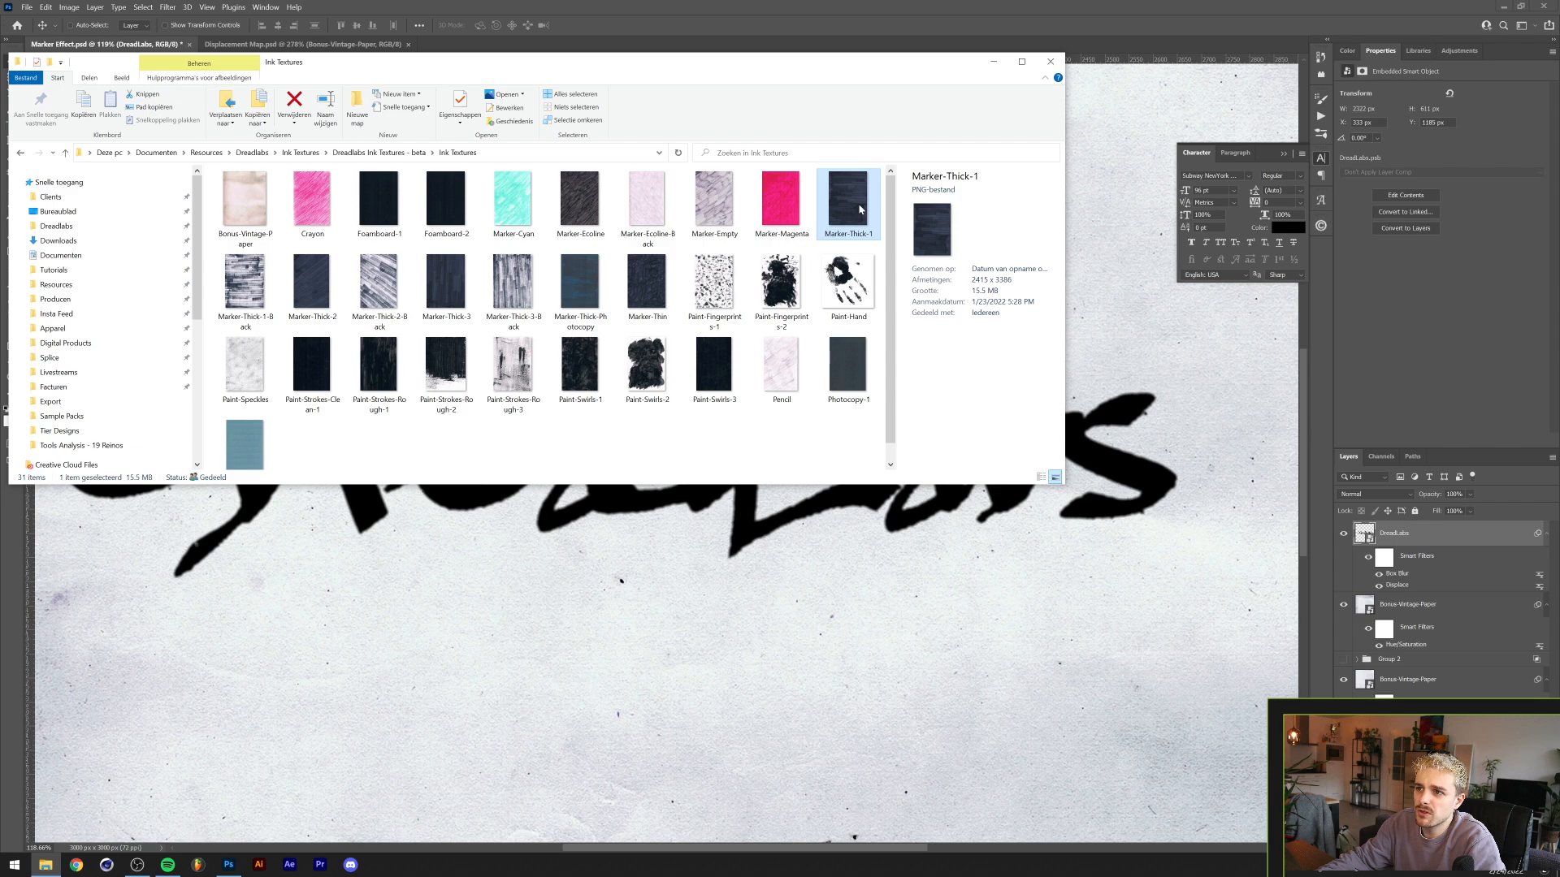
pyautogui.doubleClick(846, 199)
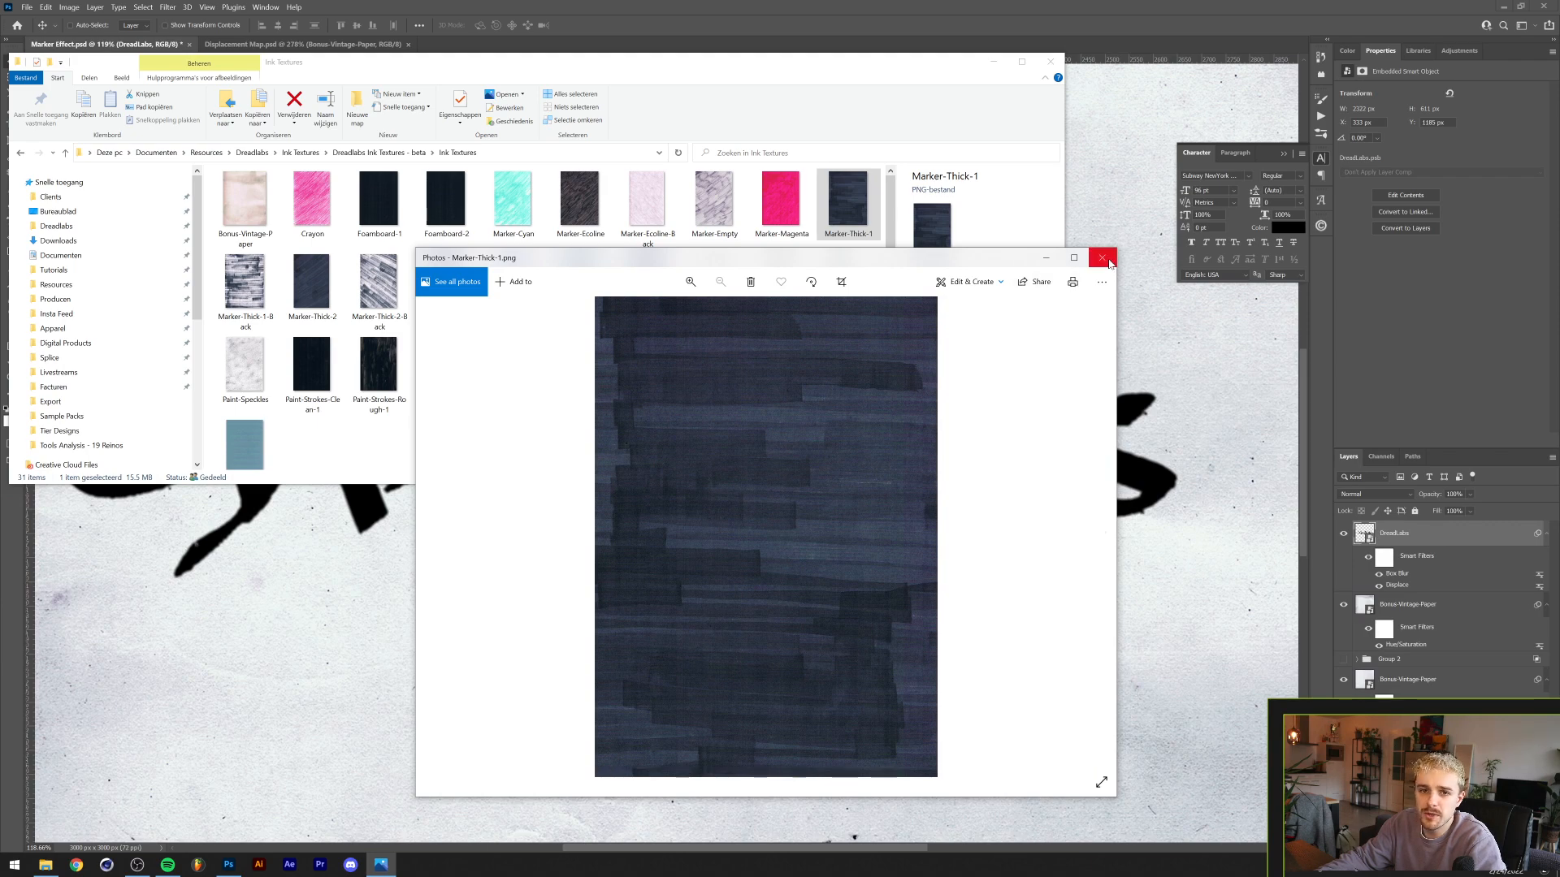
pyautogui.click(1103, 258)
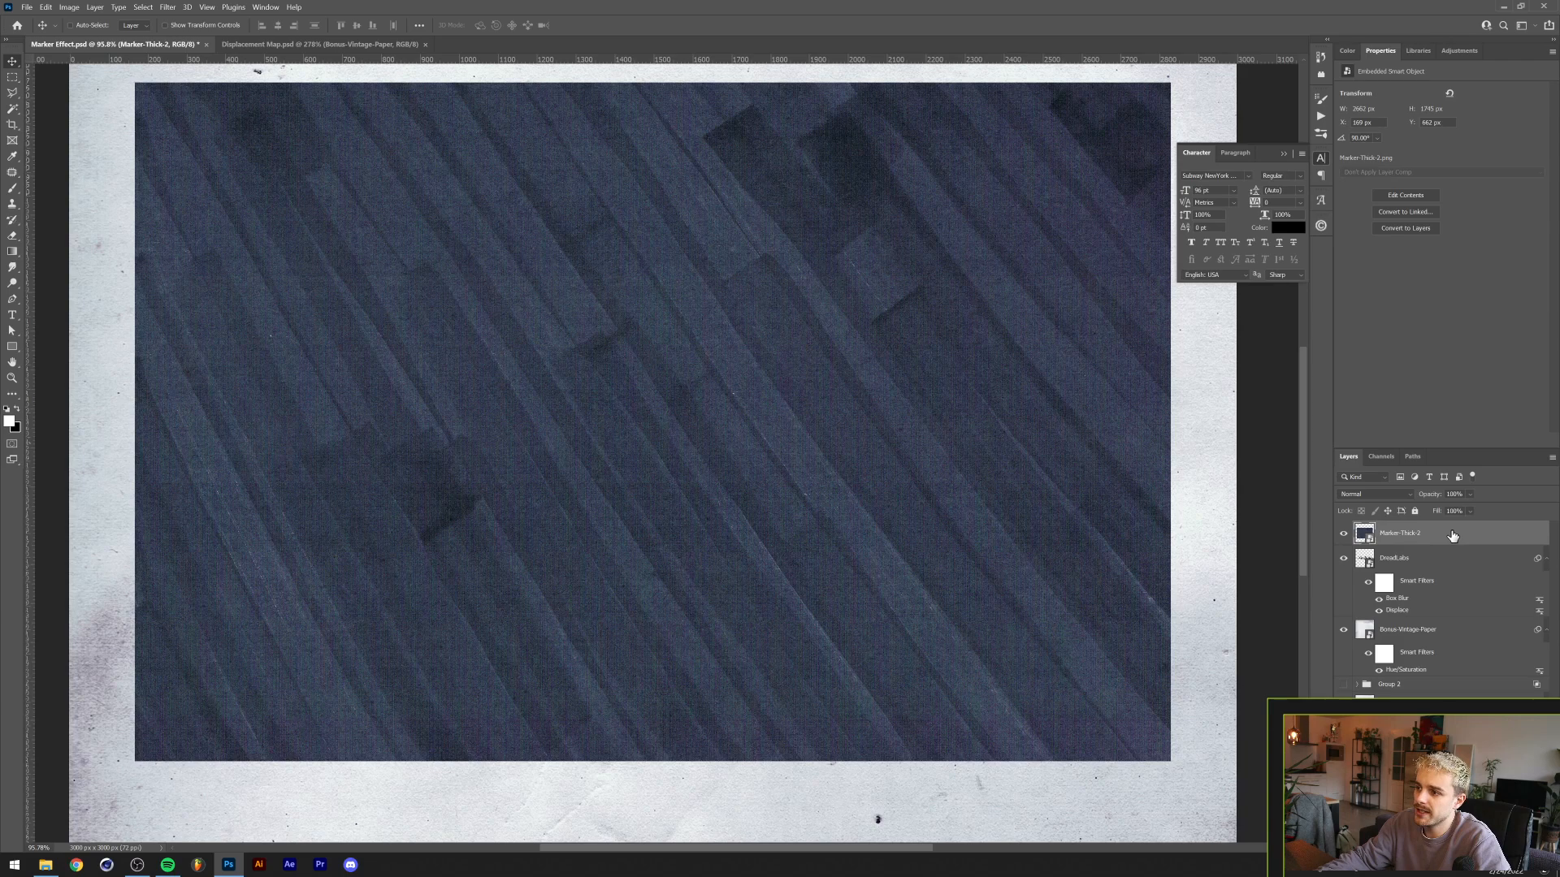
# Clip the Marker-Thick-2 texture layer to the DreadLabs text layer
pyautogui.rightClick(1400, 532)
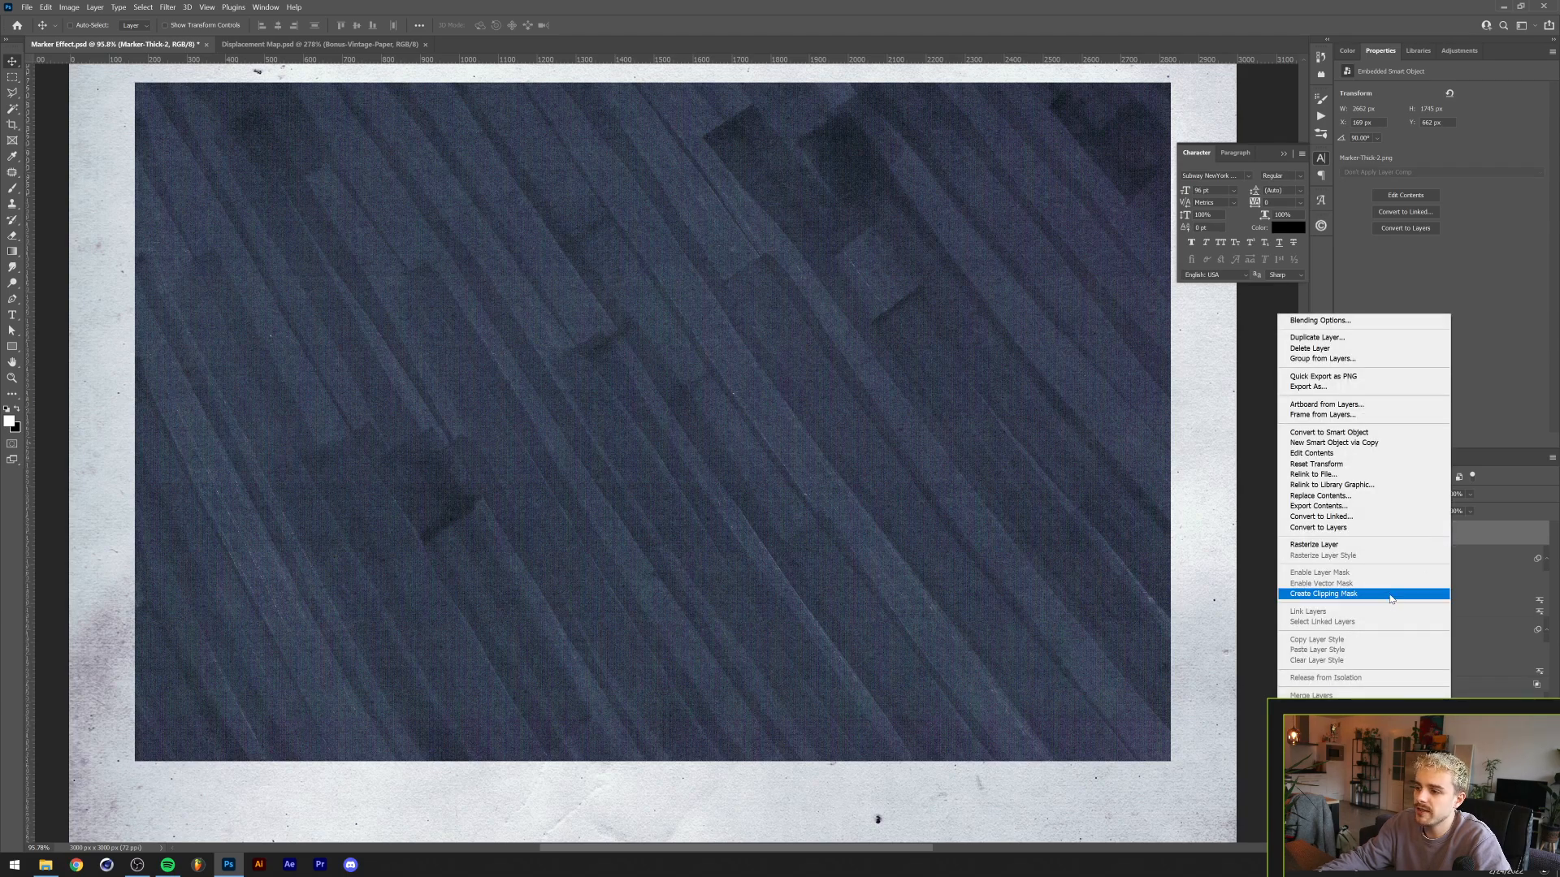
pyautogui.click(1324, 594)
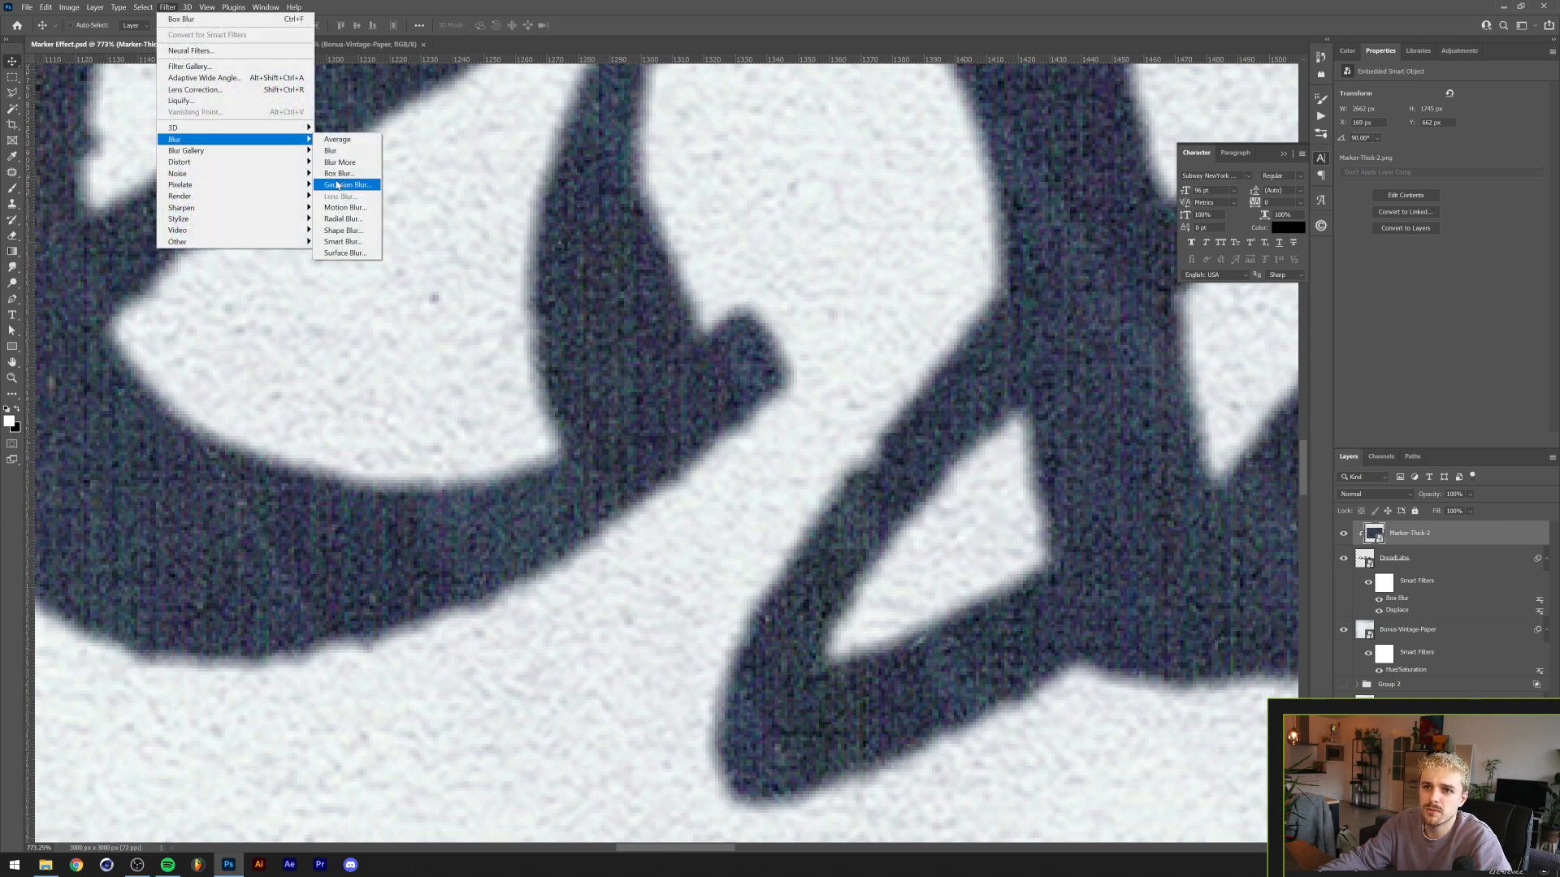
# Apply a small-radius Gaussian Blur to the Marker-Thick-2 texture
pyautogui.click(347, 184)
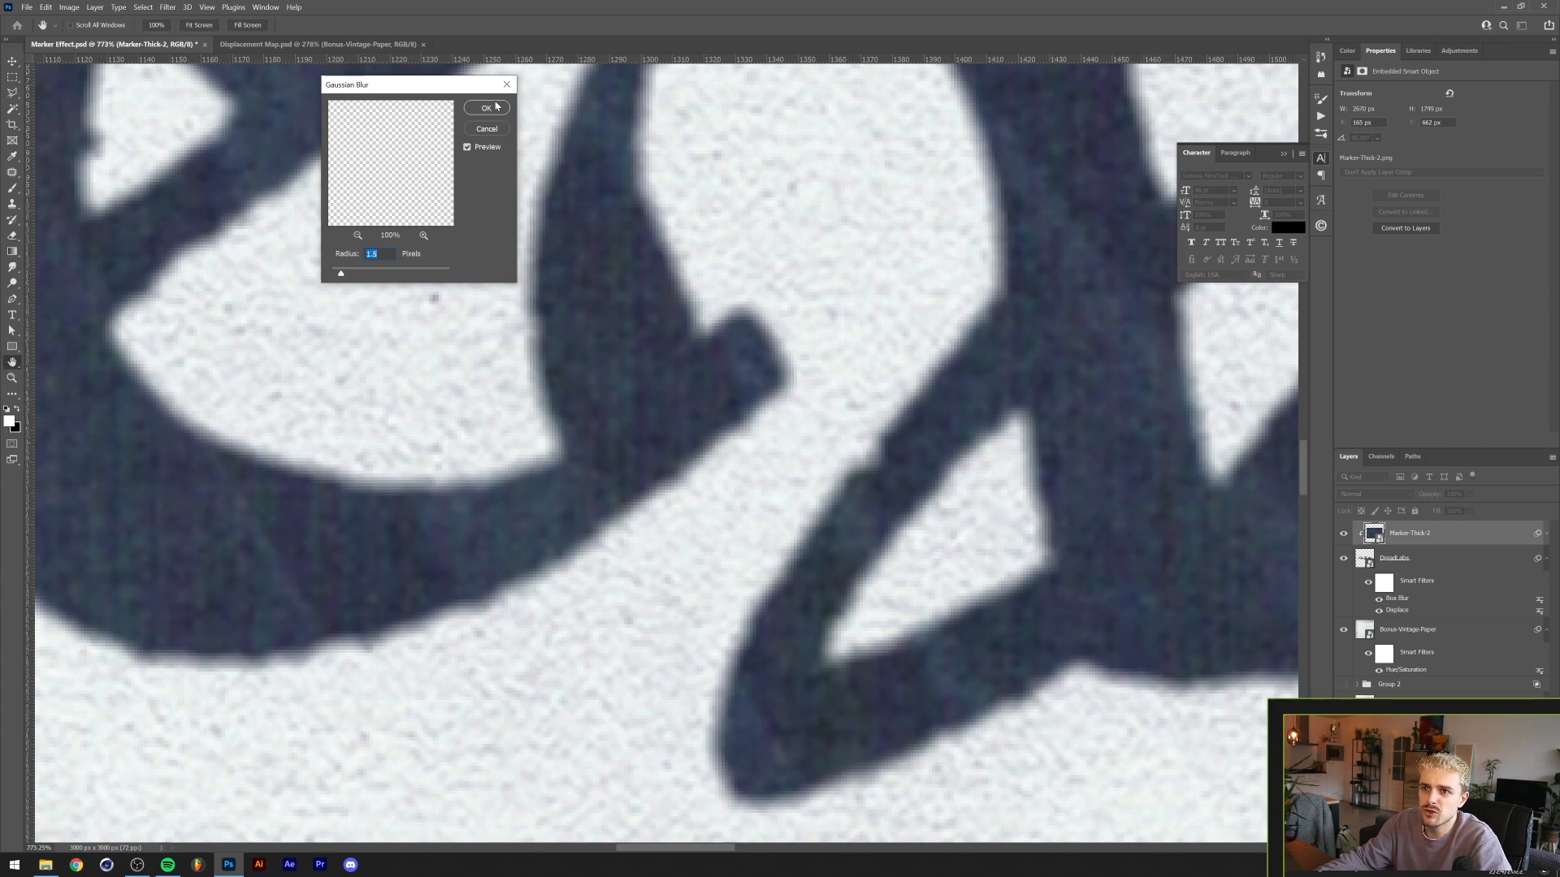
pyautogui.click(487, 107)
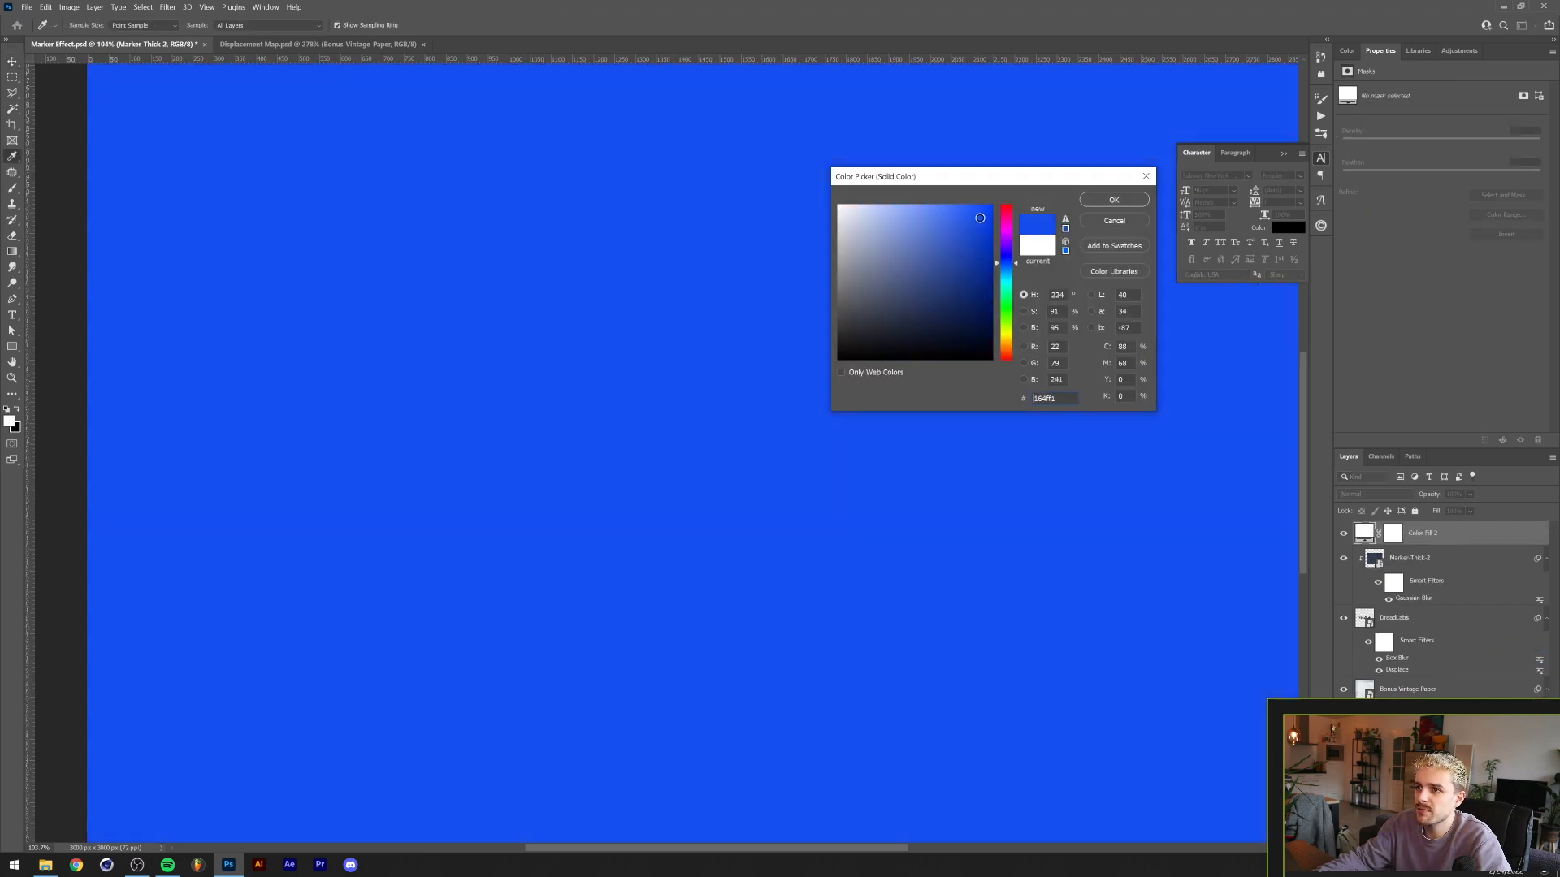
# Confirm the bright blue fill and clip the Color Fill 2 layer to the DreadLabs lettering
pyautogui.click(1112, 199)
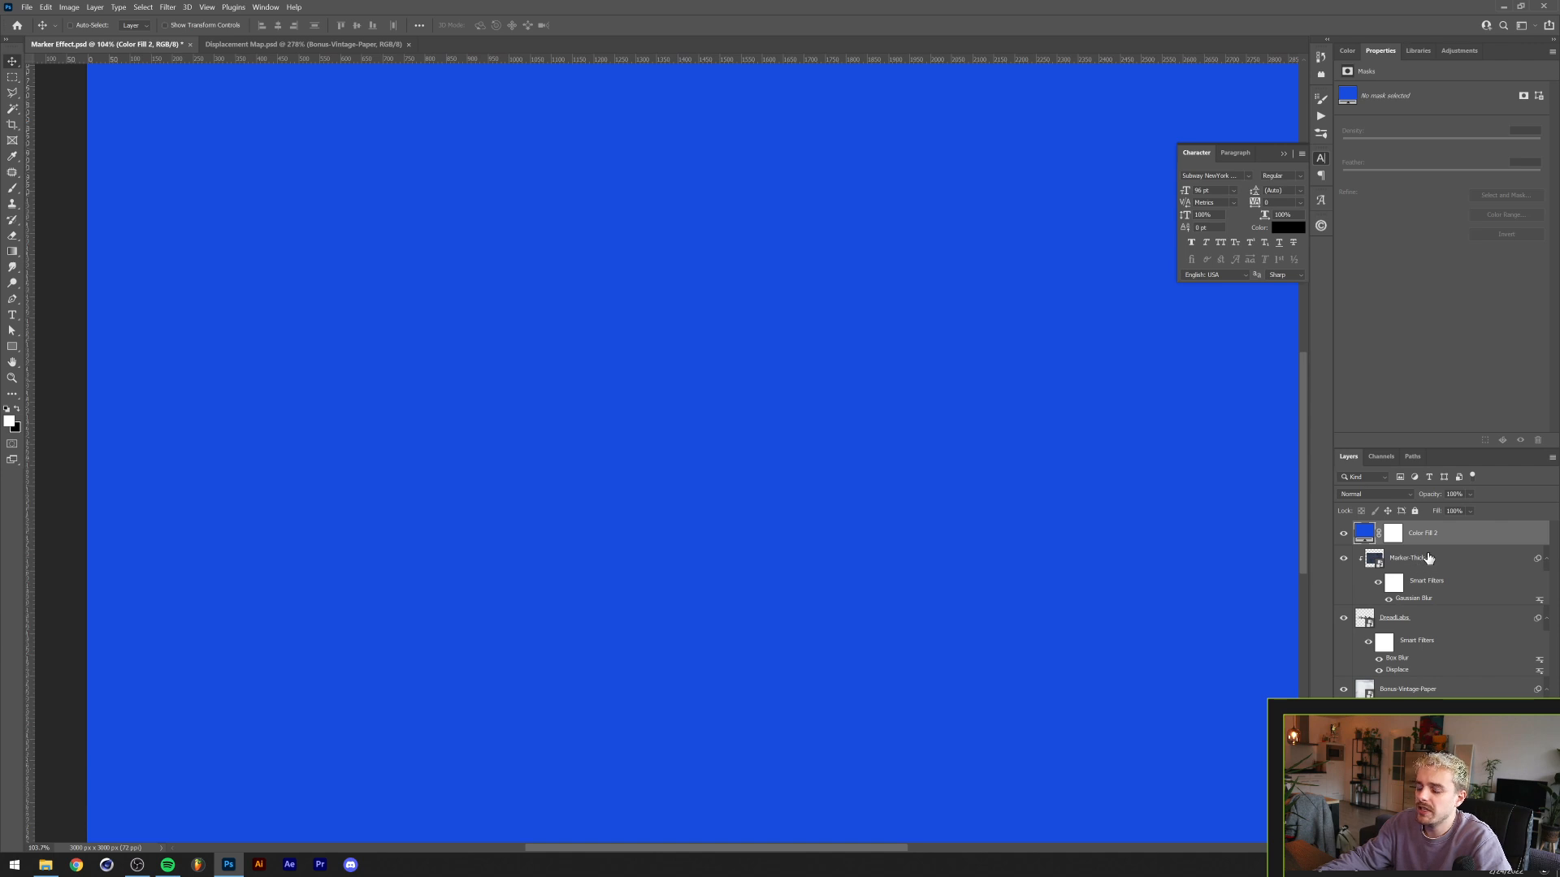
pyautogui.rightClick(1428, 533)
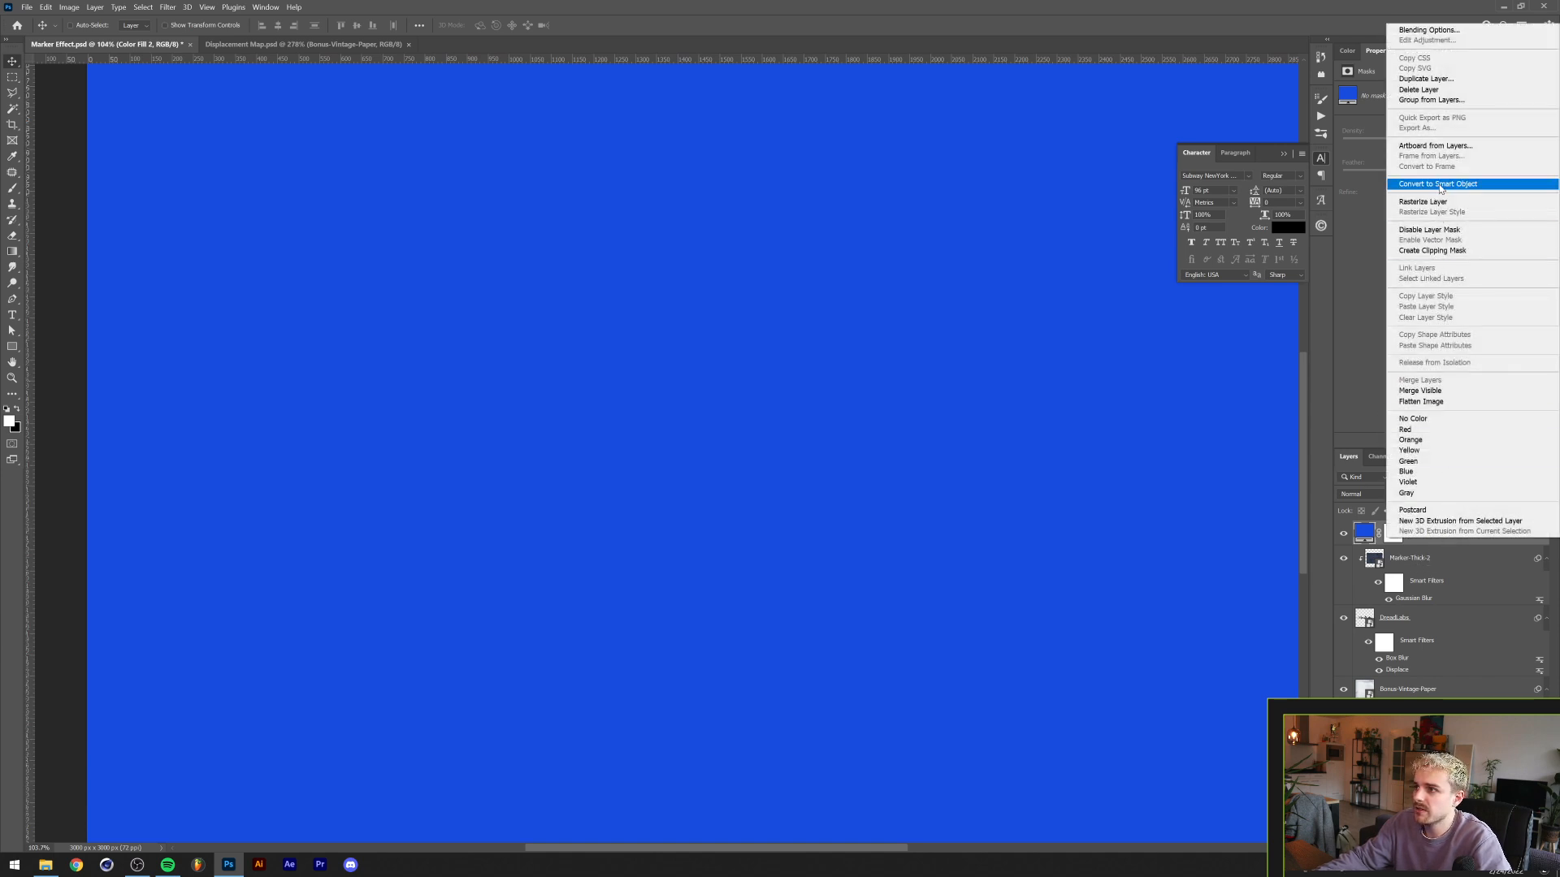
pyautogui.click(1437, 183)
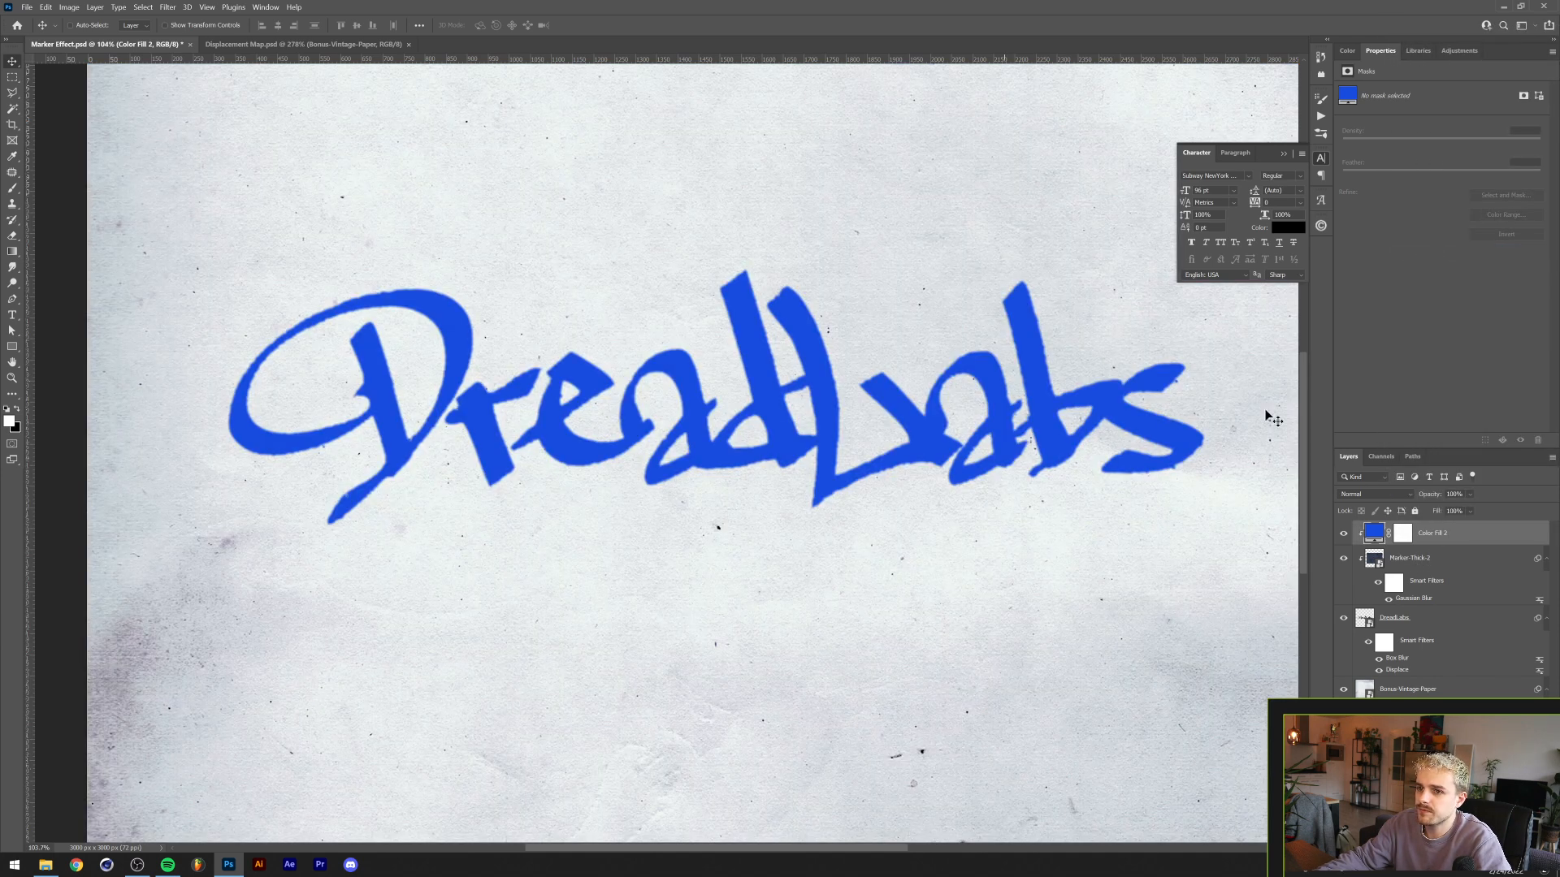
pyautogui.click(1375, 494)
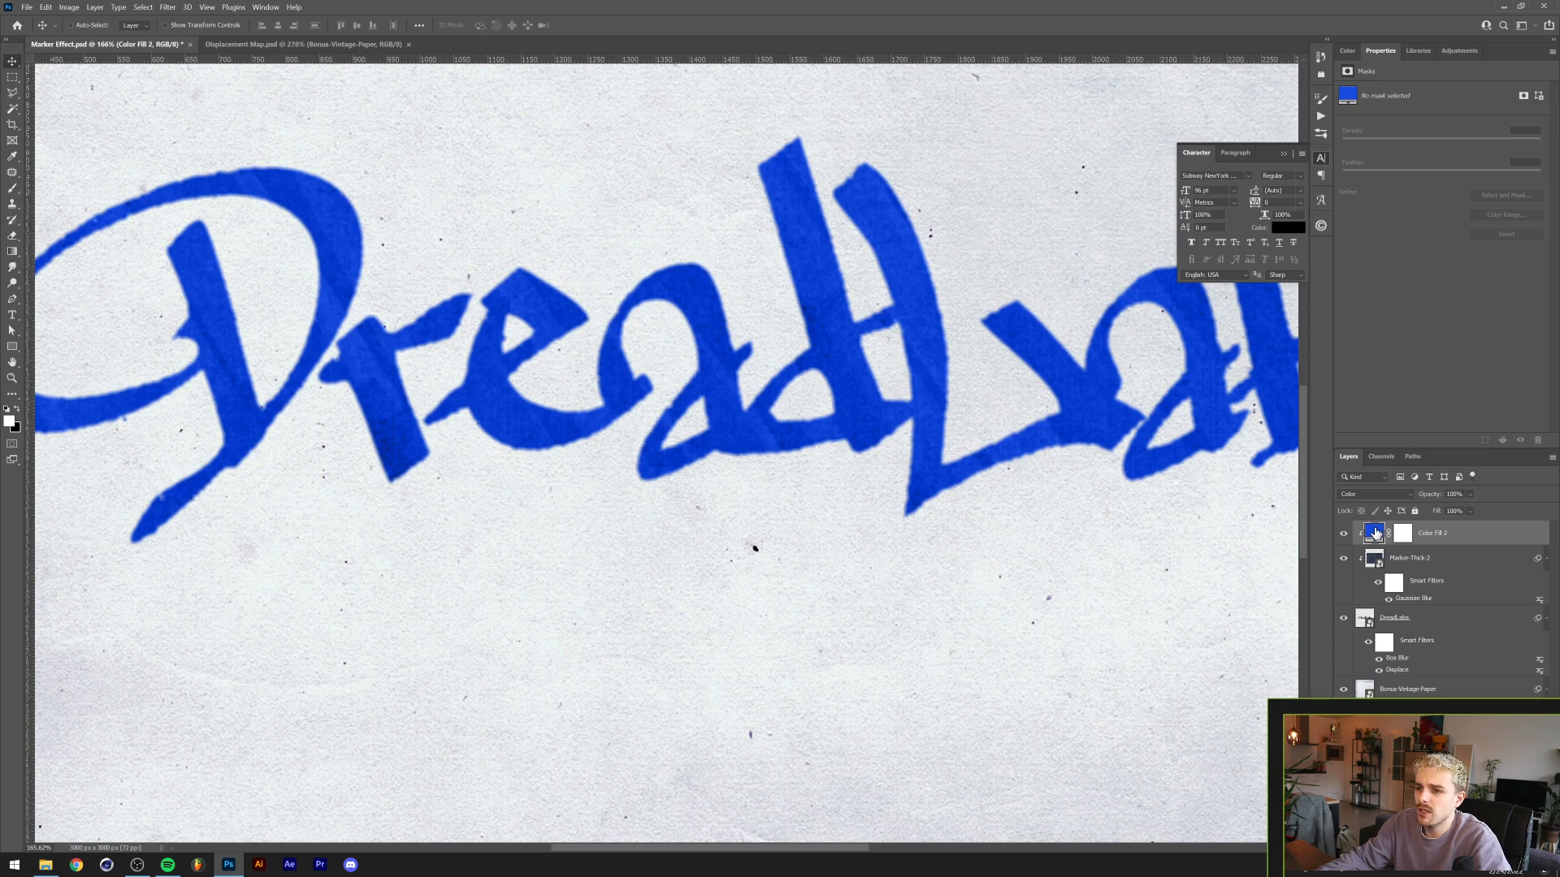
# Change the Color Fill 2 colour to the muted blue 4e71d5
pyautogui.doubleClick(1374, 532)
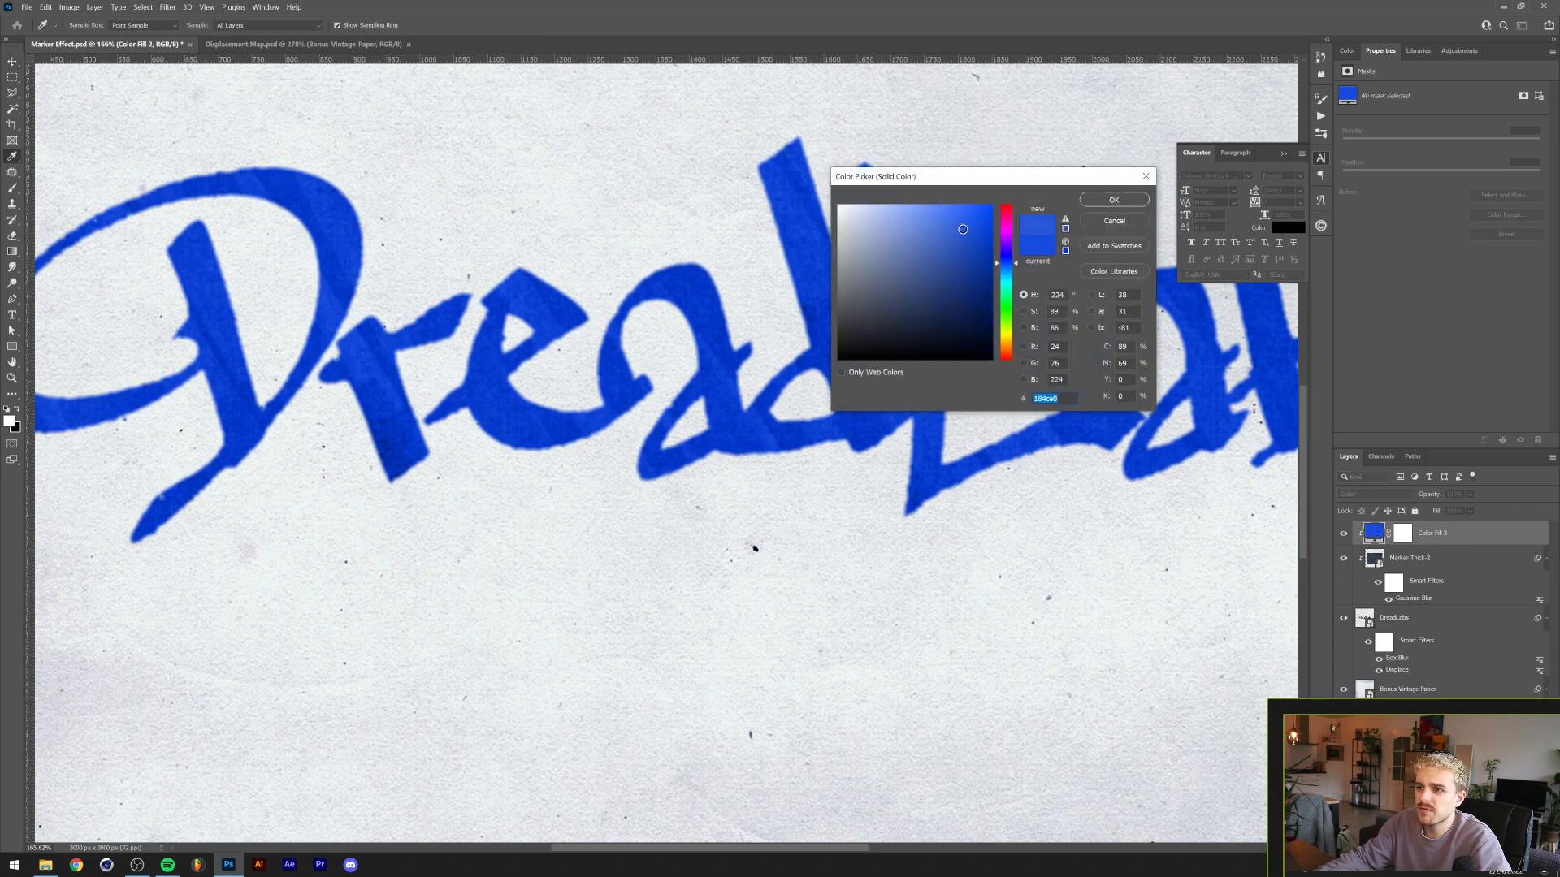
pyautogui.moveTo(963, 230); pyautogui.dragTo(933, 229)
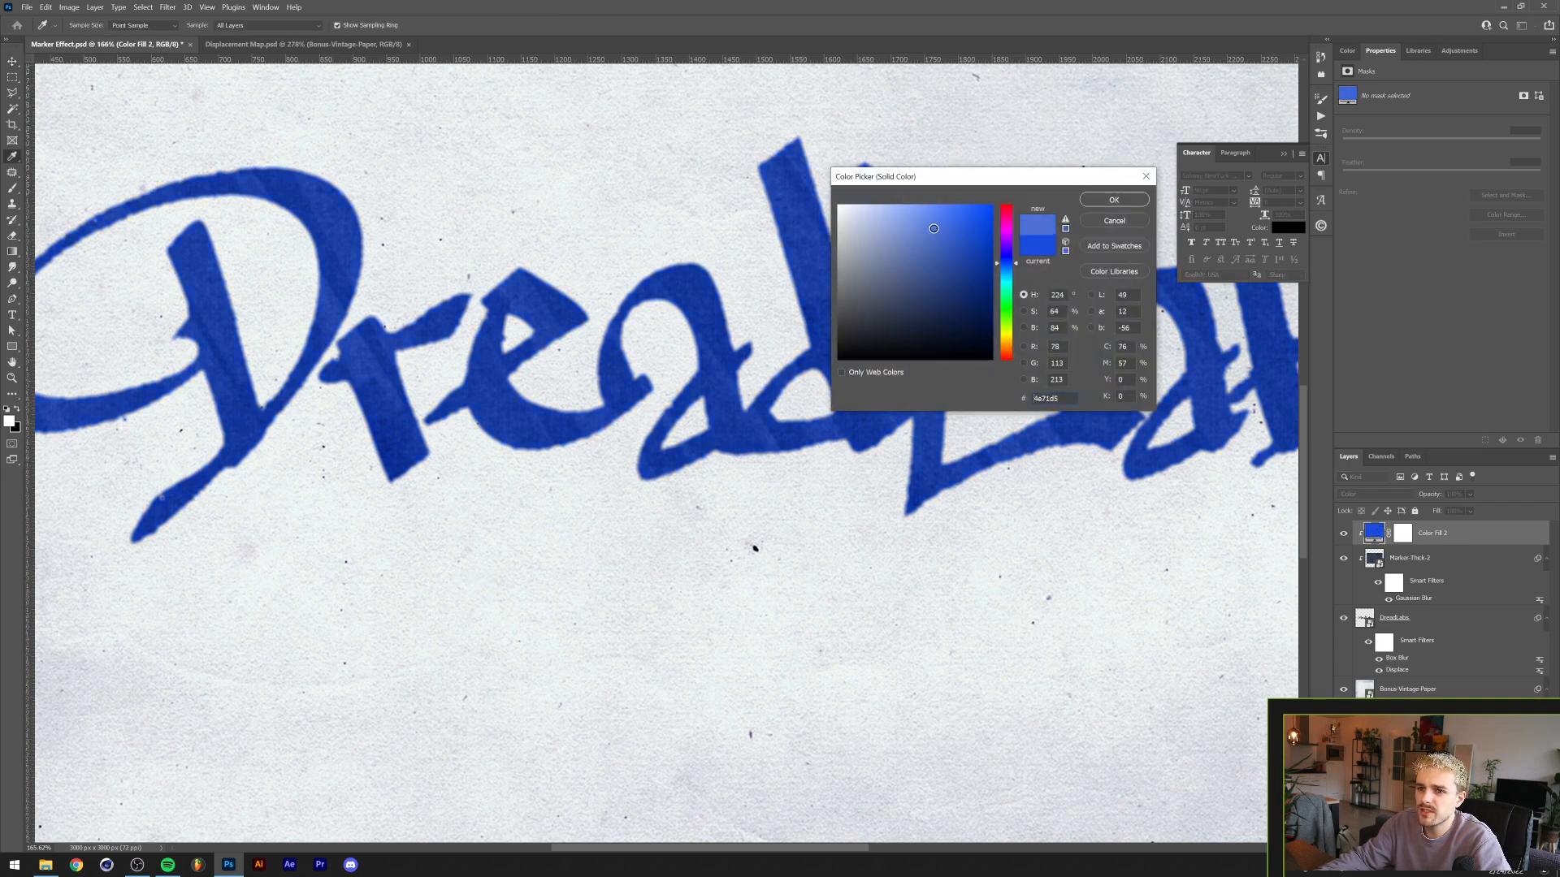
pyautogui.click(1113, 220)
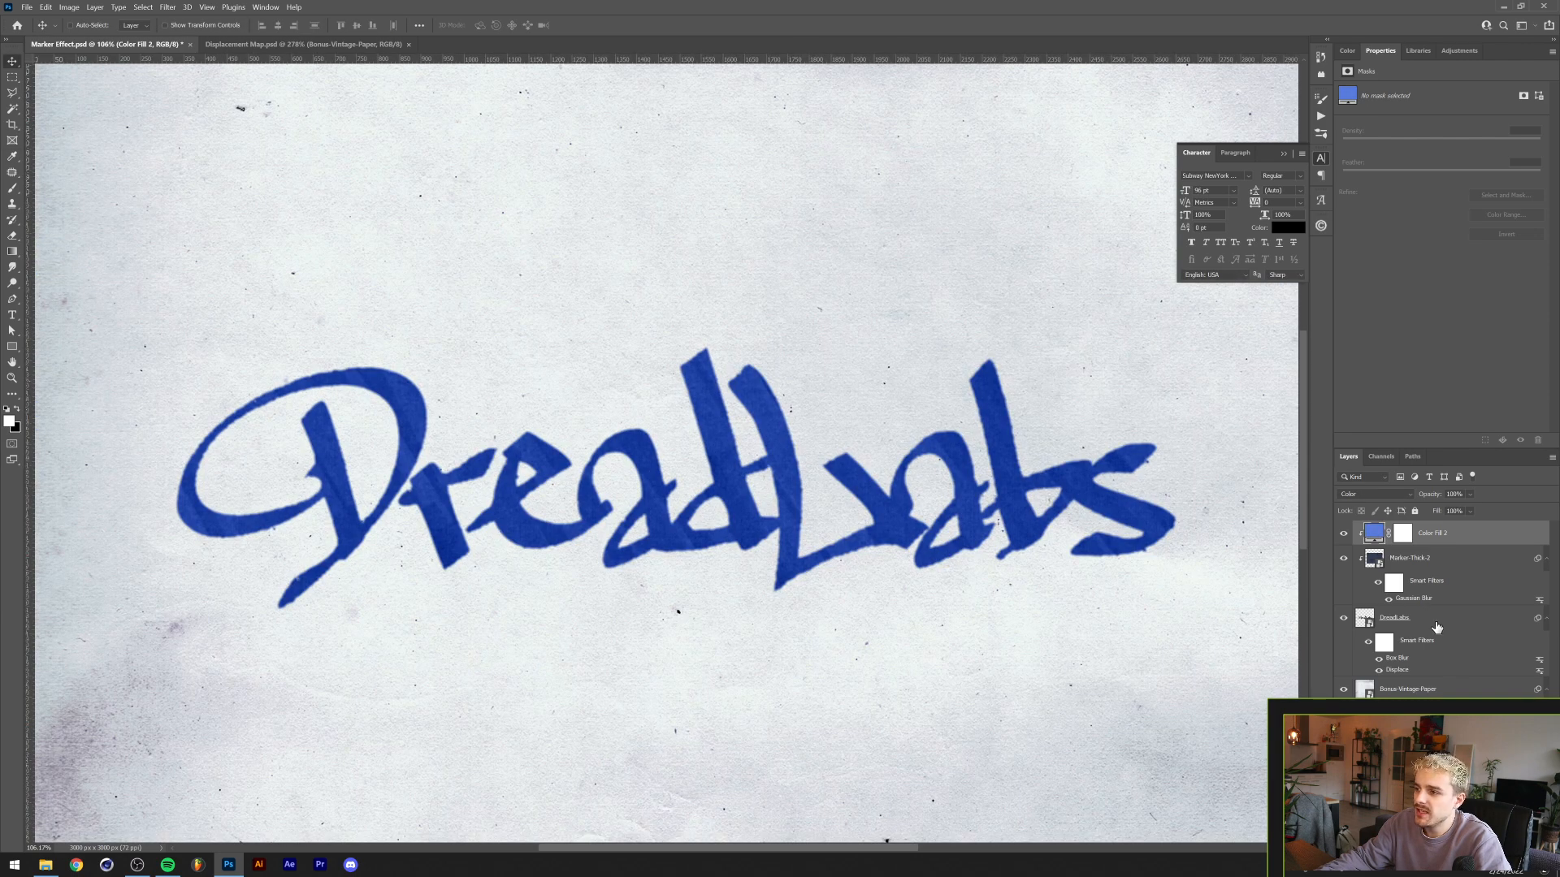
pyautogui.moveTo(1432, 625)
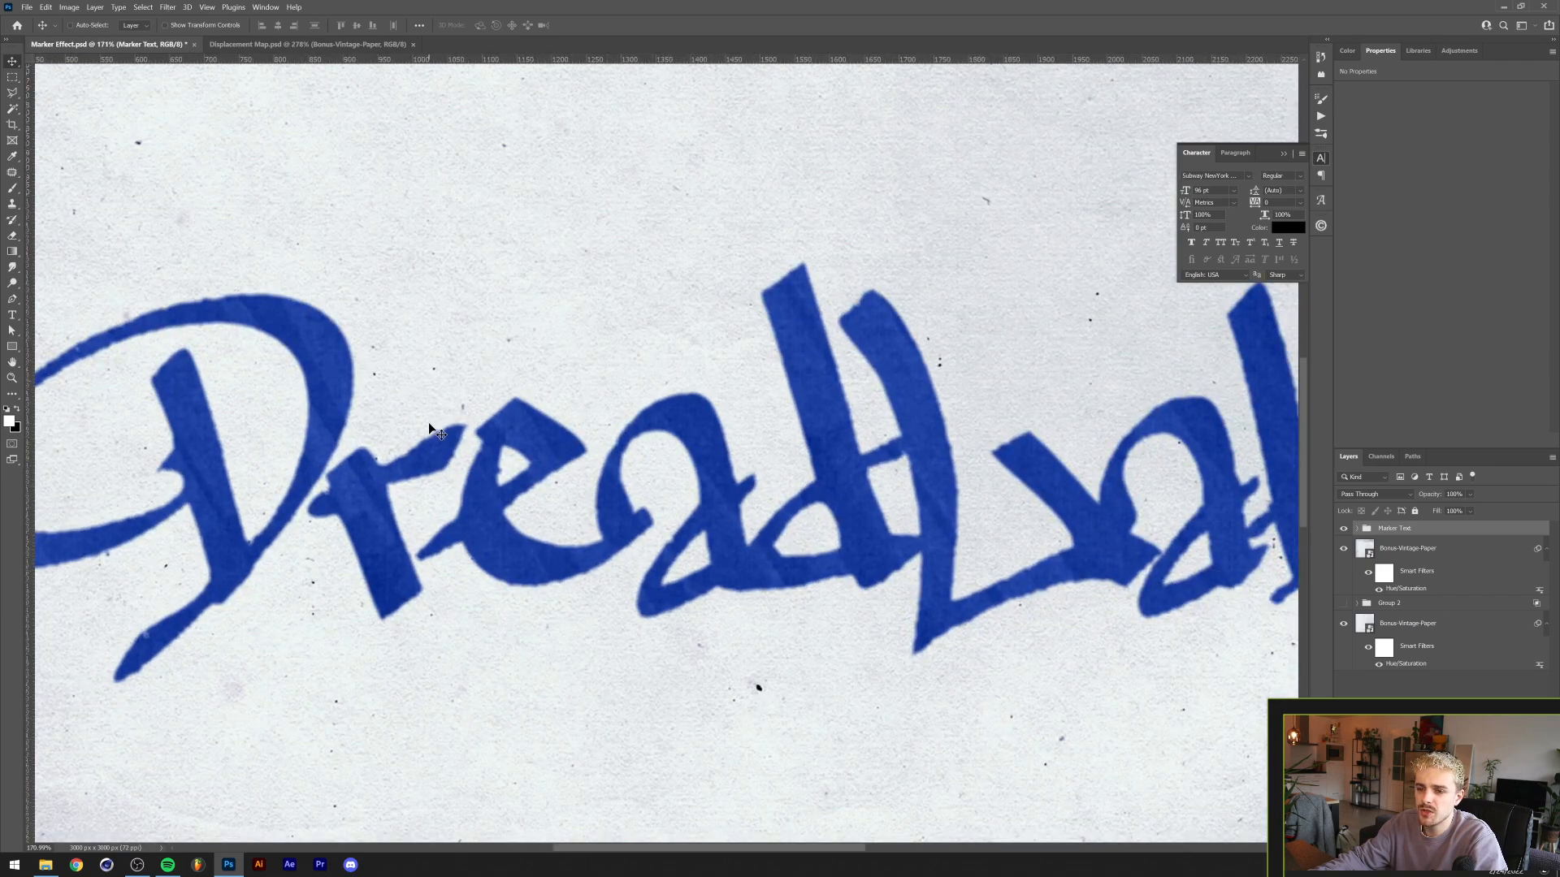
pyautogui.moveTo(509, 492)
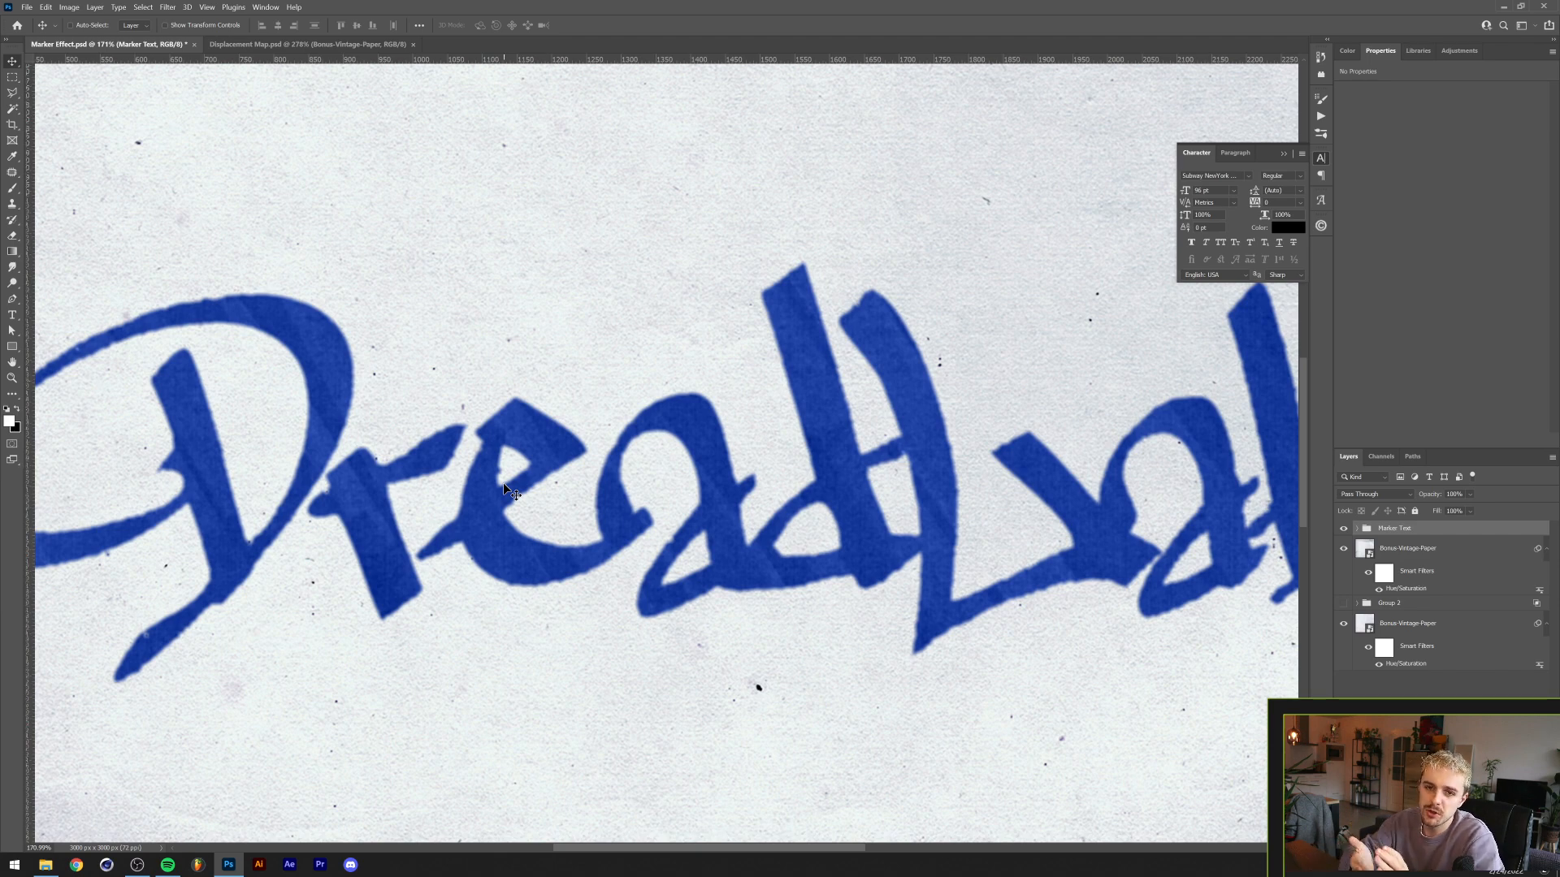
pyautogui.moveTo(18, 18)
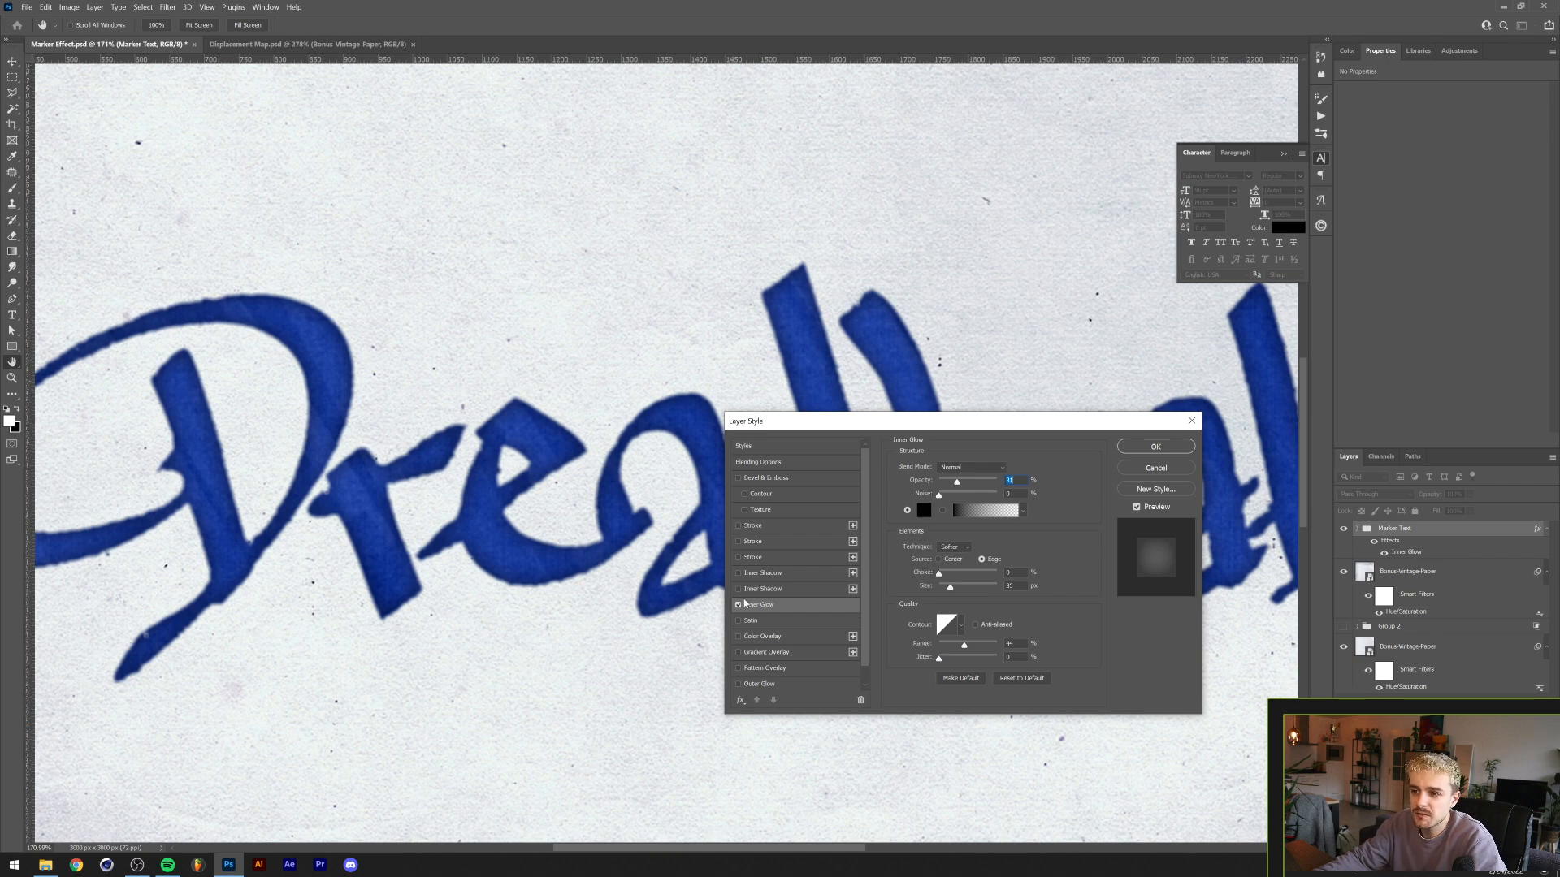
# Turn off the Inner Shadow effect and switch to the Inner Glow settings
pyautogui.click(763, 588)
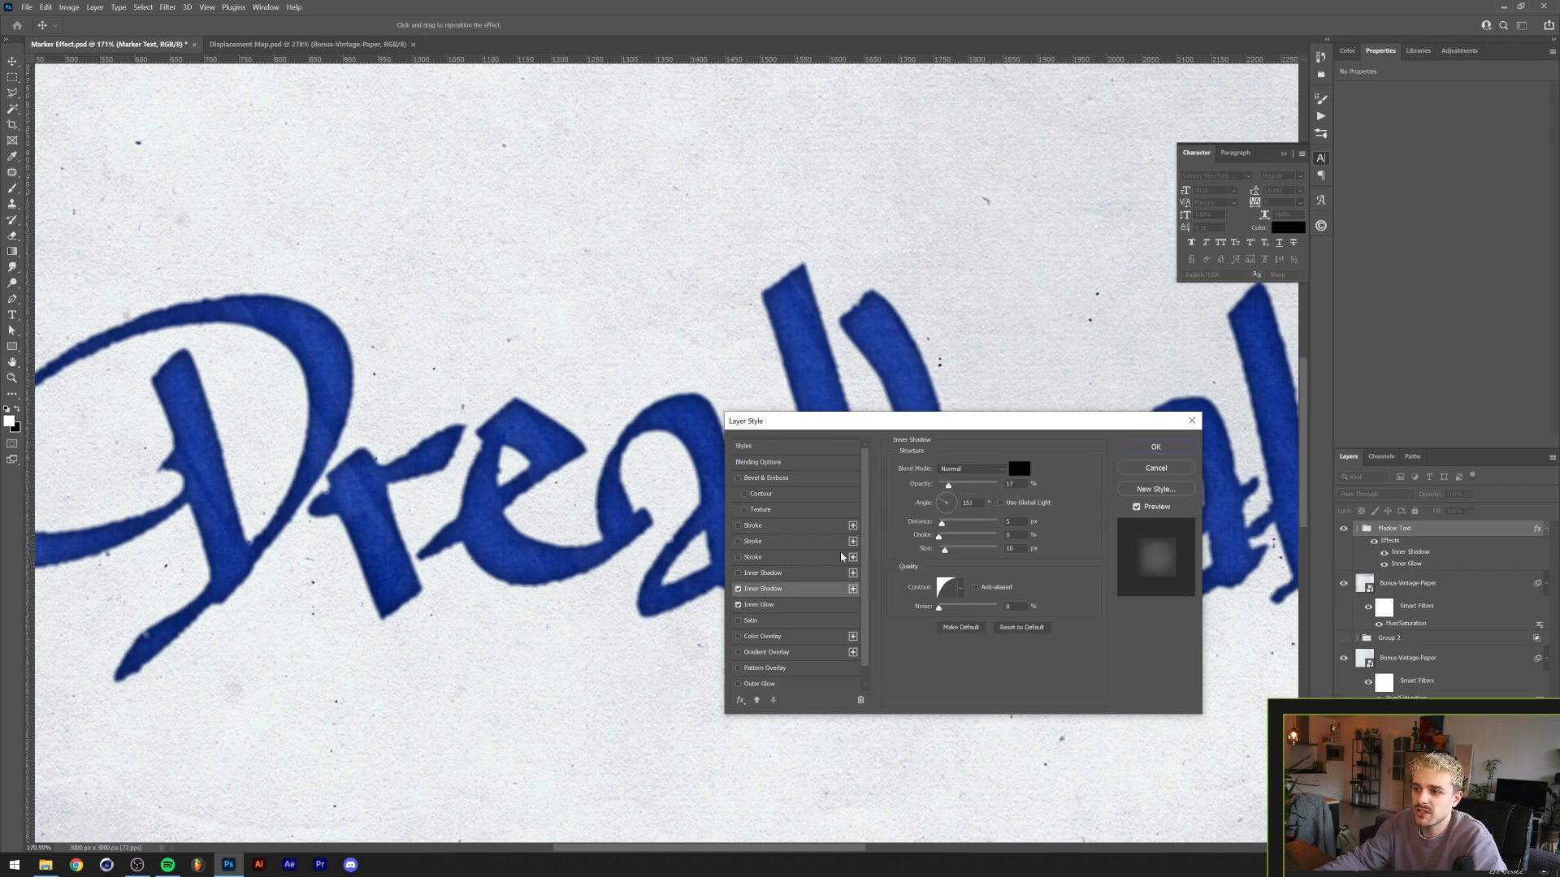
pyautogui.moveTo(1045, 479)
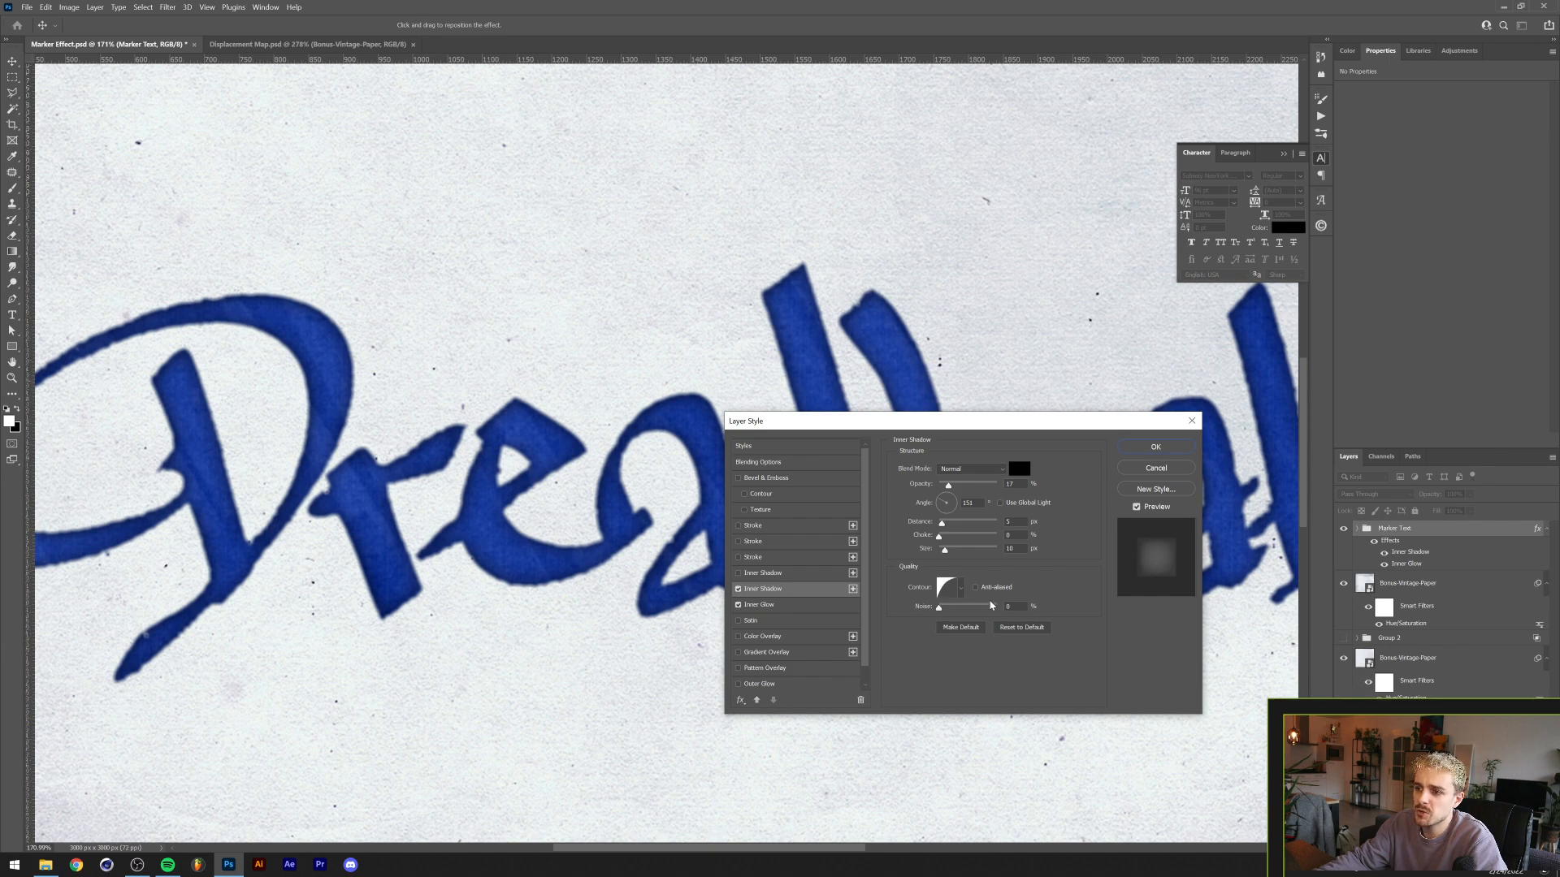
pyautogui.click(762, 605)
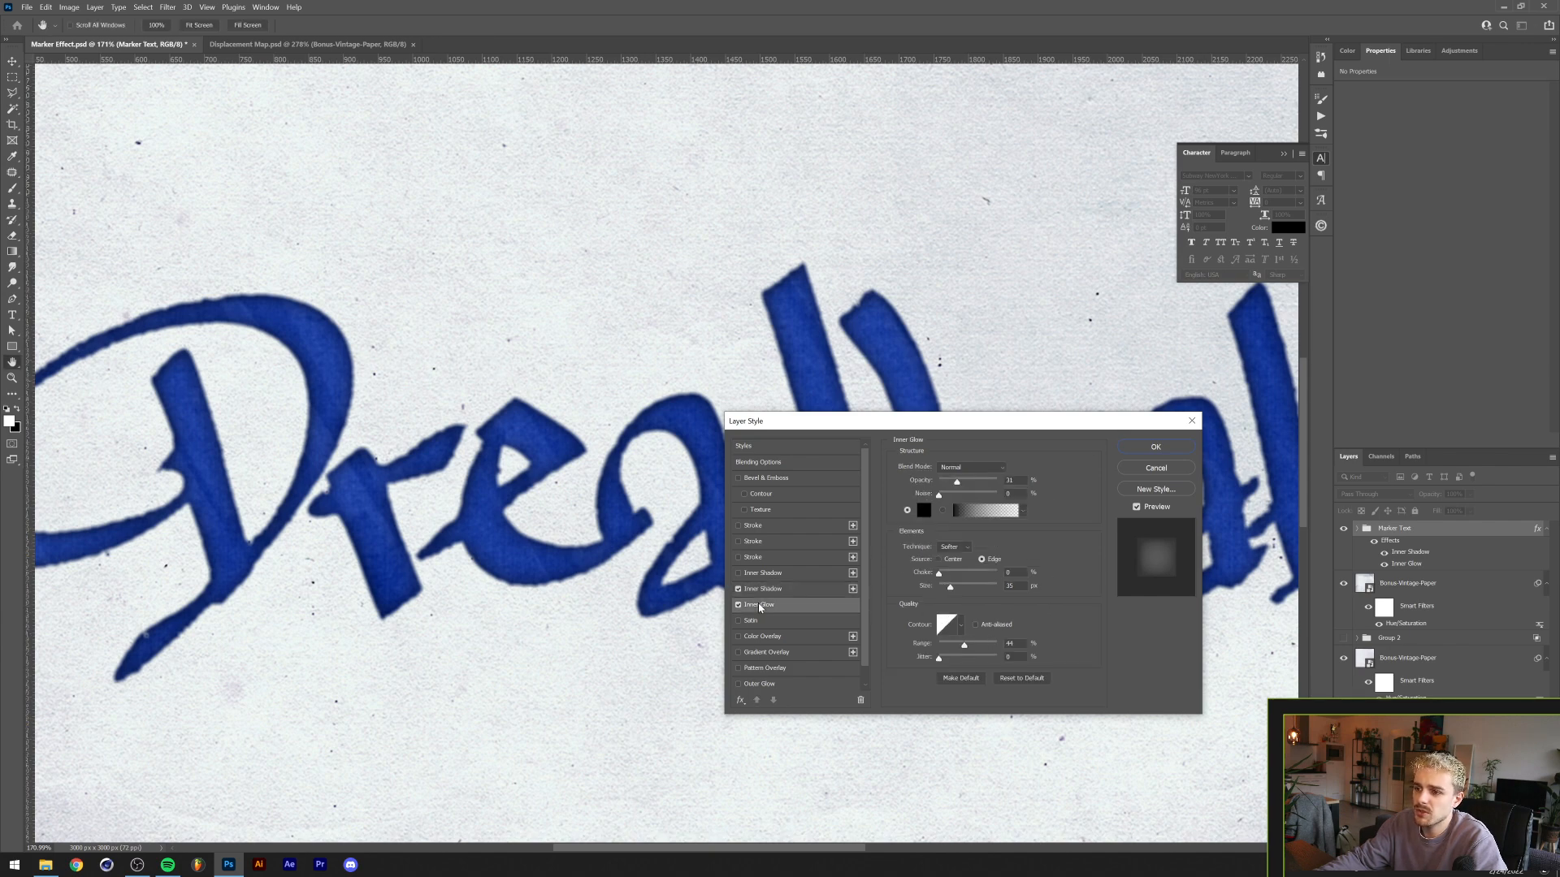
pyautogui.click(762, 588)
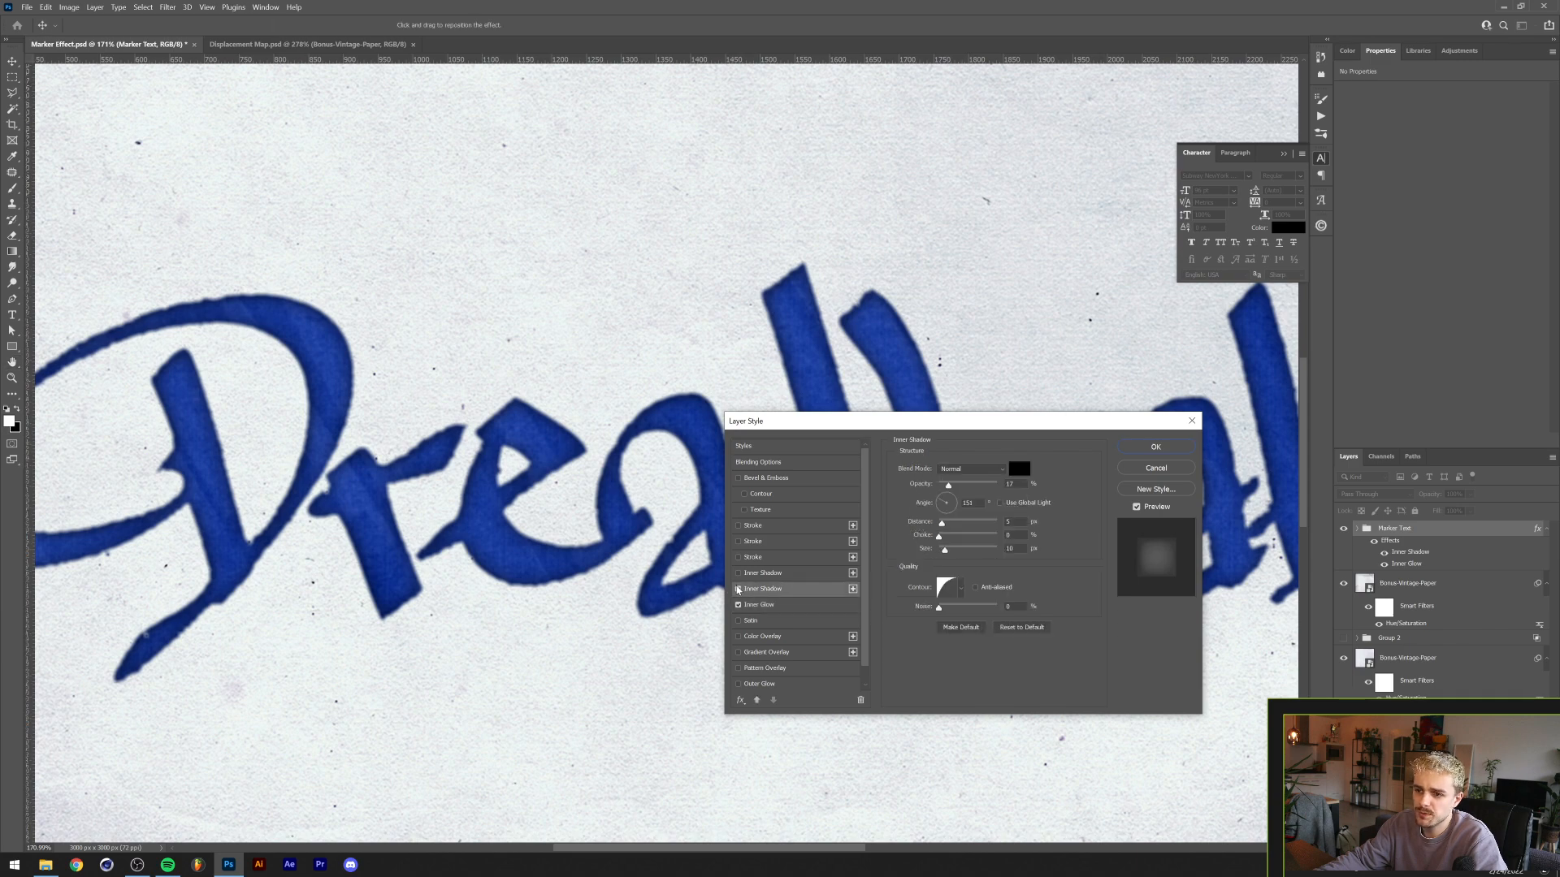
pyautogui.click(759, 605)
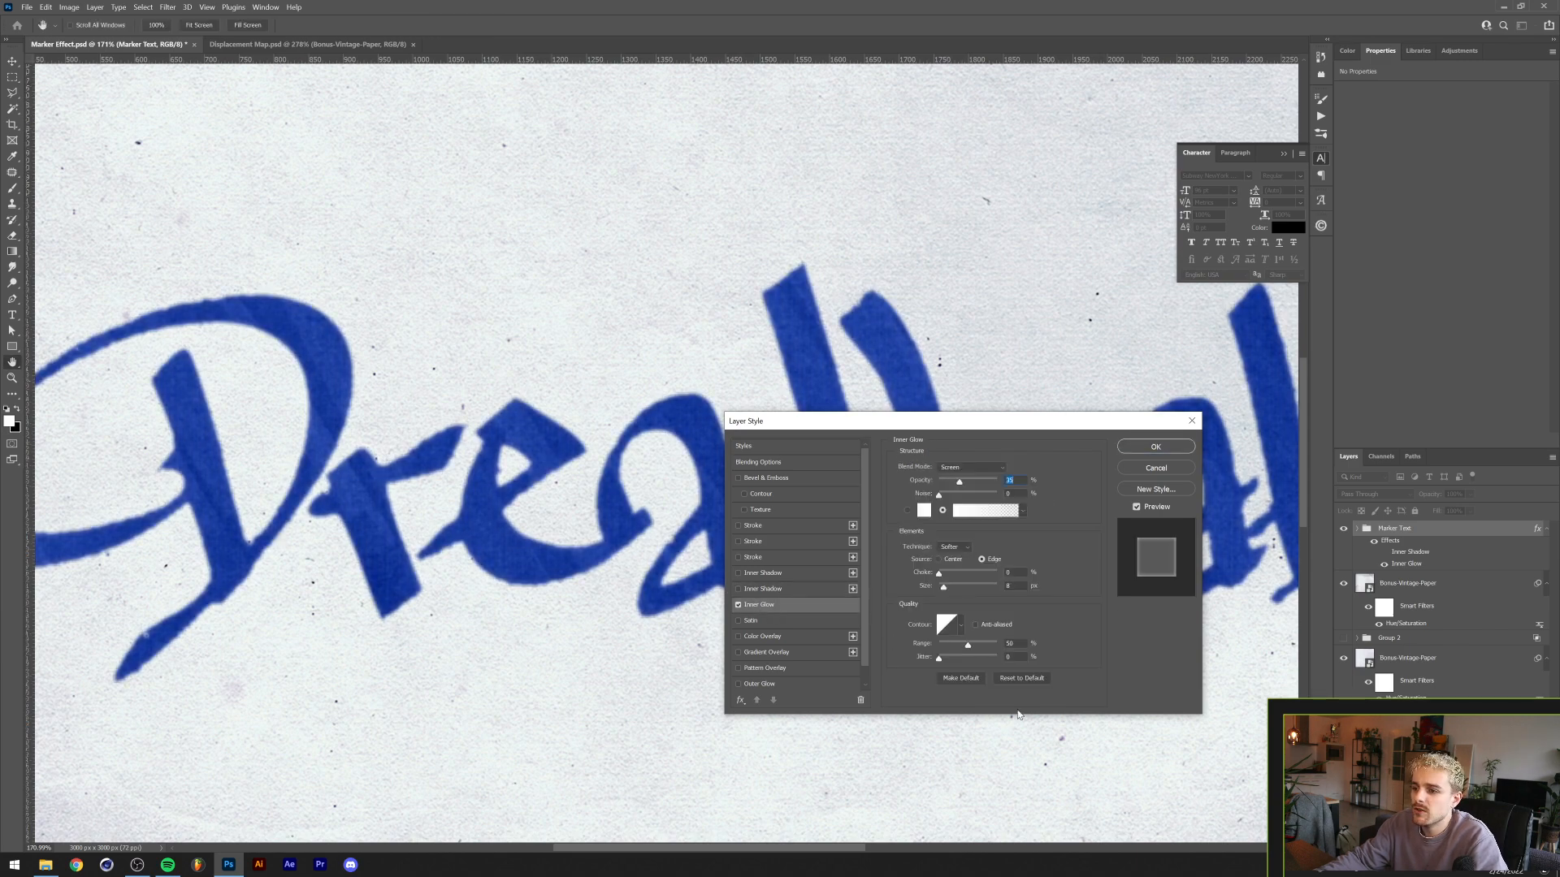
pyautogui.moveTo(1013, 429)
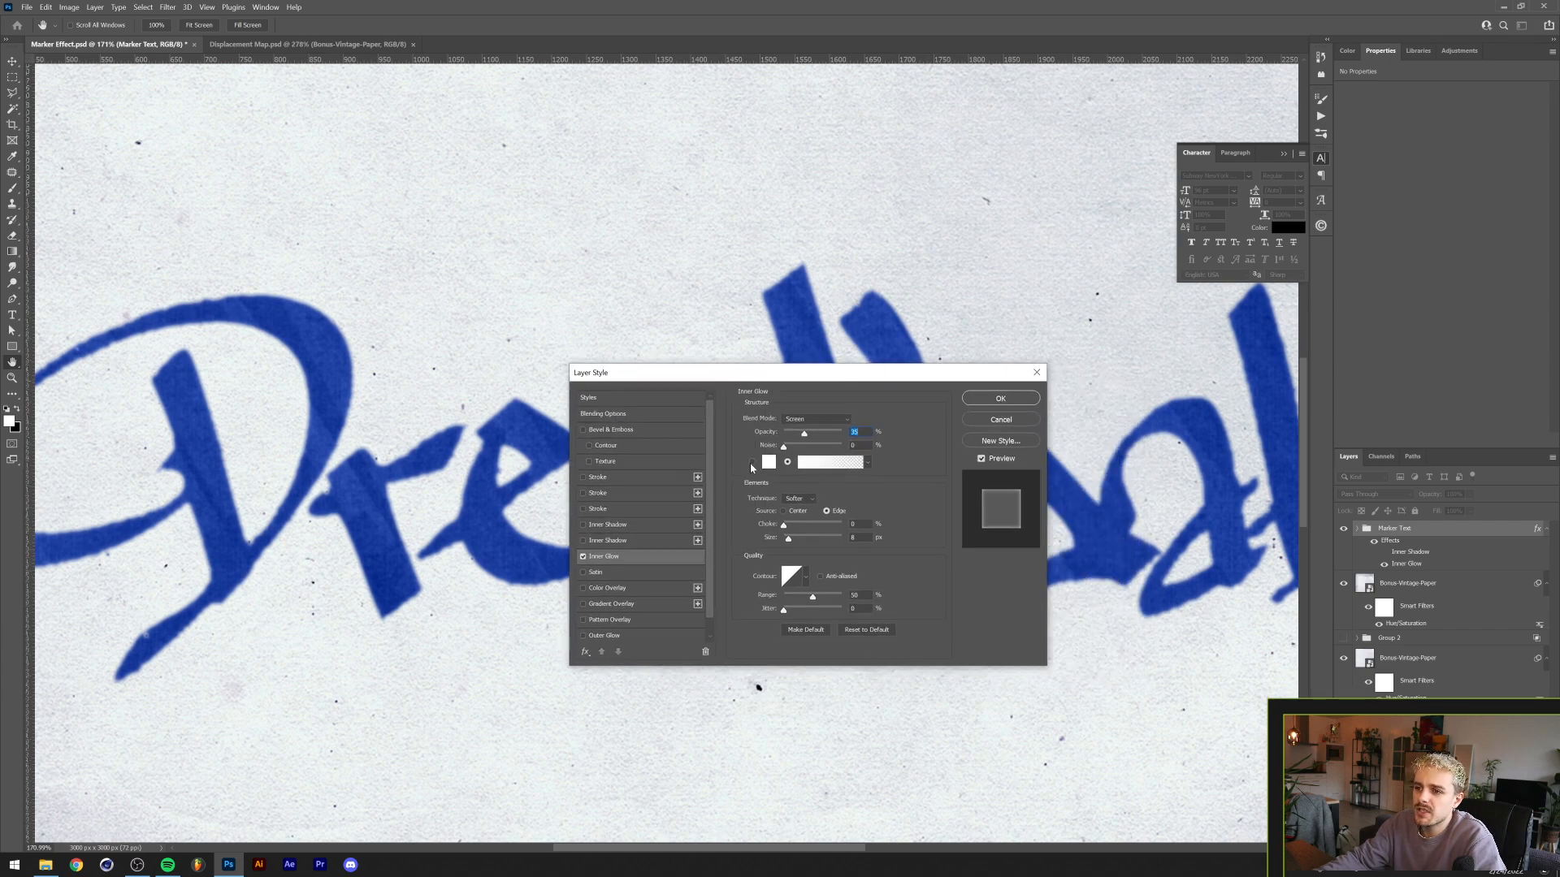
# Set the inner glow colour to a muted dark blue with Multiply blending
pyautogui.click(768, 462)
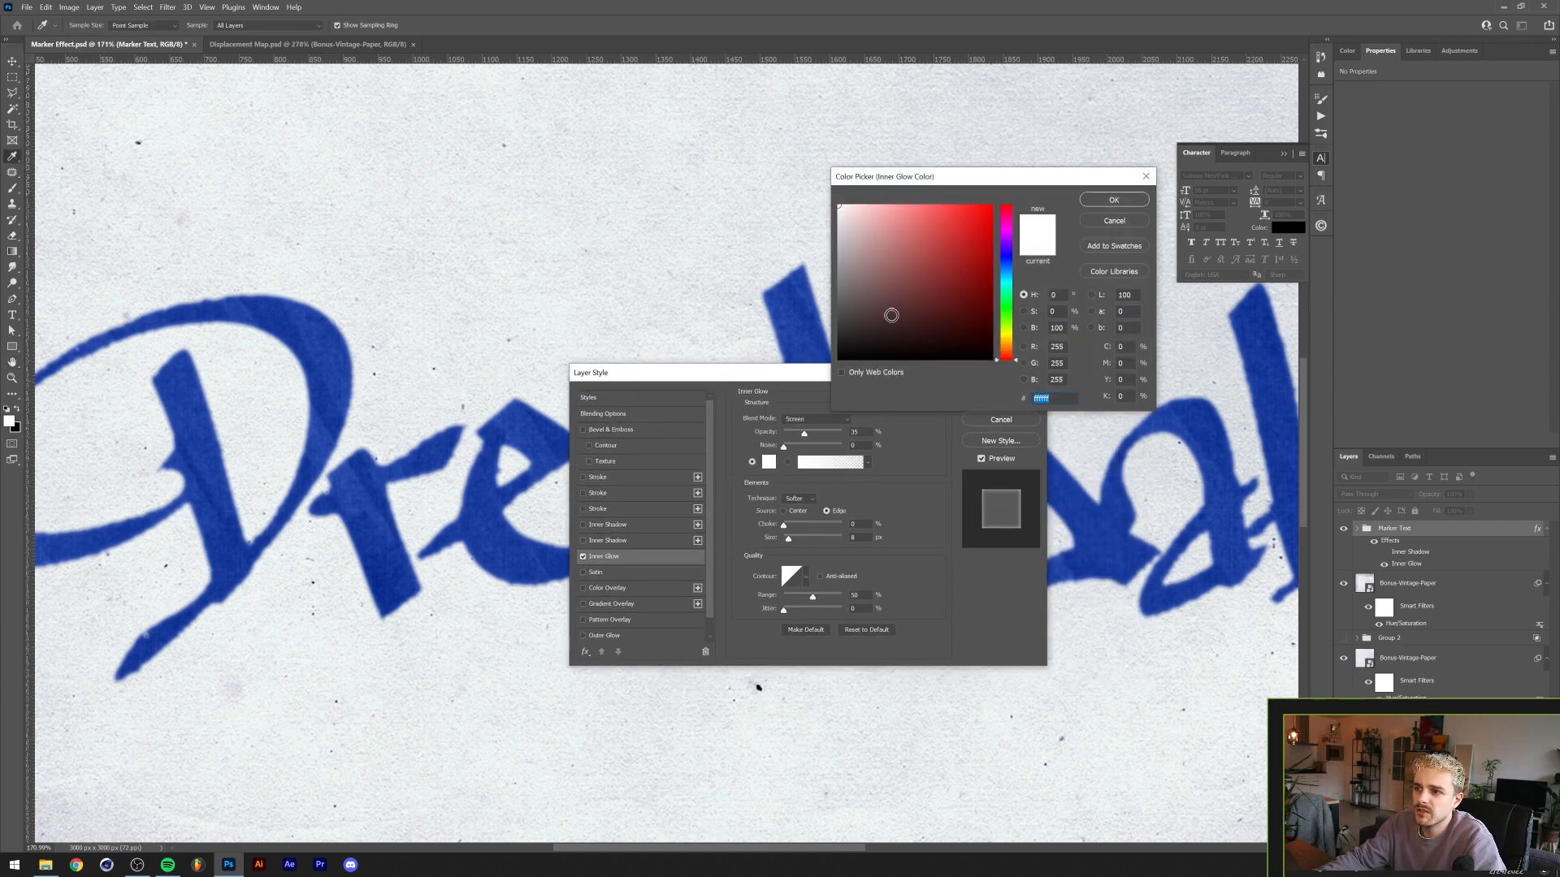
pyautogui.click(935, 299)
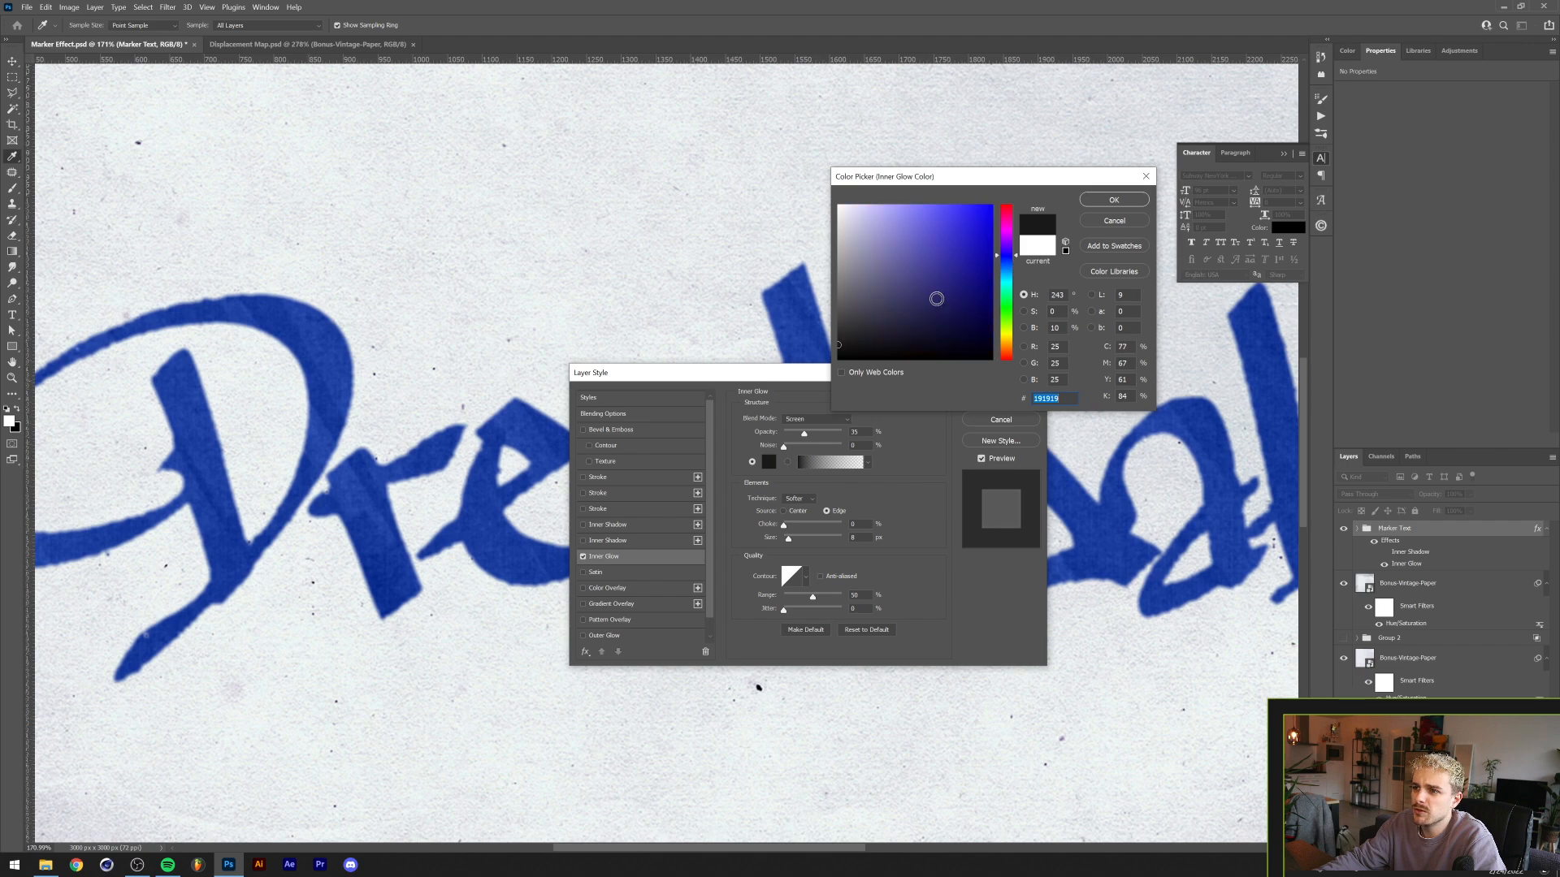
pyautogui.click(1008, 266)
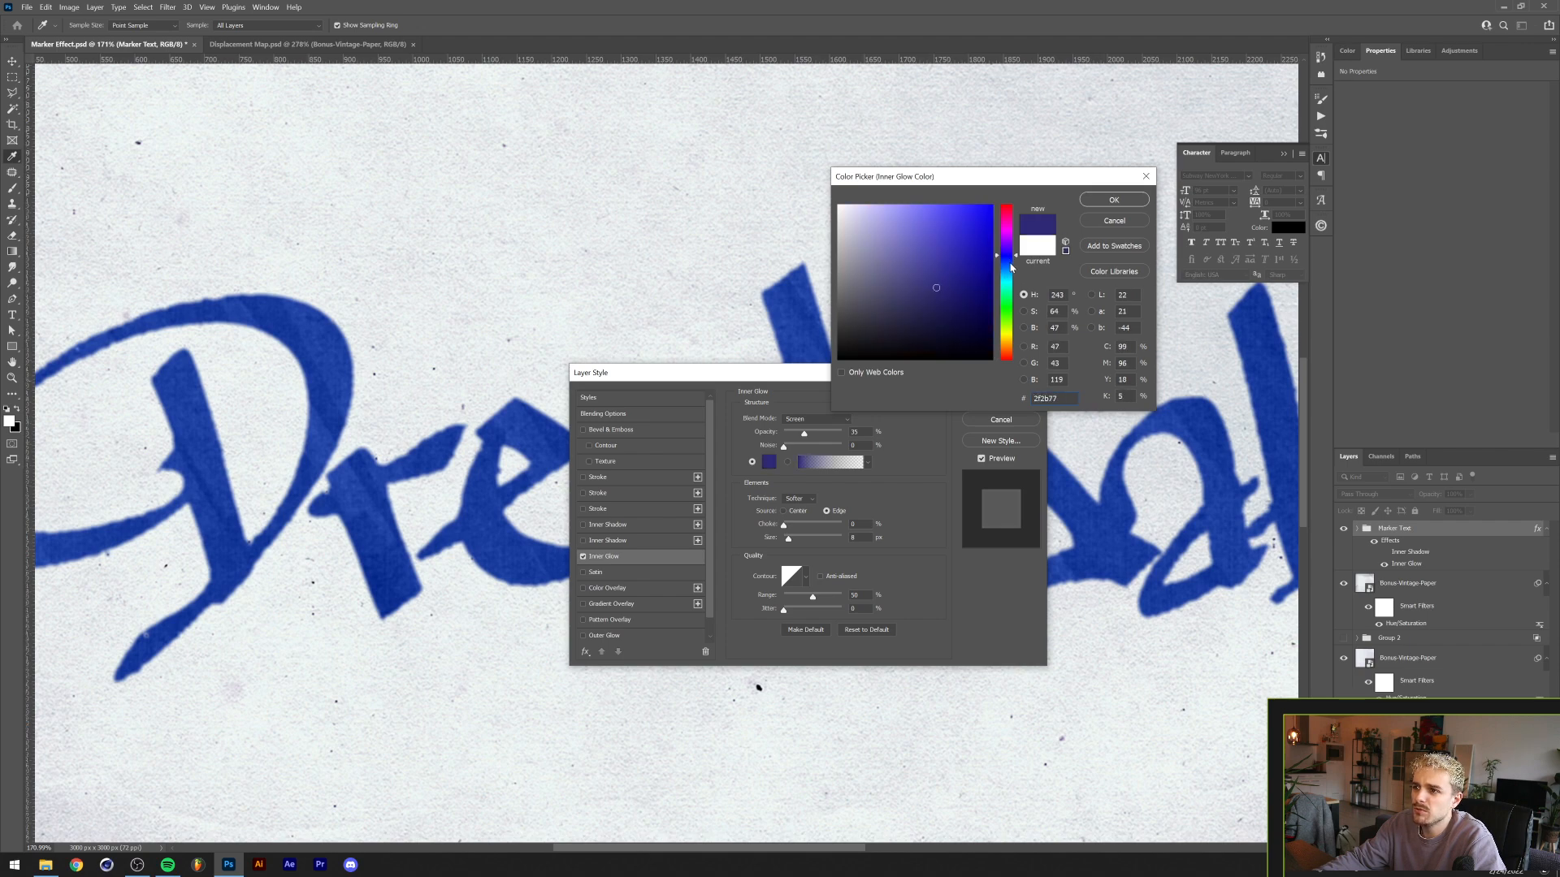
pyautogui.click(925, 275)
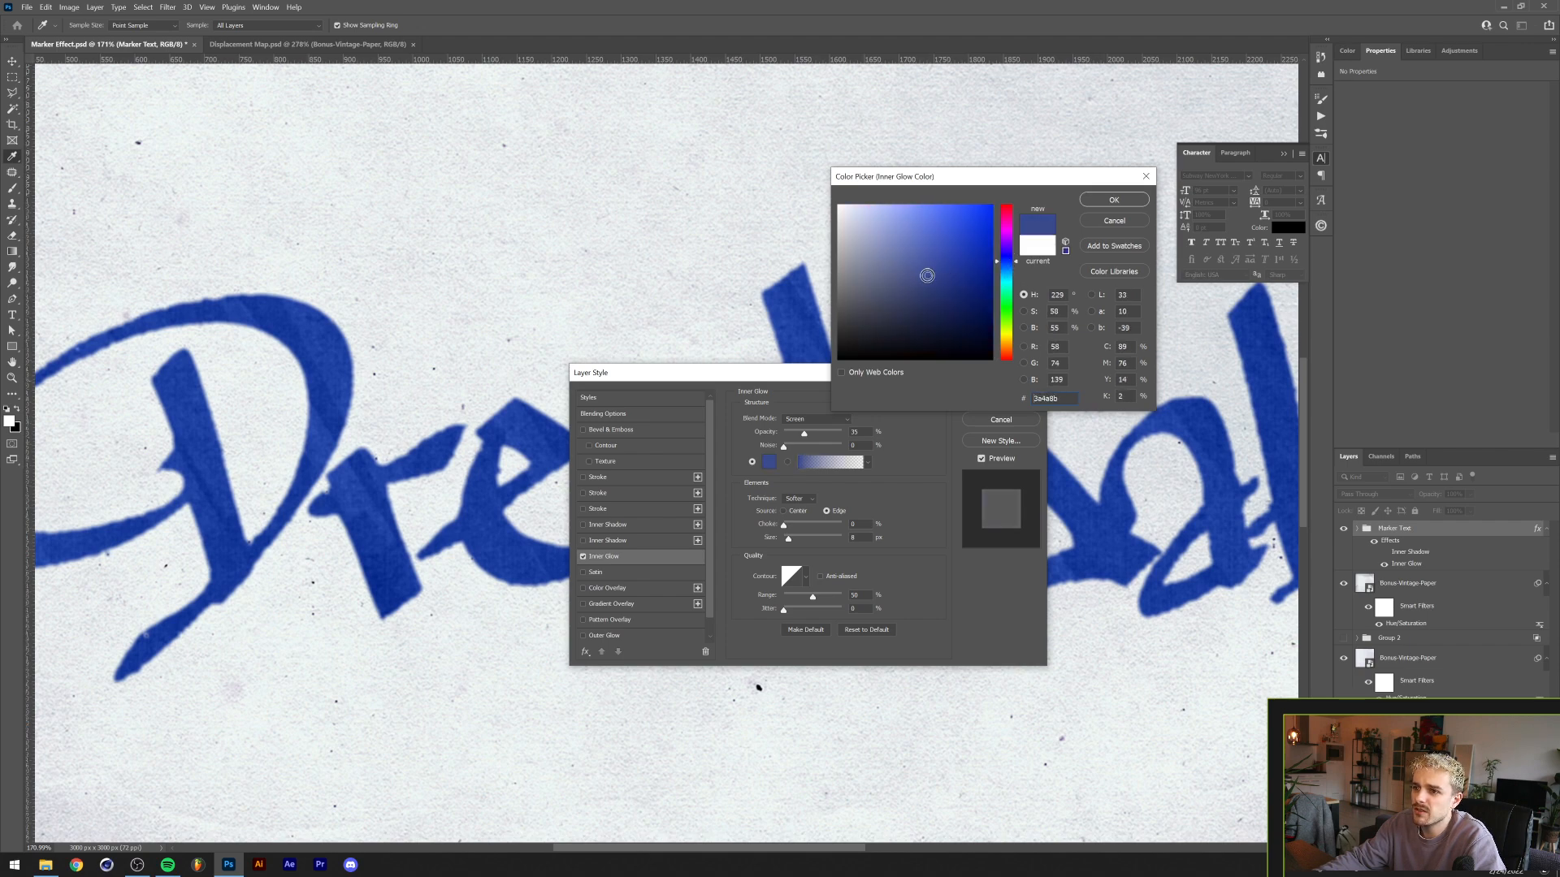
pyautogui.click(1112, 199)
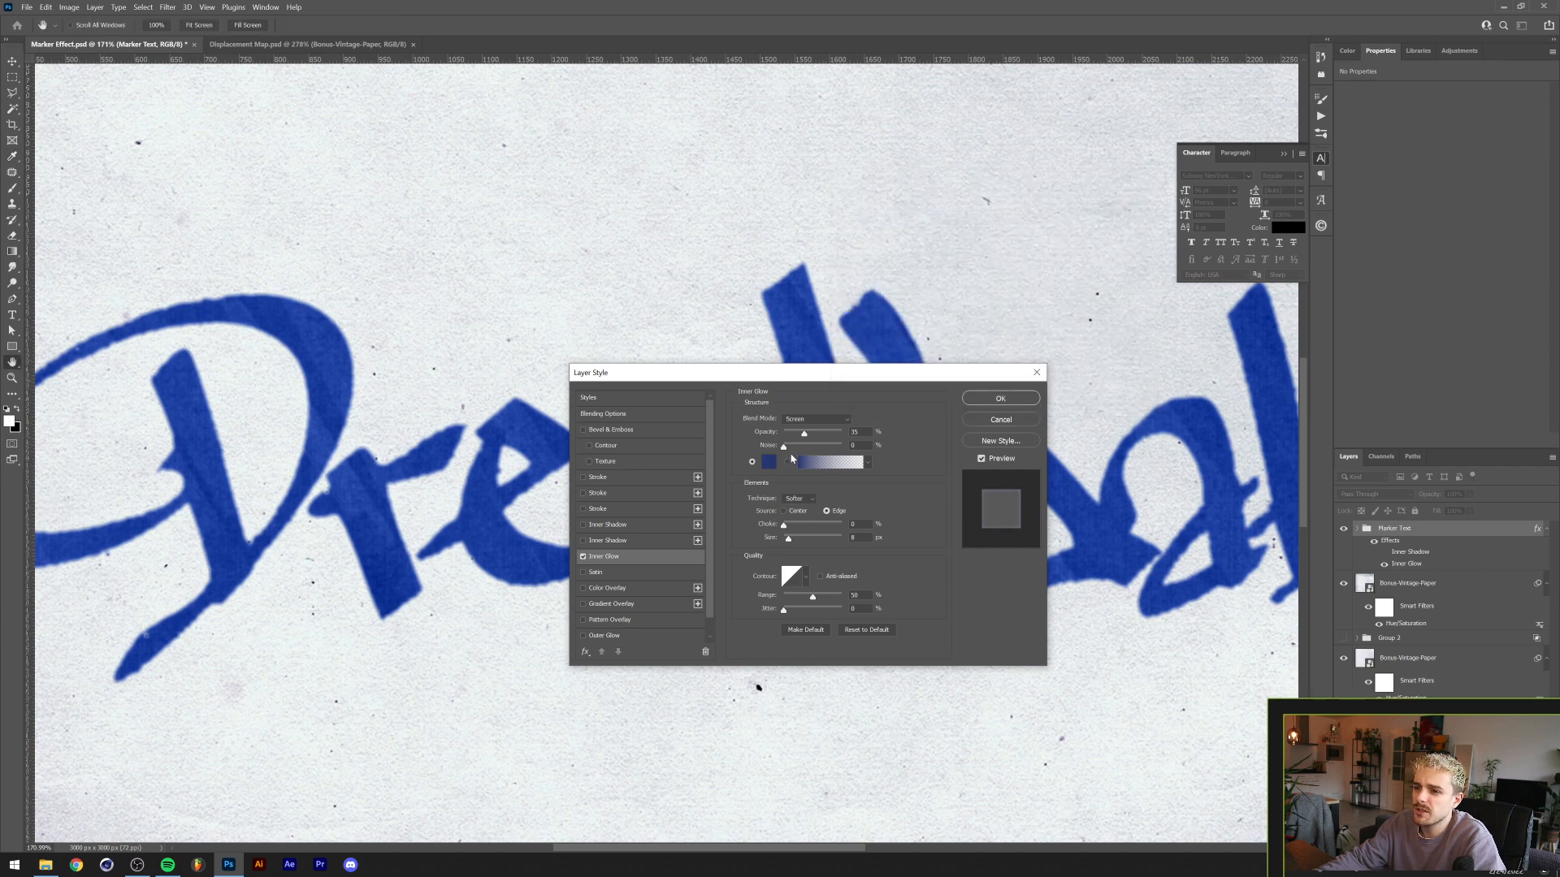
pyautogui.click(816, 418)
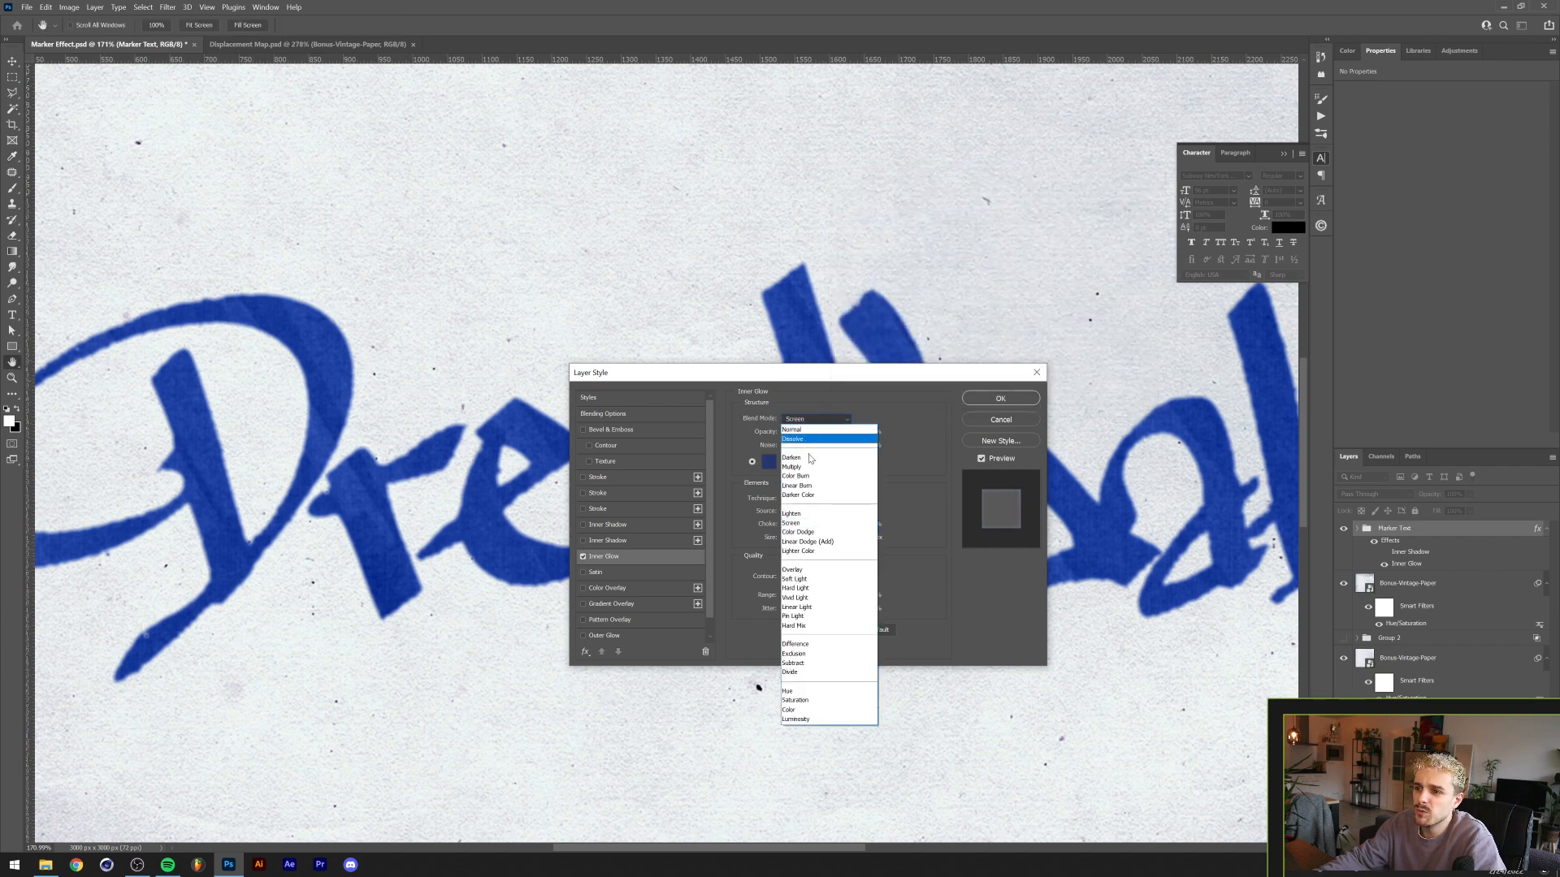
pyautogui.click(790, 467)
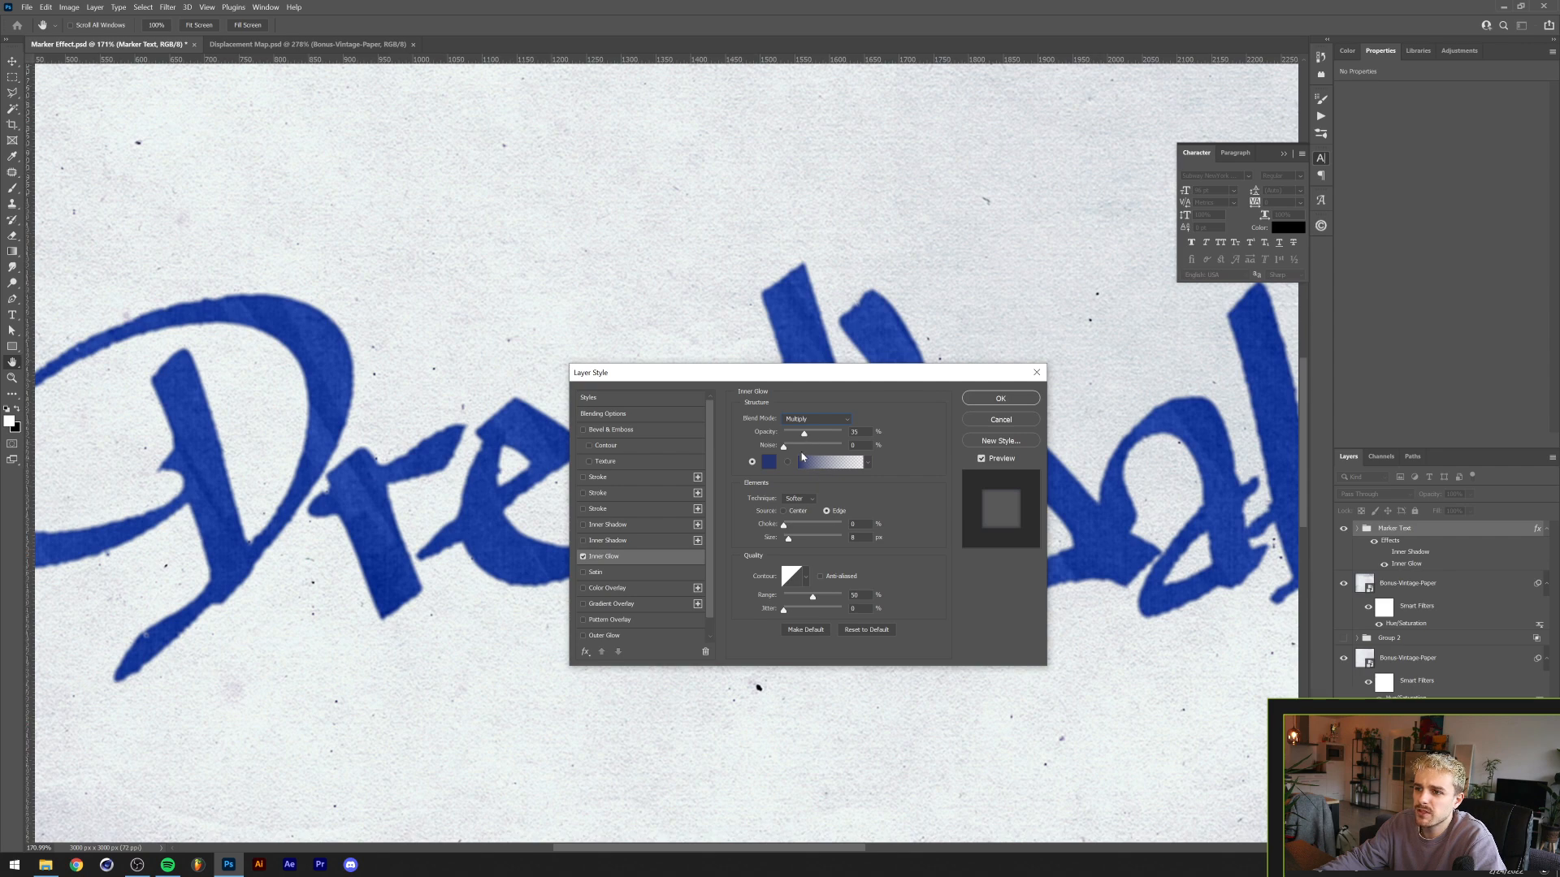
pyautogui.moveTo(804, 436)
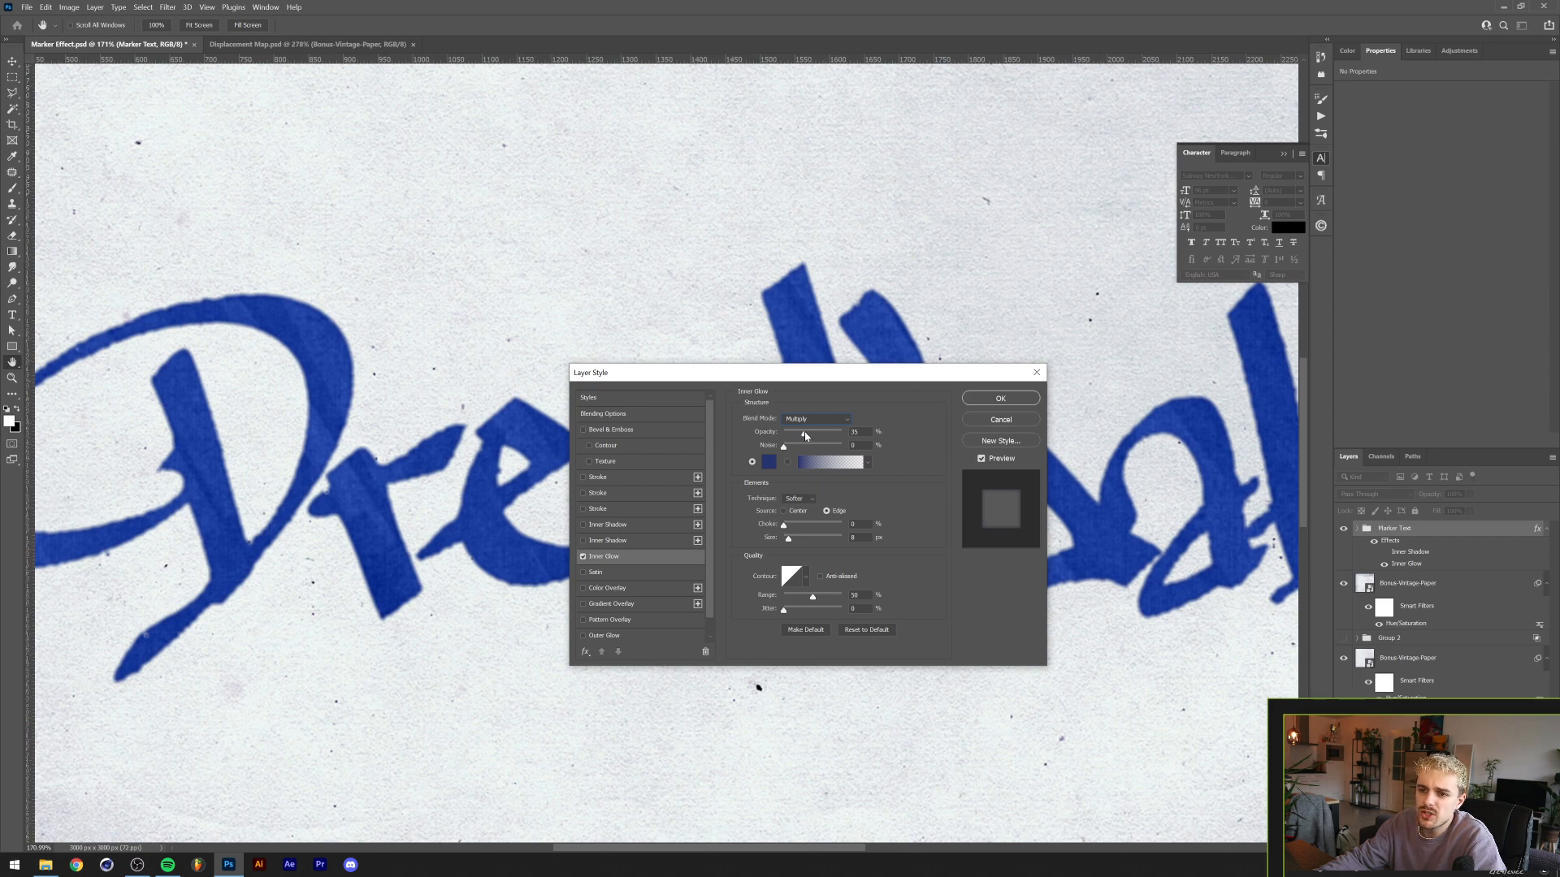
pyautogui.moveTo(806, 431)
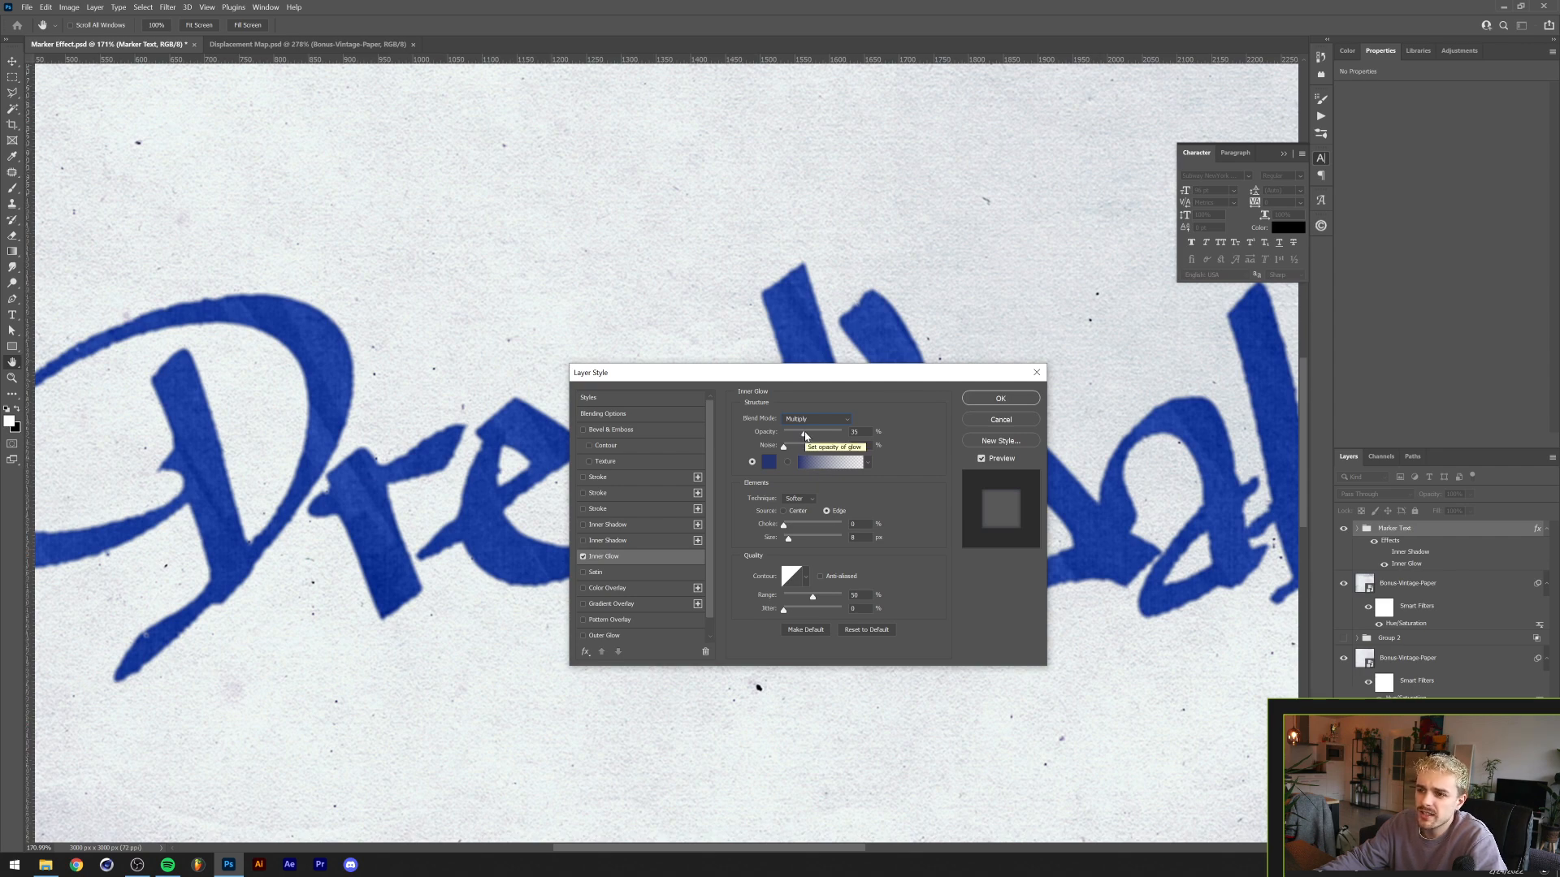
# Tune the inner glow's opacity, size and range for subtle dark letter edges, then confirm
pyautogui.moveTo(806, 431); pyautogui.dragTo(856, 432)
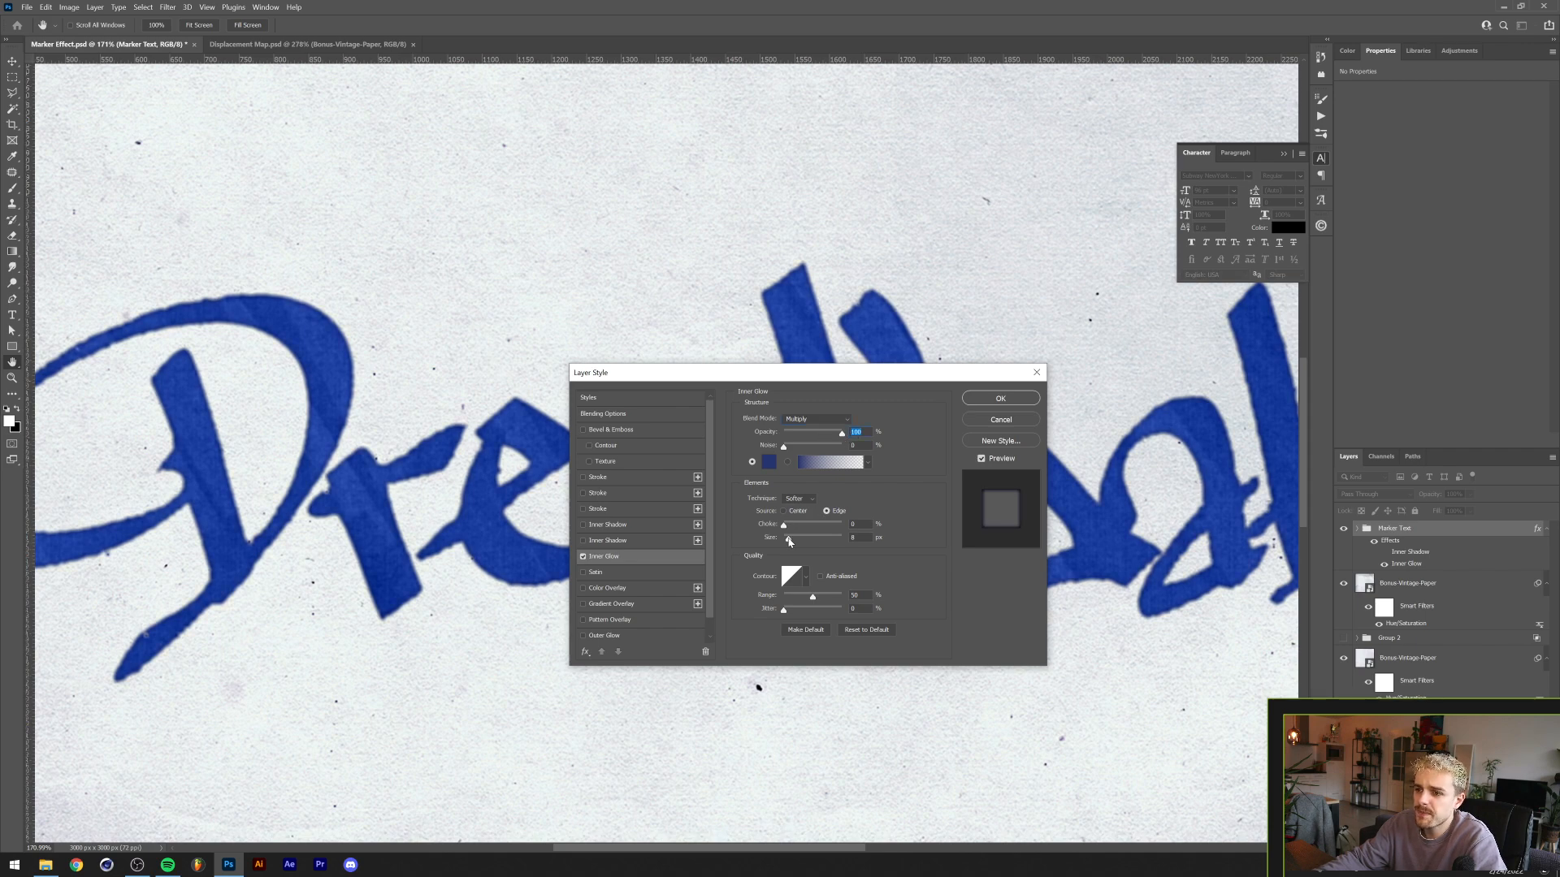
pyautogui.moveTo(789, 537); pyautogui.dragTo(821, 537)
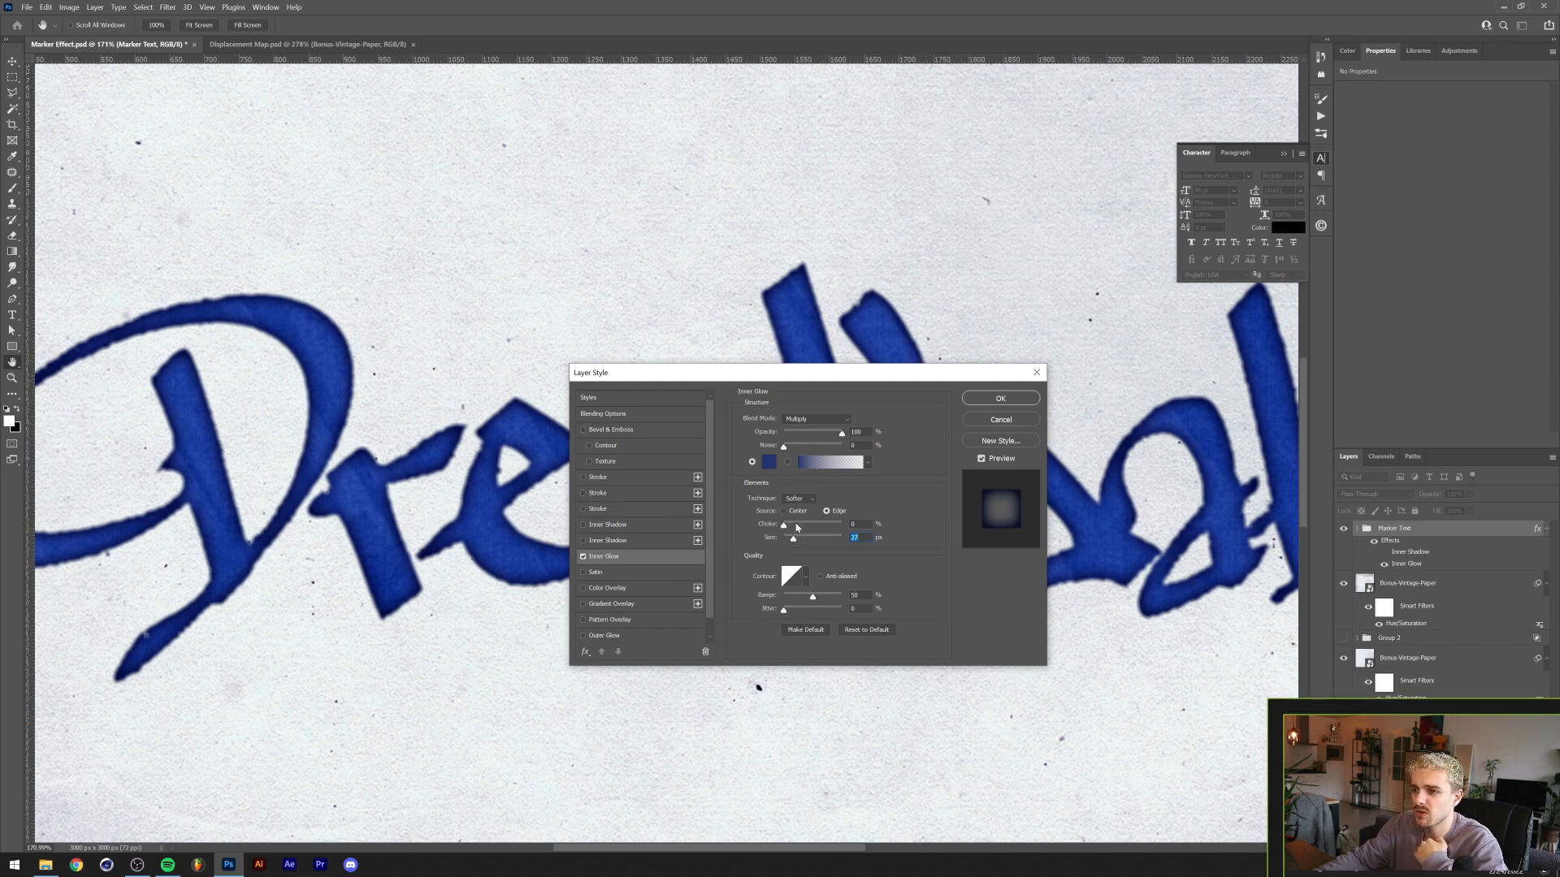
pyautogui.moveTo(822, 573)
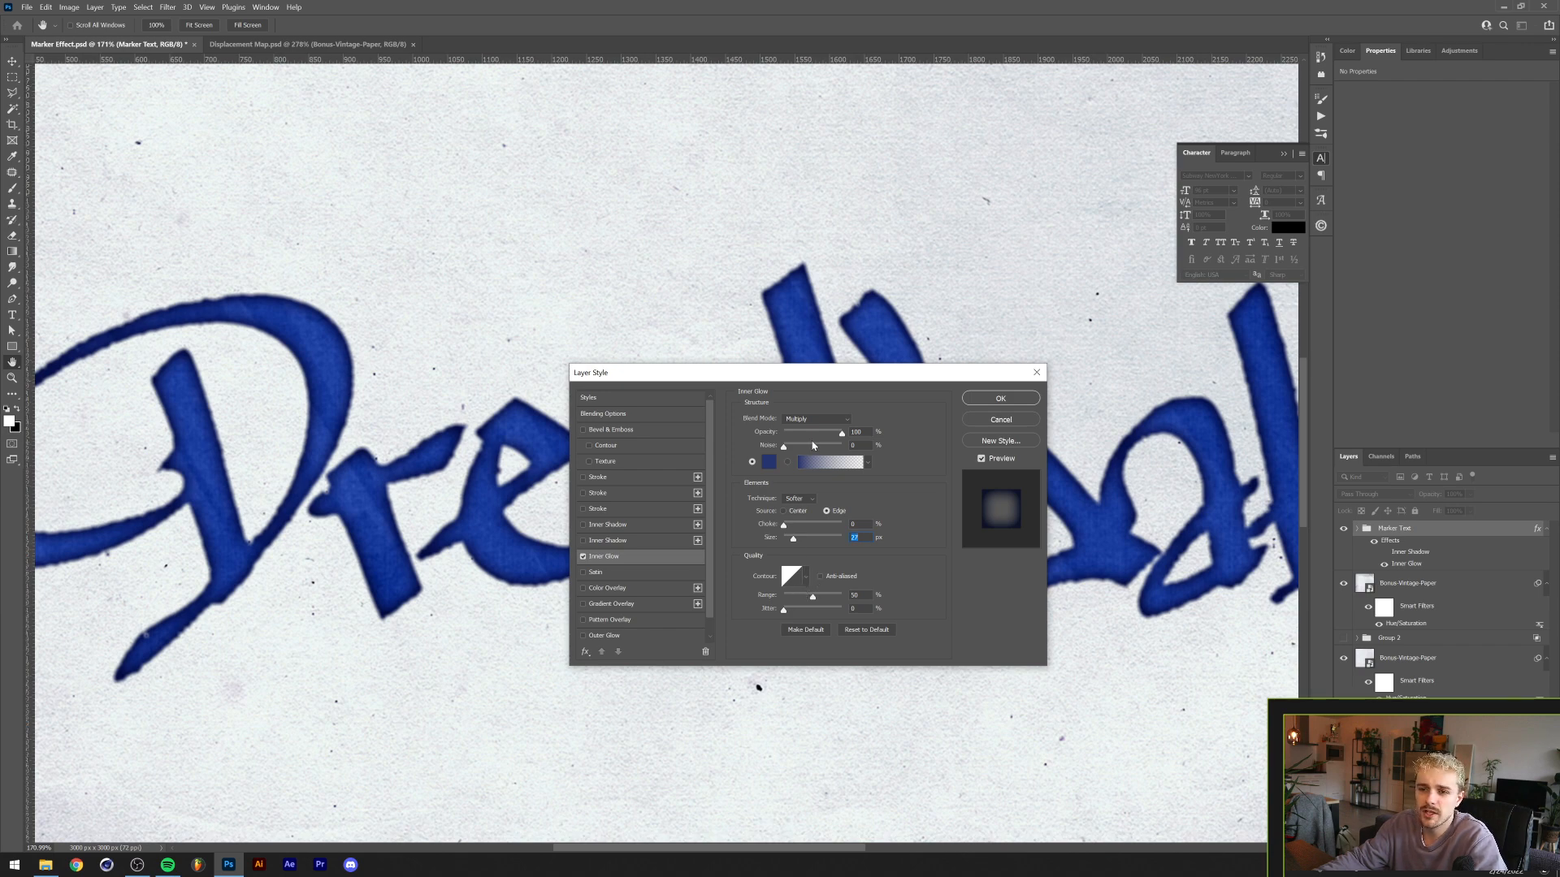
pyautogui.moveTo(833, 435)
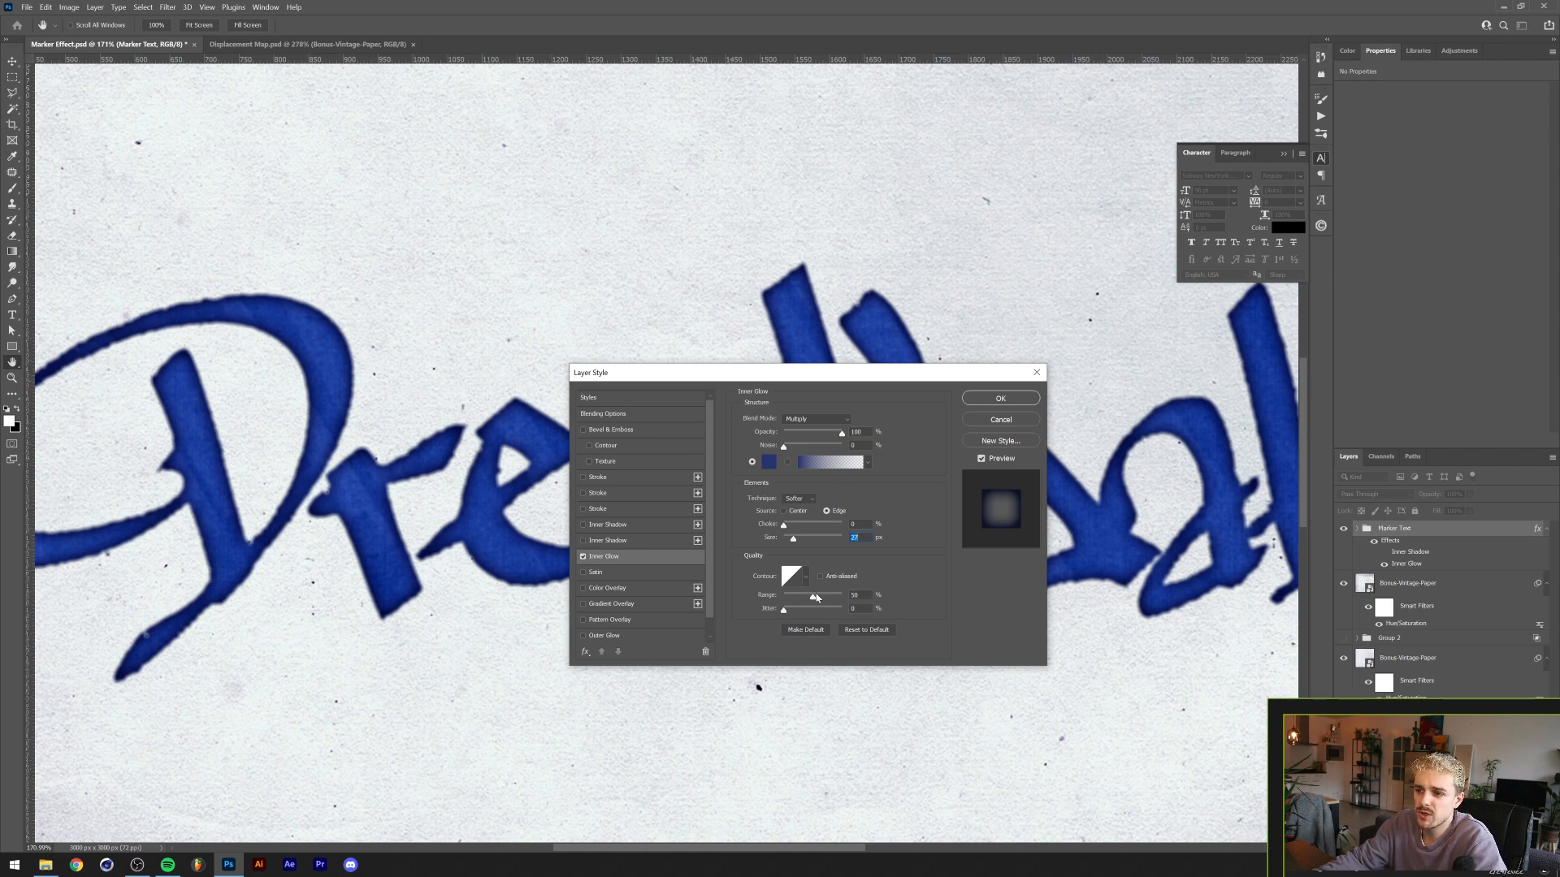
pyautogui.moveTo(801, 596); pyautogui.dragTo(824, 595)
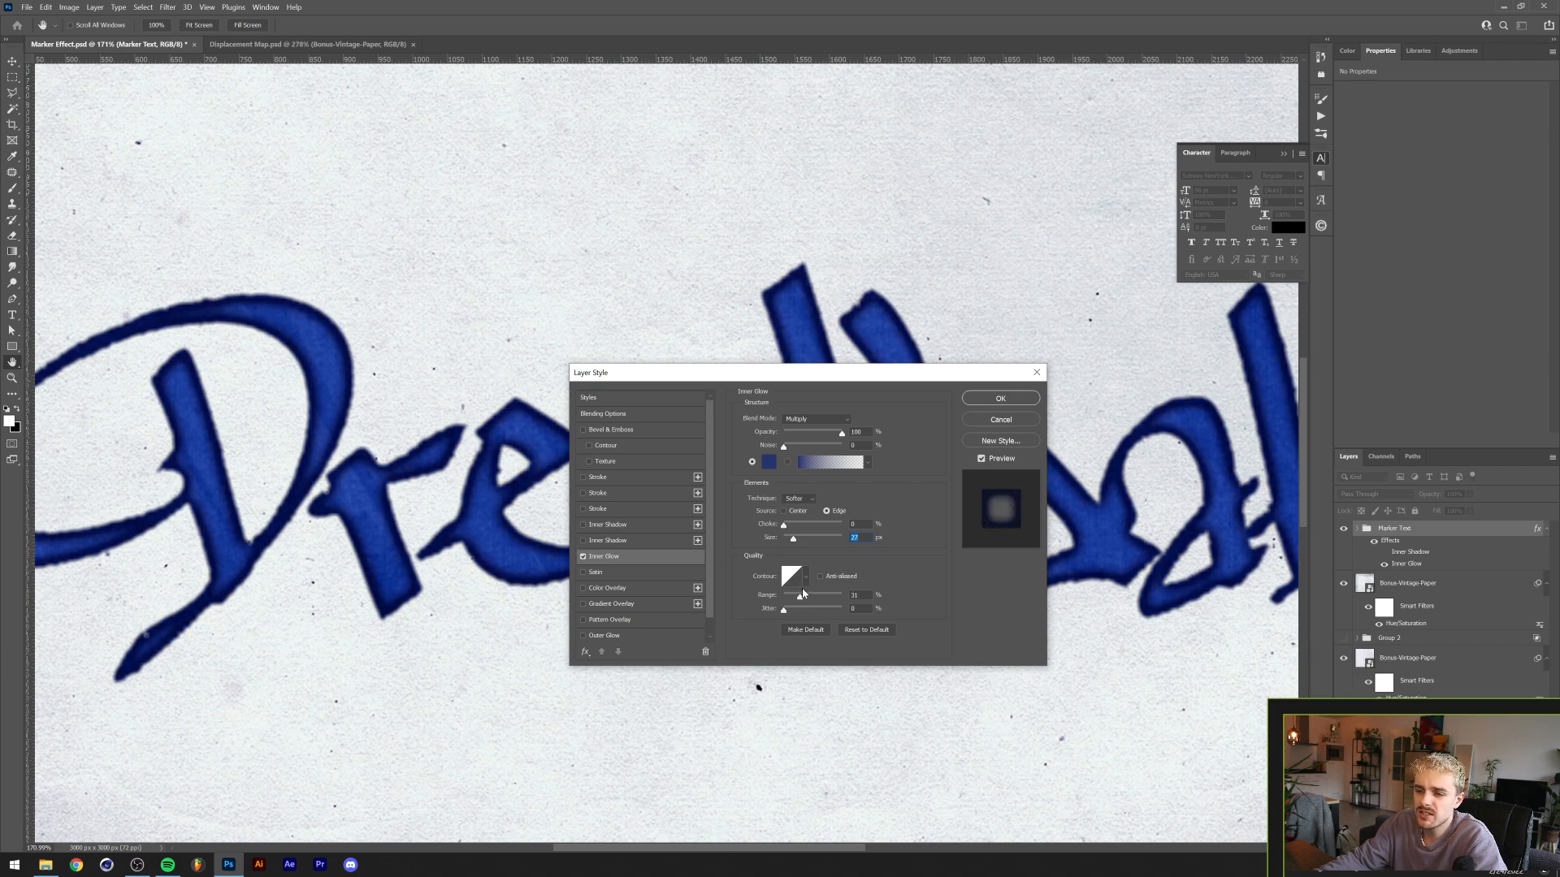
pyautogui.moveTo(806, 602); pyautogui.dragTo(784, 602)
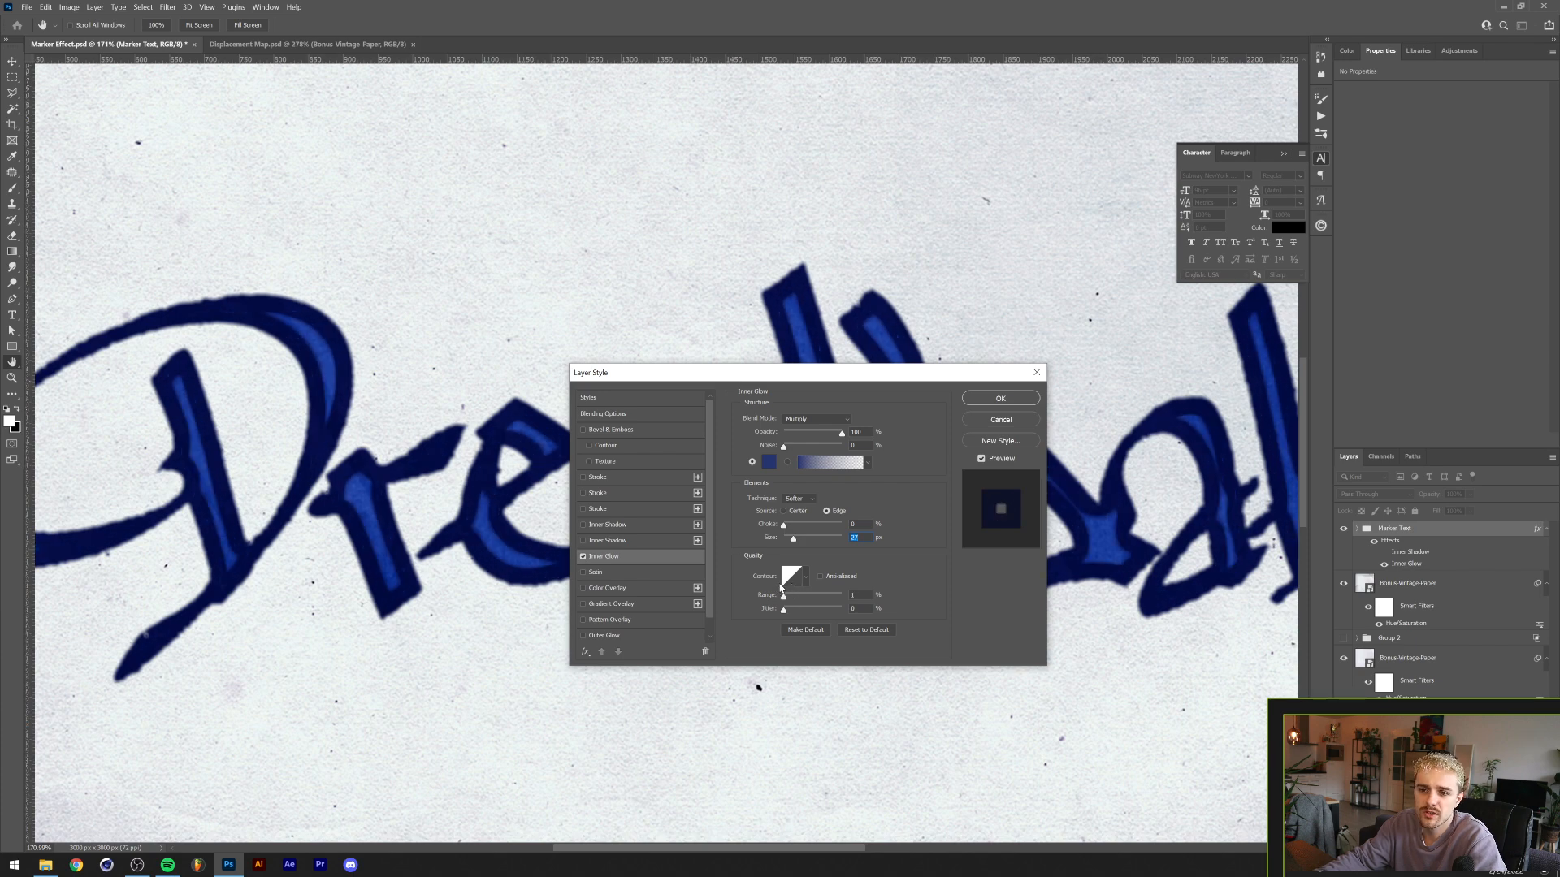
pyautogui.moveTo(784, 600); pyautogui.dragTo(831, 599)
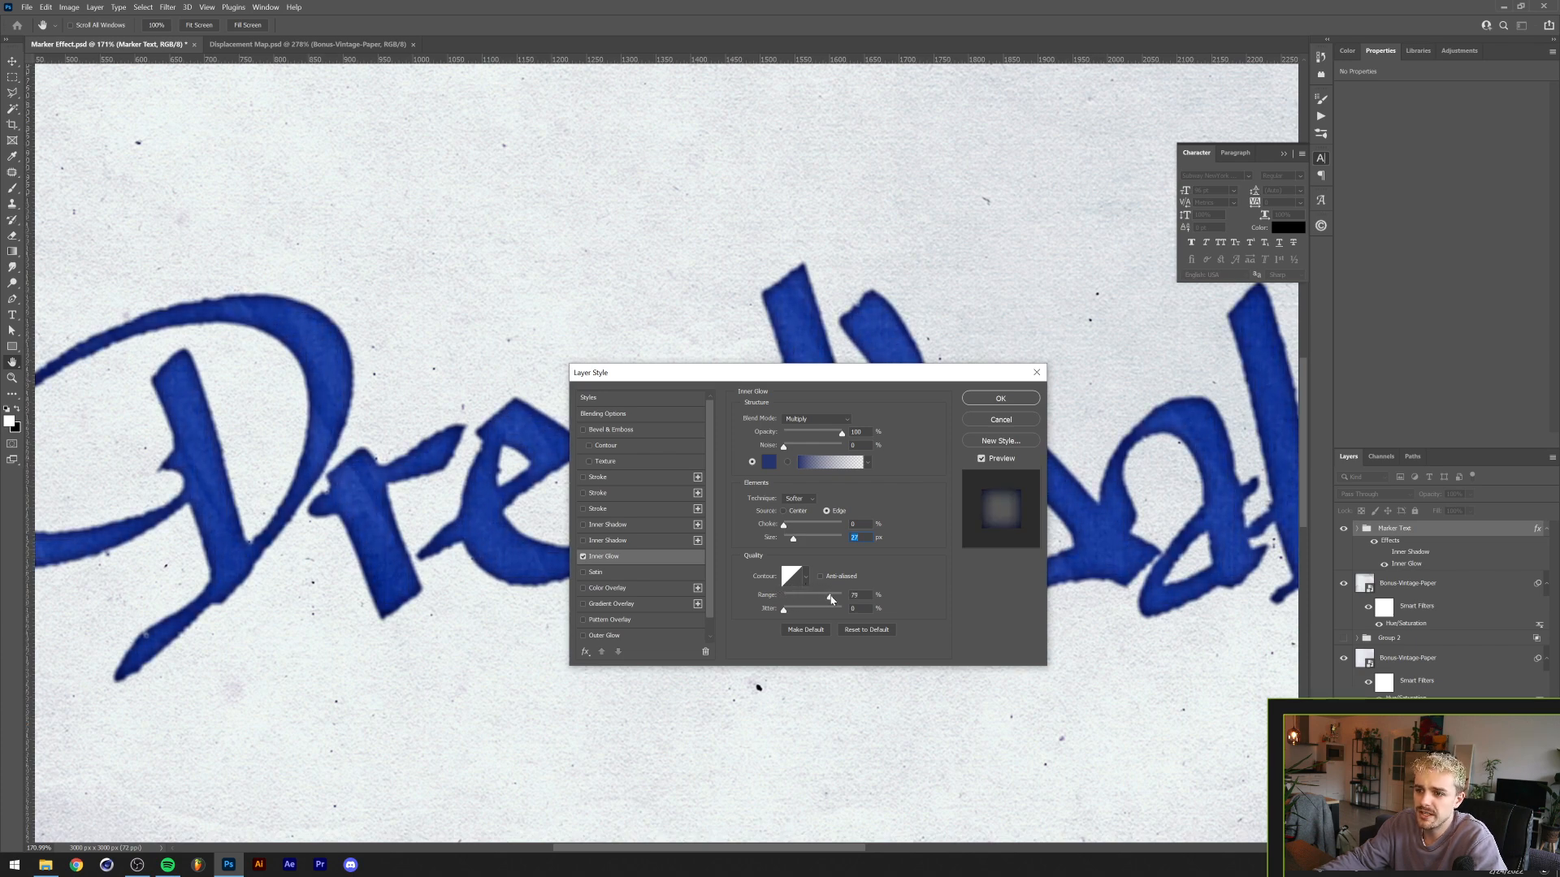
pyautogui.moveTo(829, 595); pyautogui.dragTo(832, 595)
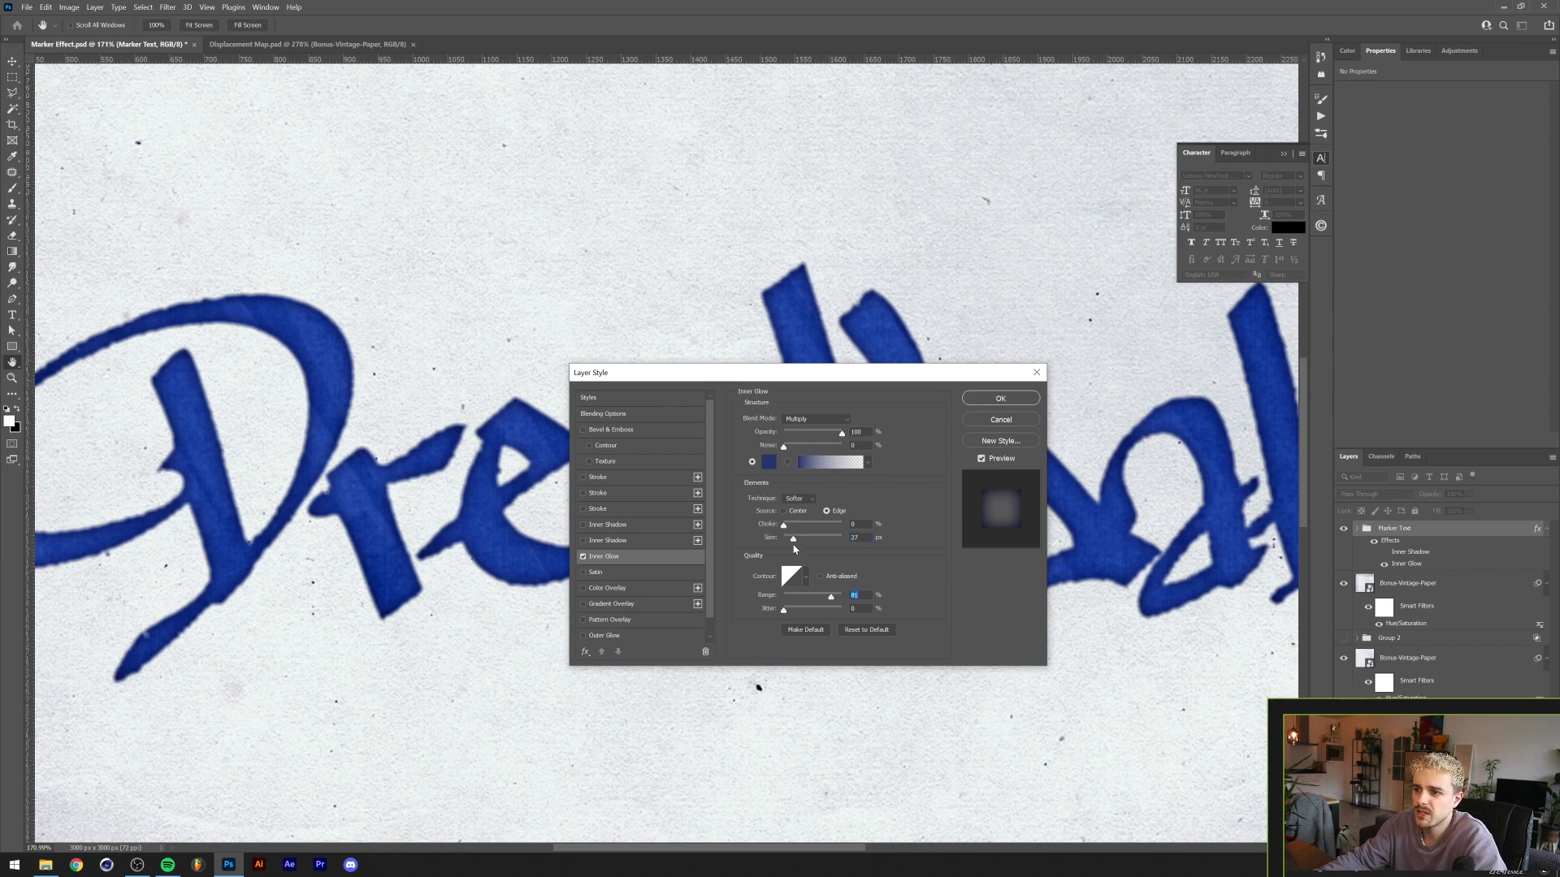
pyautogui.moveTo(793, 537); pyautogui.dragTo(799, 537)
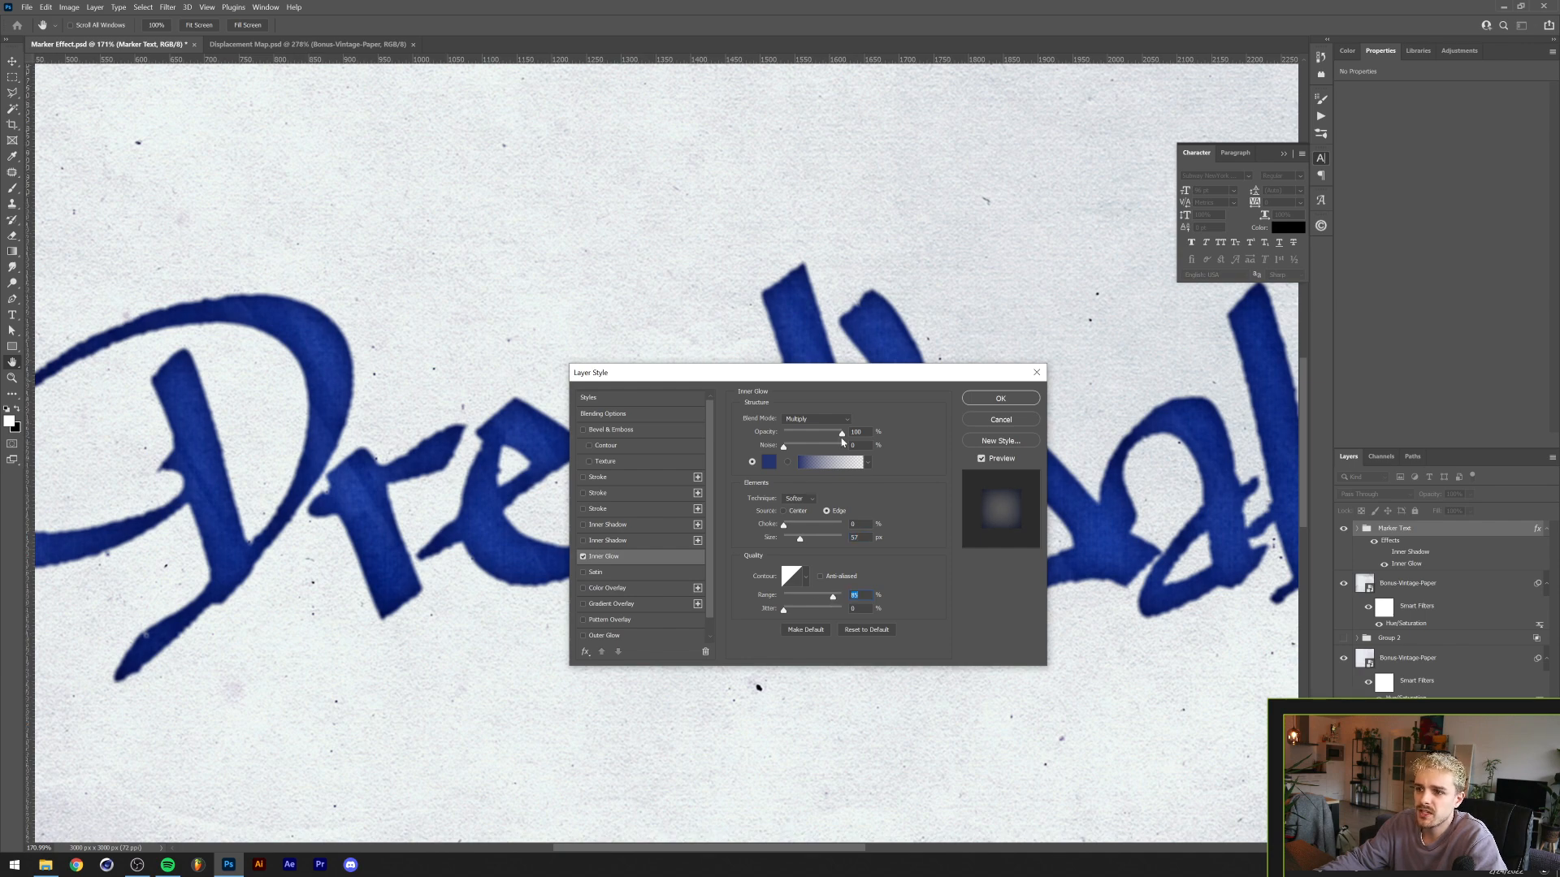
pyautogui.moveTo(841, 431); pyautogui.dragTo(819, 432)
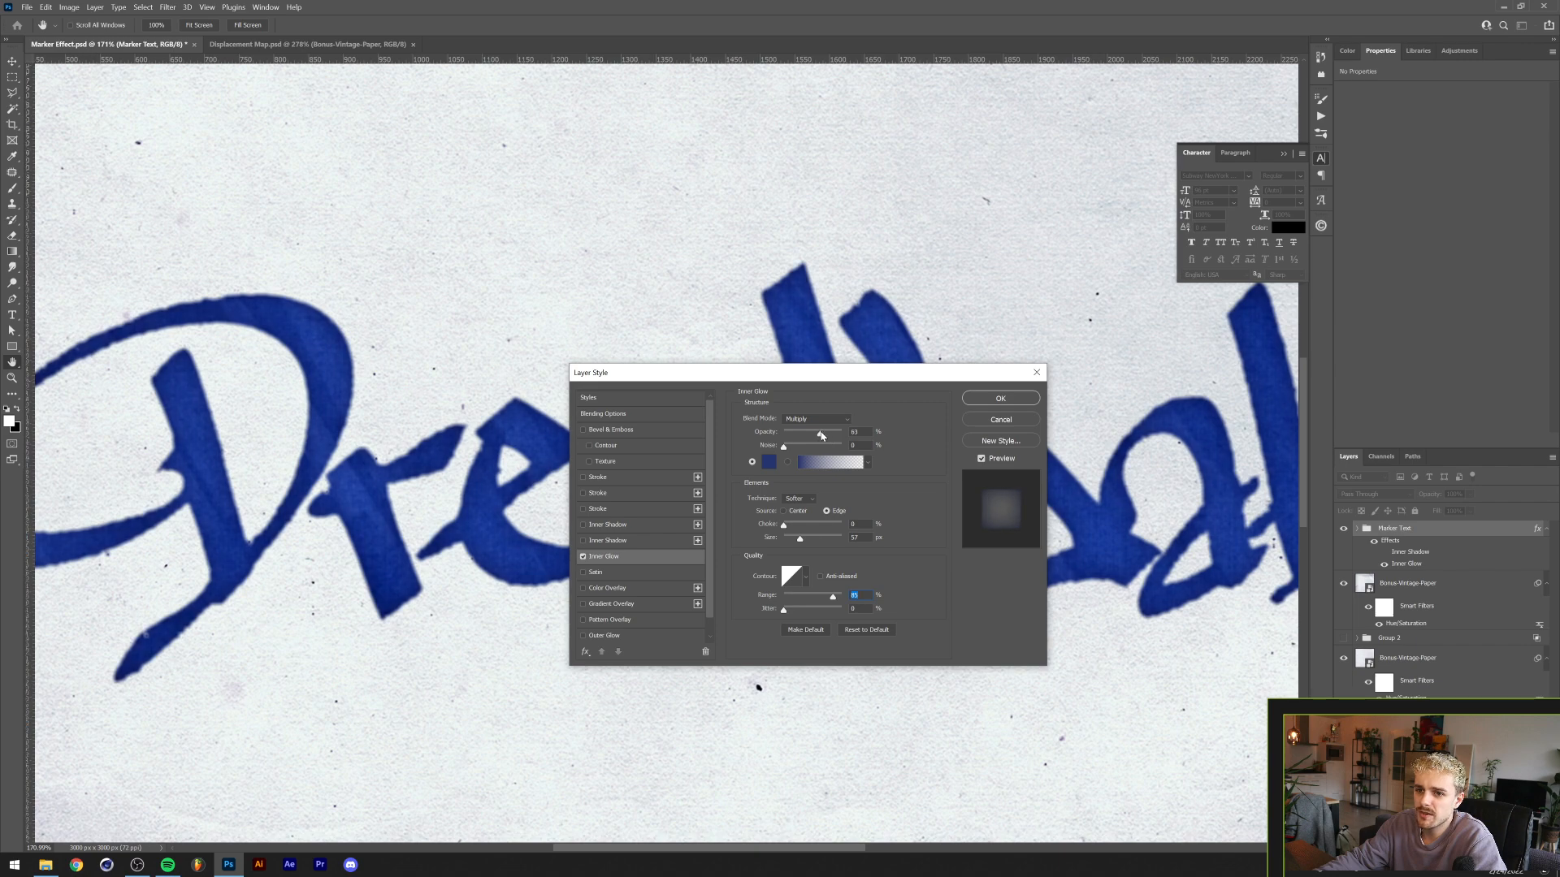
pyautogui.click(1000, 398)
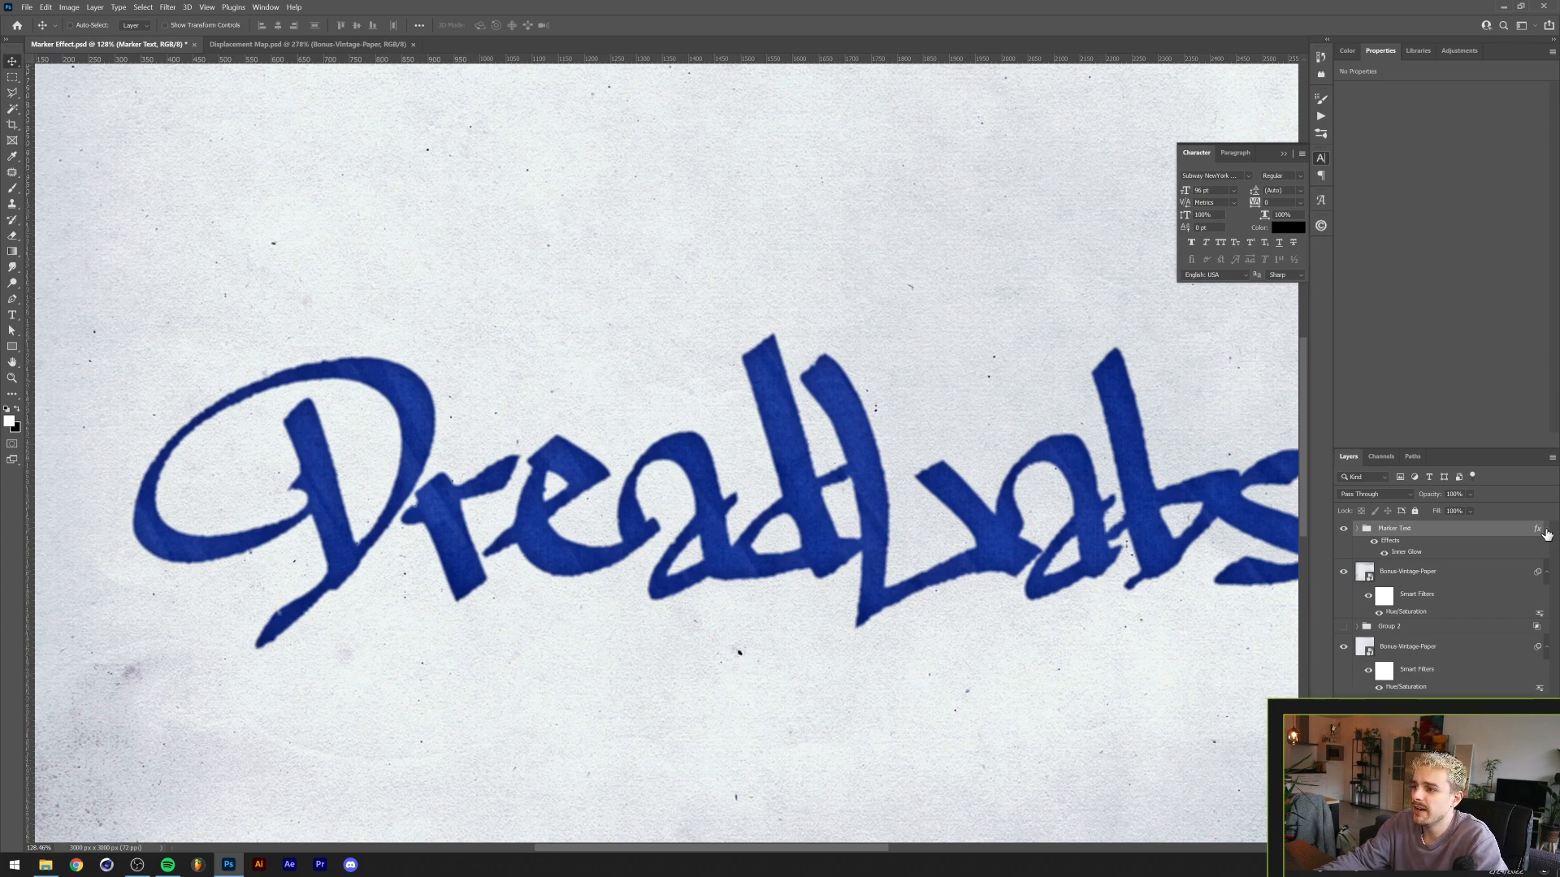
pyautogui.moveTo(1479, 534)
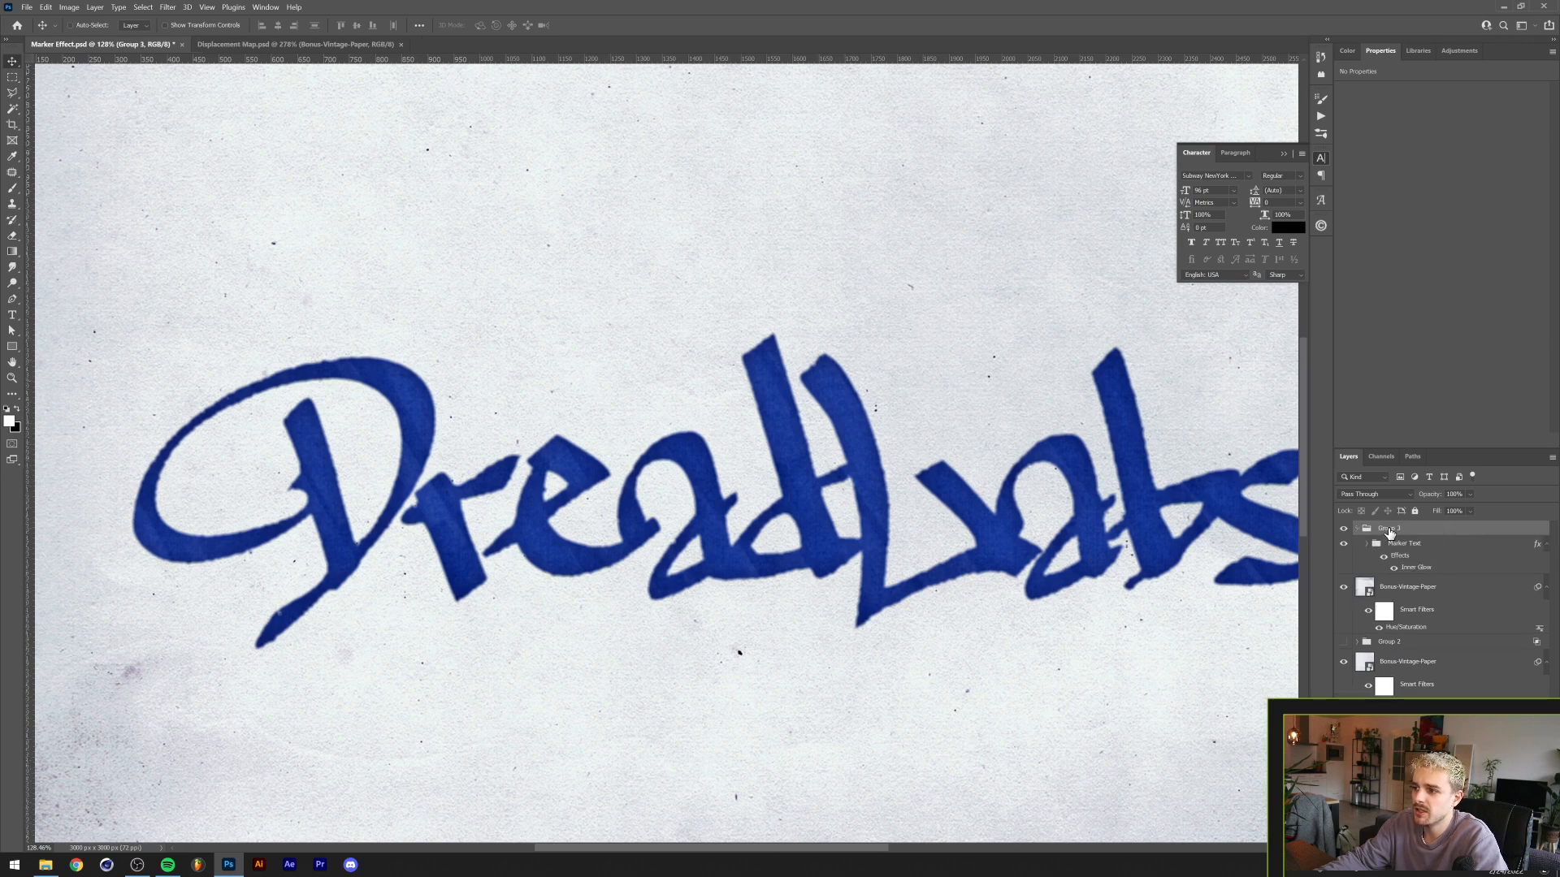
# Rename the new parent group of Marker Text to 'Marker Blending'
pyautogui.doubleClick(1388, 528)
pyautogui.write('Marker Blending')
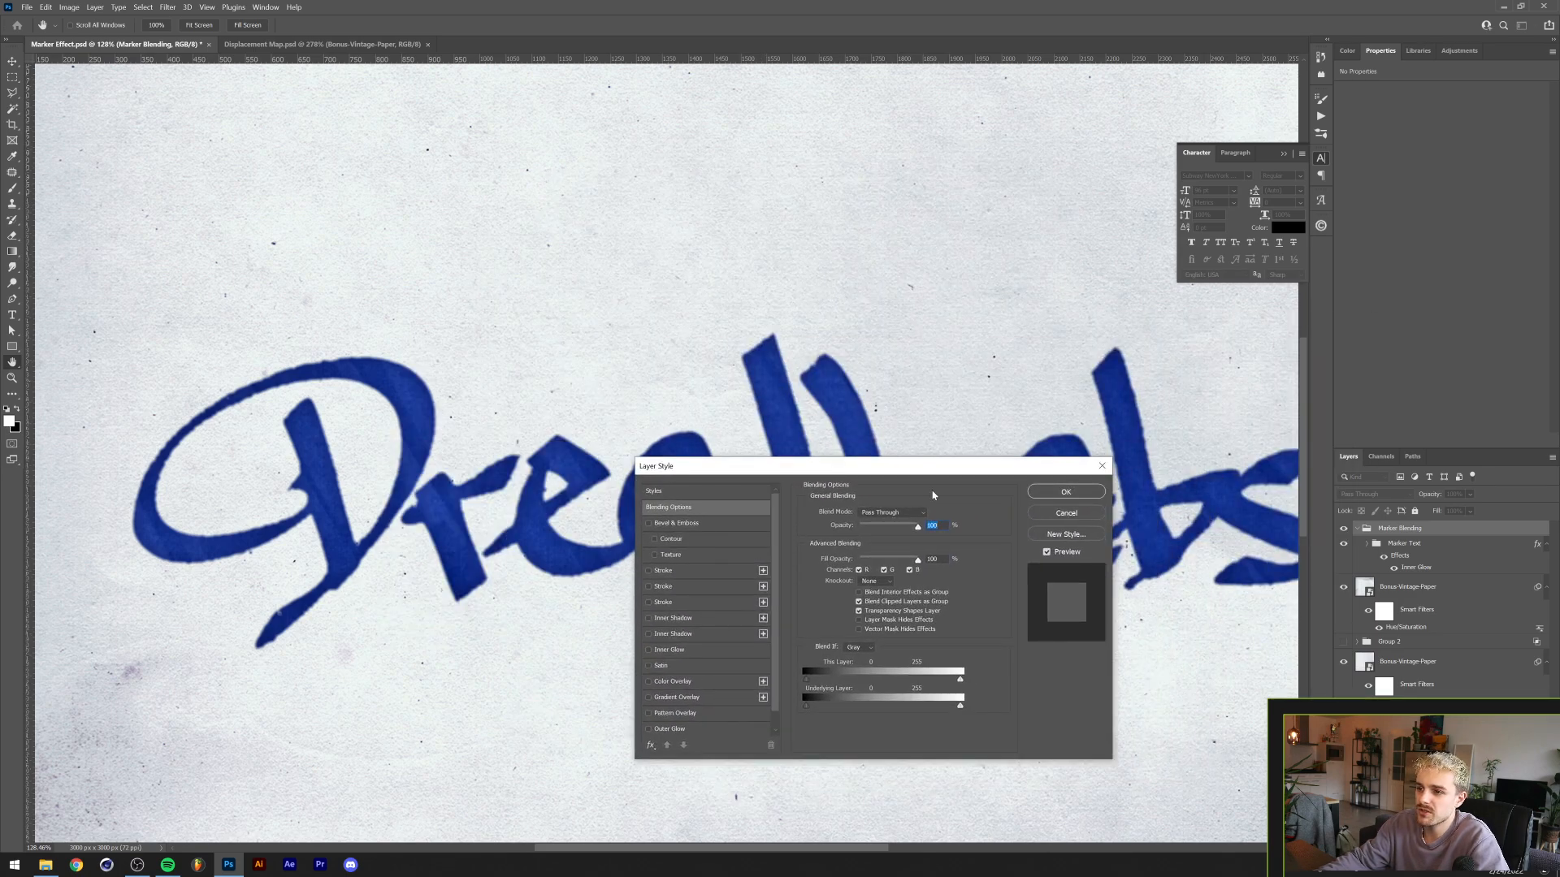
# Split and adjust the Underlying Layer white Blend If slider so paper shows through the letters
pyautogui.moveTo(865, 465); pyautogui.dragTo(448, 130)
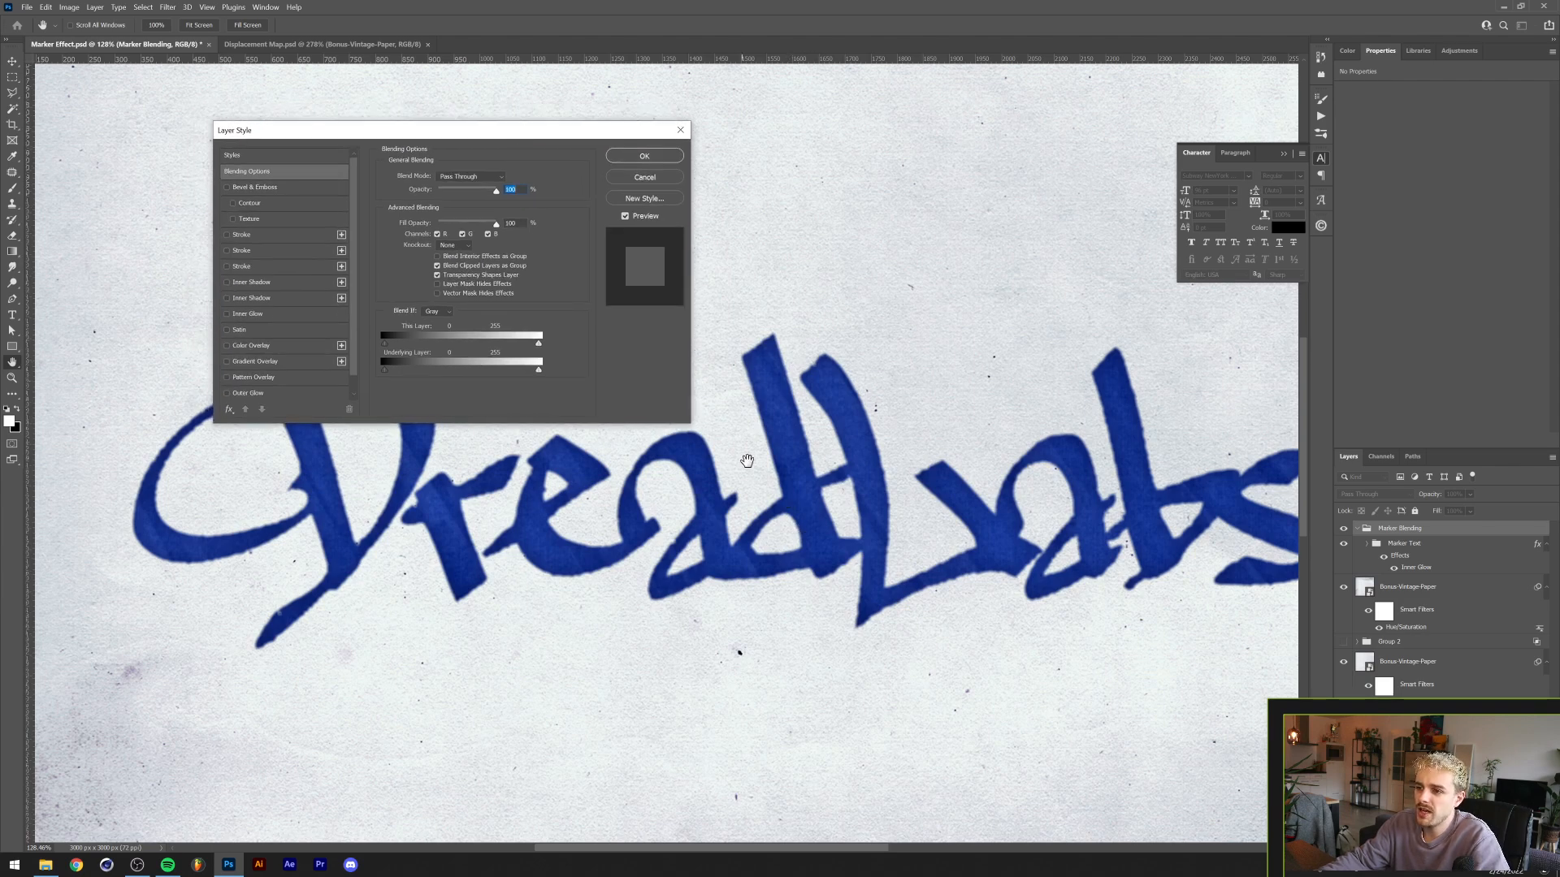
pyautogui.moveTo(867, 355)
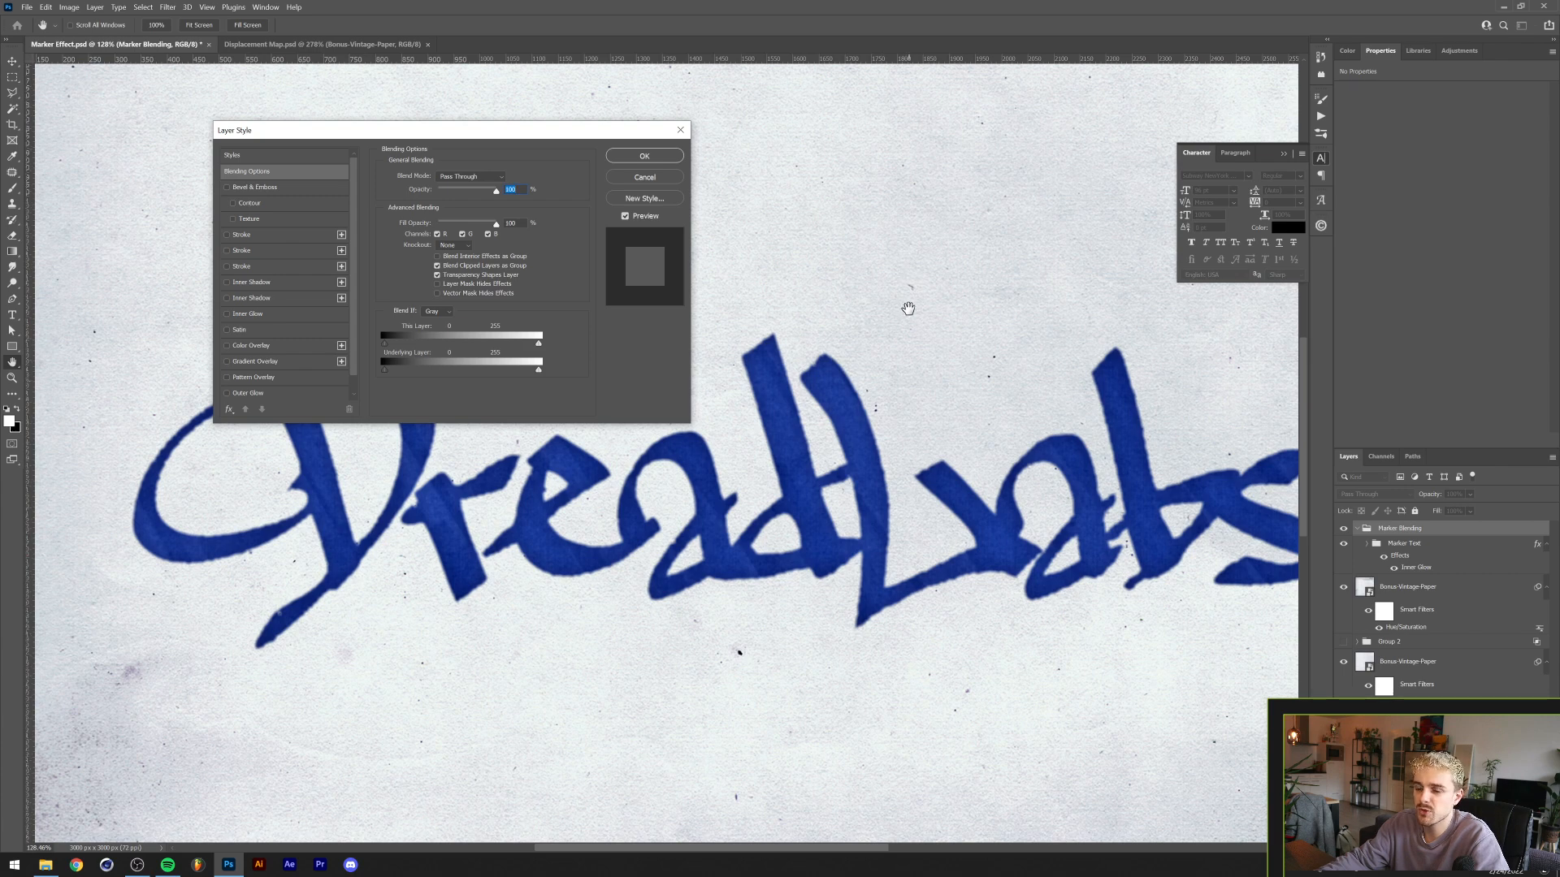
pyautogui.moveTo(564, 399)
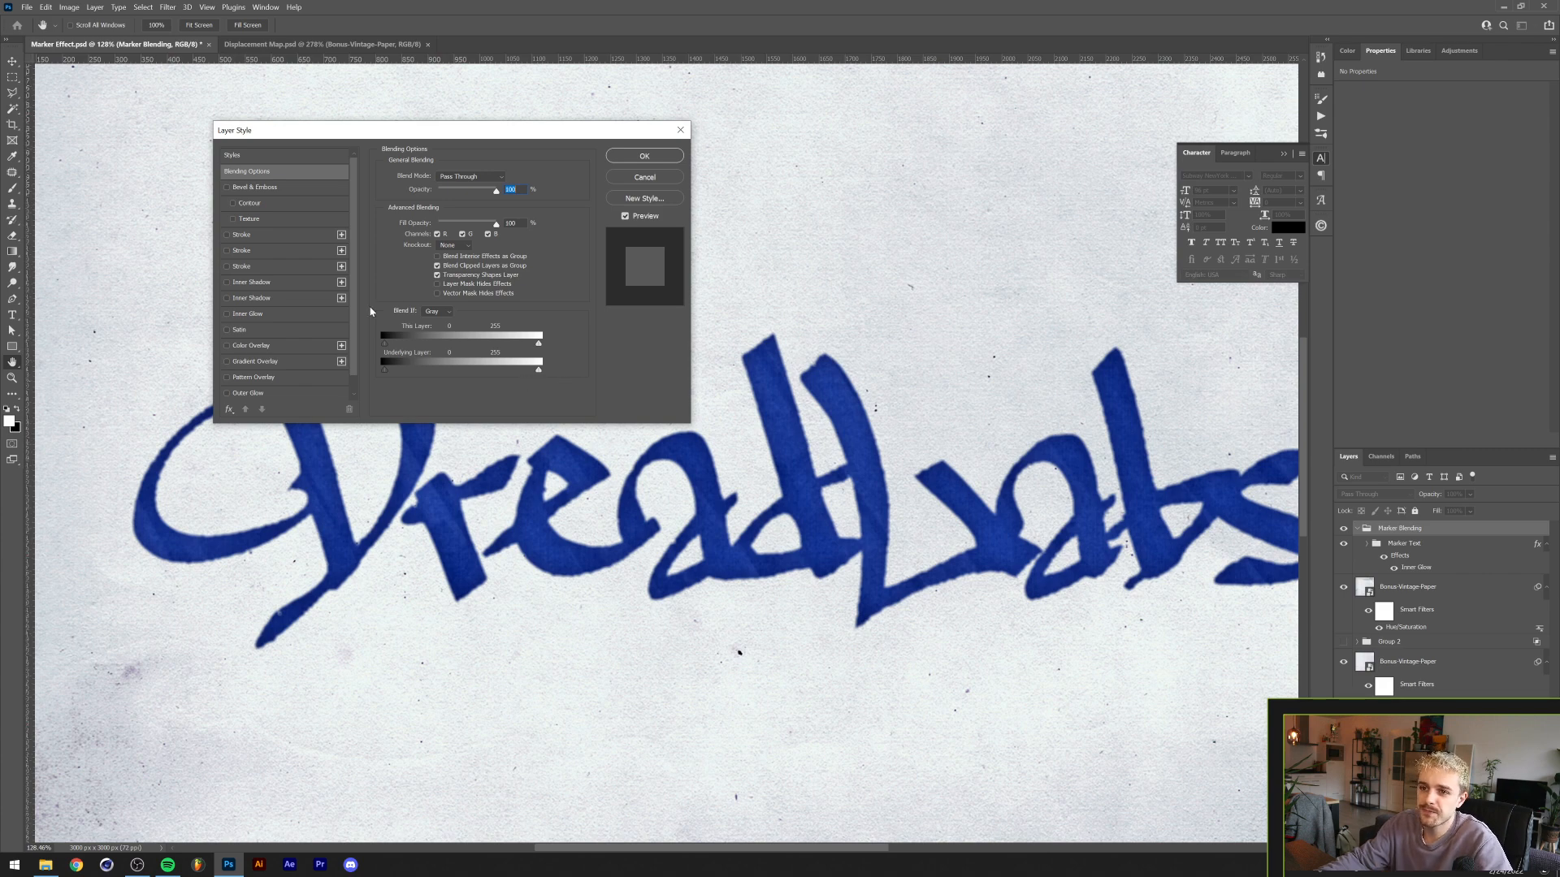
pyautogui.moveTo(421, 355)
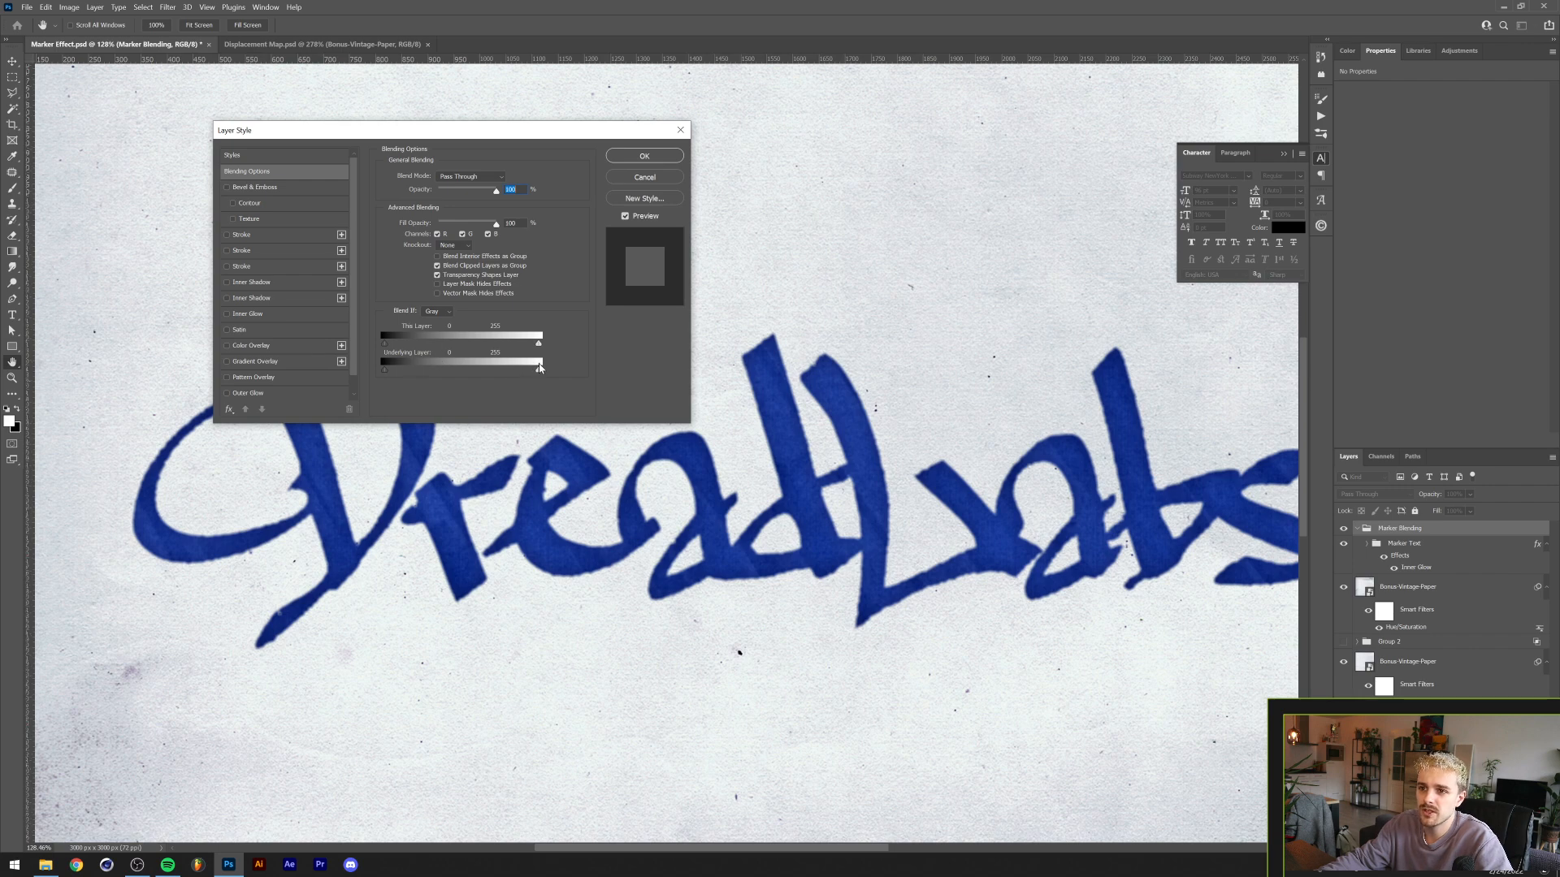
pyautogui.moveTo(541, 369); pyautogui.dragTo(518, 368)
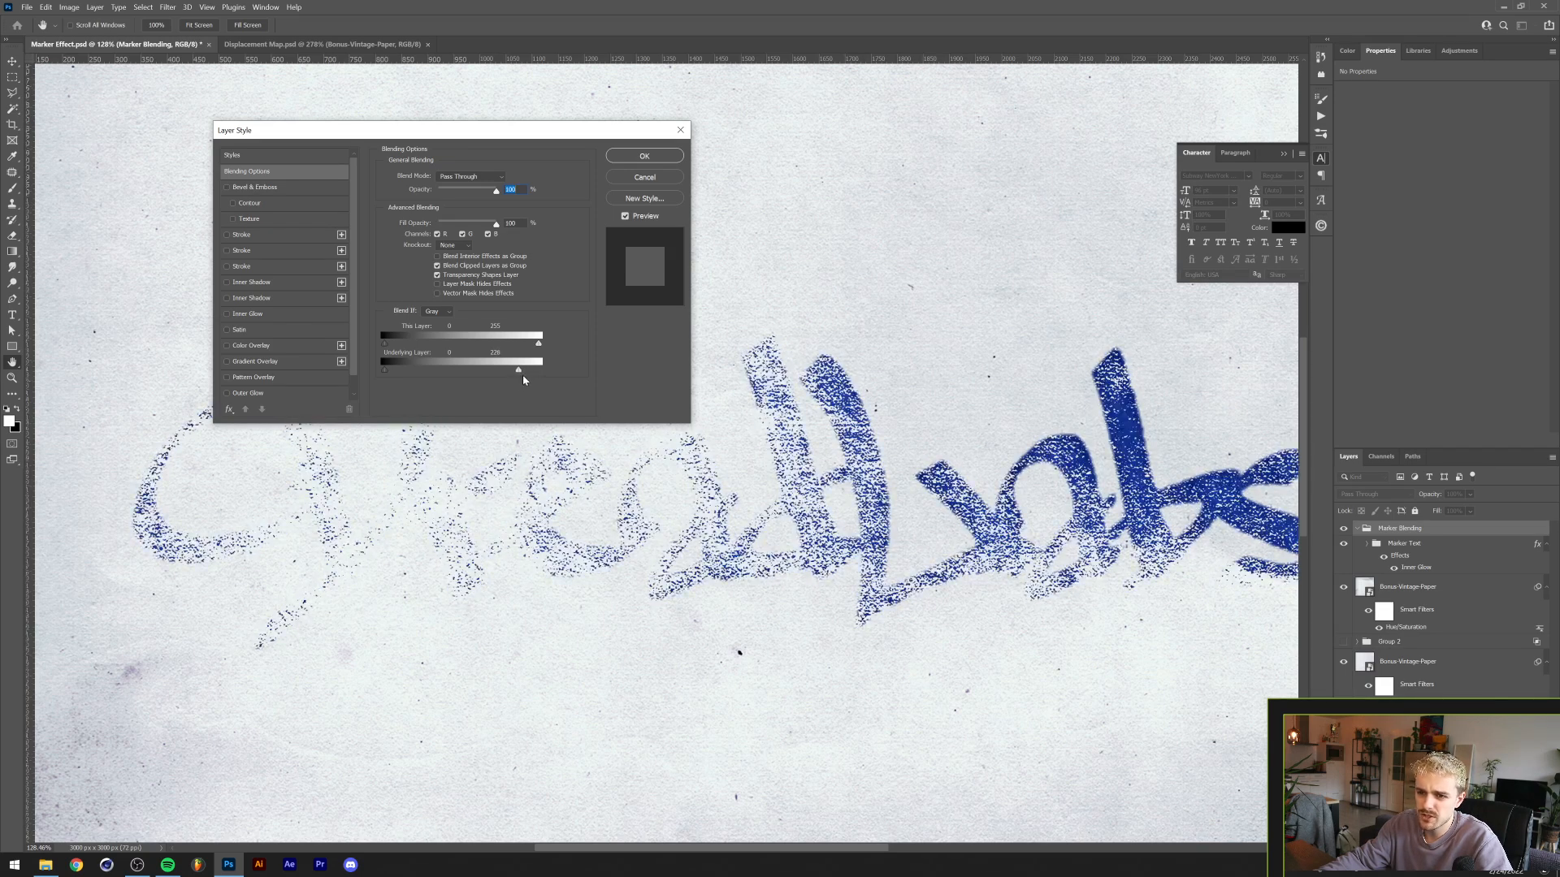
pyautogui.moveTo(516, 369); pyautogui.dragTo(518, 368)
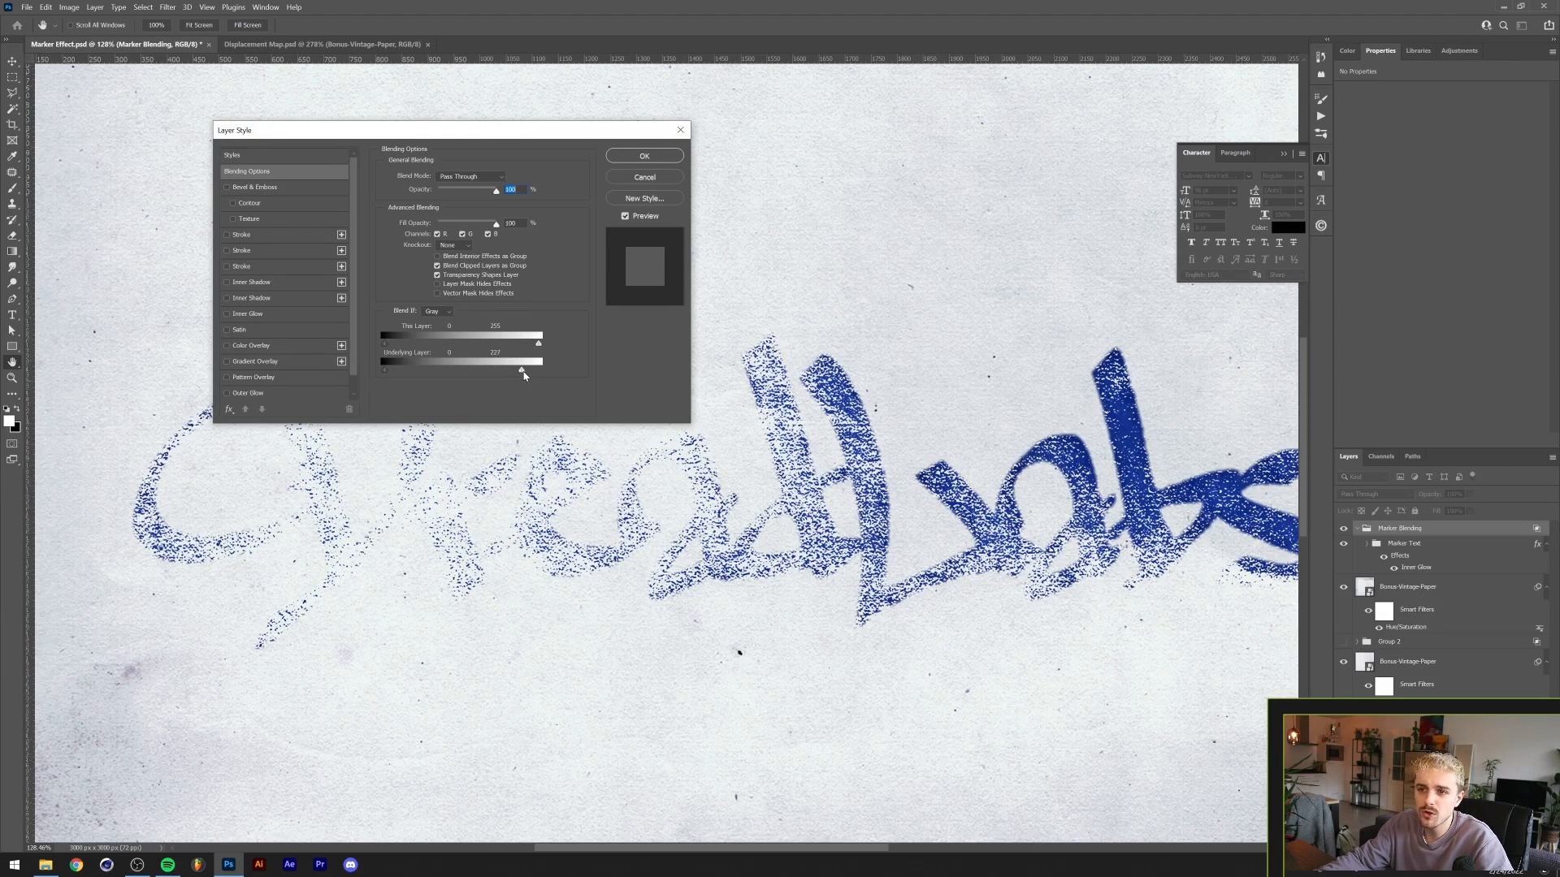
pyautogui.moveTo(540, 368); pyautogui.dragTo(522, 369)
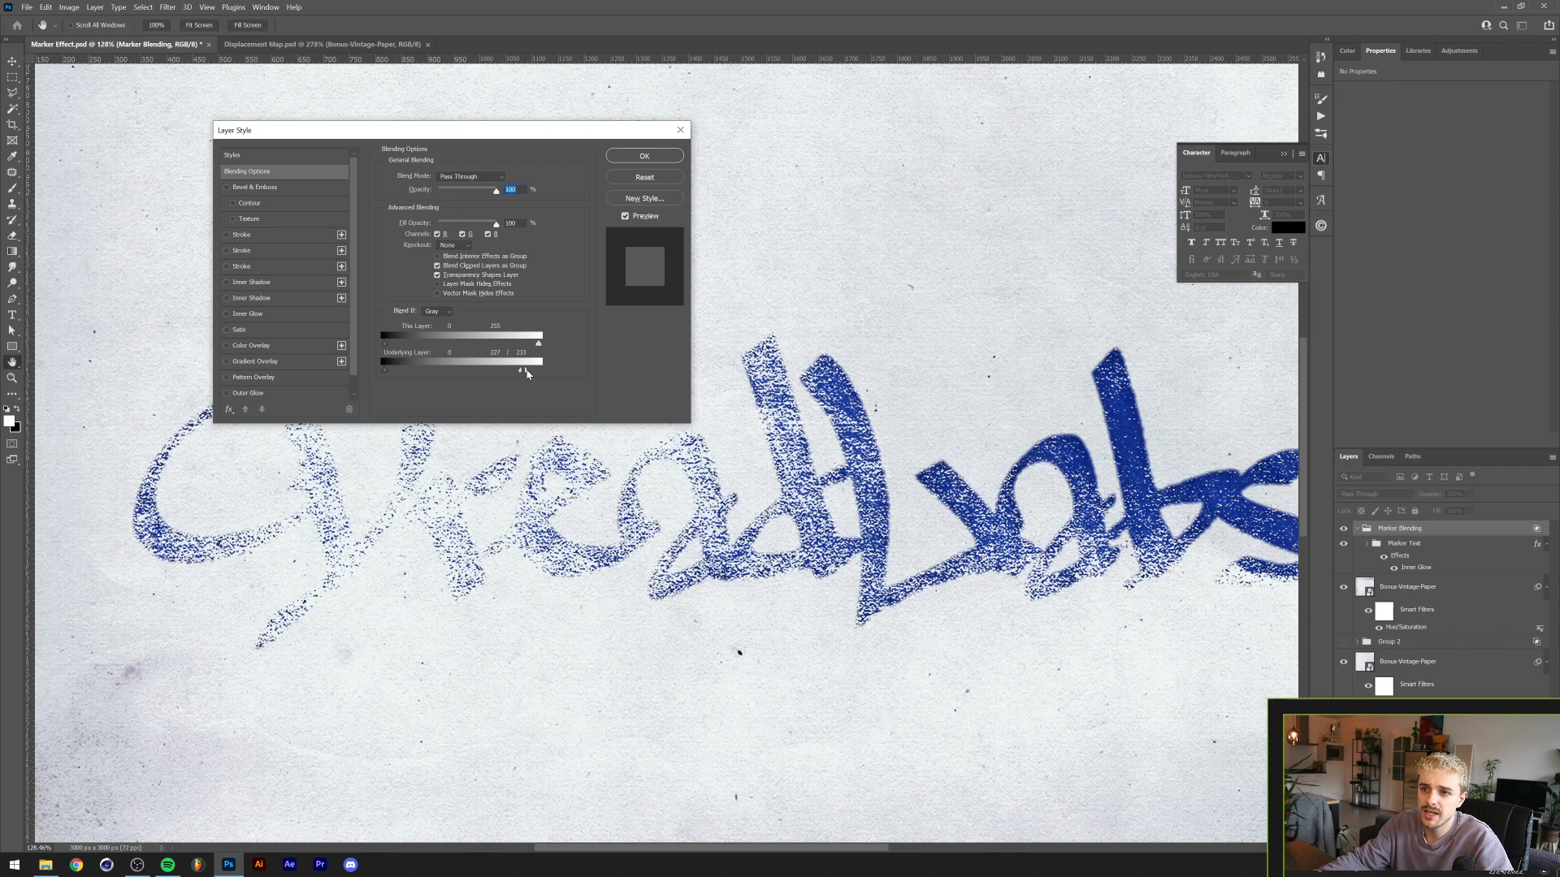
pyautogui.moveTo(518, 368); pyautogui.dragTo(540, 368)
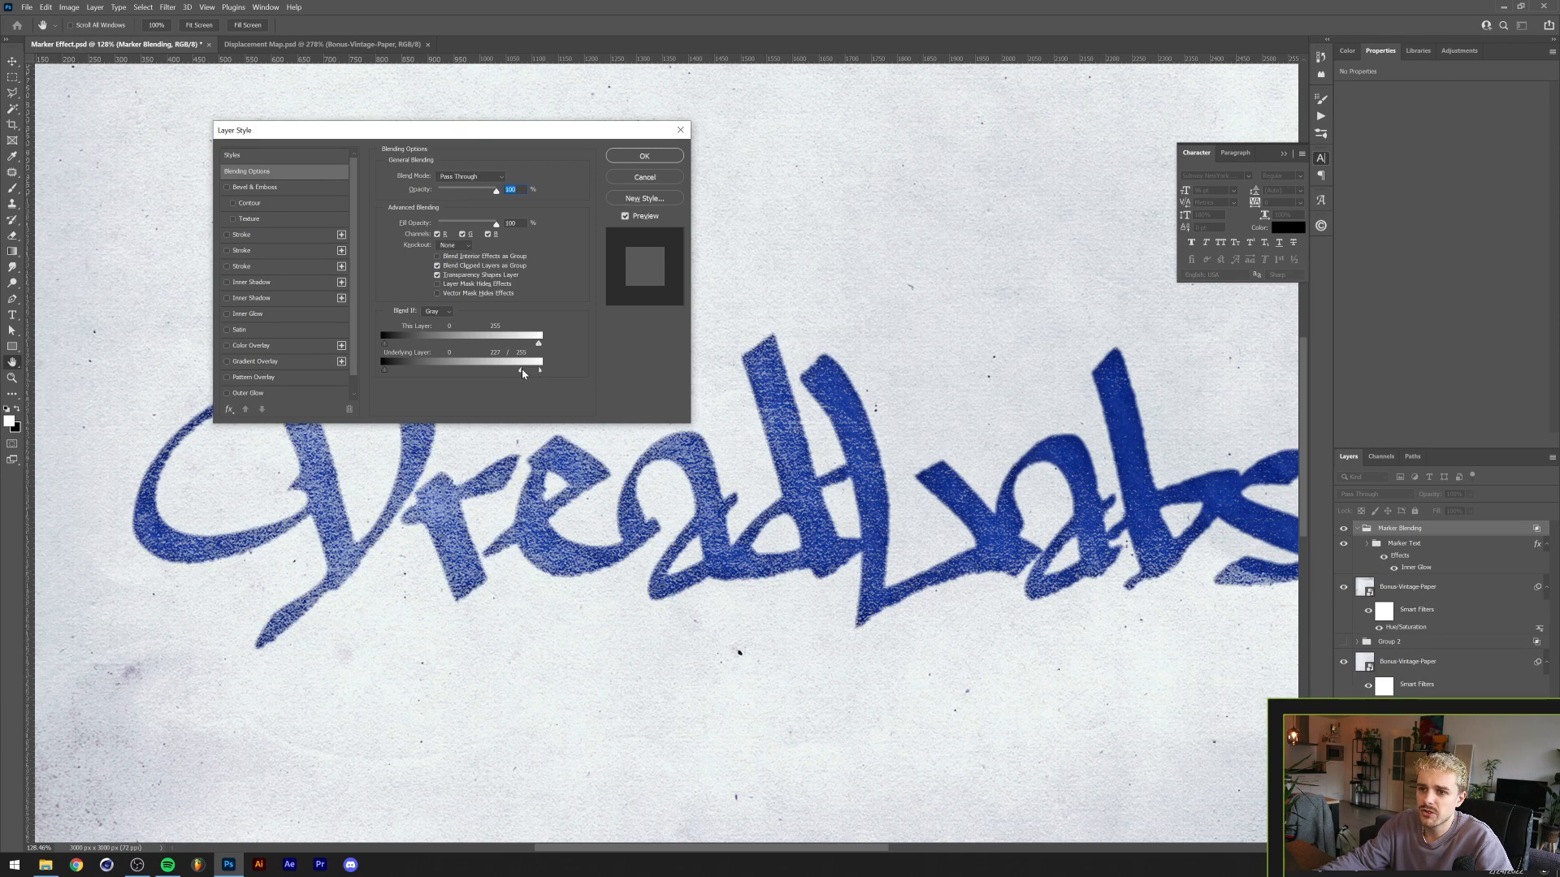
pyautogui.moveTo(522, 372); pyautogui.dragTo(513, 373)
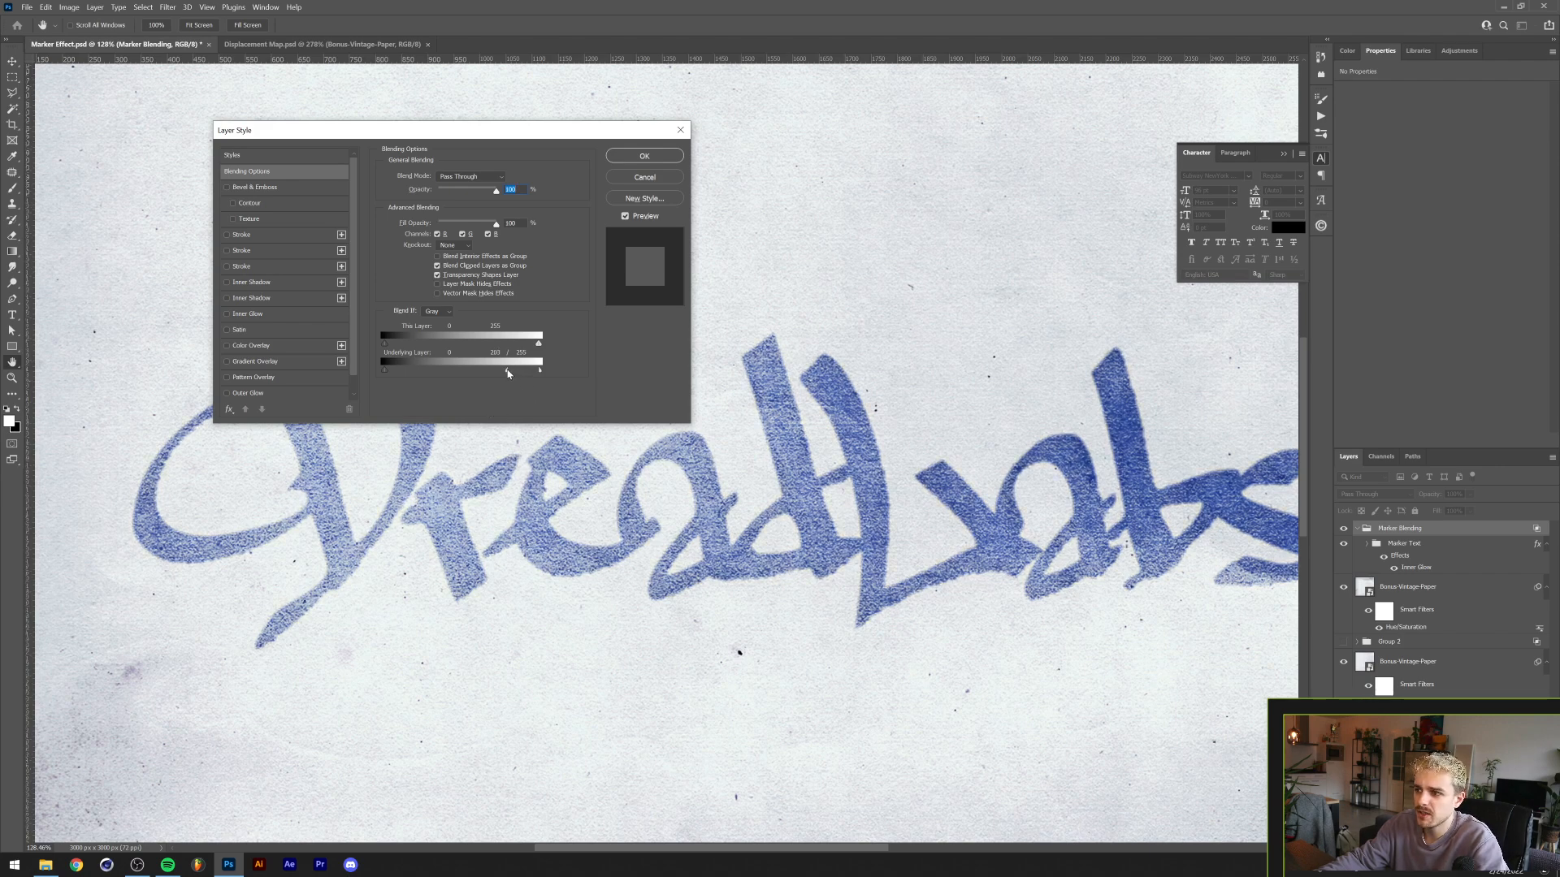
pyautogui.moveTo(509, 369); pyautogui.dragTo(505, 368)
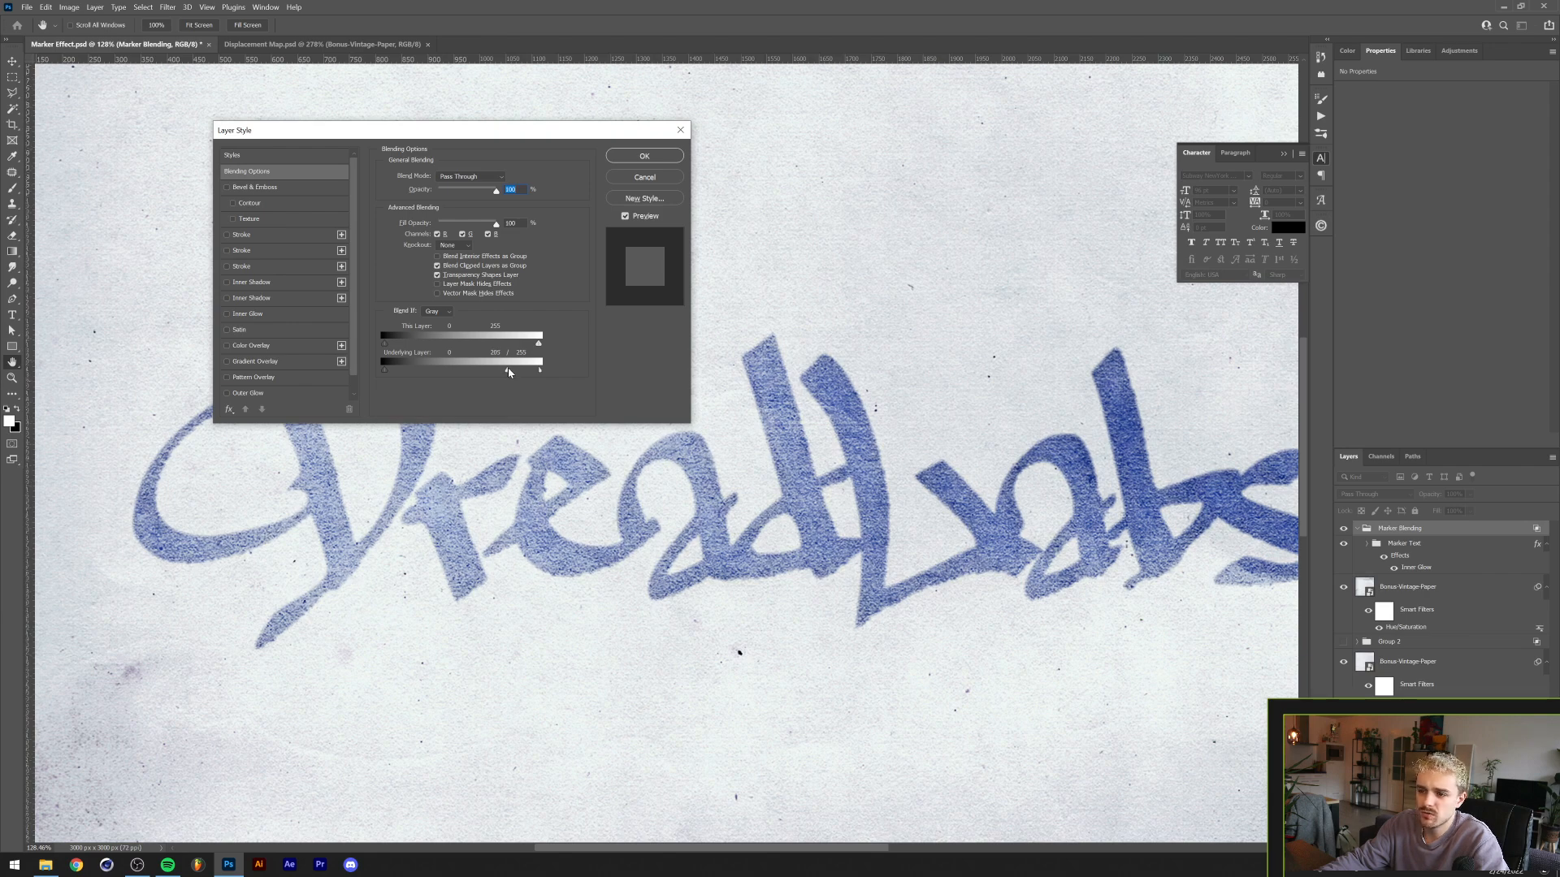
pyautogui.moveTo(541, 370); pyautogui.dragTo(492, 371)
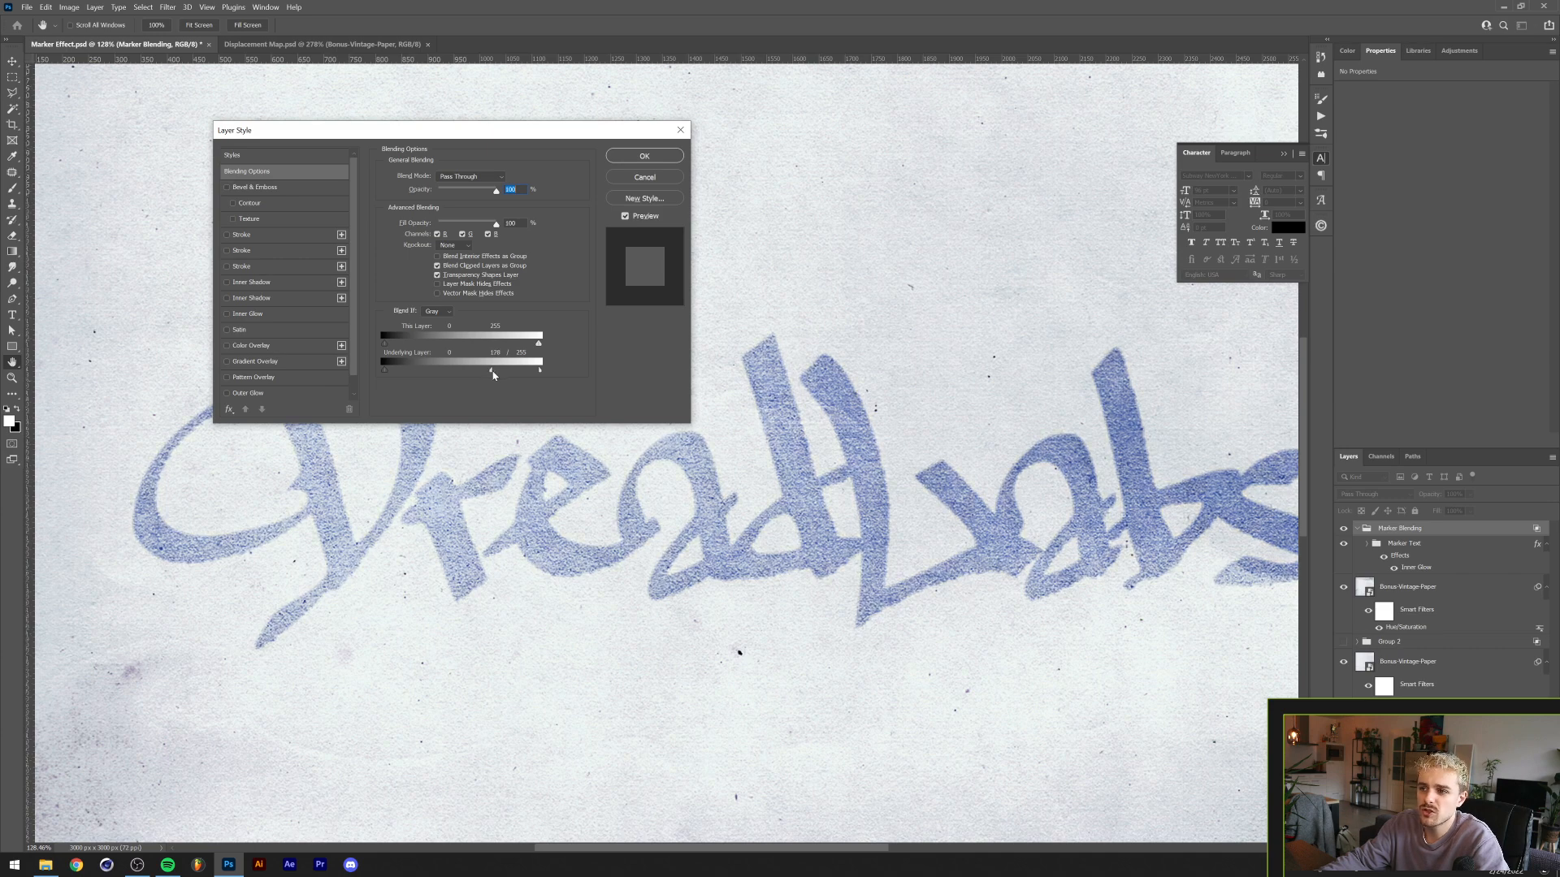
pyautogui.moveTo(491, 372); pyautogui.dragTo(491, 372)
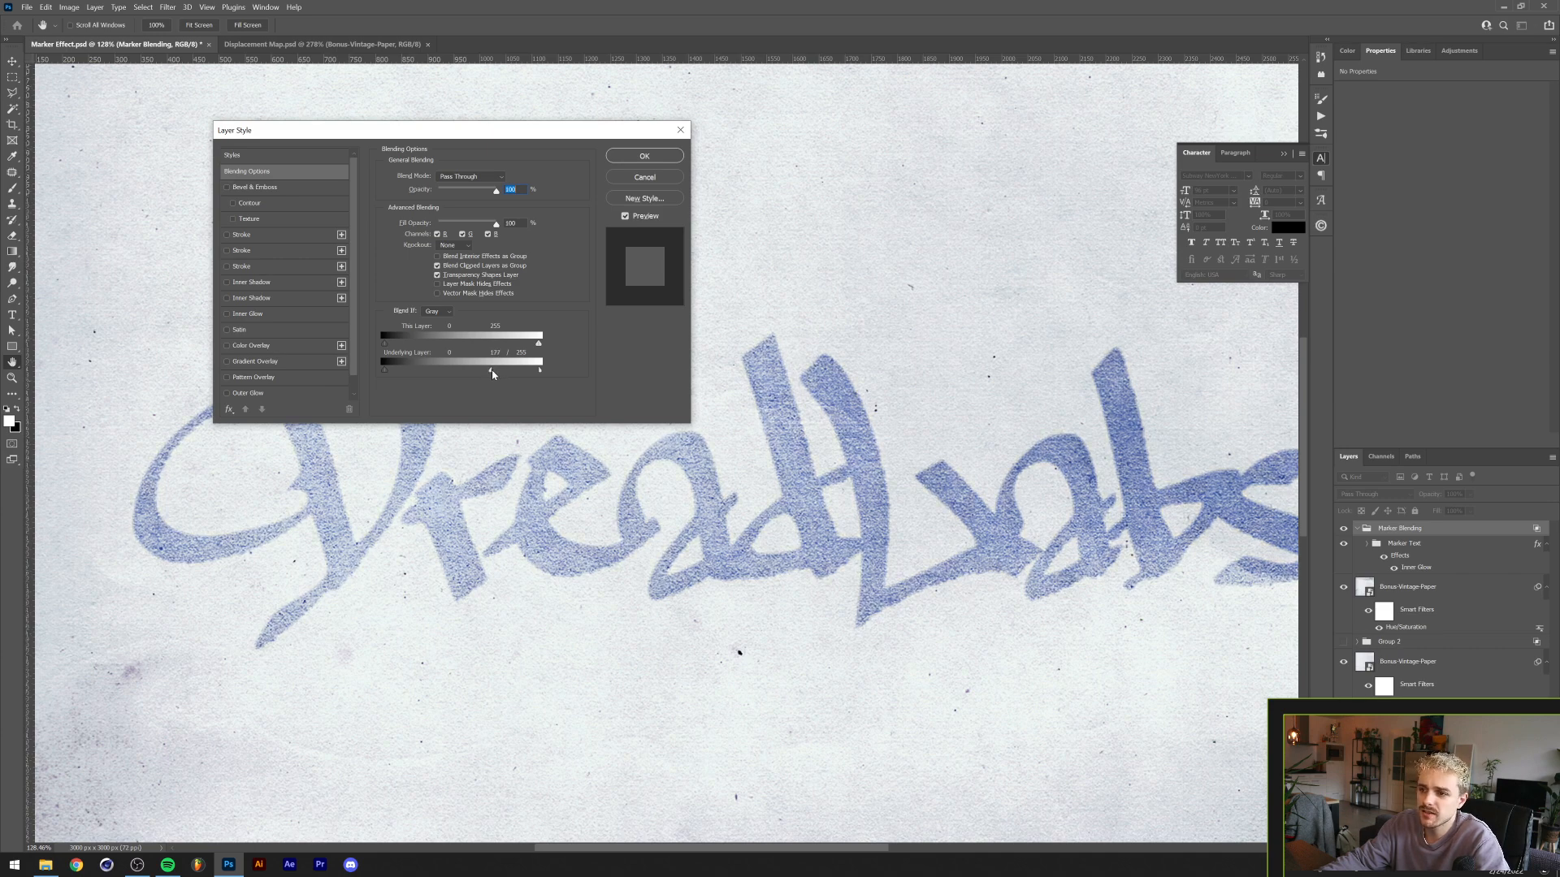
pyautogui.moveTo(496, 369); pyautogui.dragTo(513, 369)
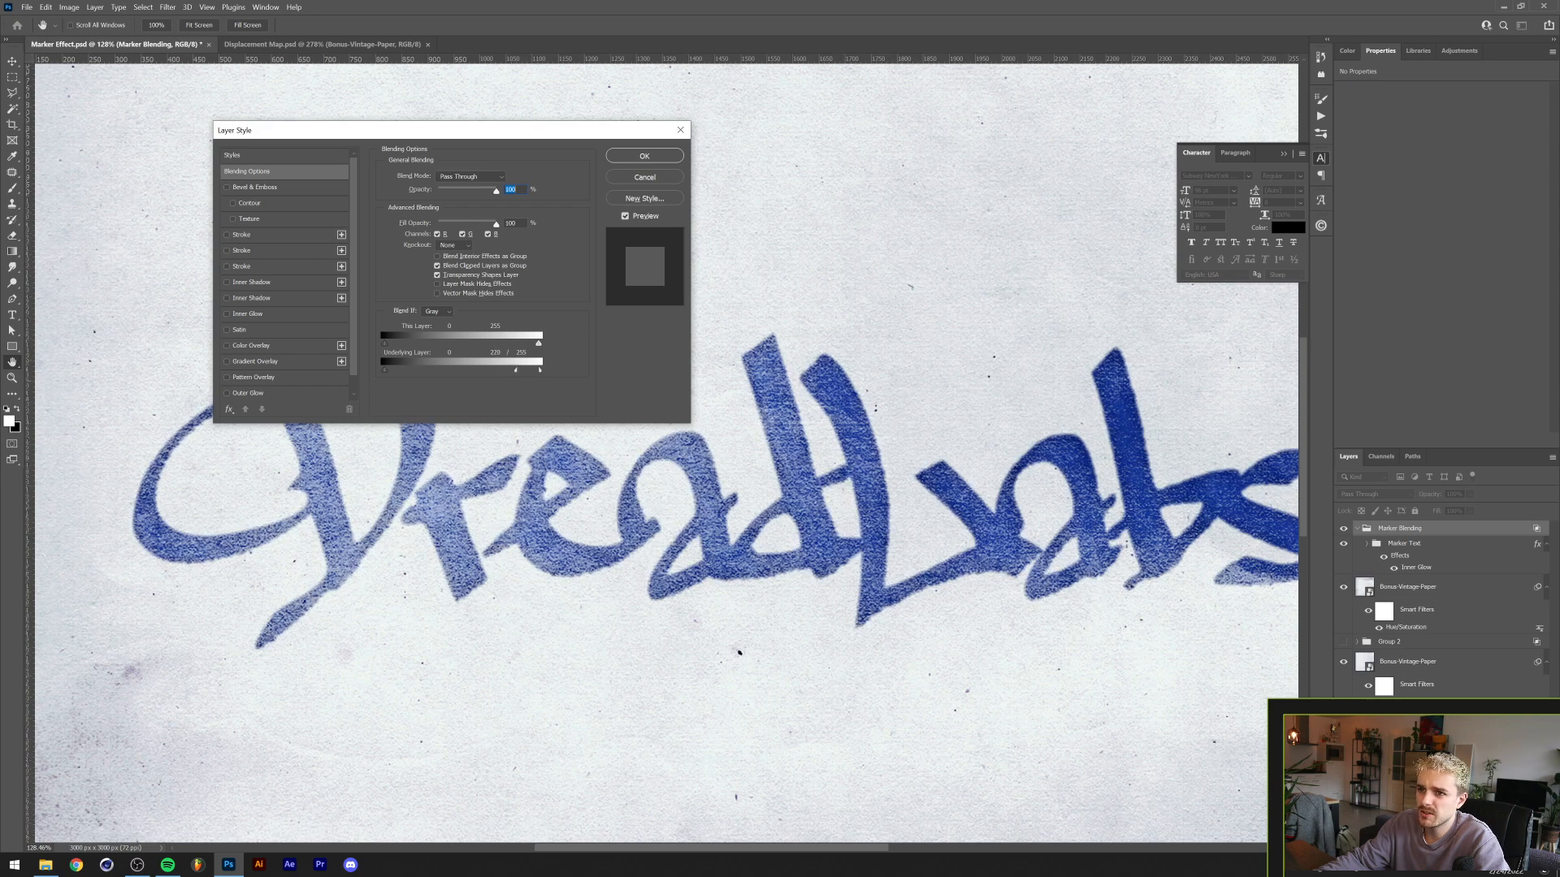
# Lower the Marker Blending group opacity to 90% and confirm the blending options
pyautogui.moveTo(495, 190); pyautogui.dragTo(488, 190)
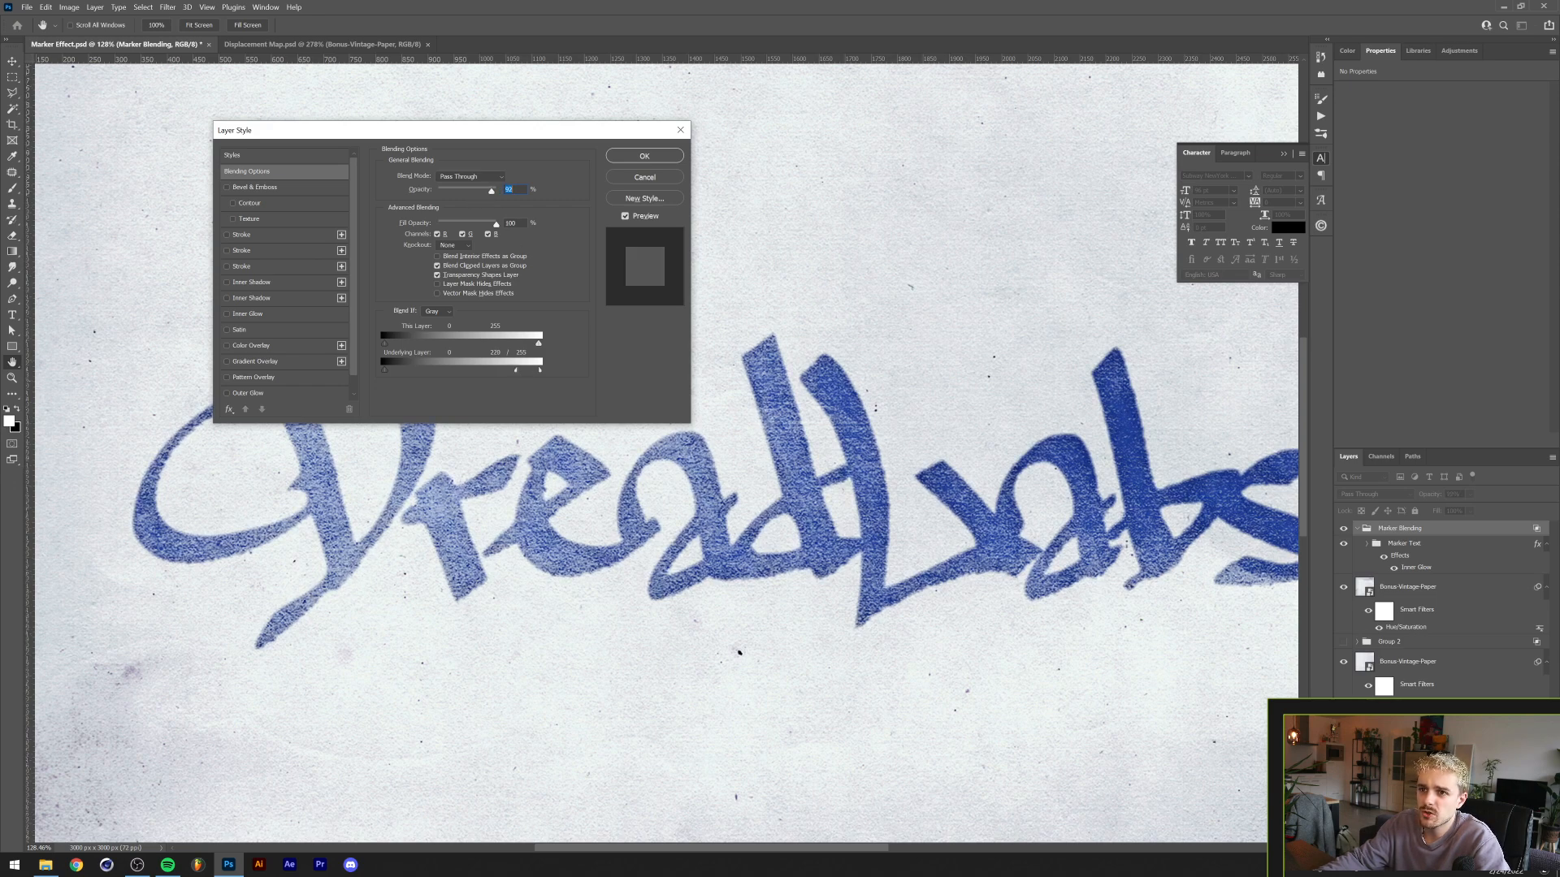
pyautogui.moveTo(515, 369); pyautogui.dragTo(514, 369)
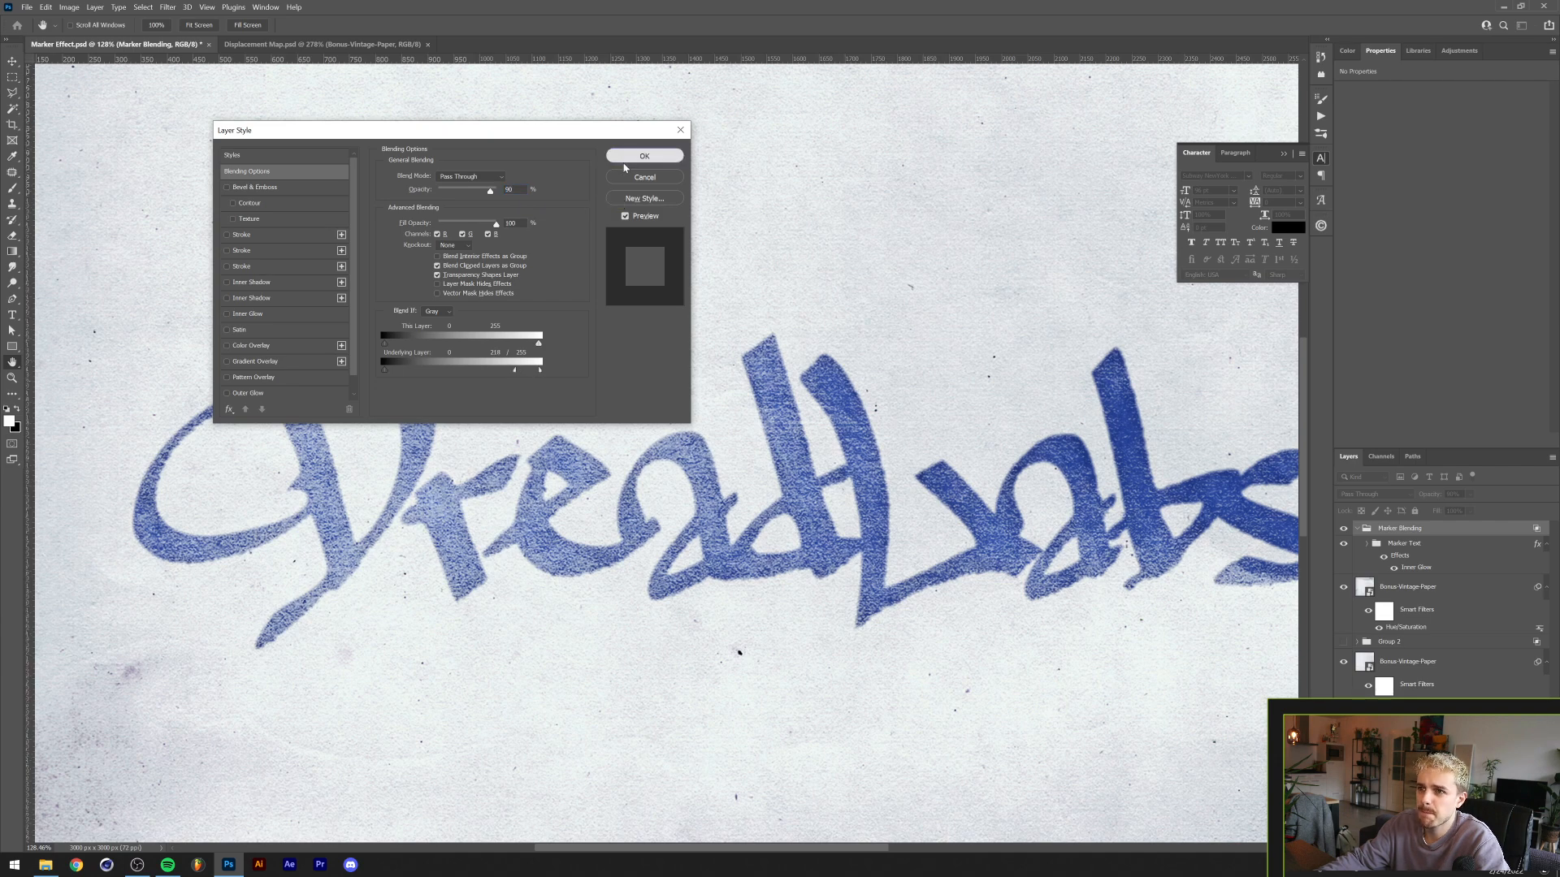
pyautogui.click(643, 155)
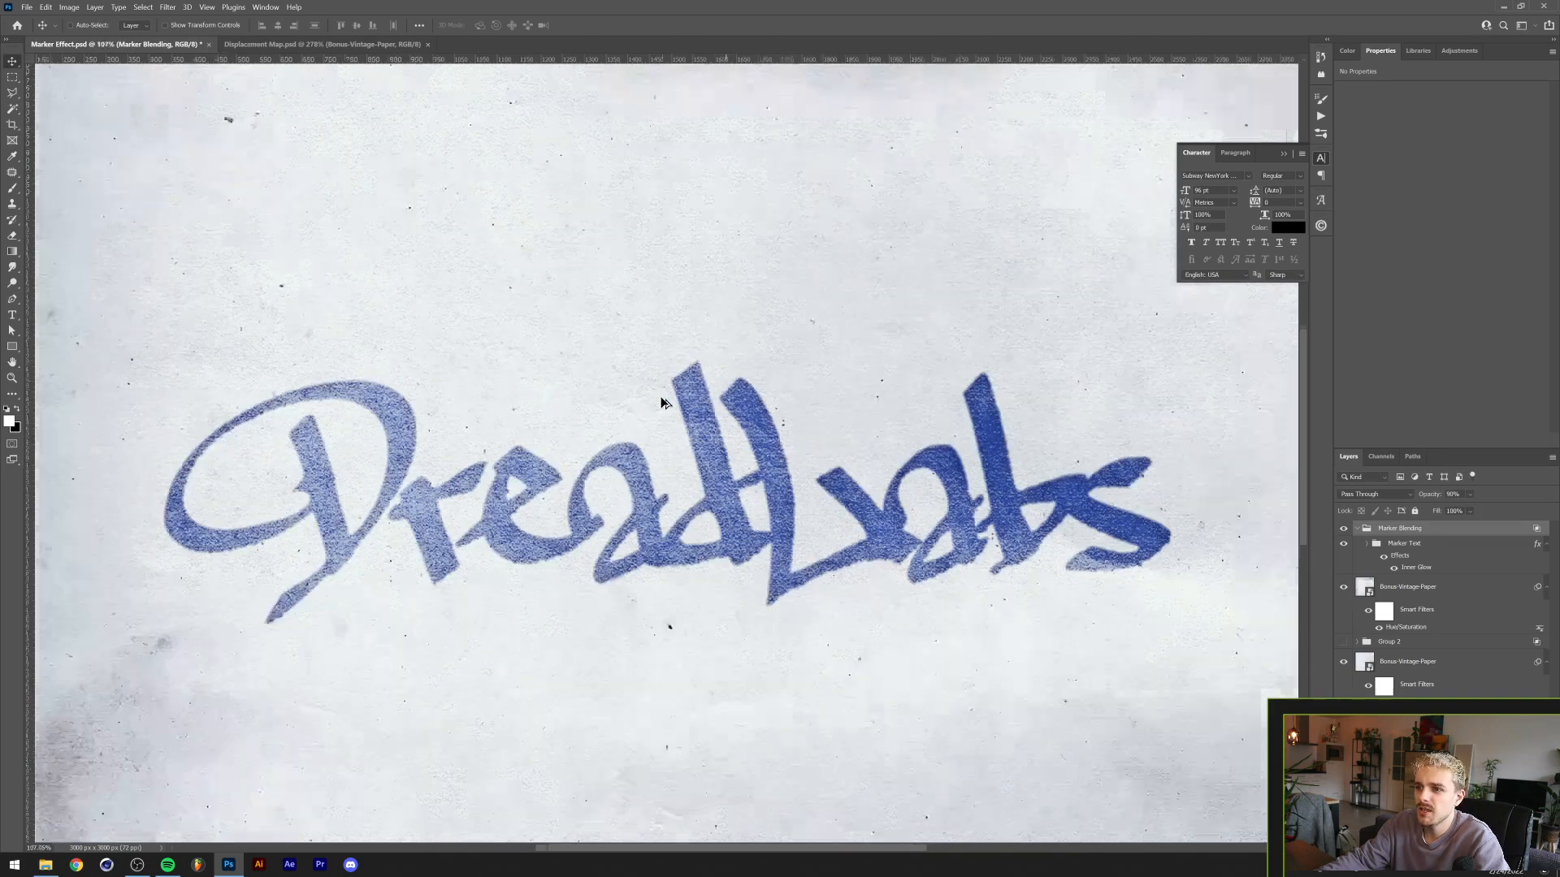